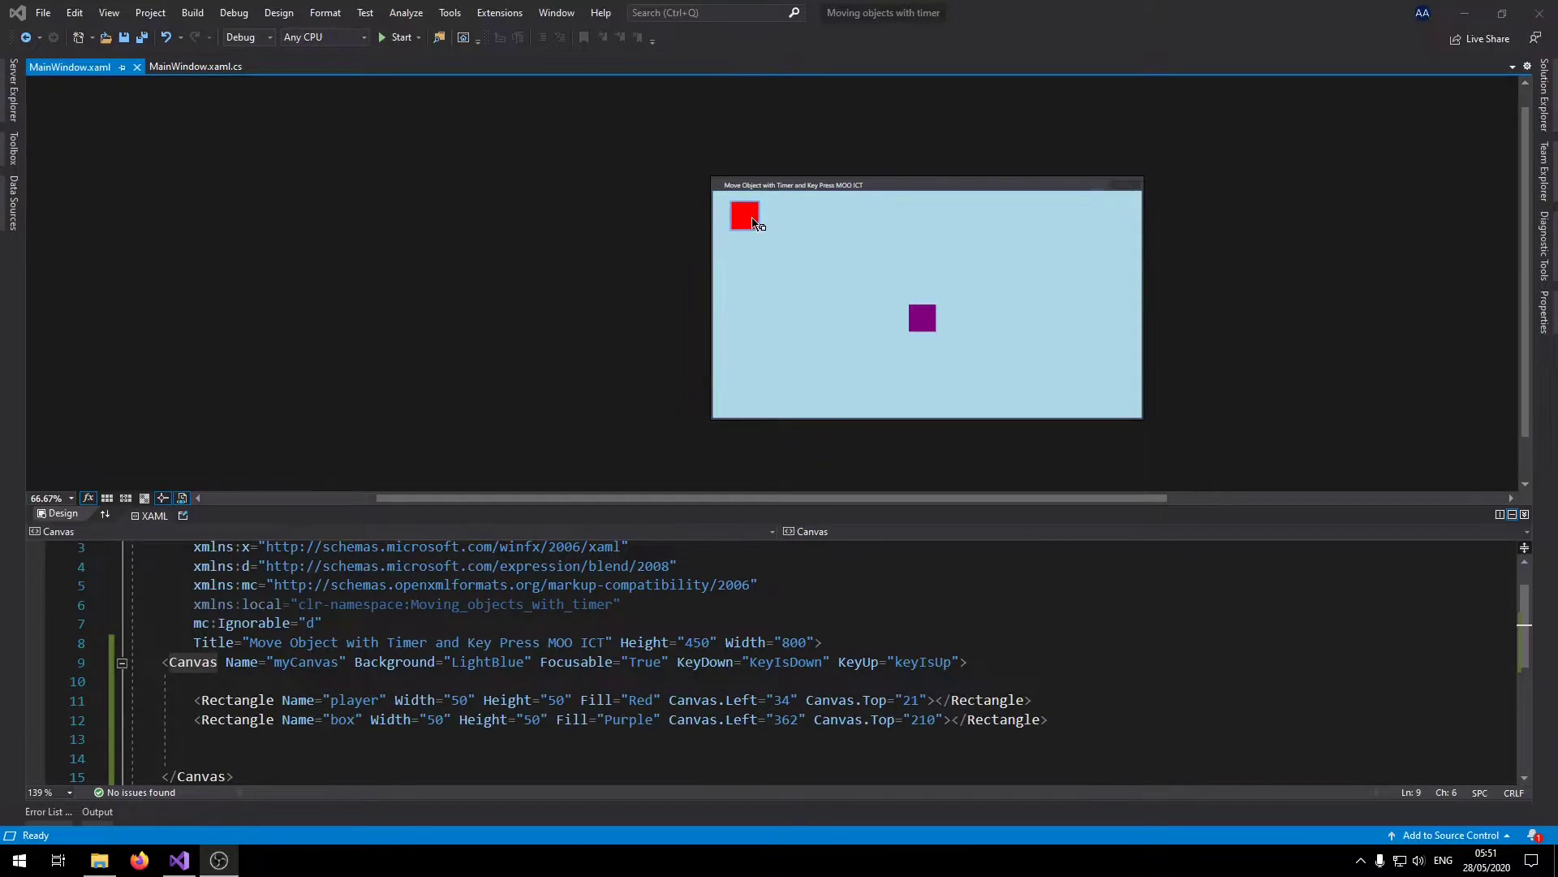
# Close the current solution to return to the Visual Studio start window.
pyautogui.click(402, 37)
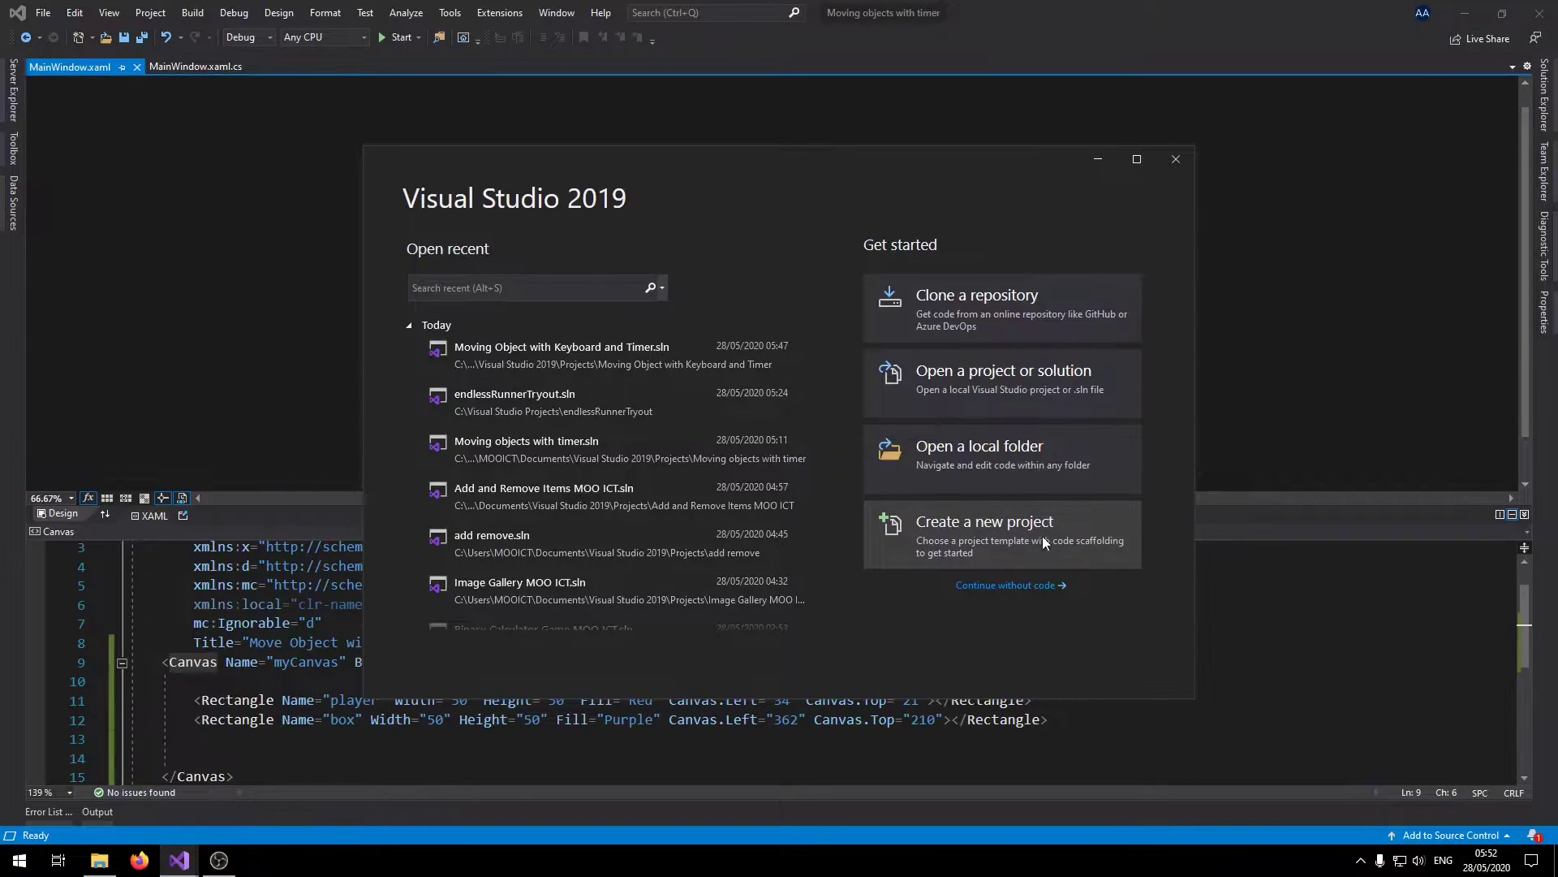
# Create a WPF App (.NET Framework) project named 'Timer and Keyboard MOO ICT'.
pyautogui.click(984, 521)
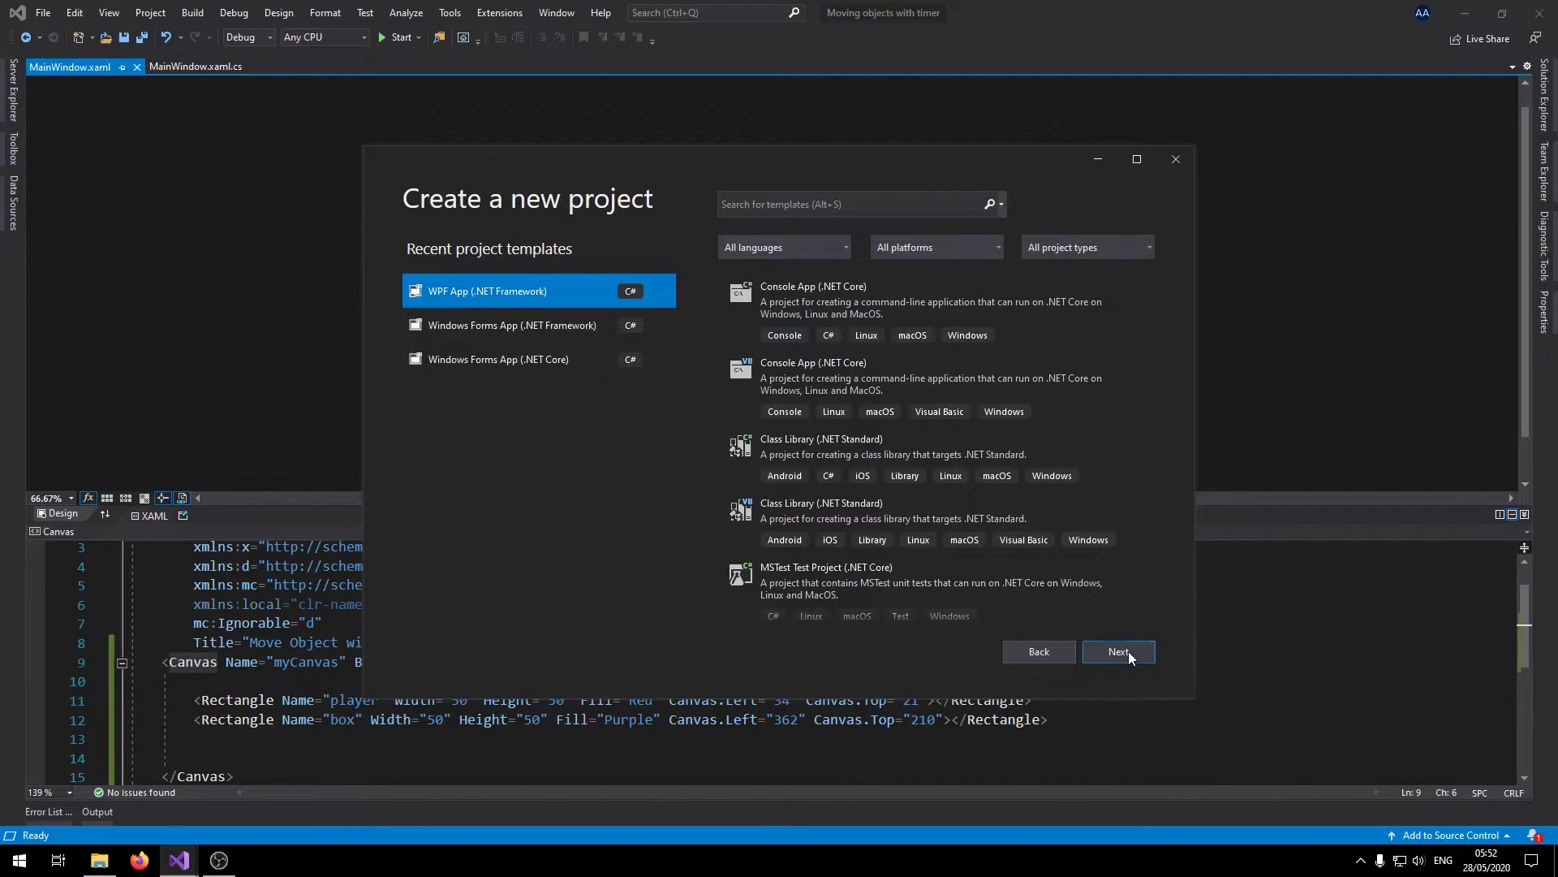
pyautogui.click(1117, 651)
pyautogui.write('Timer and Keyboard MOO ICT')
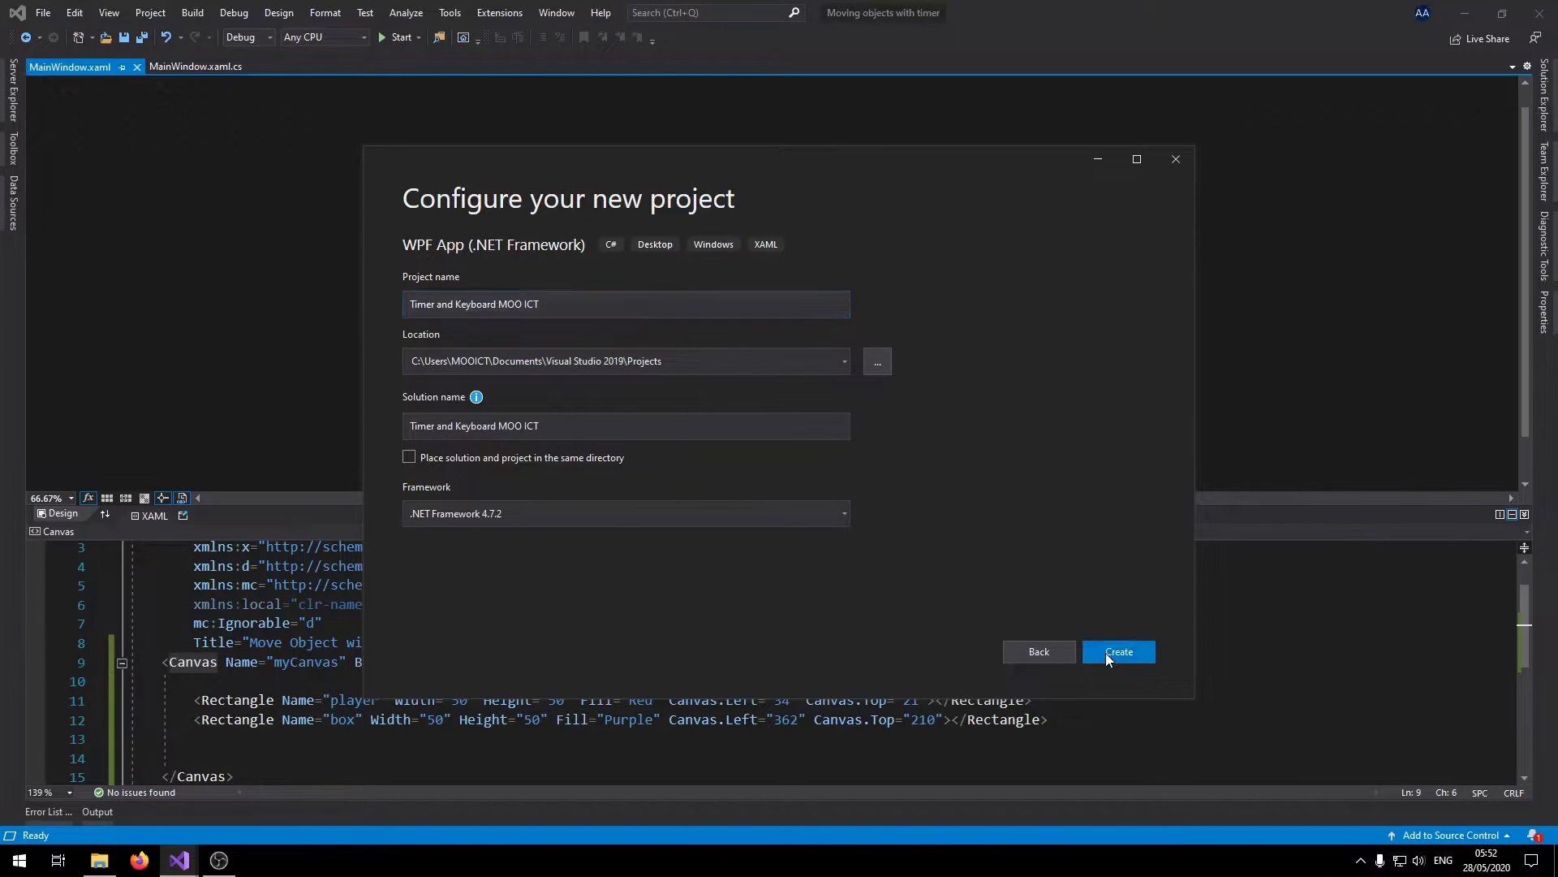
pyautogui.click(1119, 651)
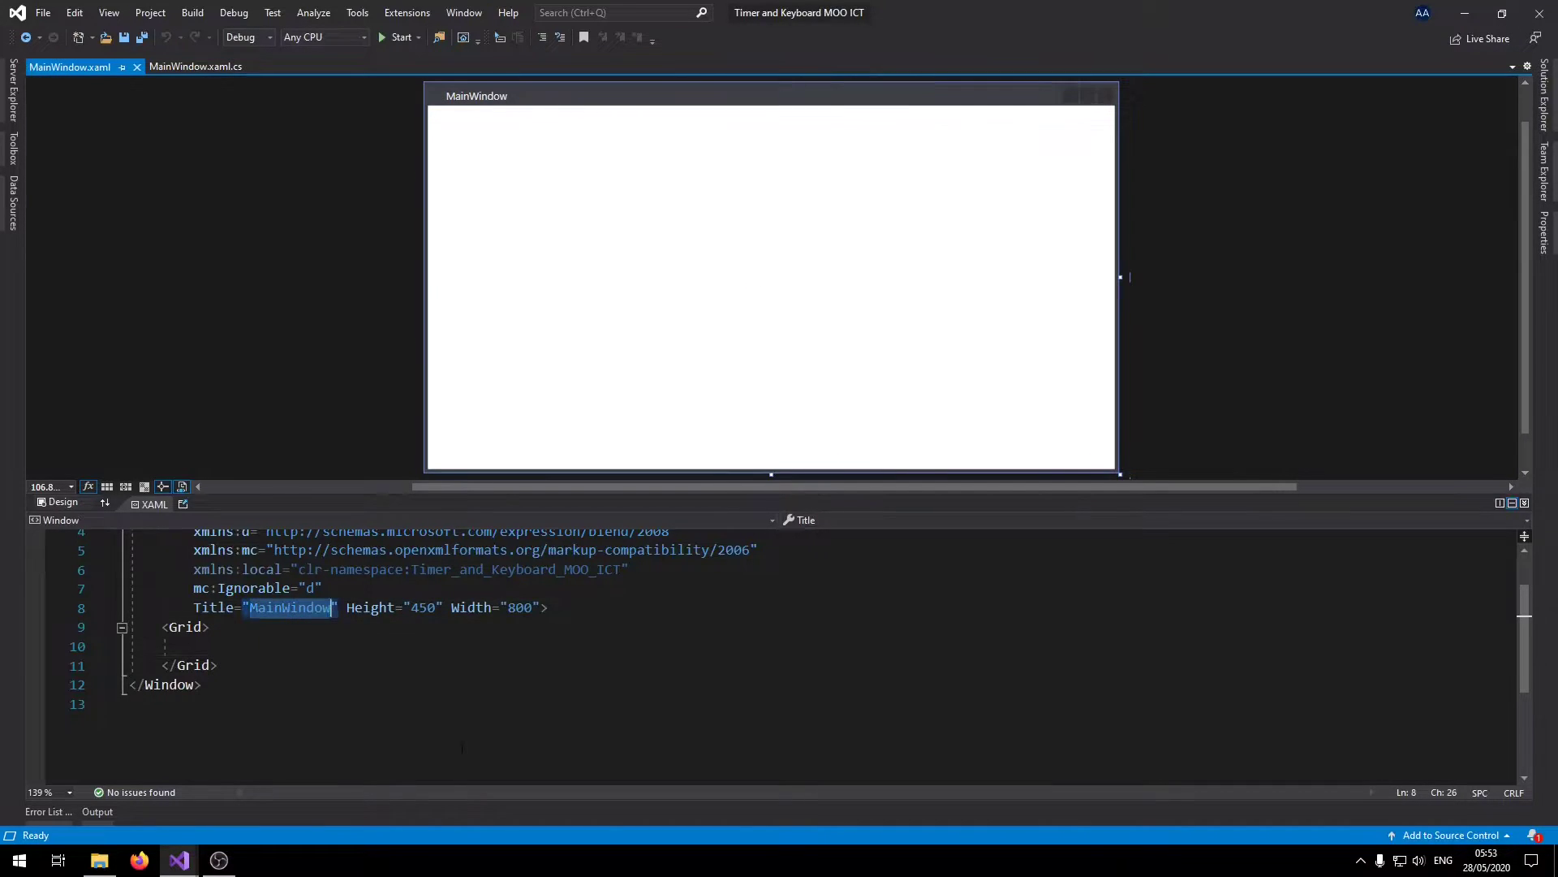
# Set the window title to 'Keyboard Movement with Timer MOO ICT', save, and turn Grid into Canvas.
pyautogui.write('Ke')
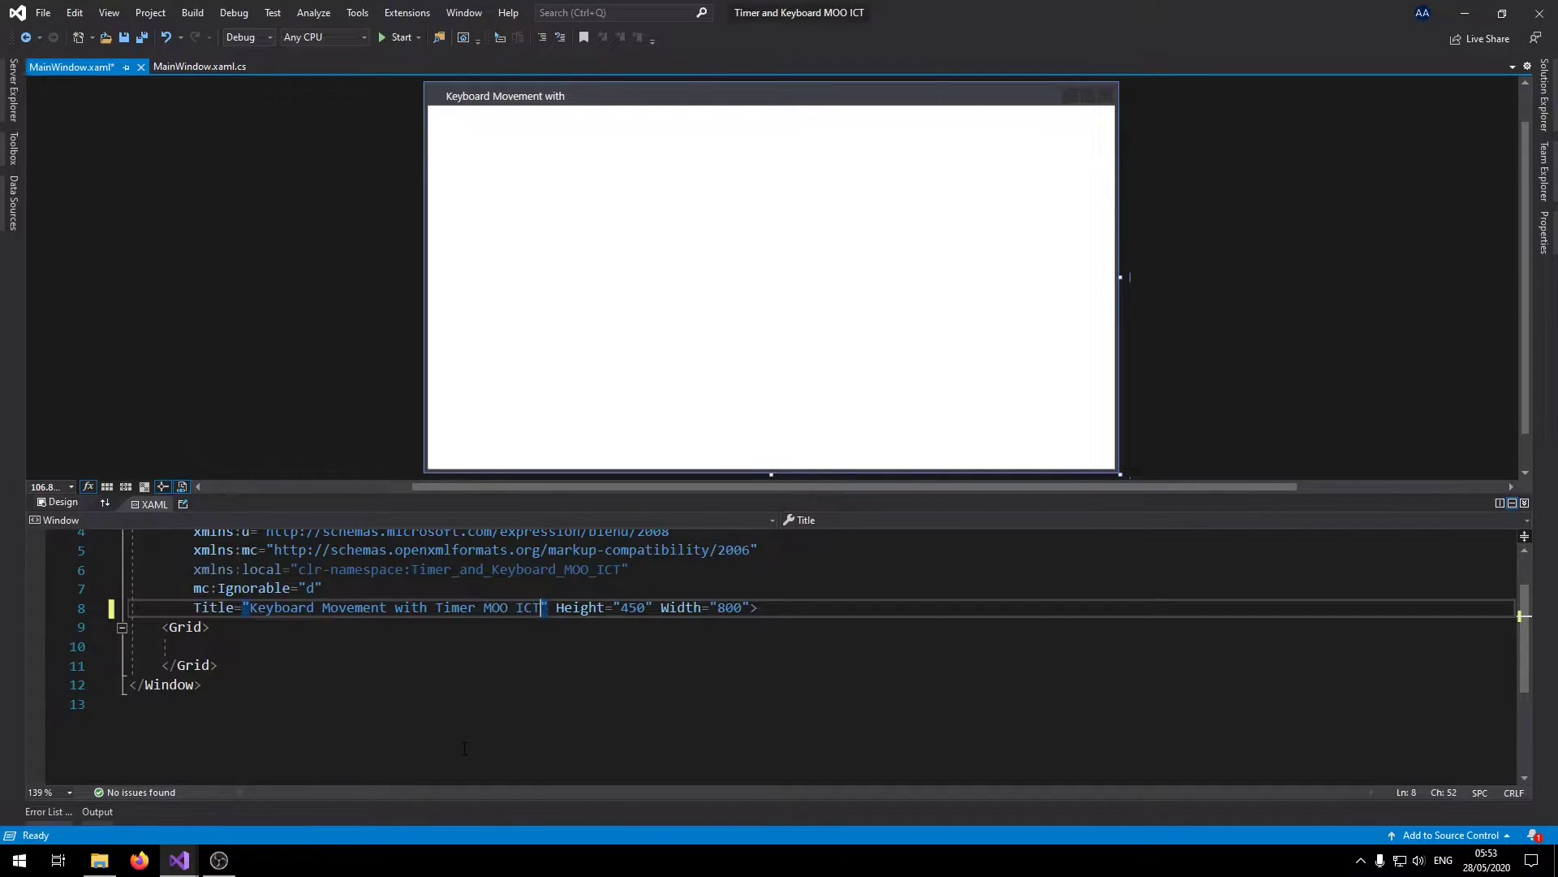
pyautogui.press('ctrl+s')
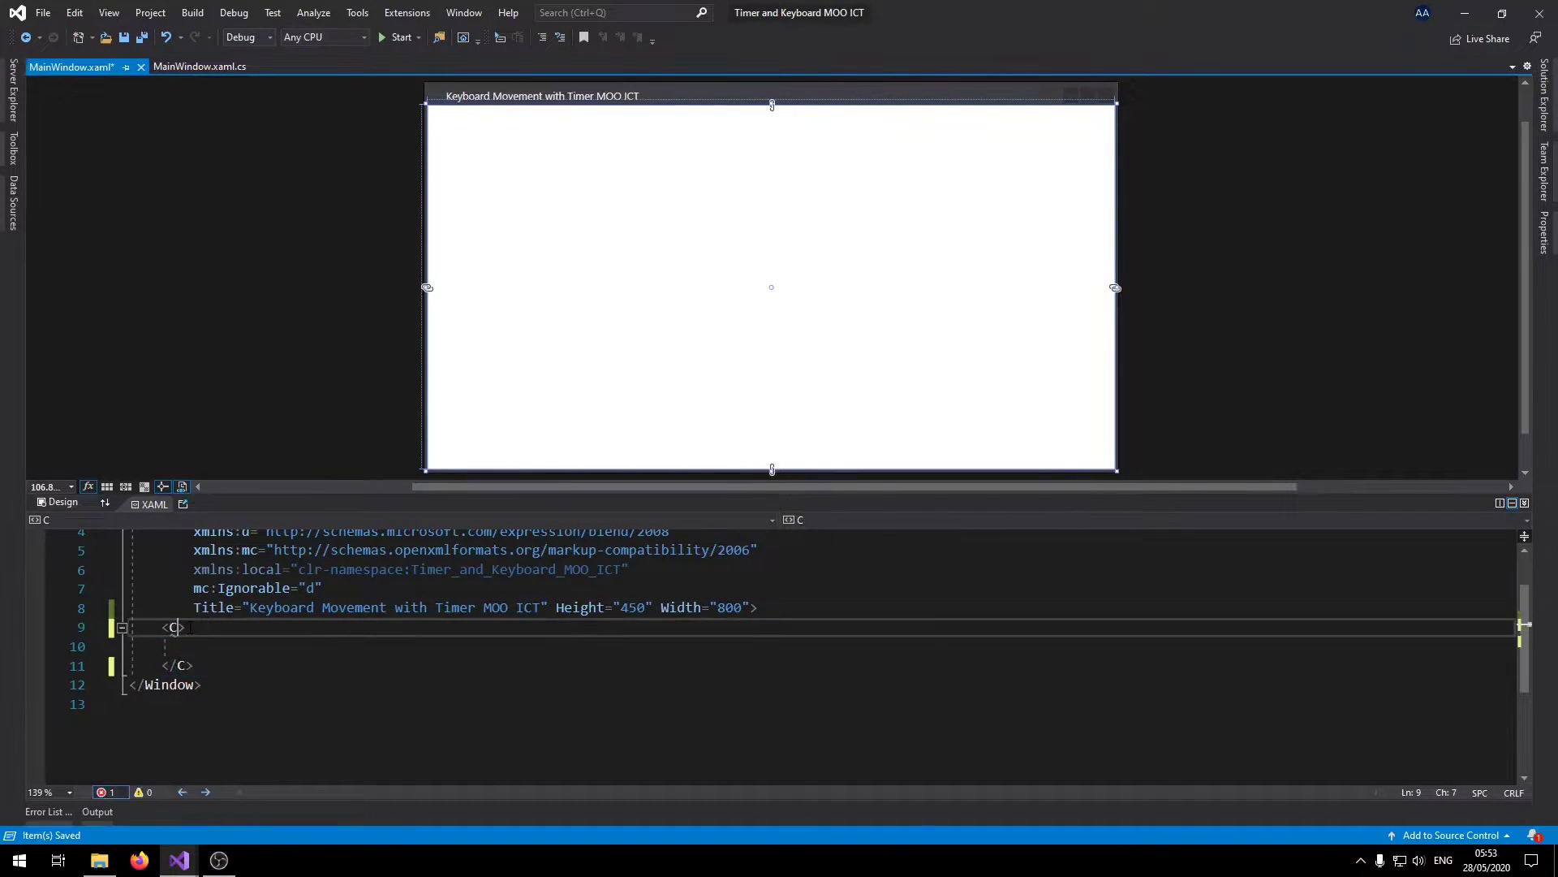
pyautogui.write('anvas')
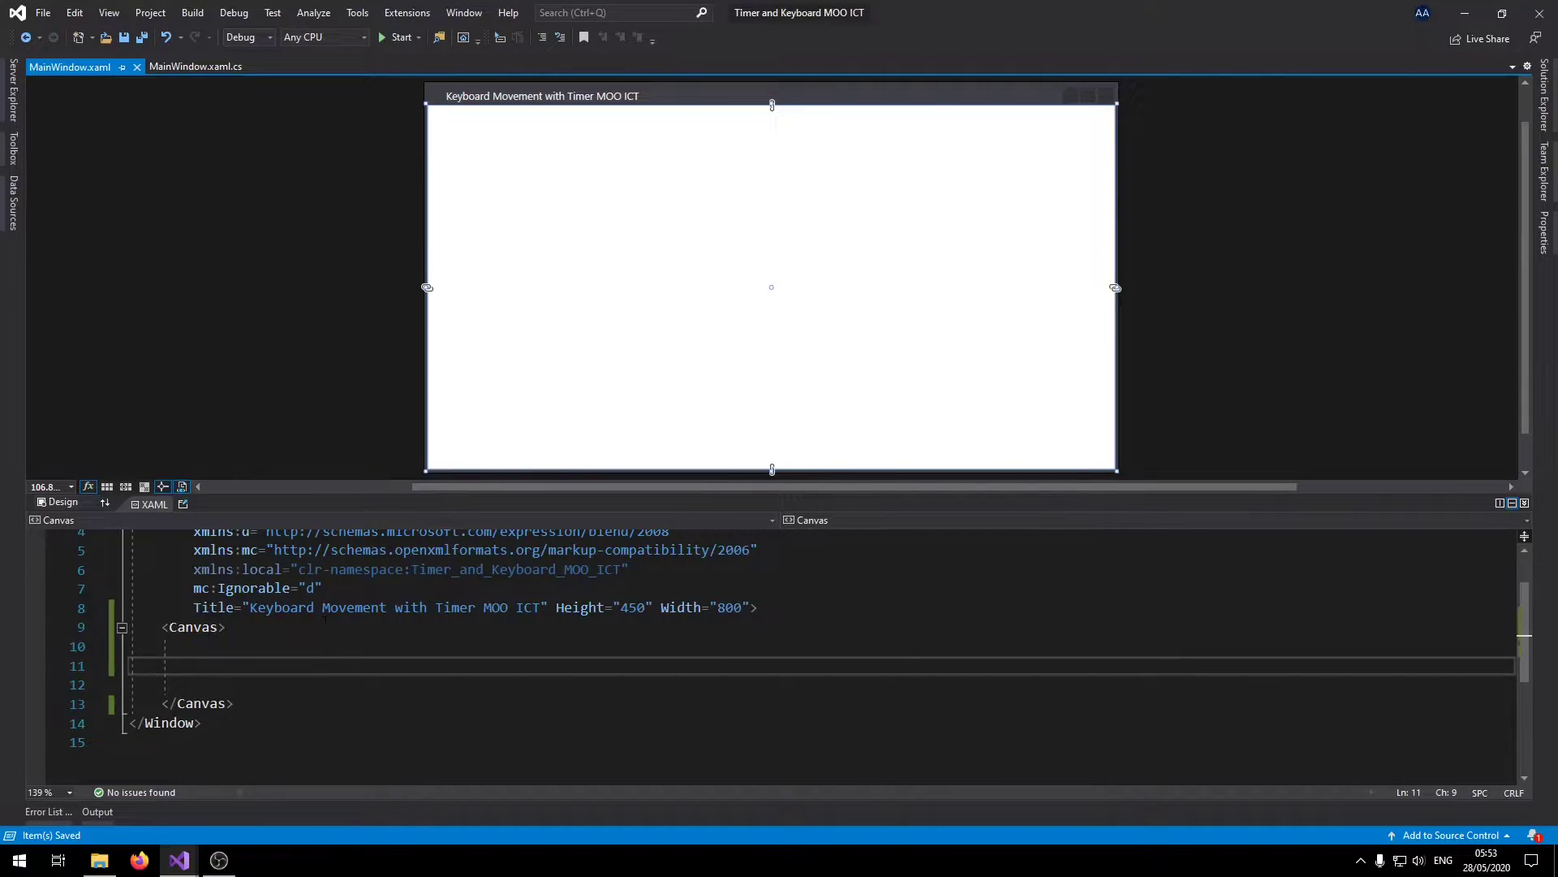
# Give the Canvas Name myCanvas, a LightBlue background and Focusable True.
pyautogui.write('Name=""')
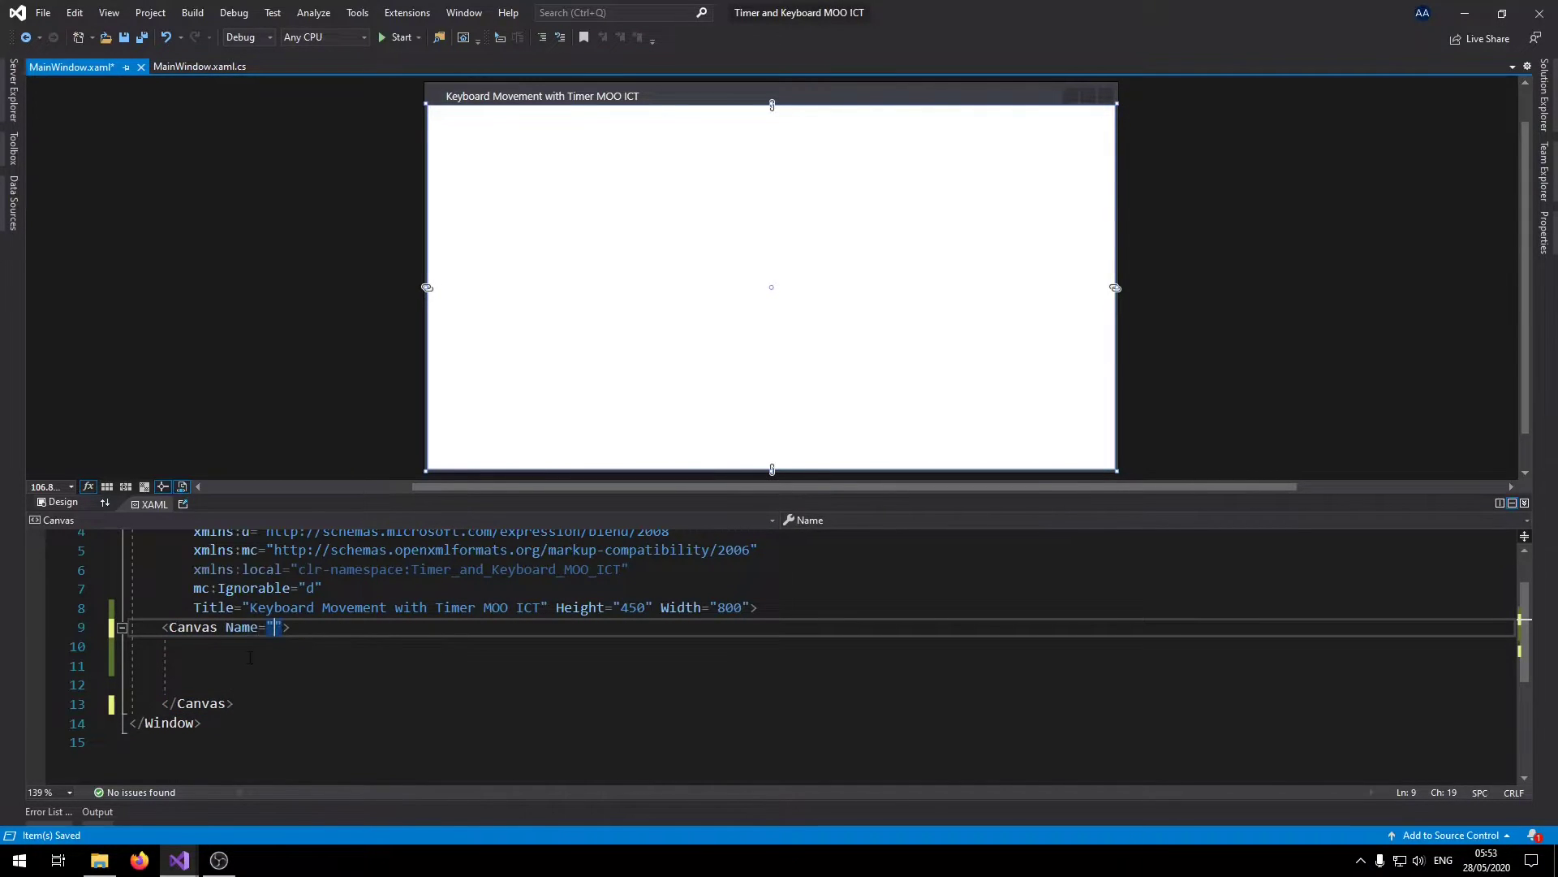
pyautogui.write('myCanvas')
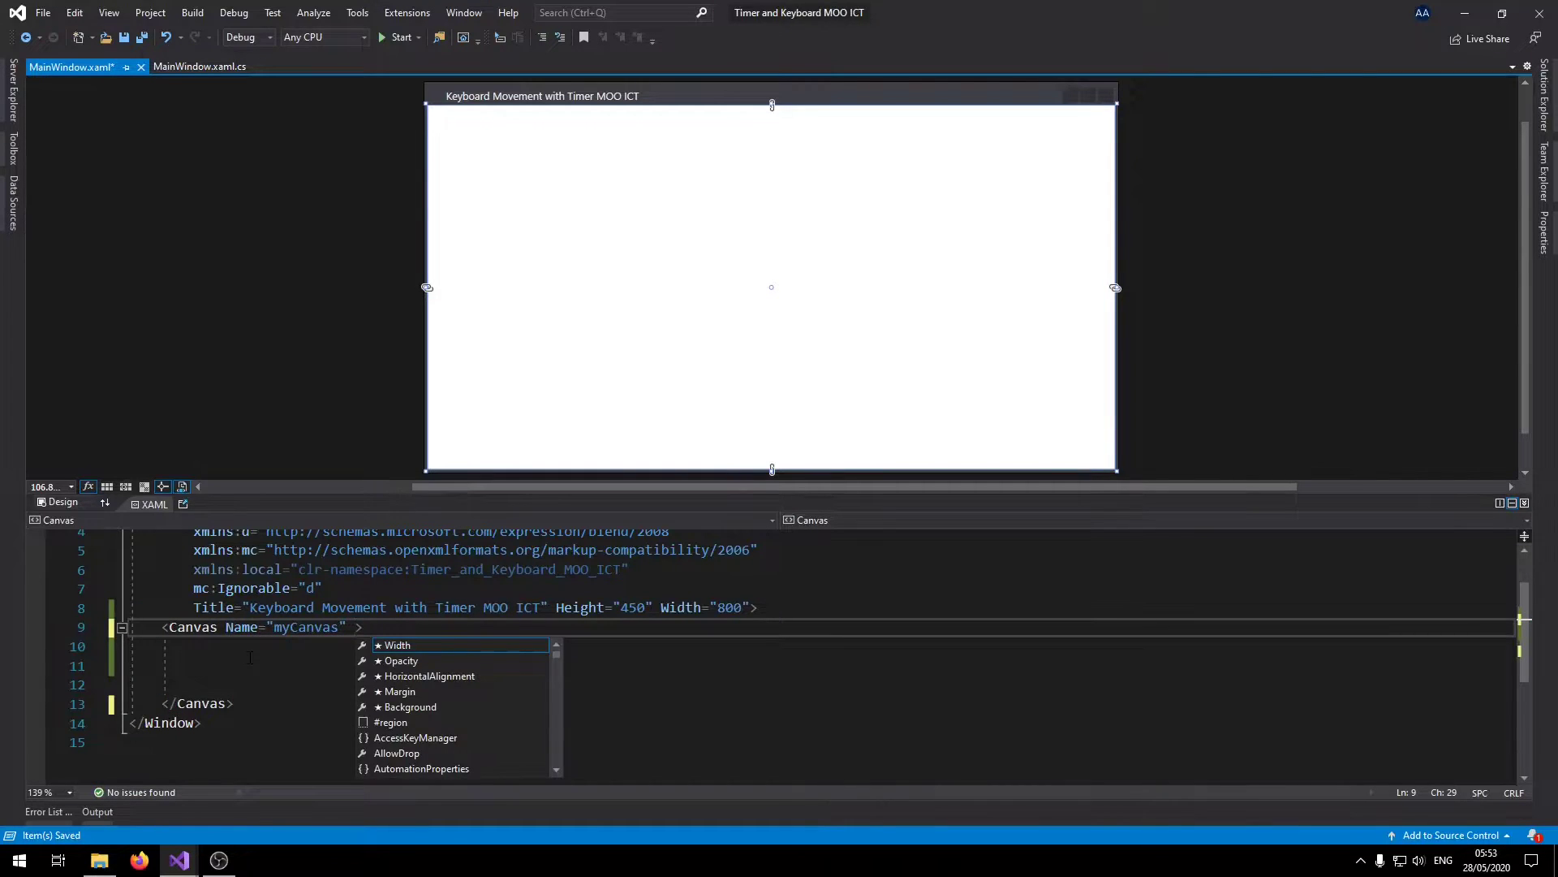
pyautogui.write('Background="lightBlue')
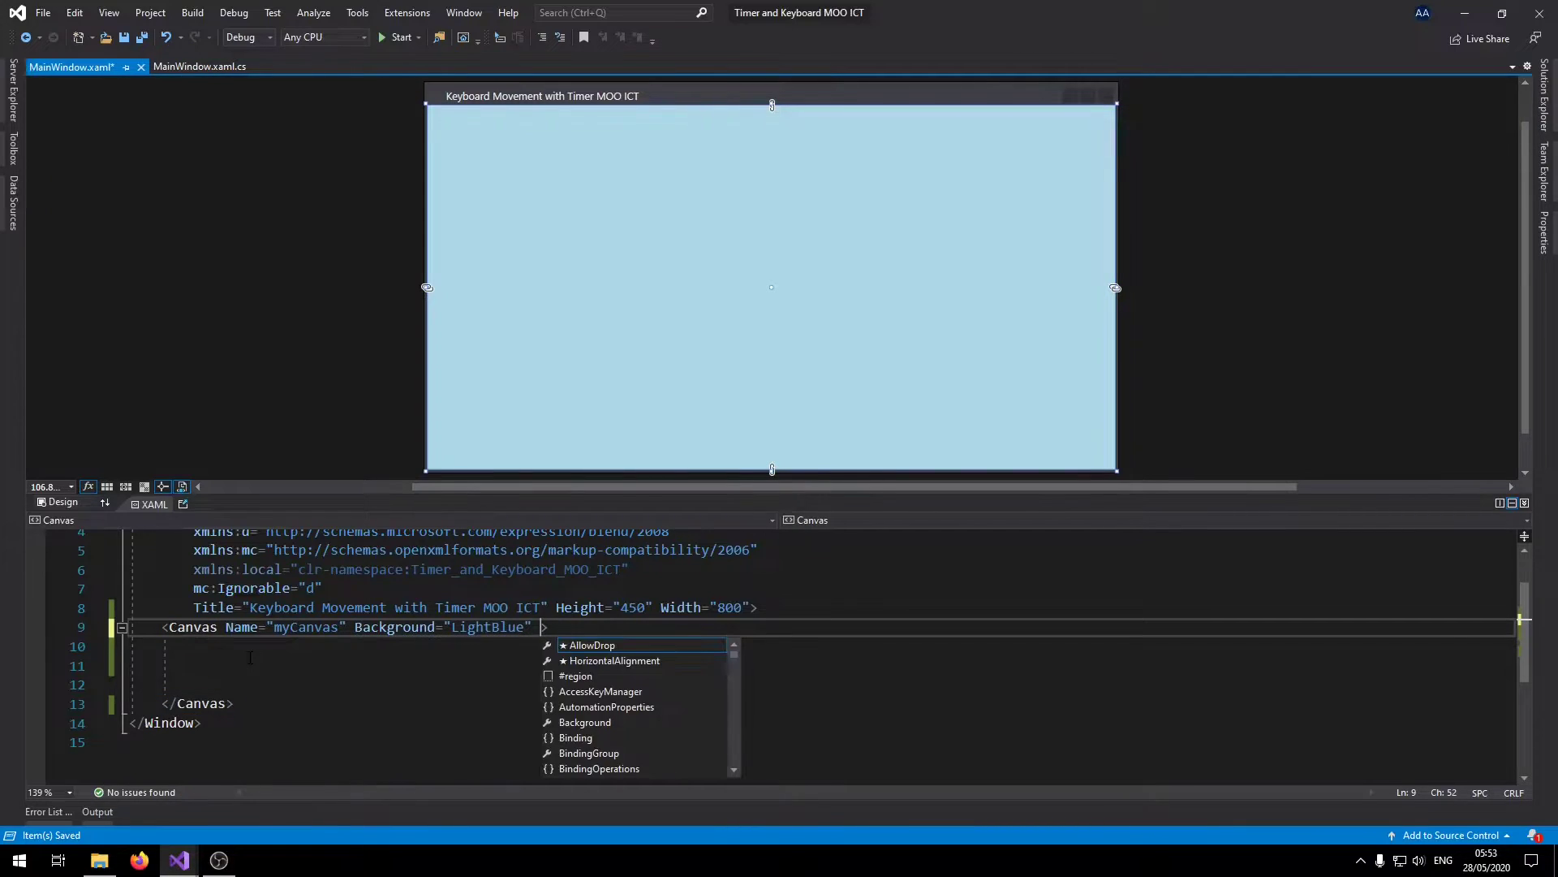
pyautogui.write('Focusable=""')
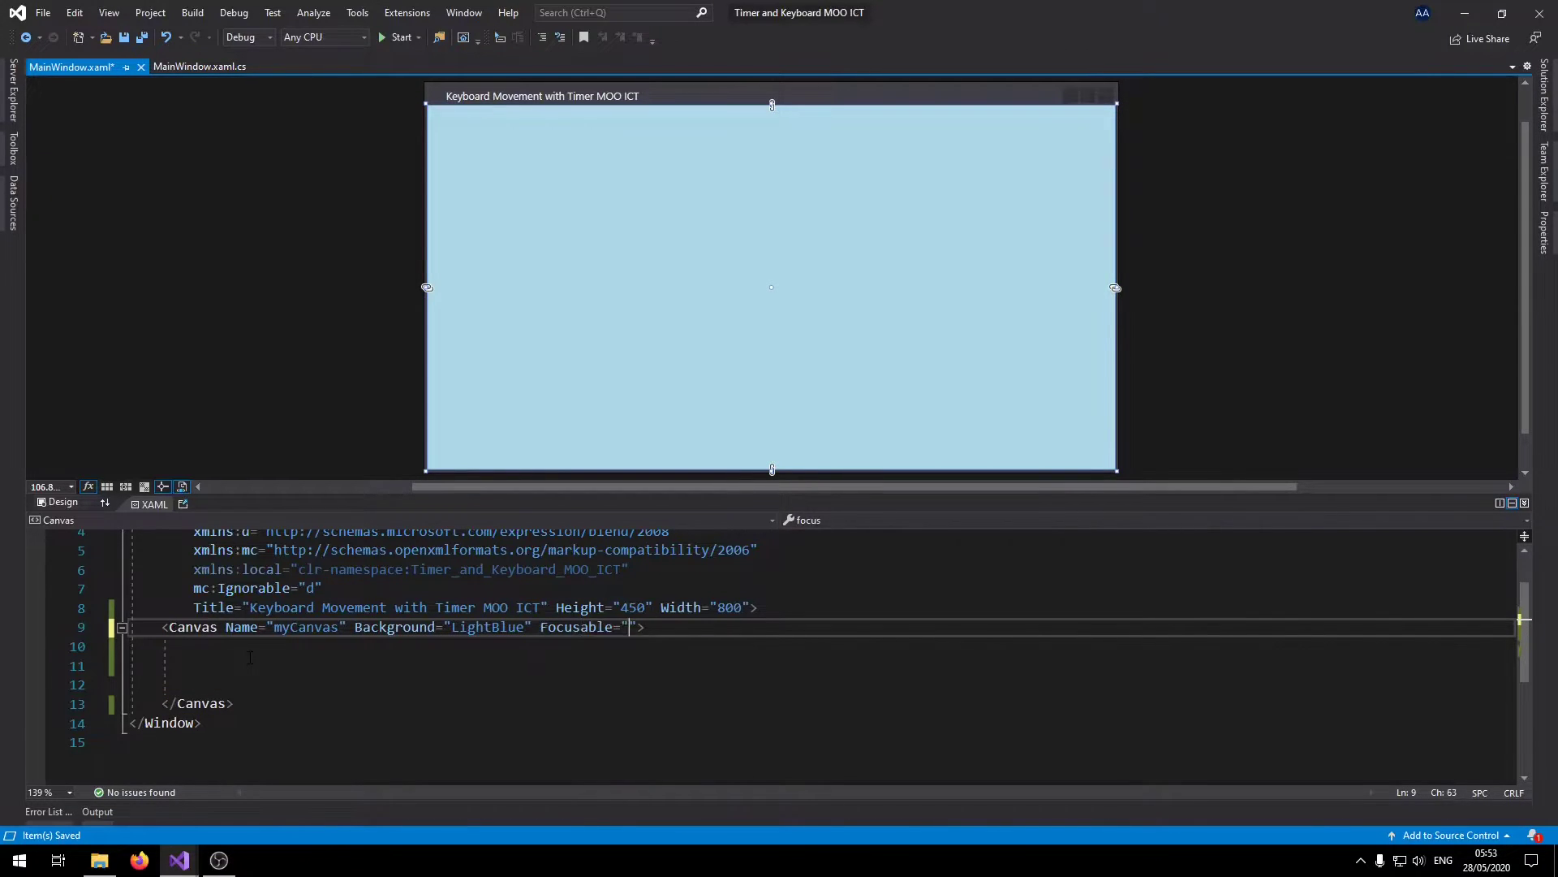
pyautogui.write('True')
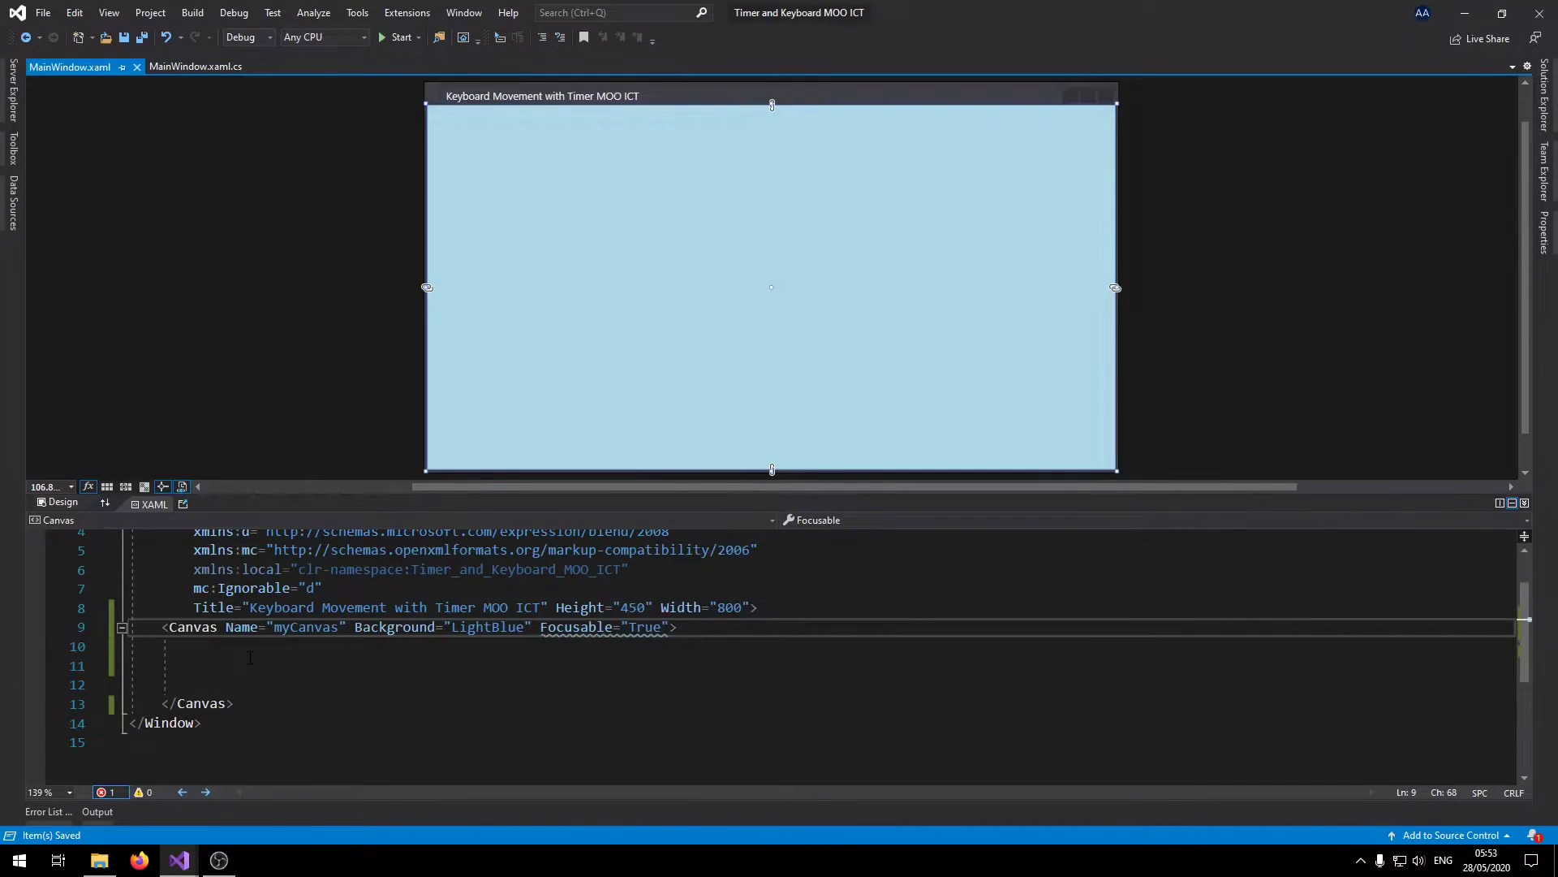
pyautogui.write('" "')
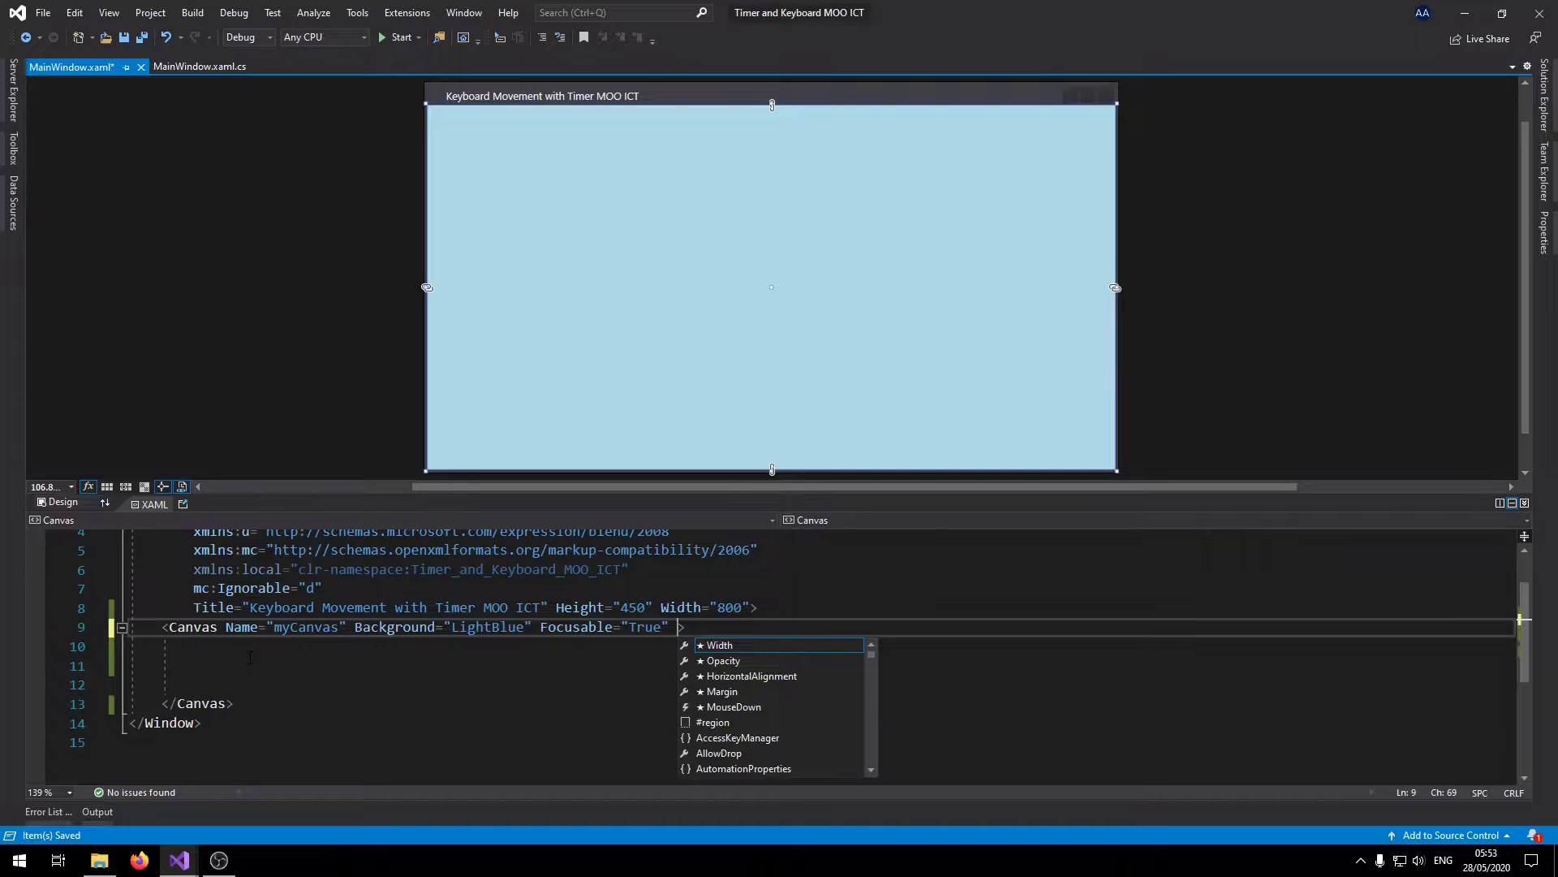
# Wire the Canvas KeyDown to KeyIsDown and KeyUp to KeyIsUp.
pyautogui.write('KeyDown="')
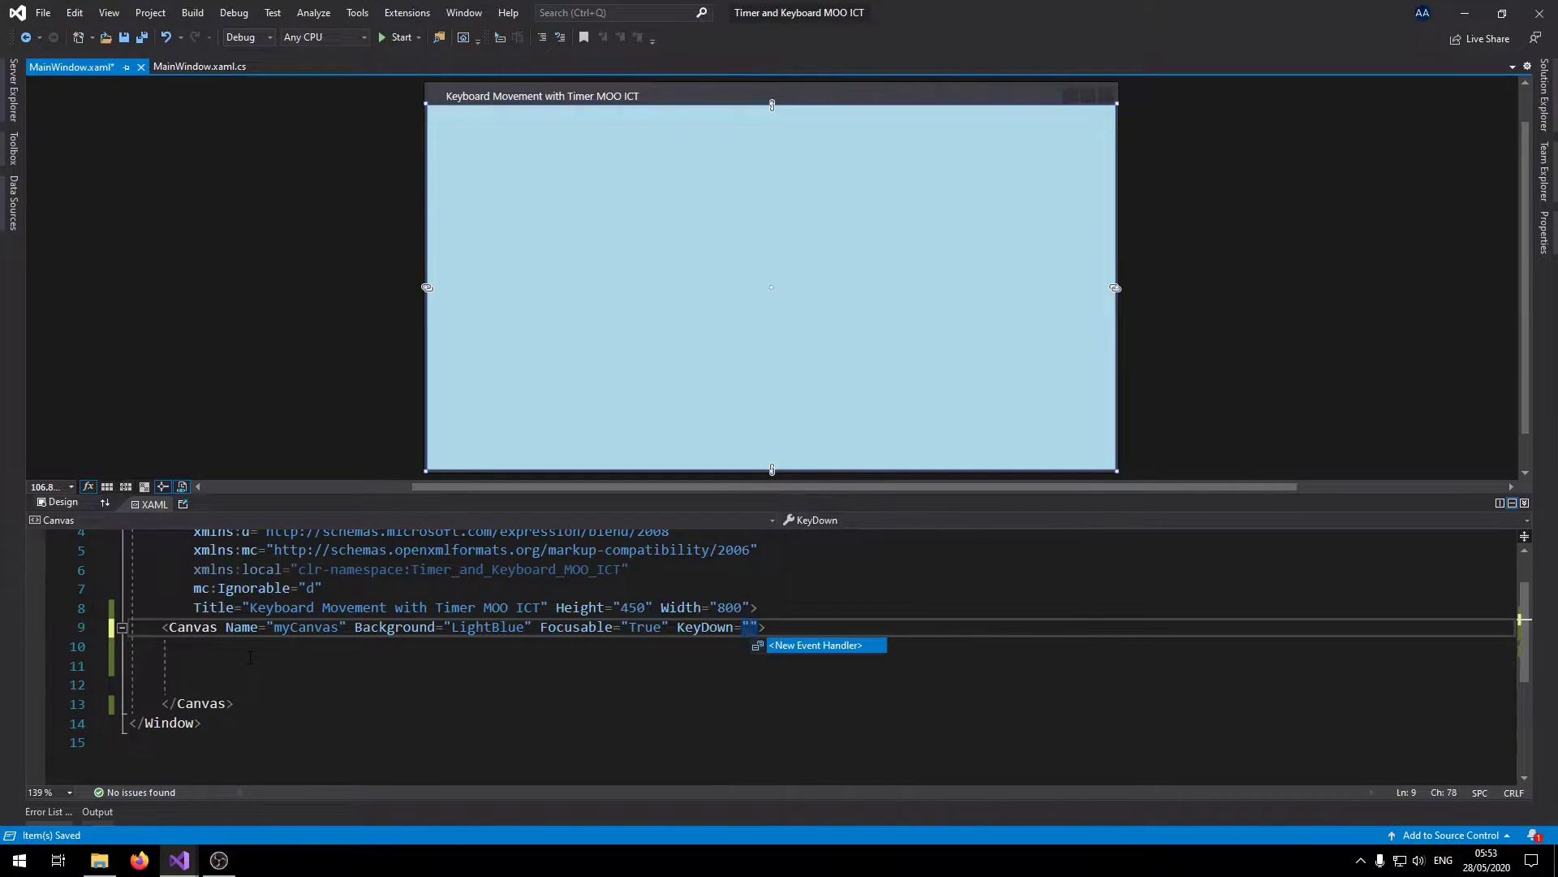
pyautogui.write('KeyIsDown')
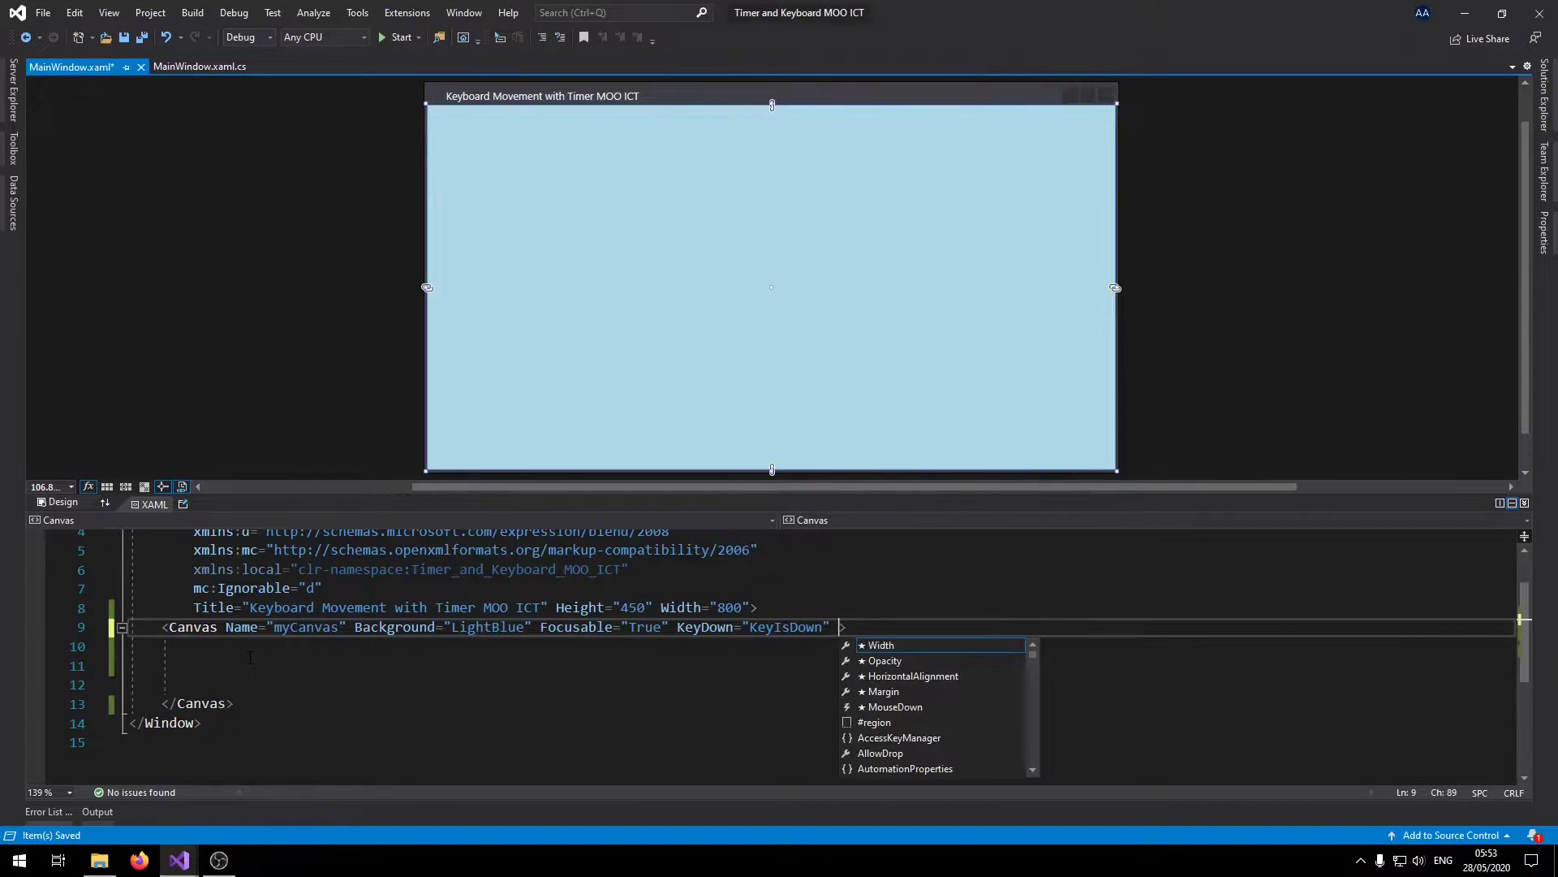
pyautogui.write('Keyboard')
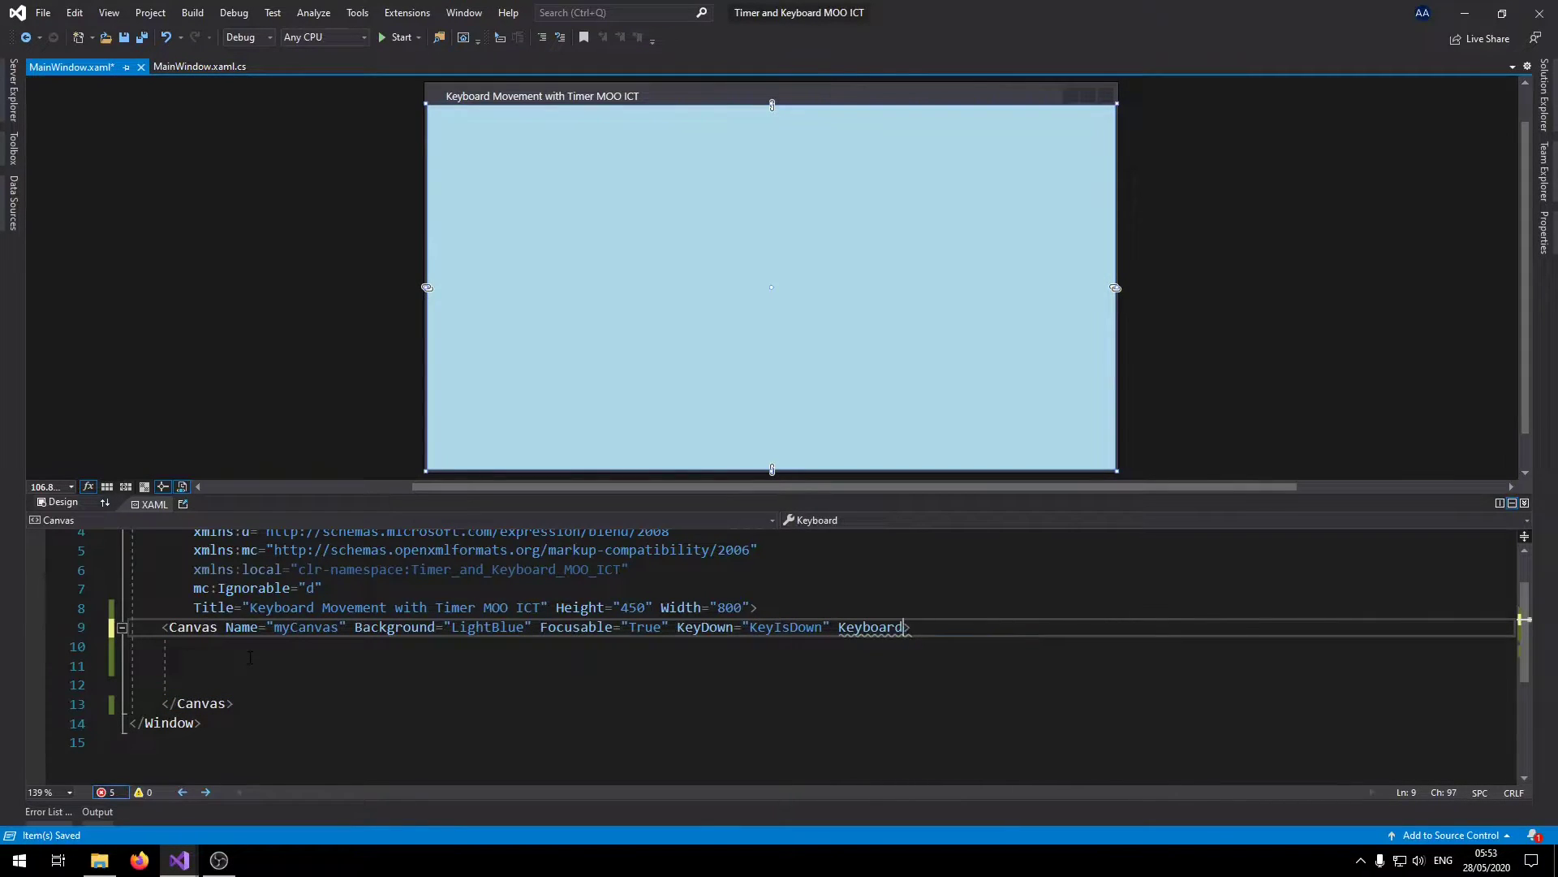
pyautogui.write('KeyUp="')
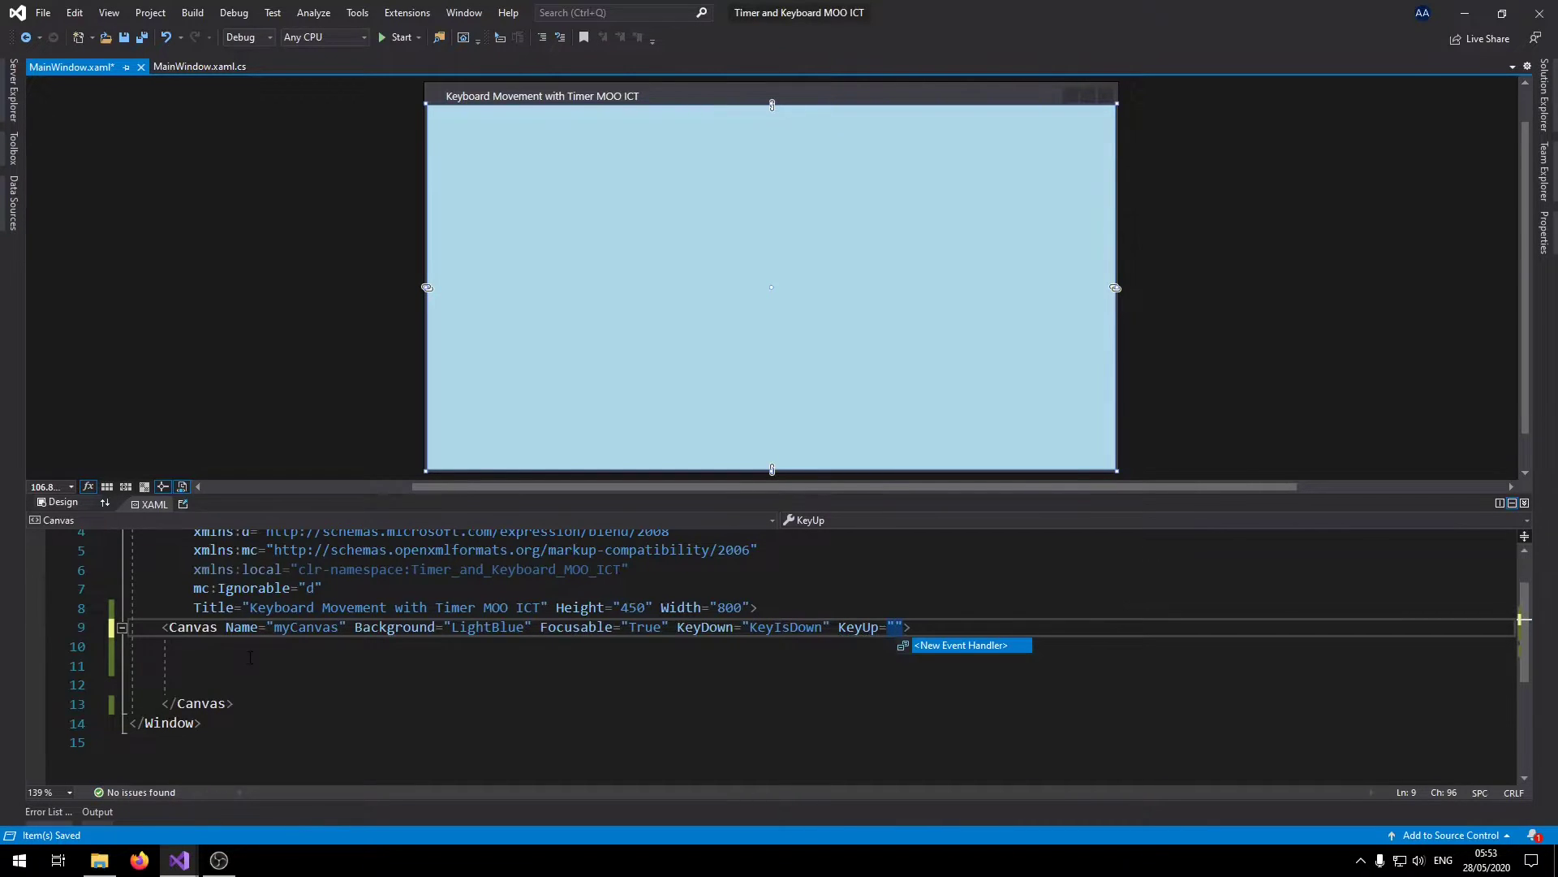
pyautogui.write('KeyIsUp')
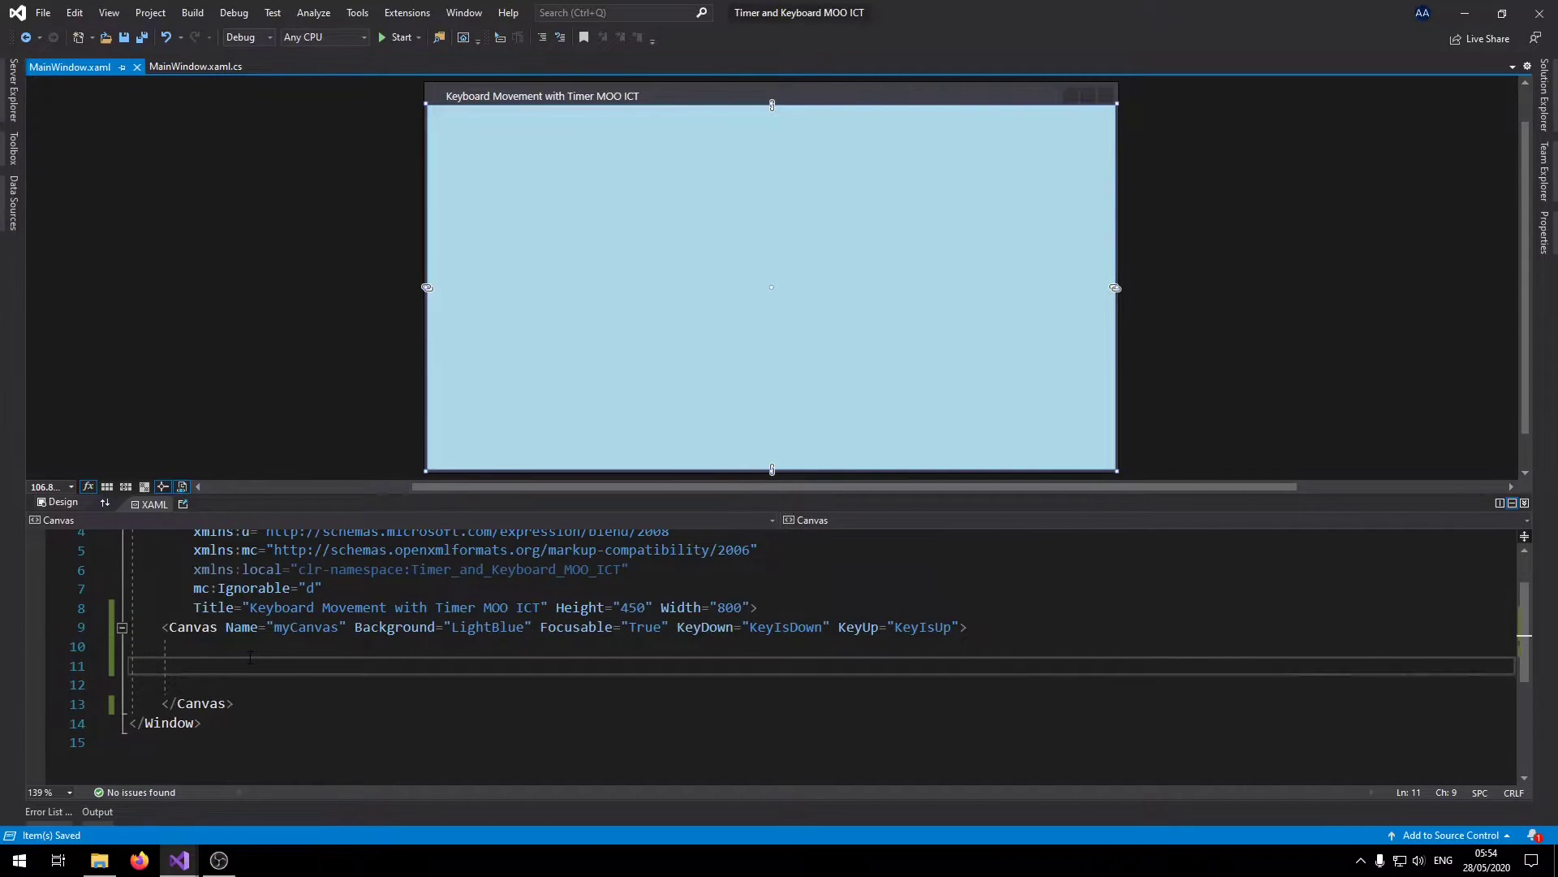
# Add a Rectangle named player, 50 by 50, filled red.
pyautogui.write('<Rectangle')
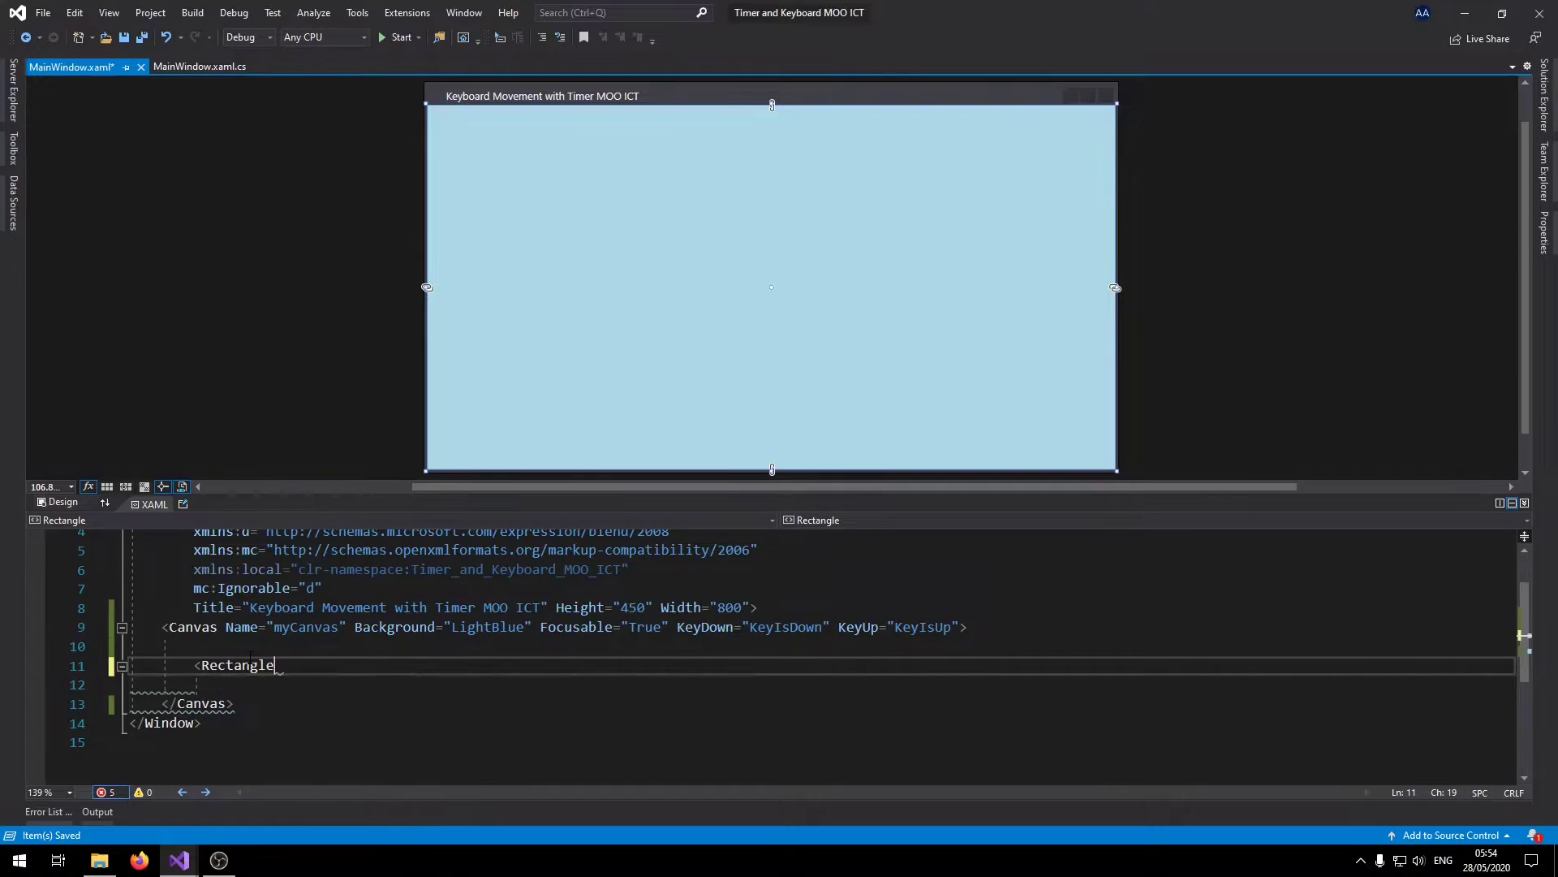
pyautogui.write('Name="pla')
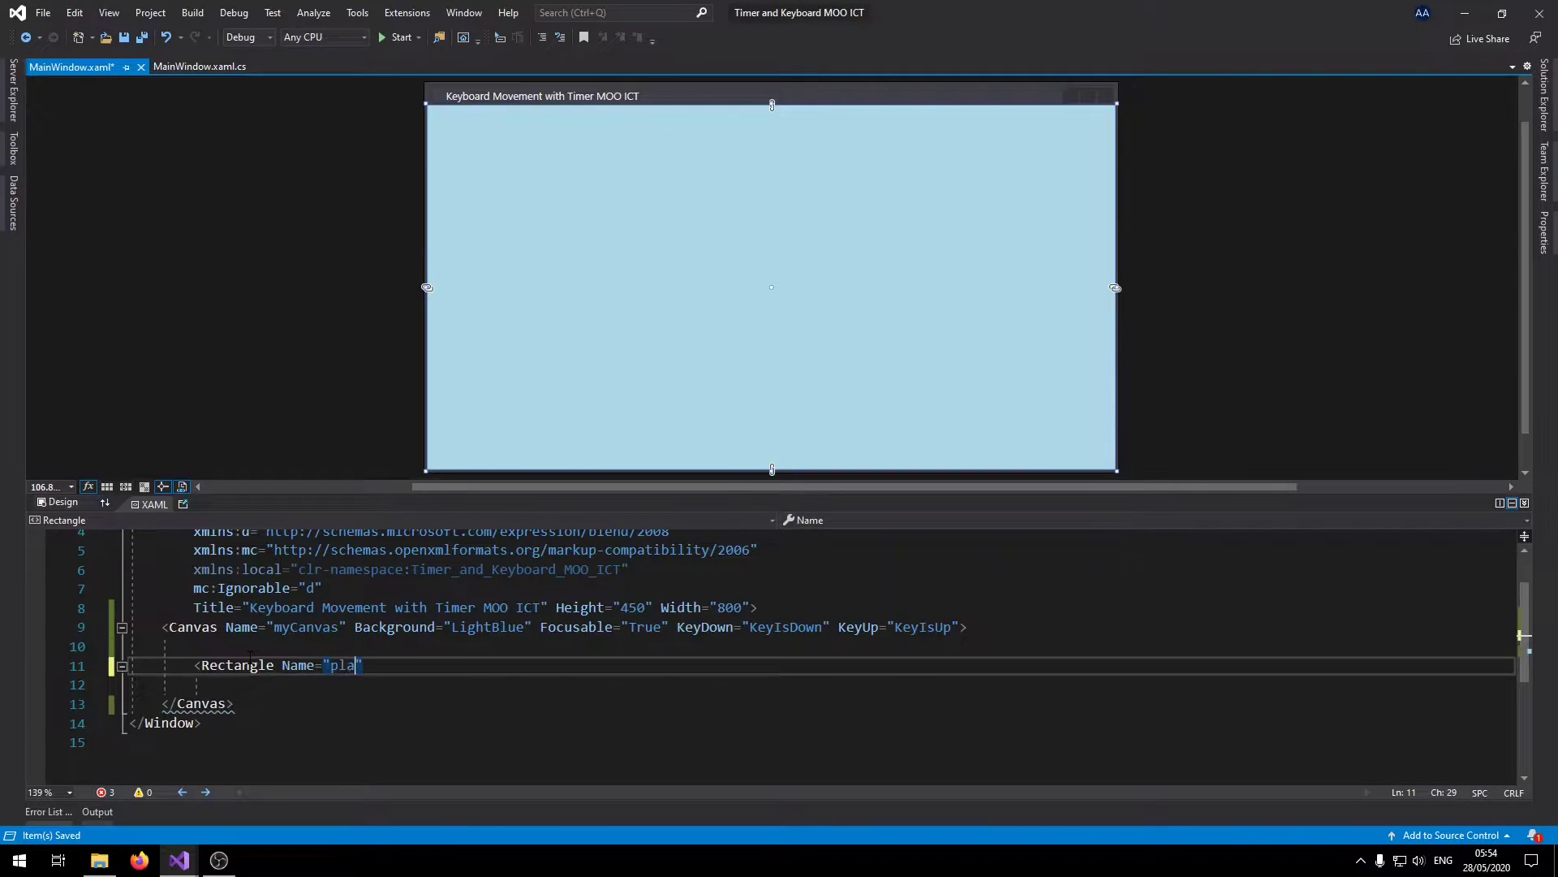
pyautogui.write('yer"')
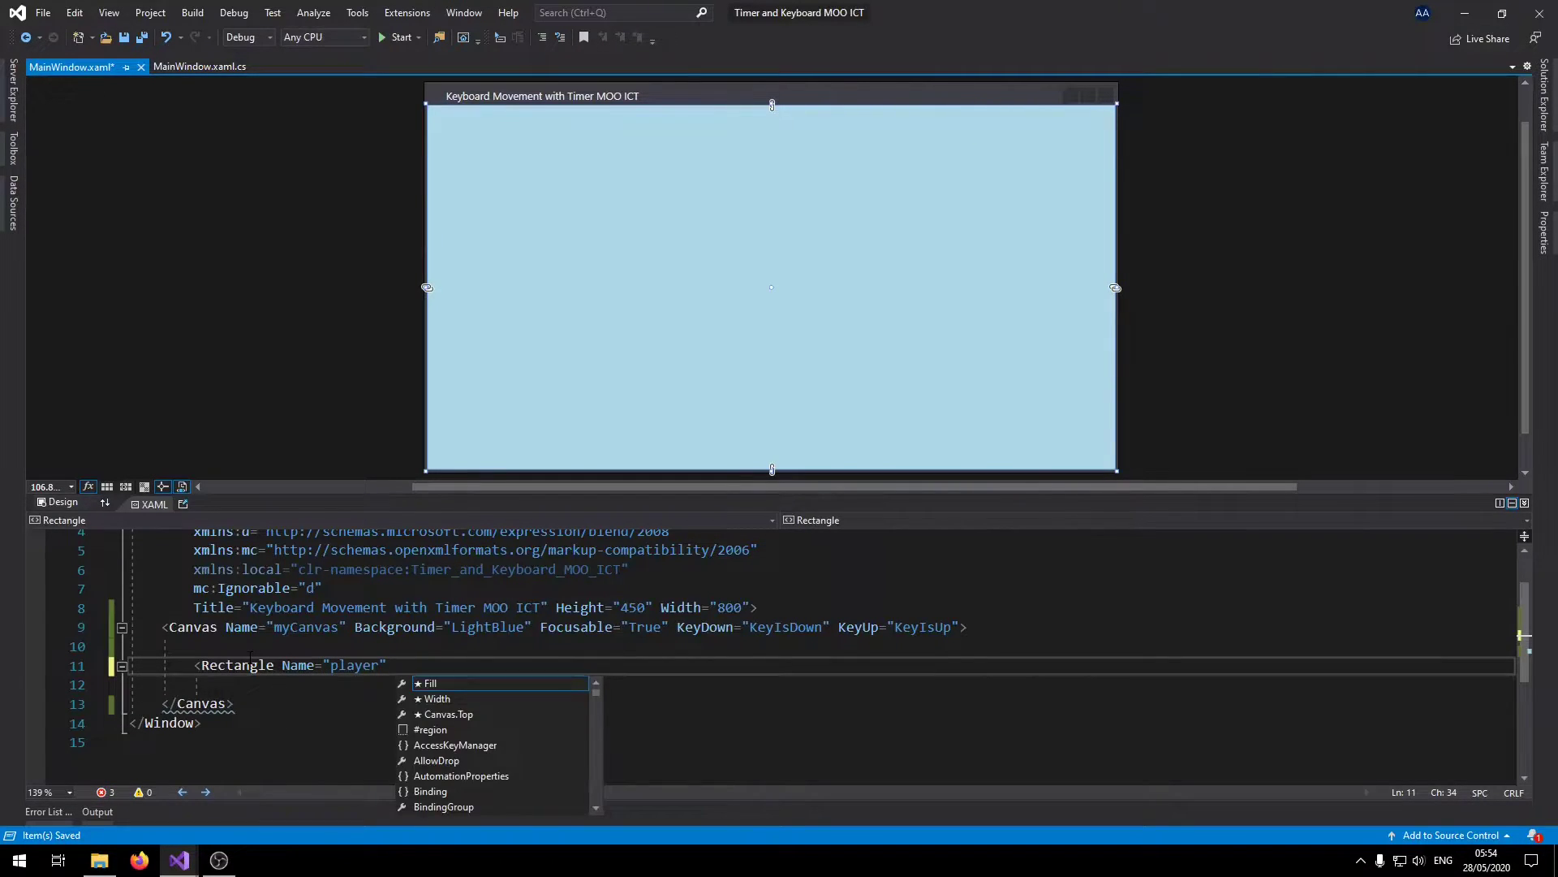
pyautogui.write('Height="5')
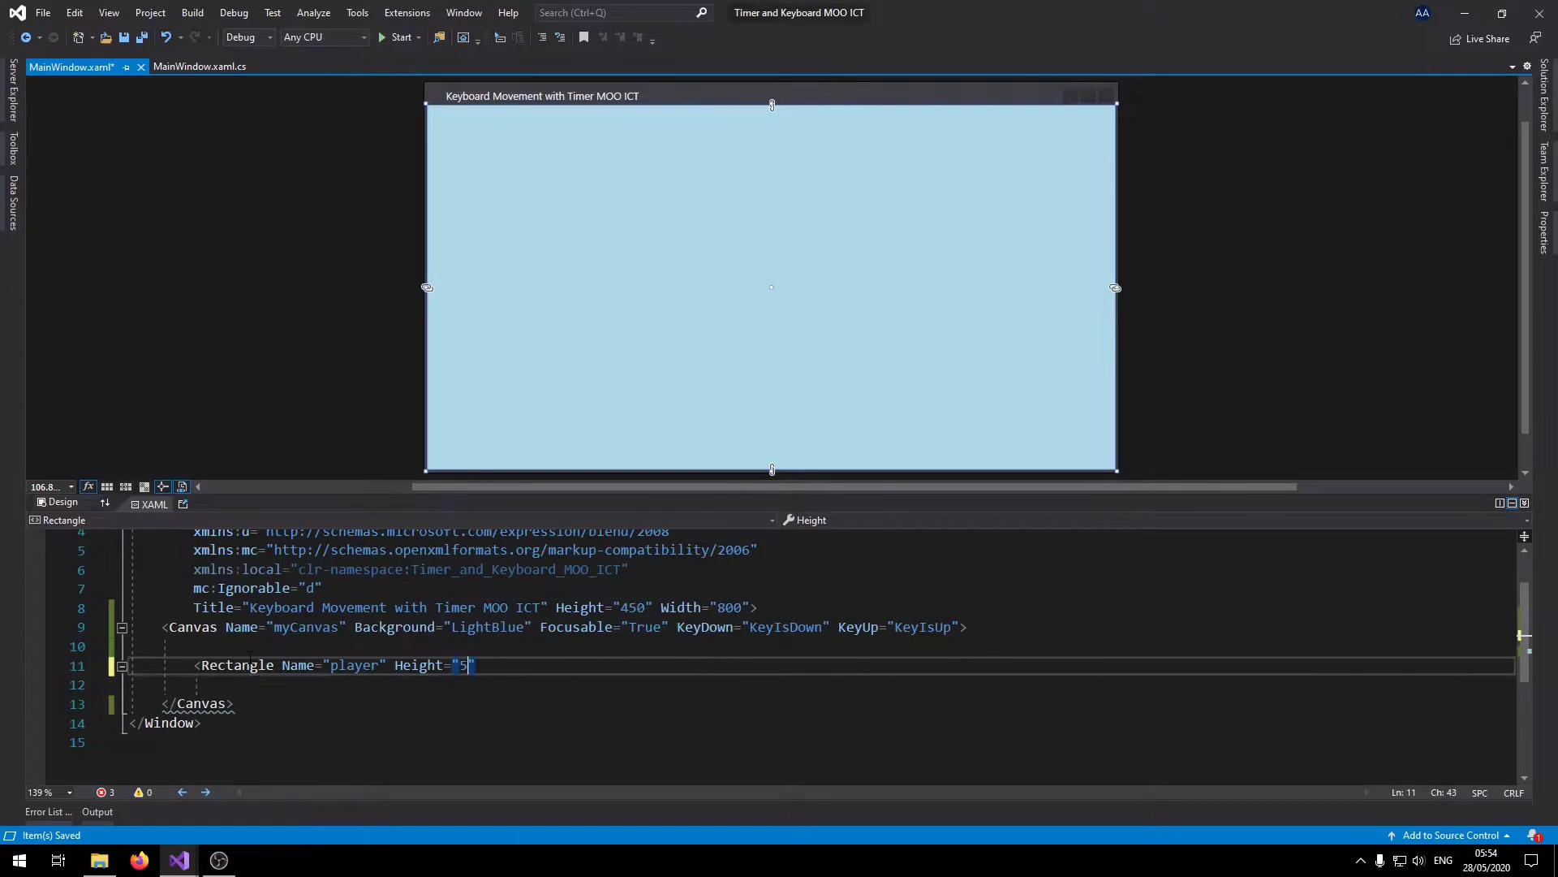
pyautogui.write('0" Width=""')
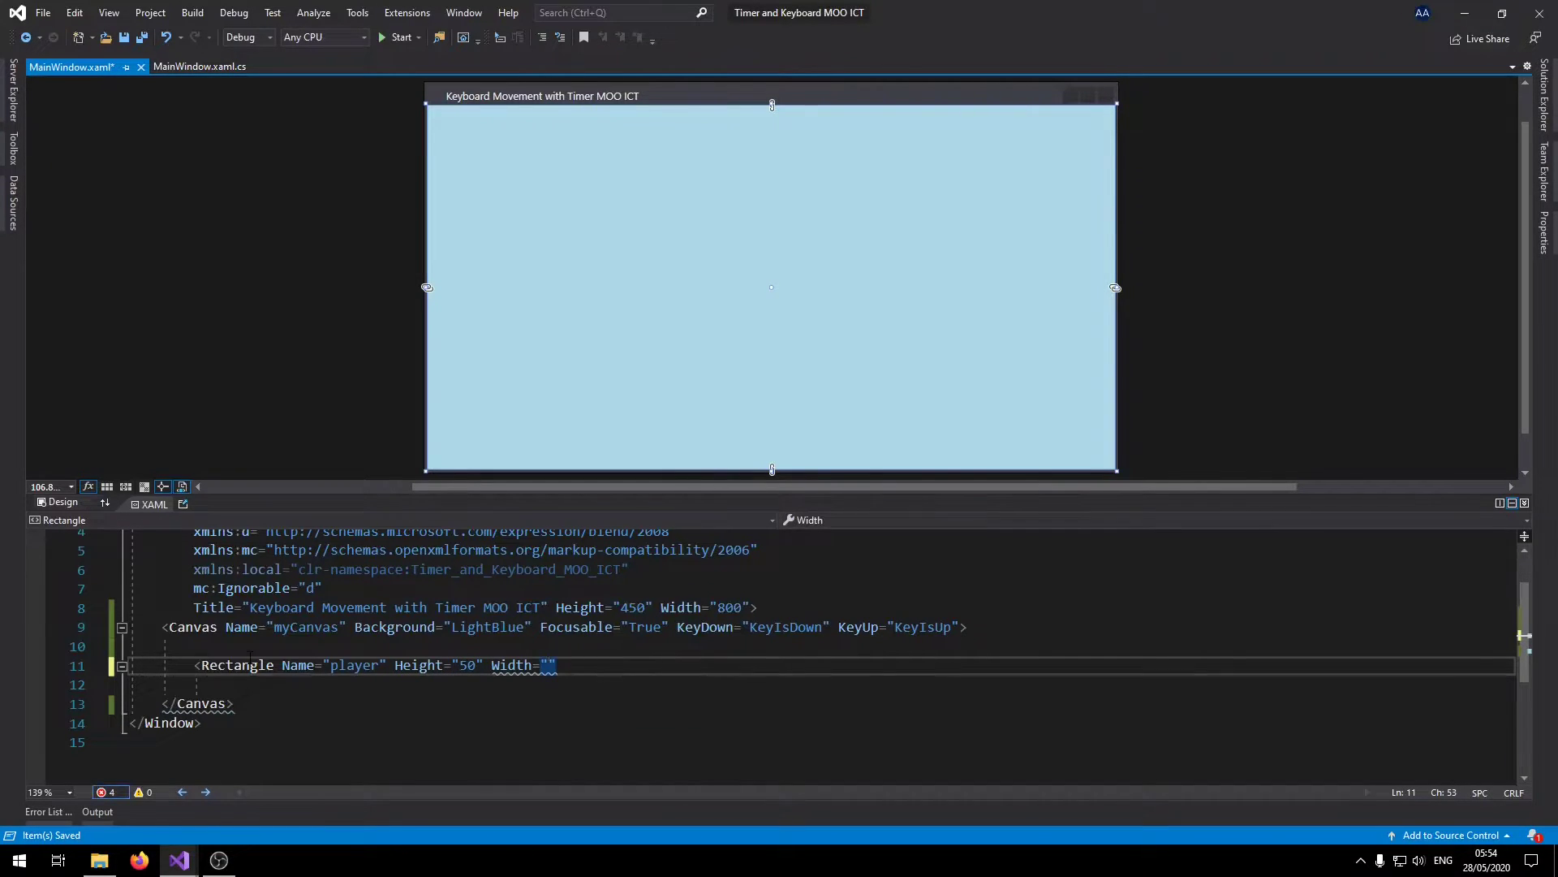
pyautogui.write('50" fil')
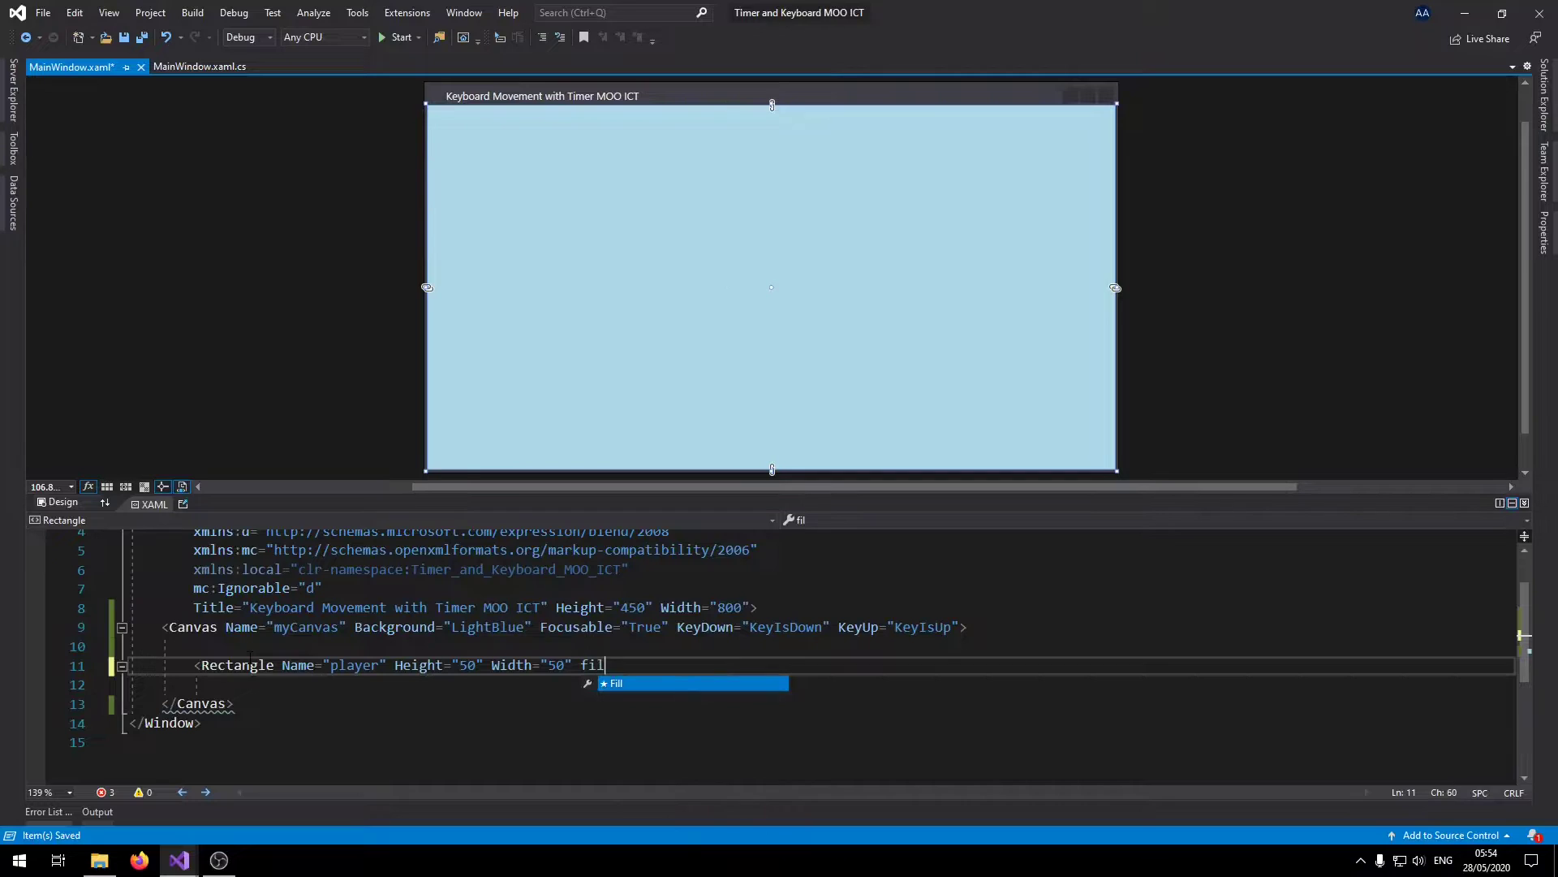
pyautogui.write('l="red"')
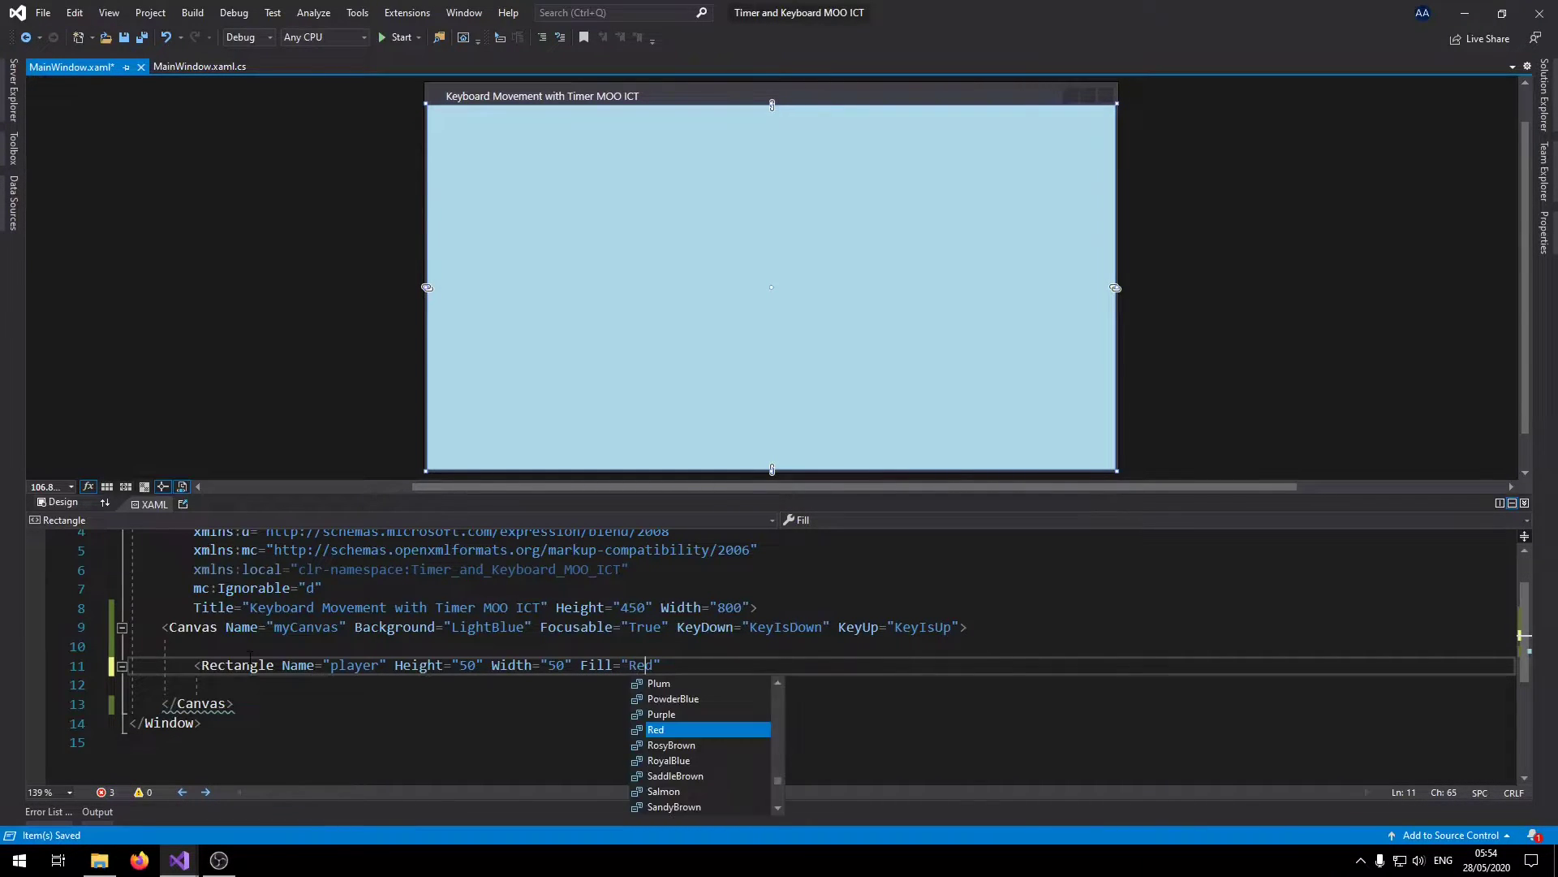
# Position the player rectangle at Canvas.Left 20 and Canvas.Top 50.
pyautogui.write('Canvas.Left=""')
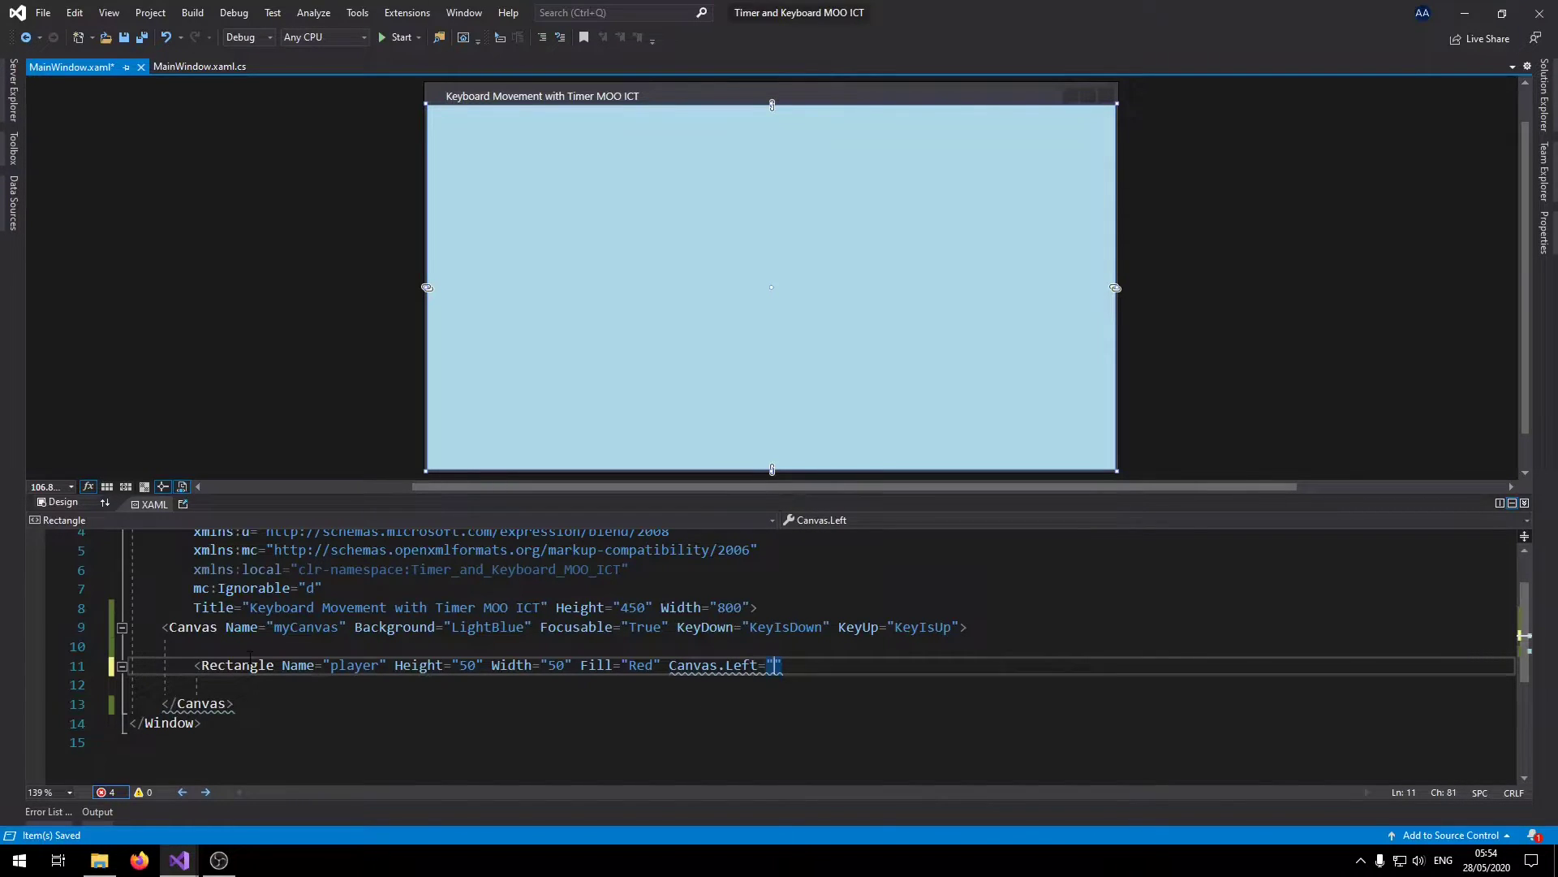
pyautogui.write('20')
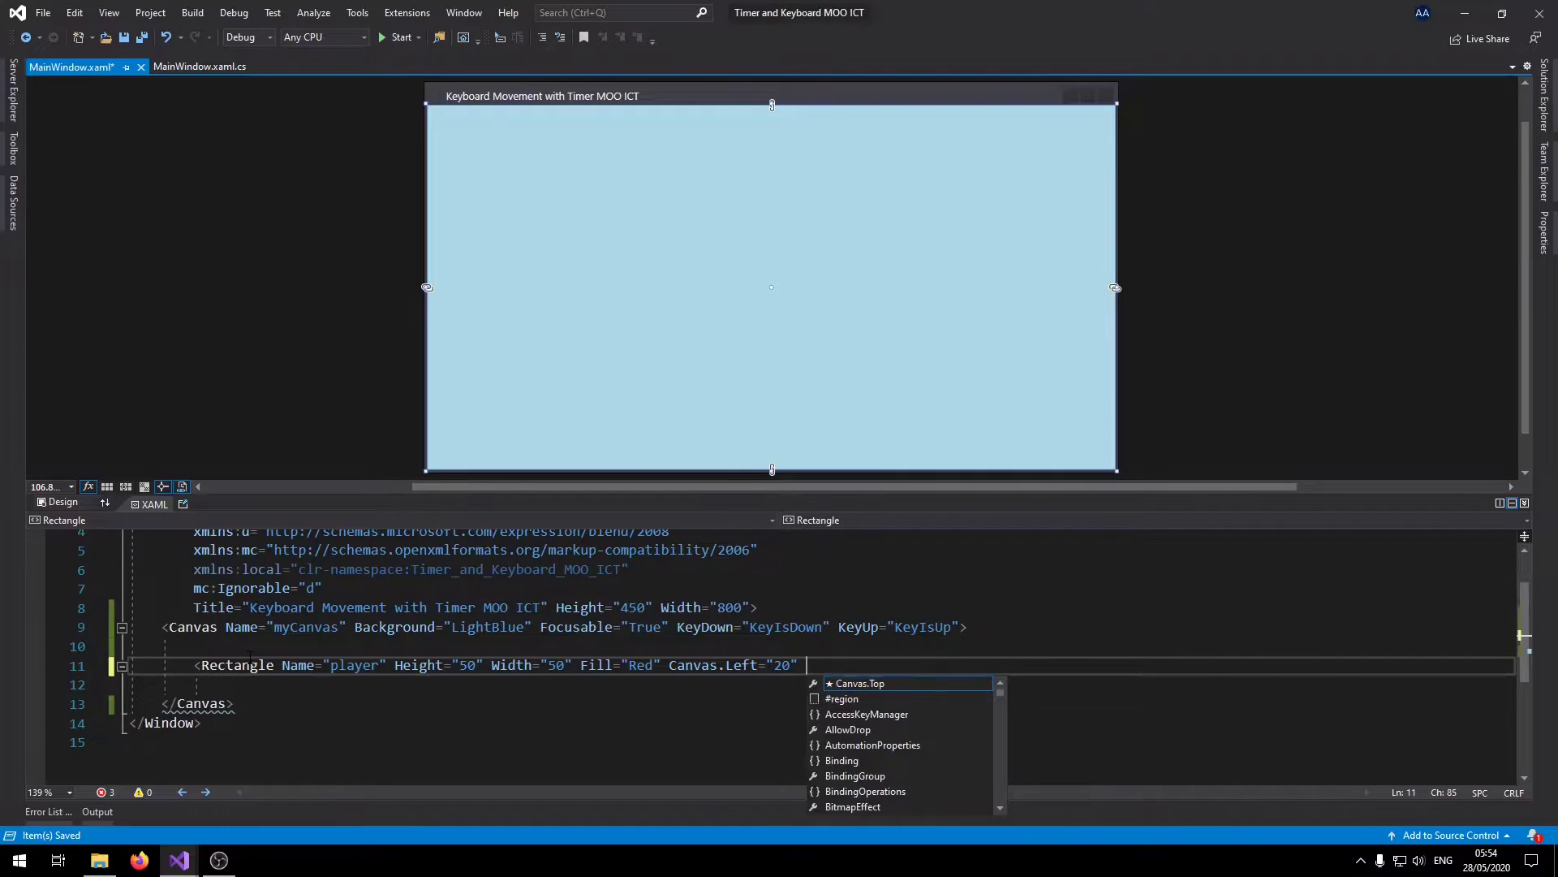
pyautogui.write('Canvas.')
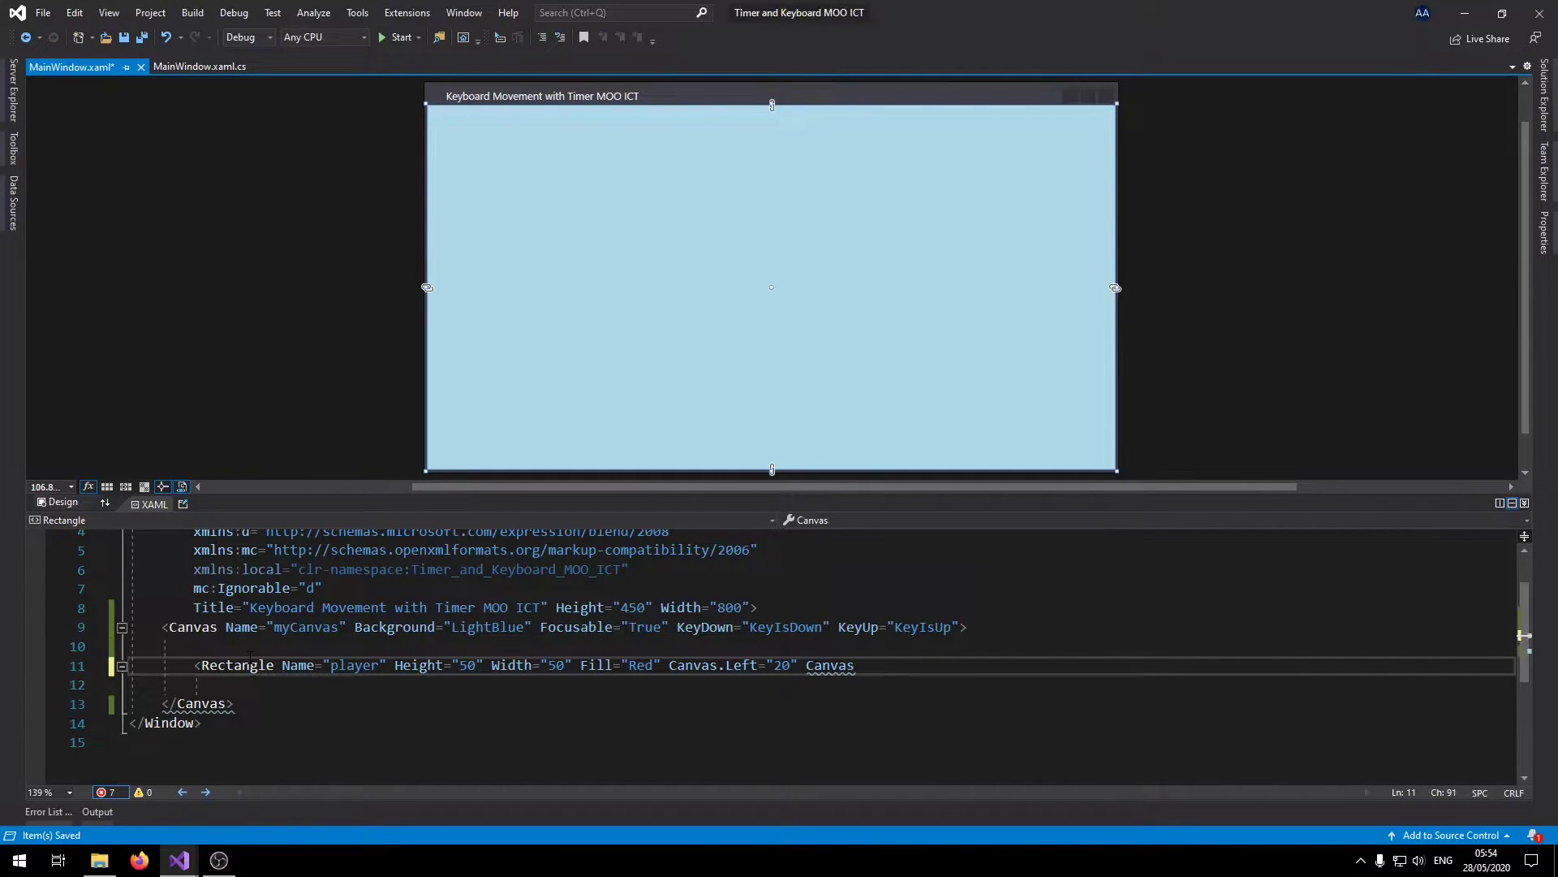
pyautogui.write('Canvas.Top=""')
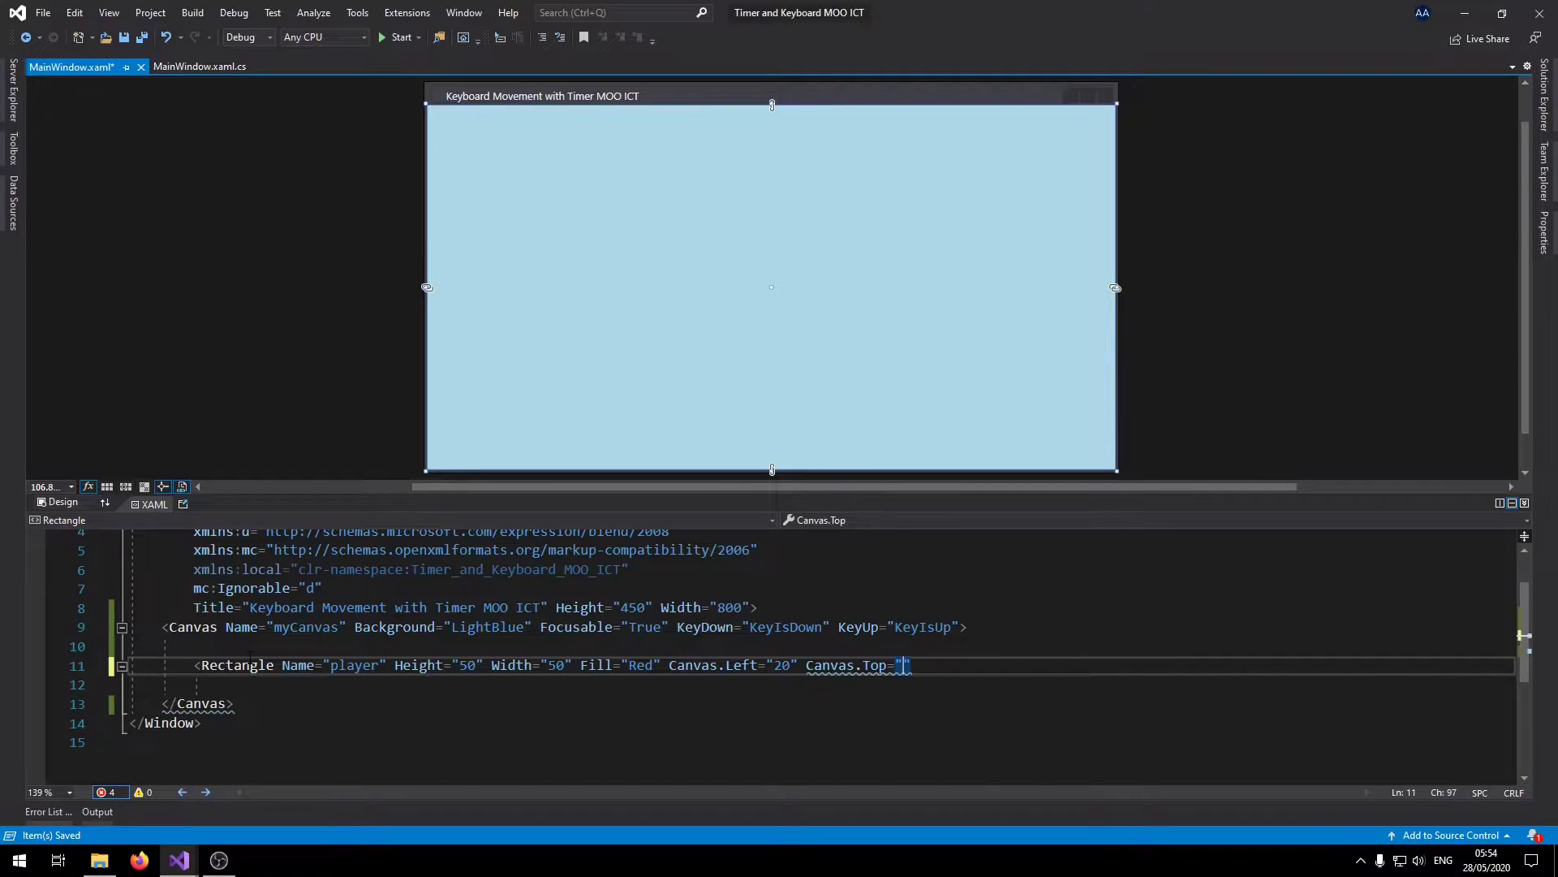
pyautogui.write('50')
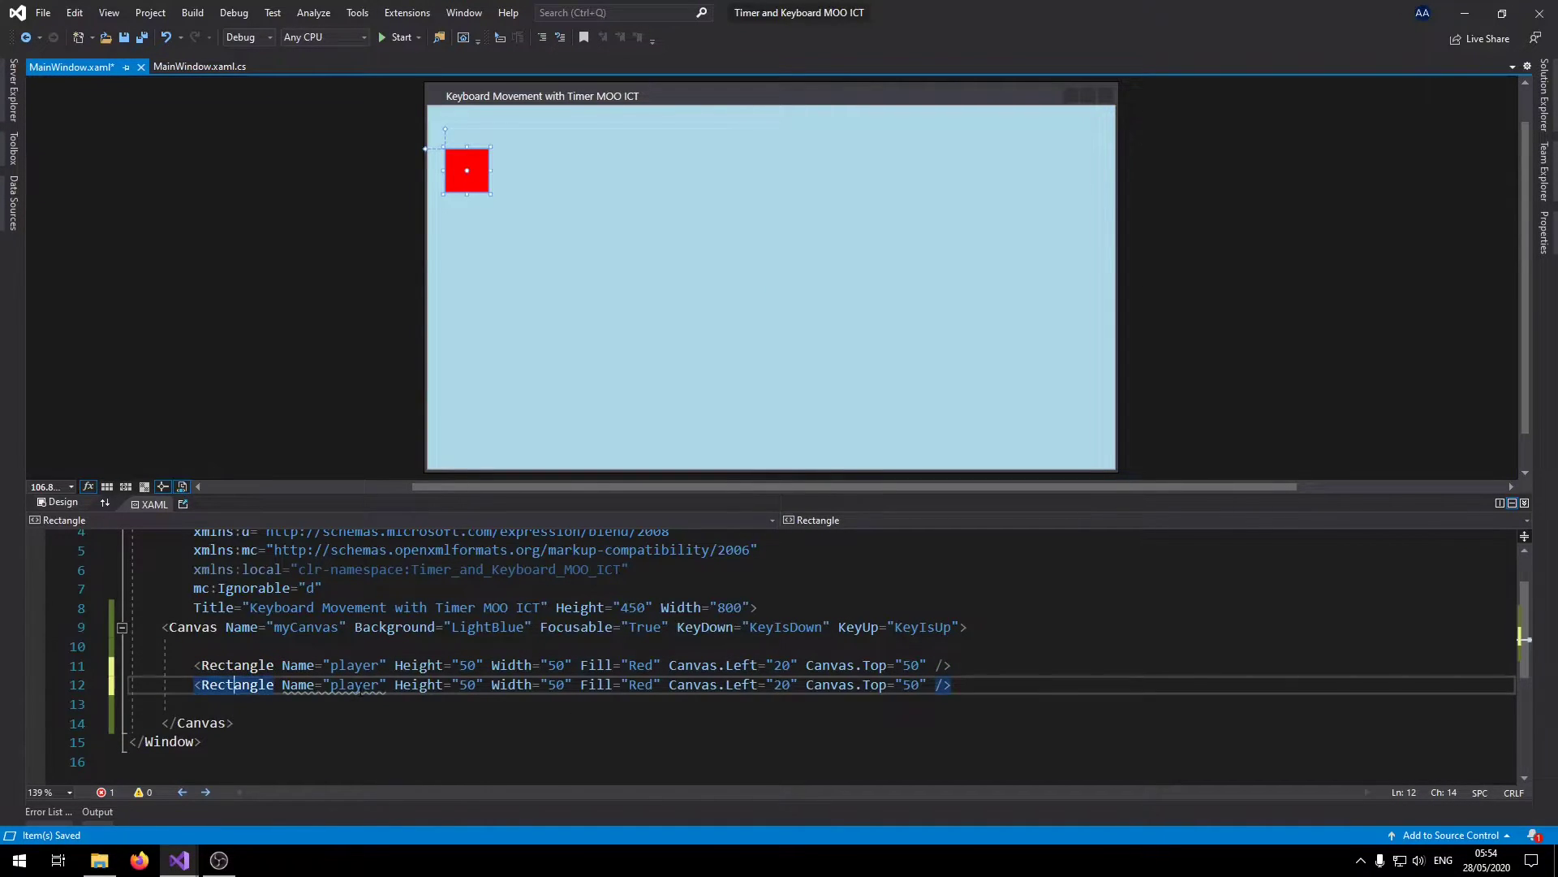
# Rename the copied rectangle to box, fill it Purple, and drag it to left 381, top 279.
pyautogui.doubleClick(354, 684)
pyautogui.write('box')
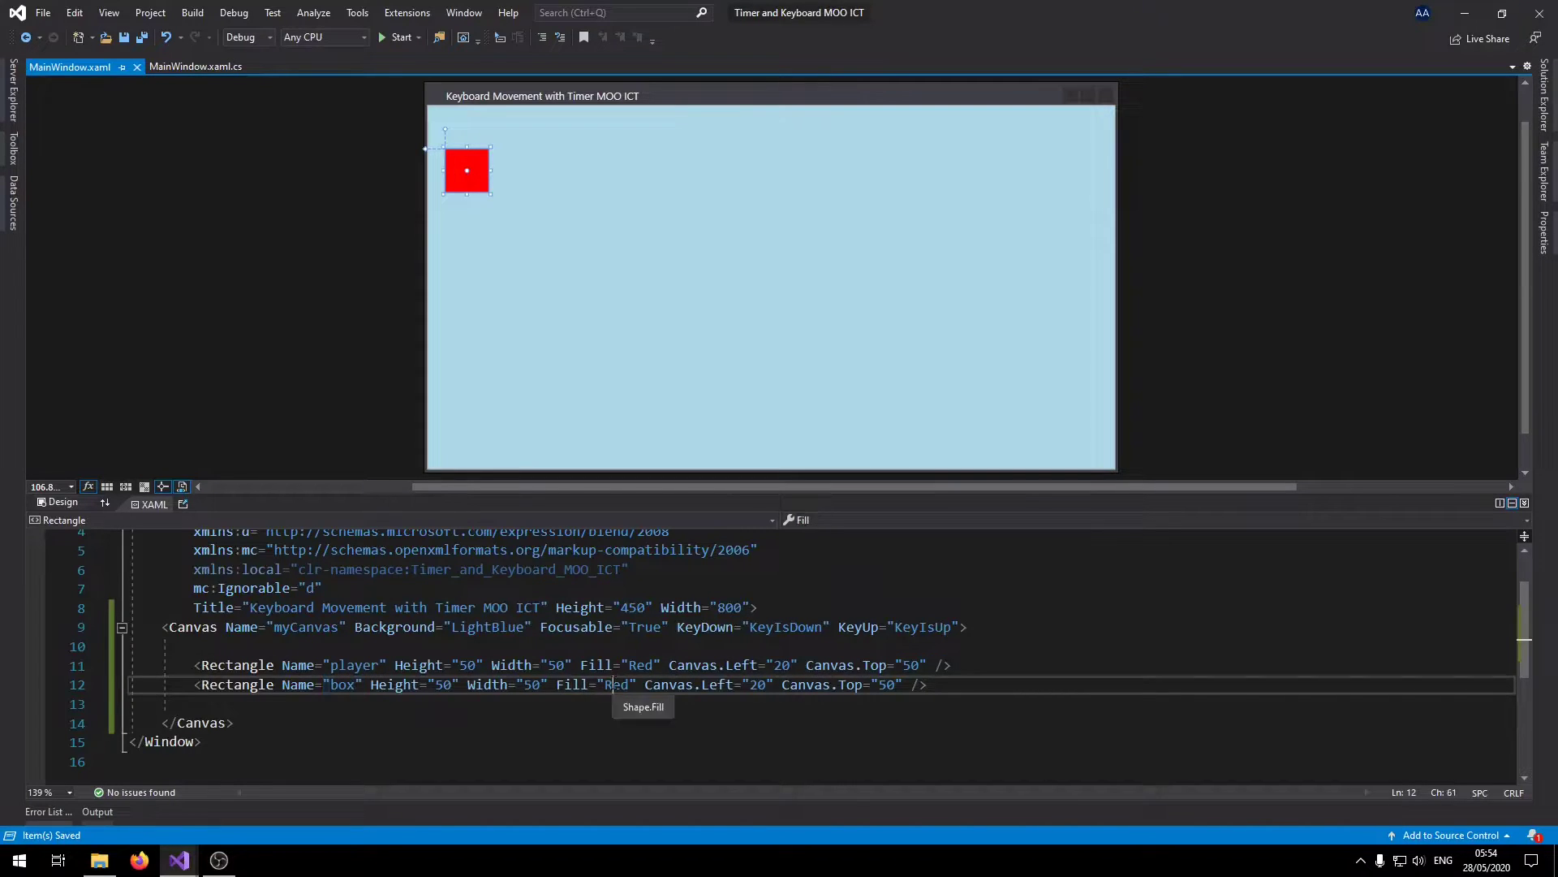
pyautogui.write('Purple')
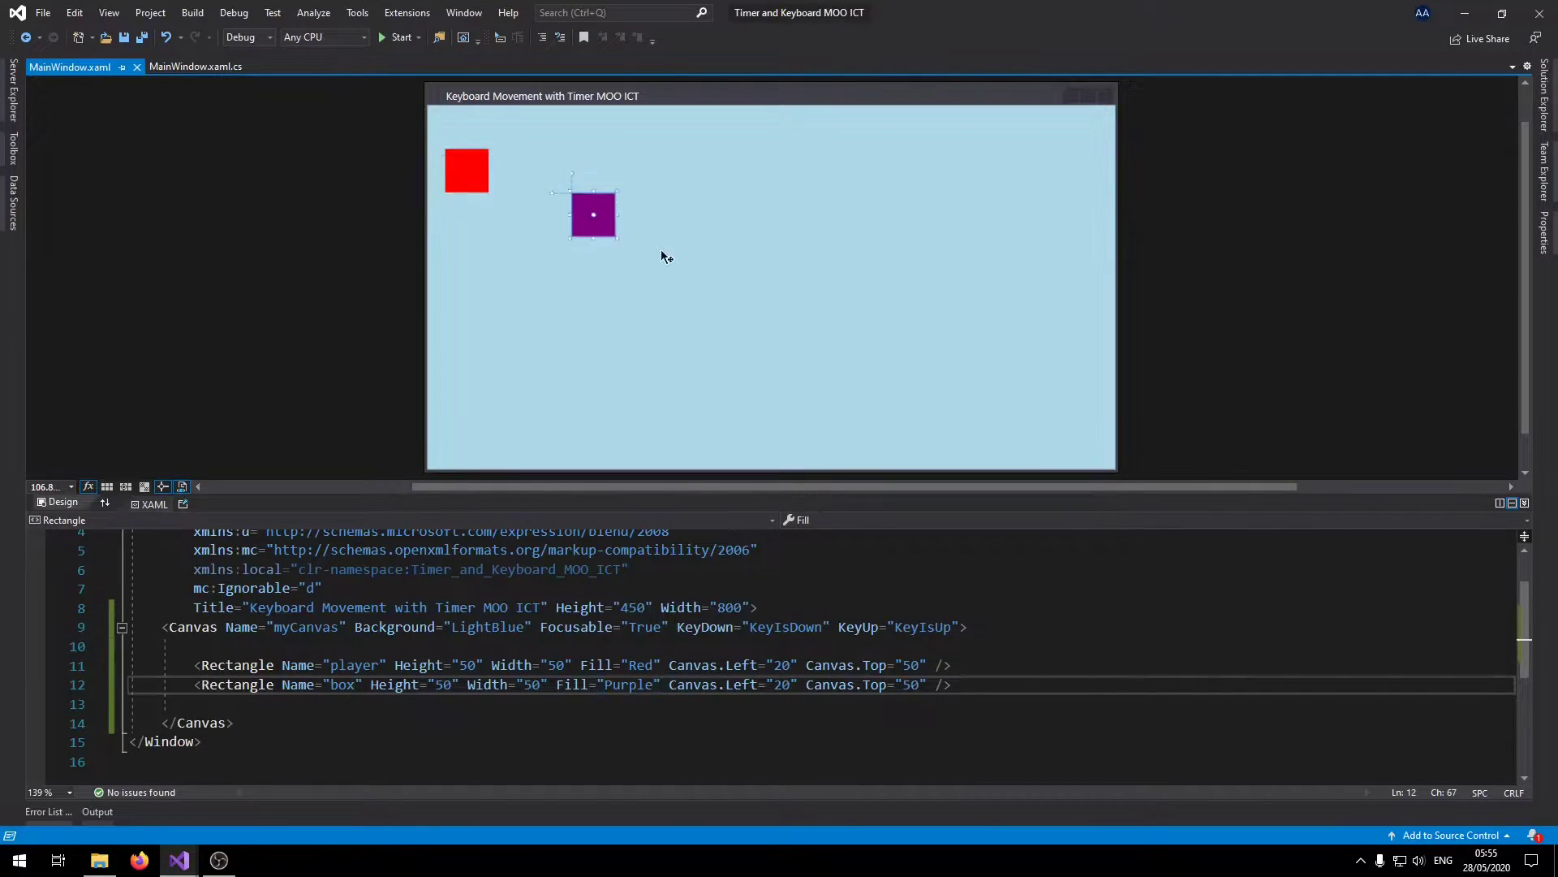
pyautogui.moveTo(594, 216); pyautogui.dragTo(779, 368)
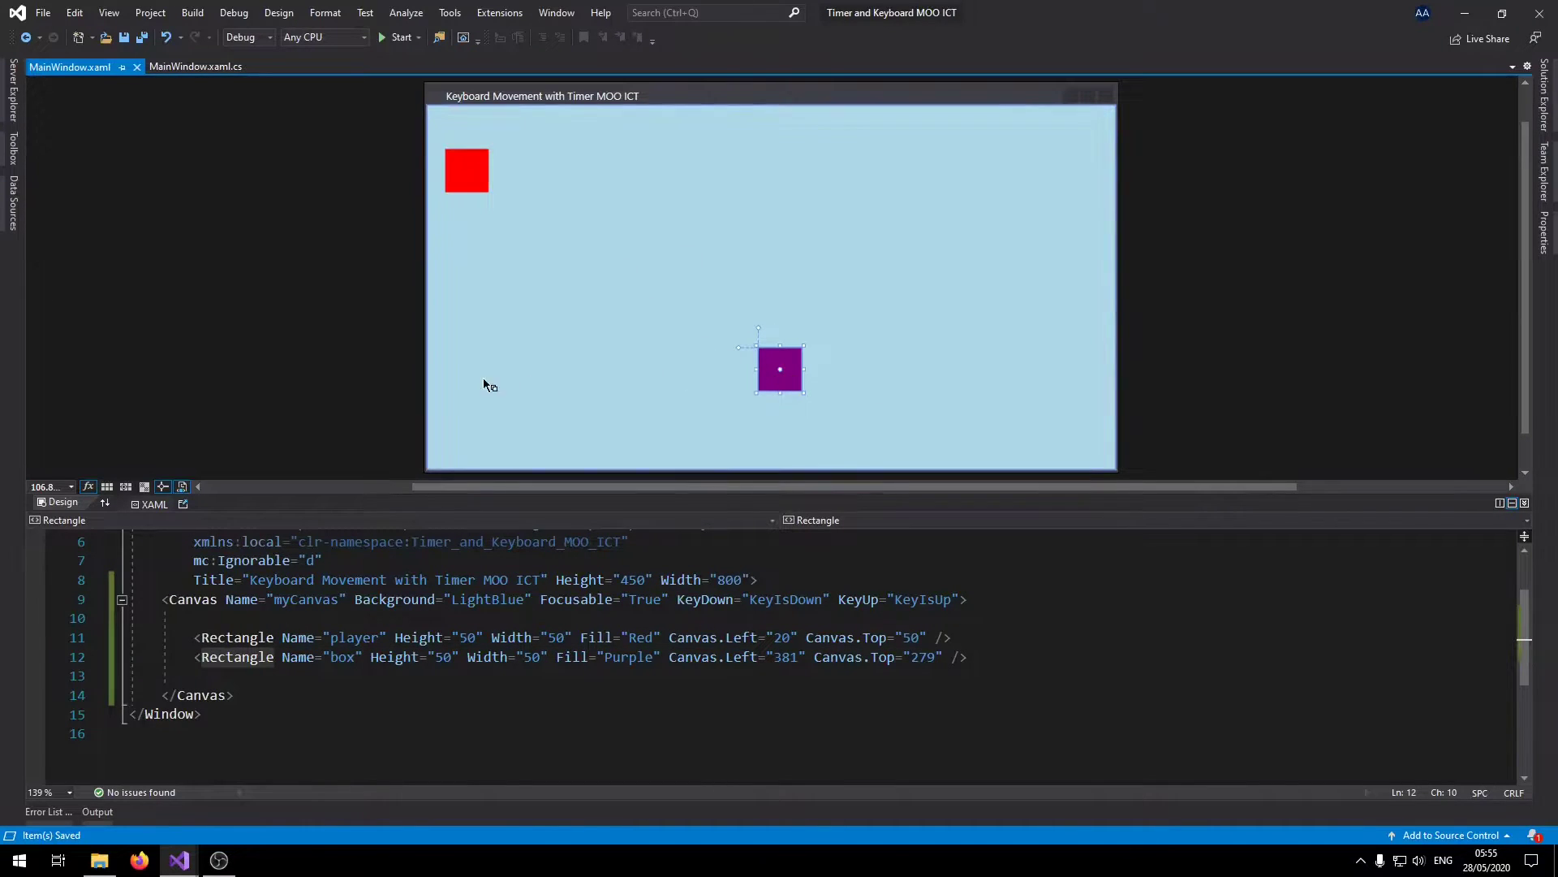
pyautogui.moveTo(1006, 460)
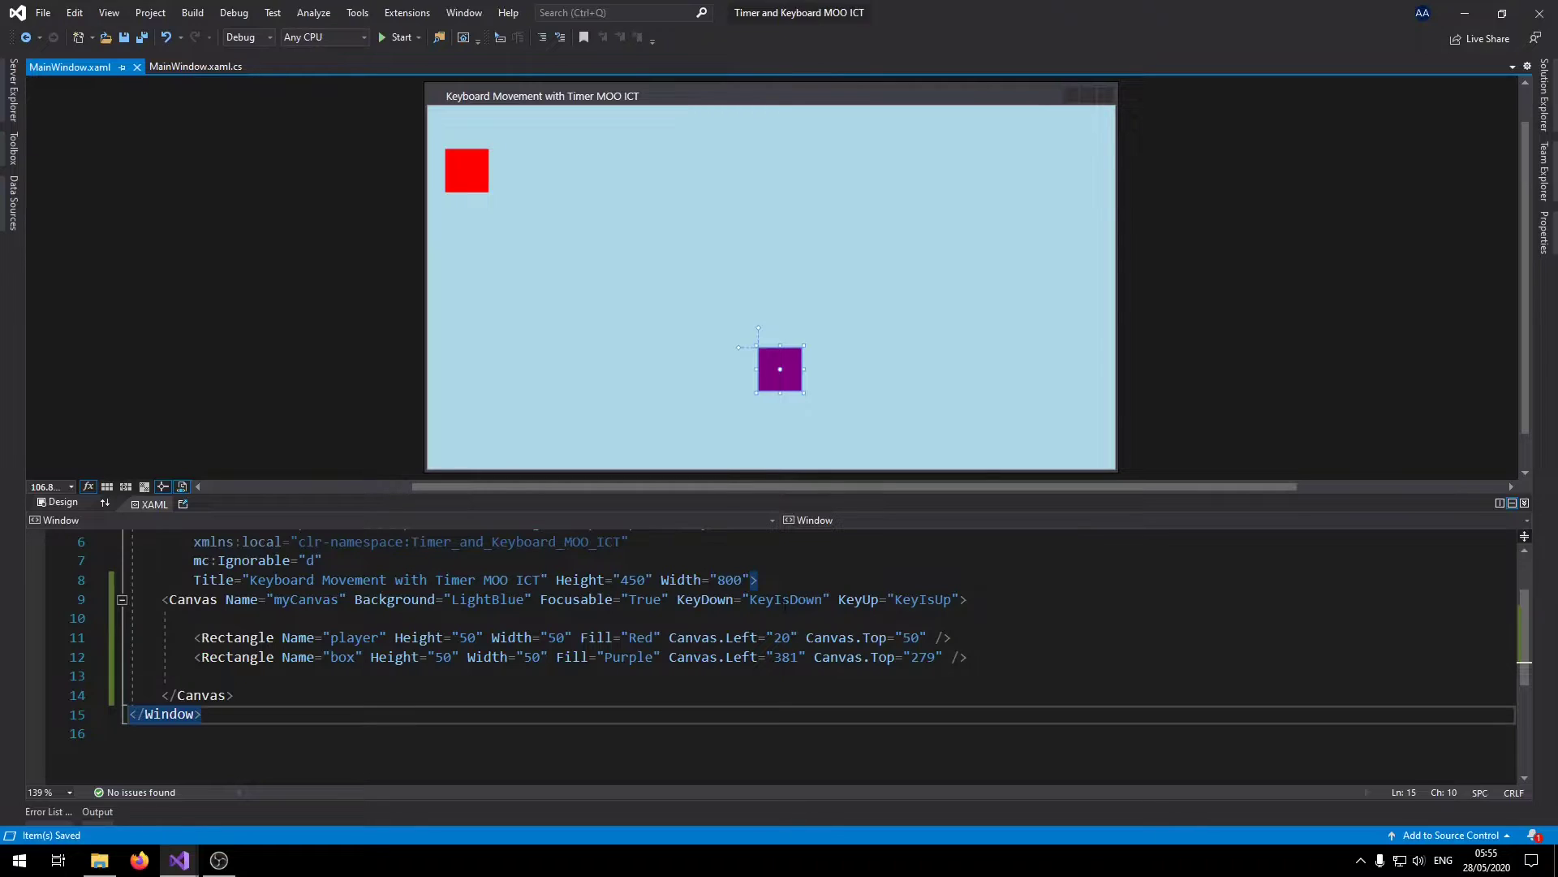
# Generate empty KeyIsDown and KeyIsUp handler methods in MainWindow.xaml.cs via Go To Definition.
pyautogui.rightClick(815, 598)
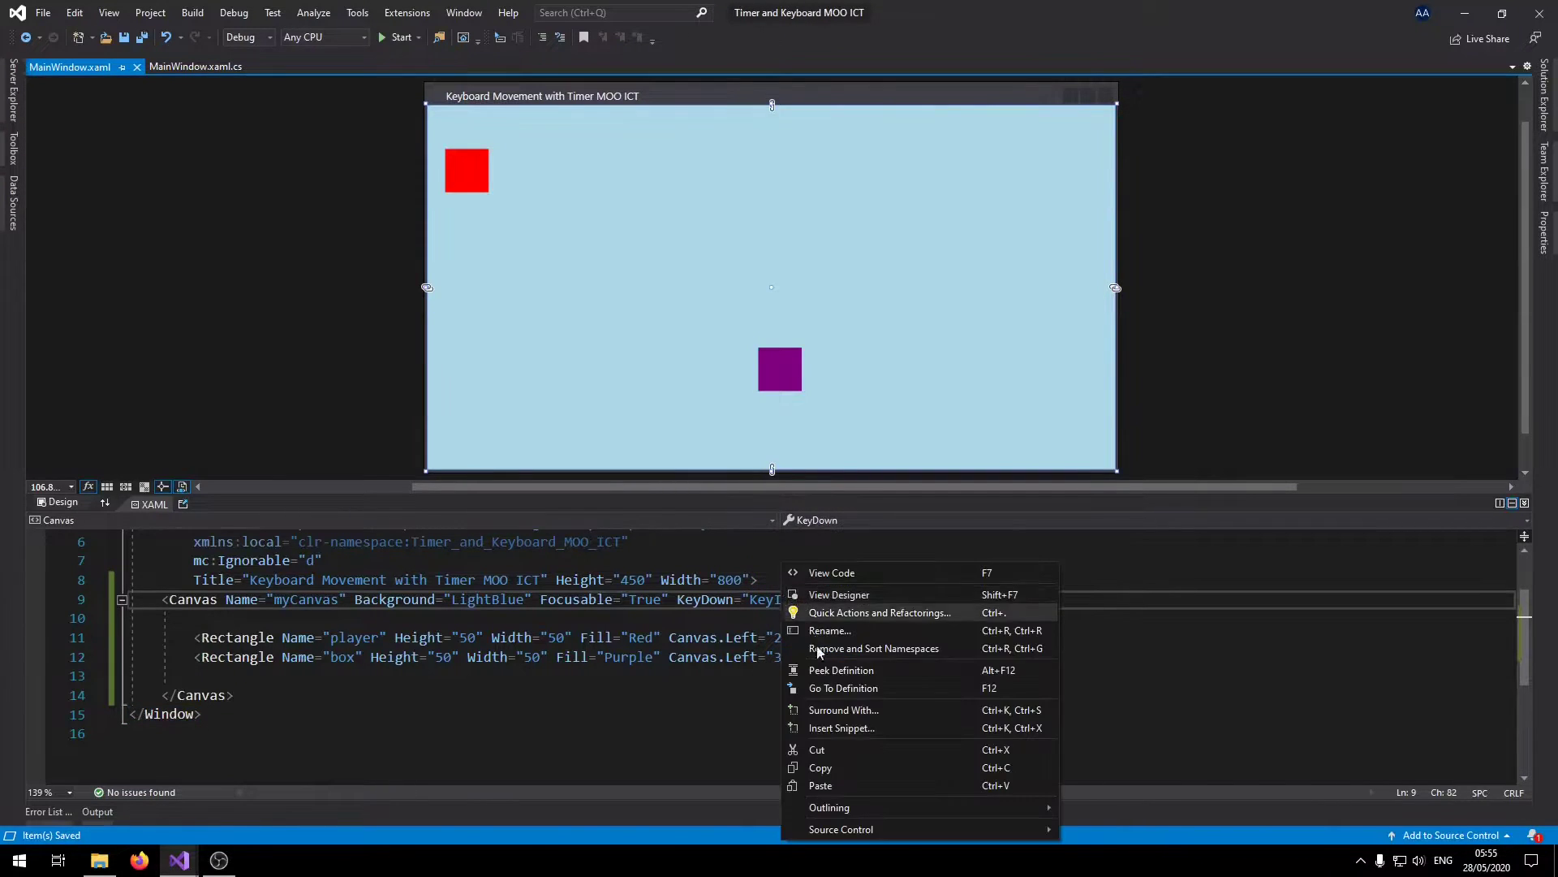
pyautogui.moveTo(842, 688)
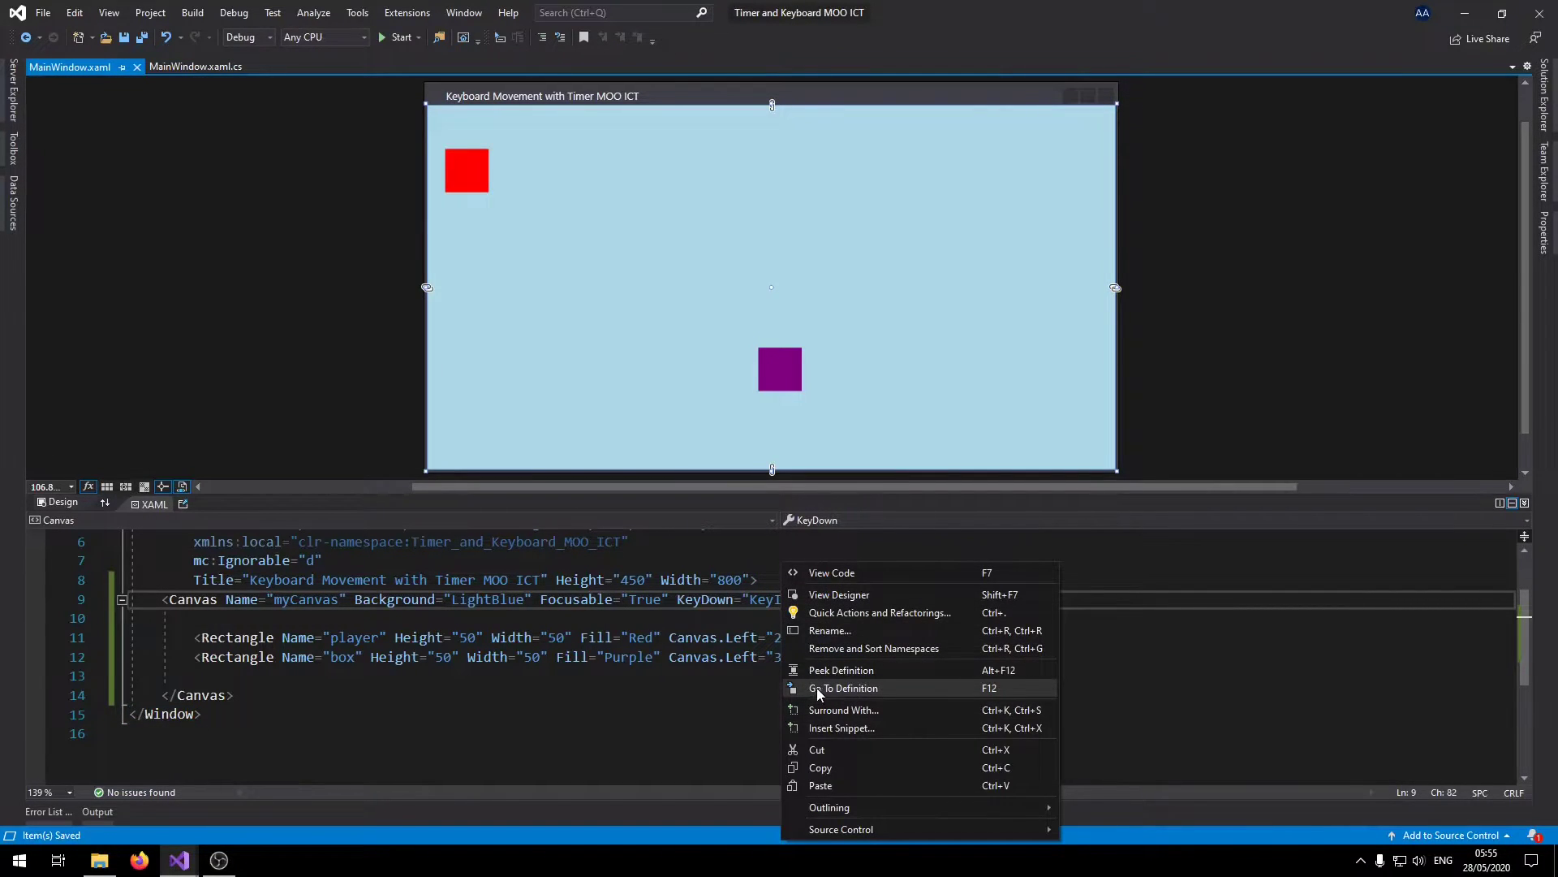
pyautogui.click(844, 687)
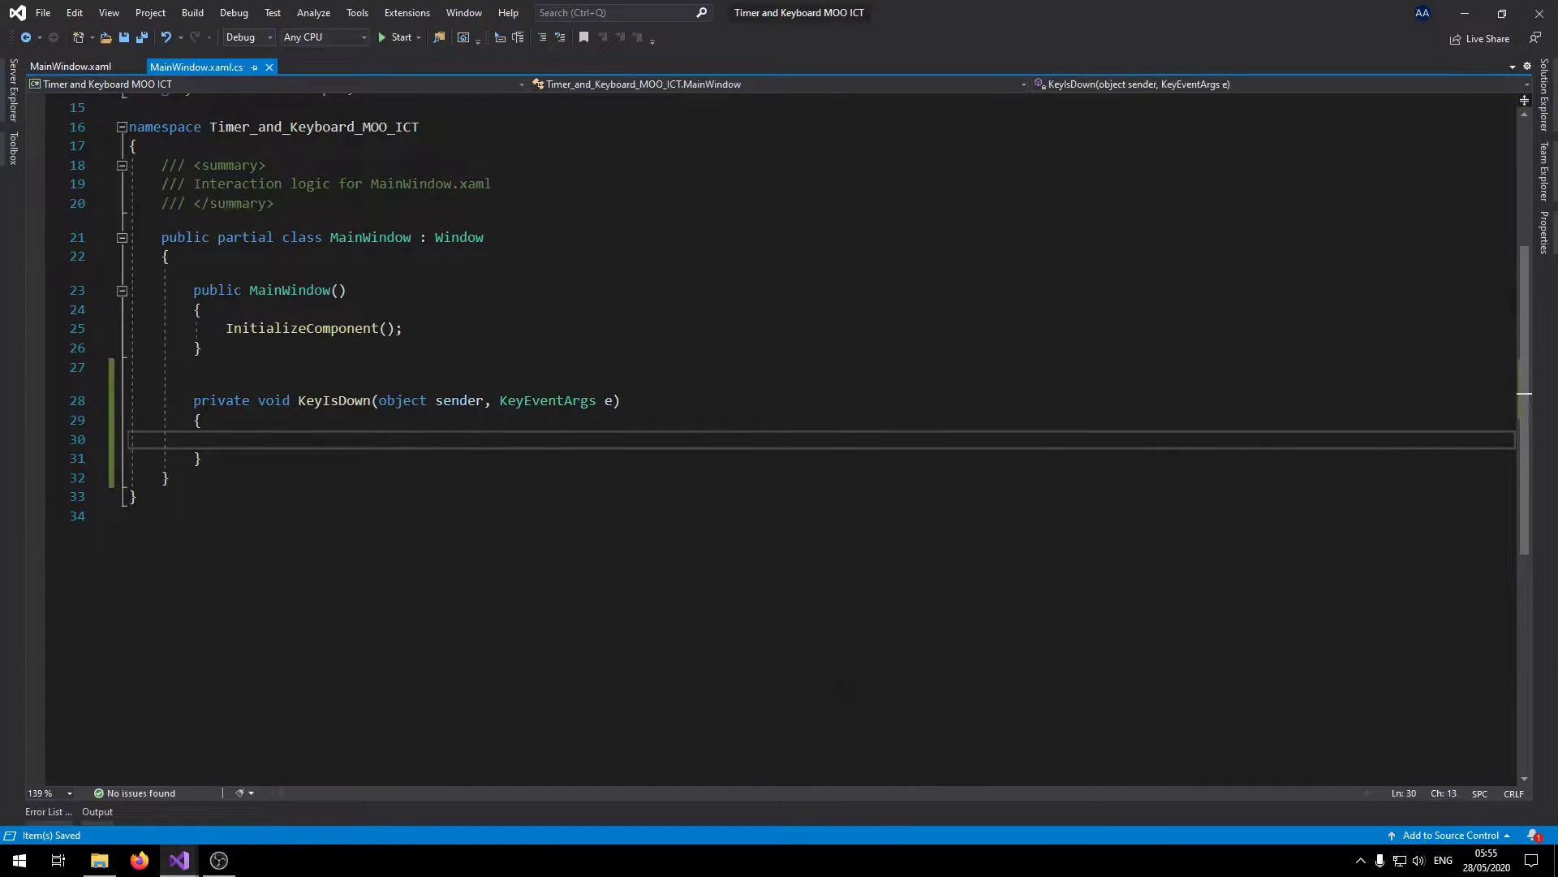
pyautogui.click(69, 67)
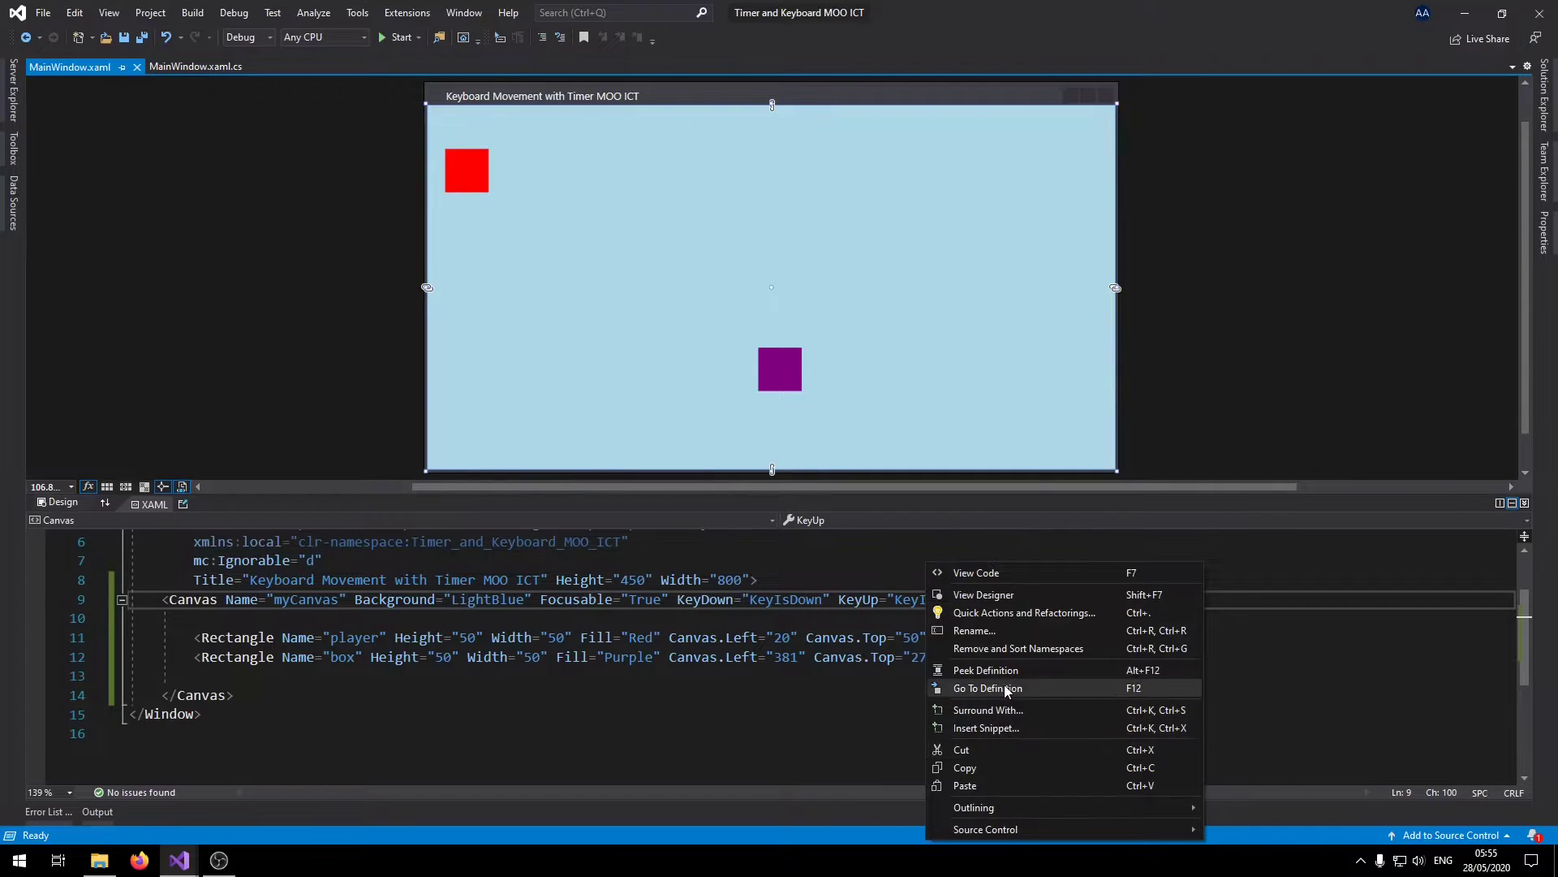
pyautogui.click(987, 687)
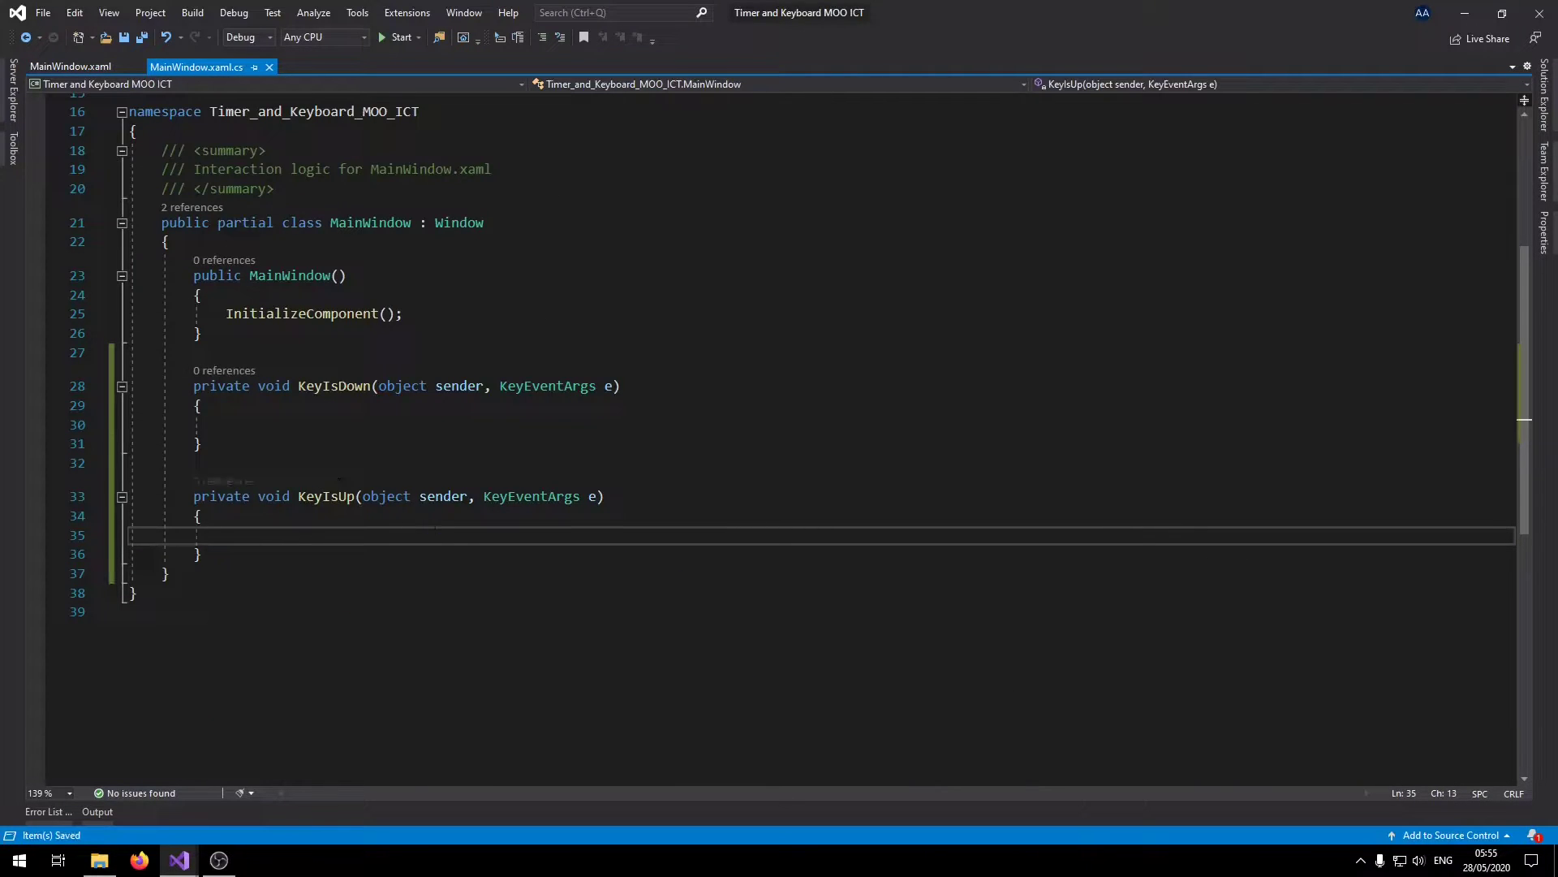
pyautogui.write('us')
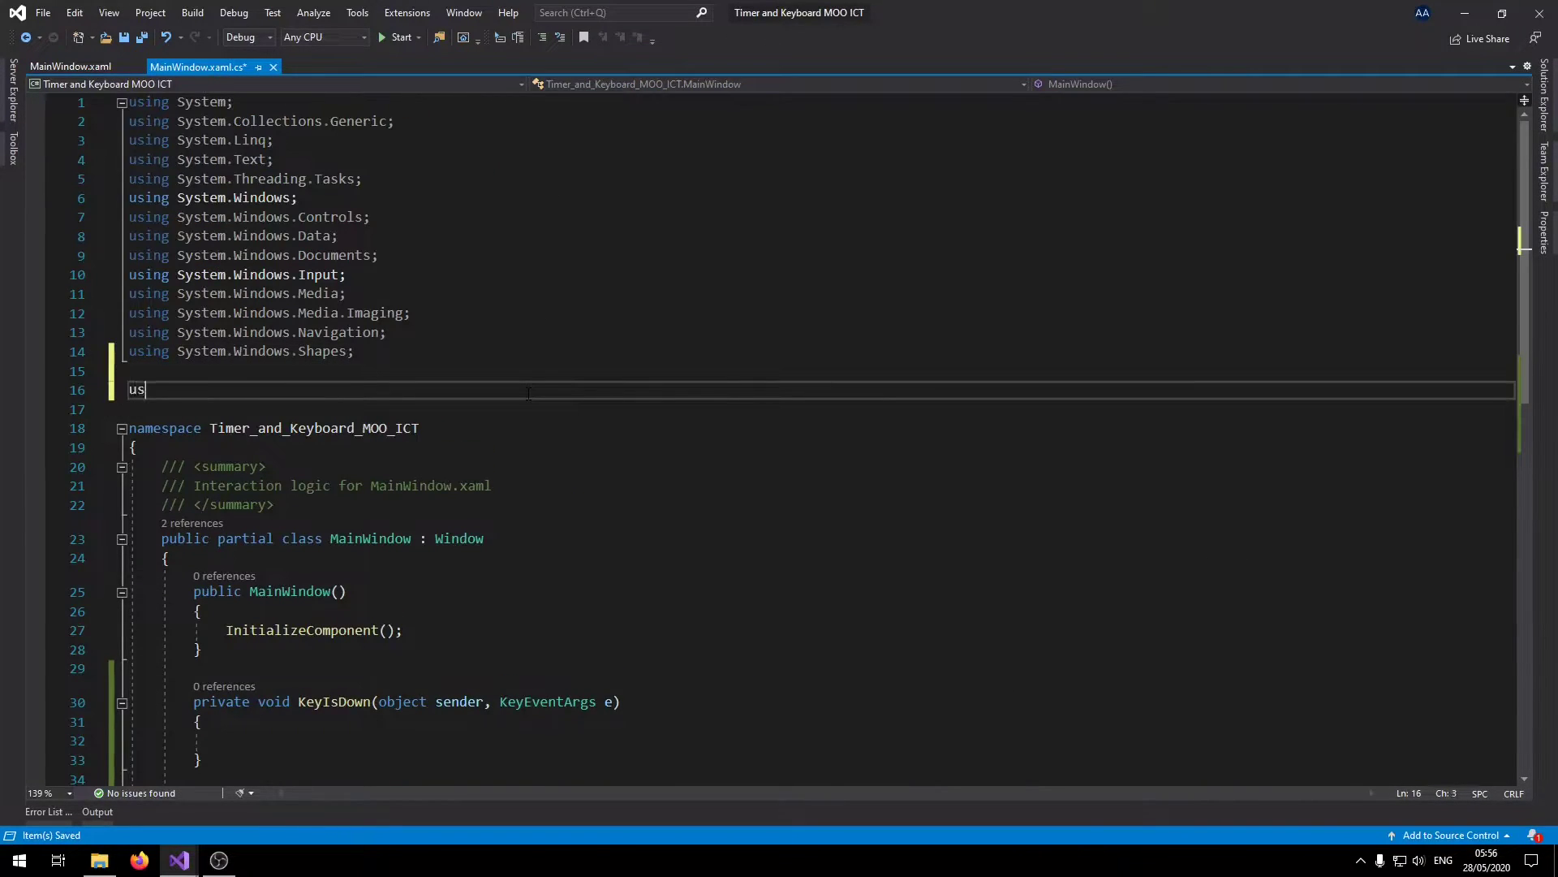
# Add 'using System.Windows.Threading;' and open blank lines inside the MainWindow class.
pyautogui.write('ing System')
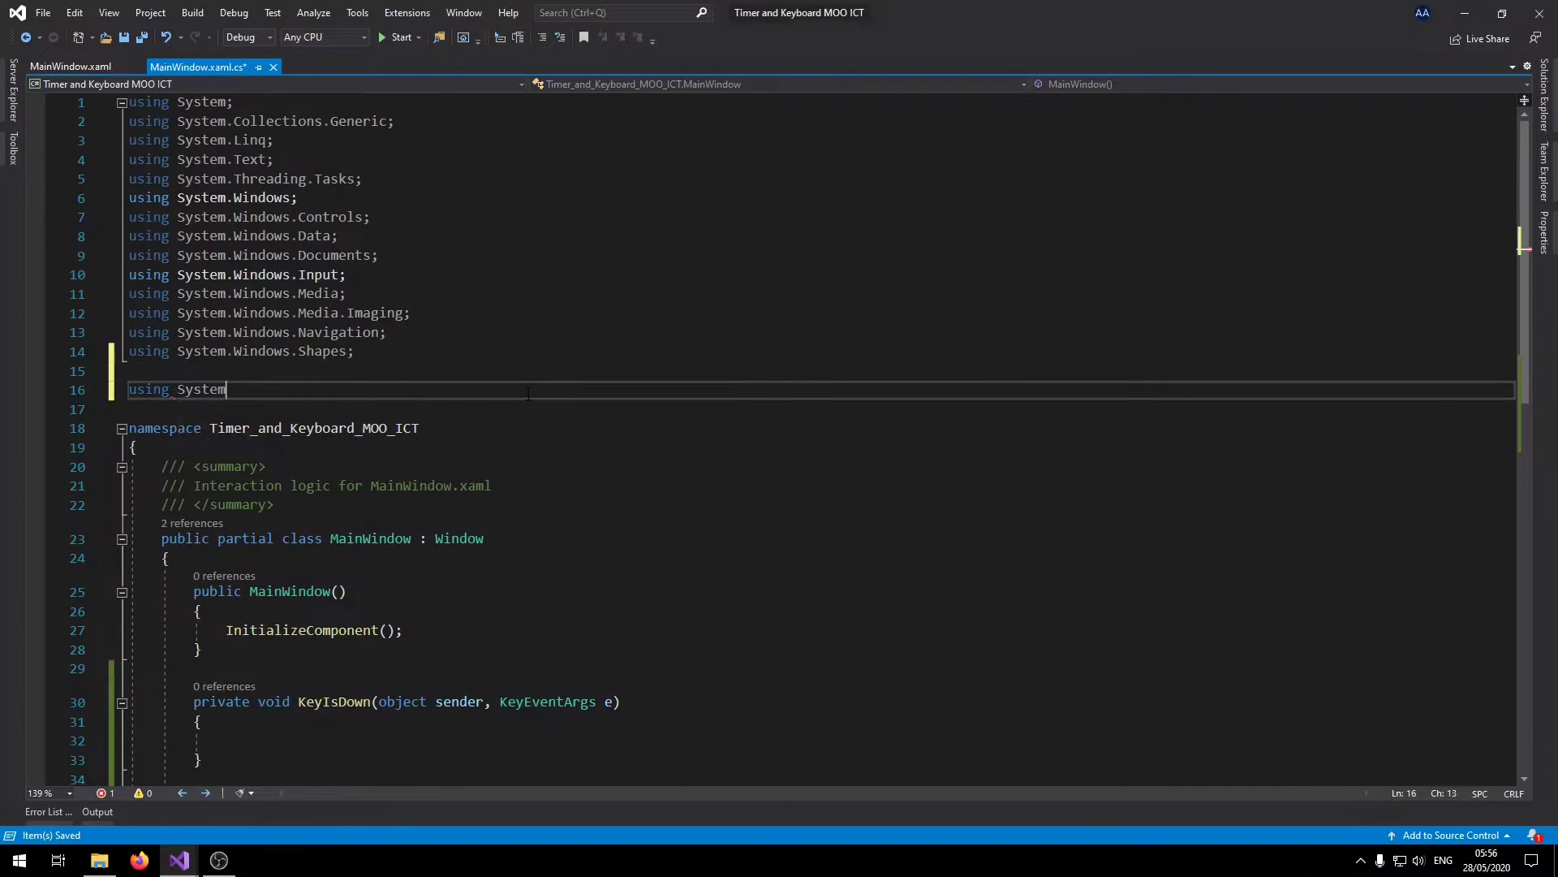
pyautogui.write('.Text')
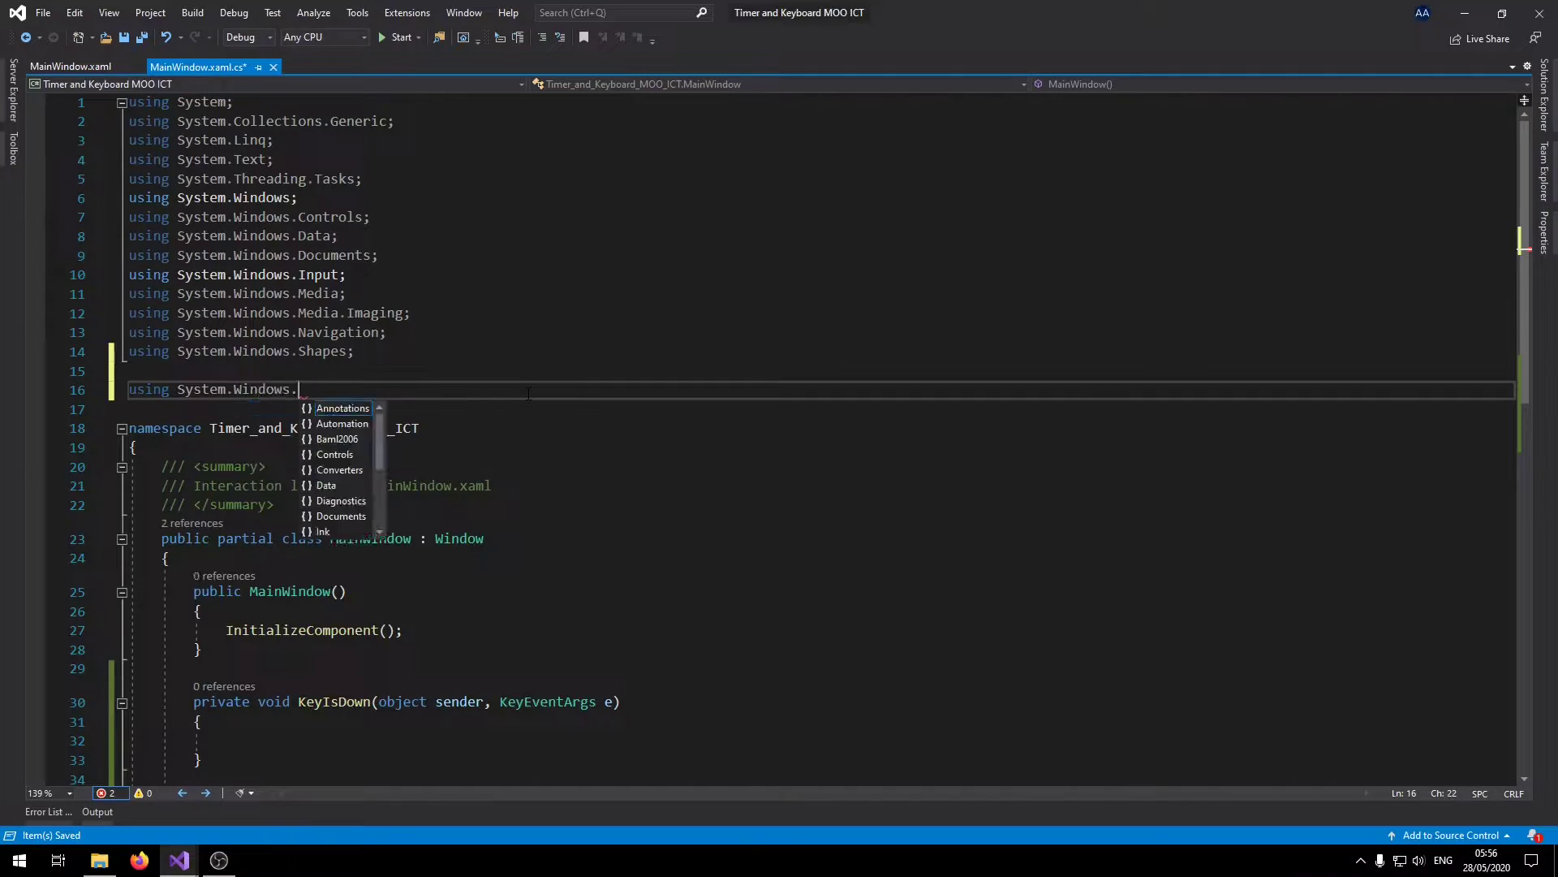
pyautogui.write('Threading;')
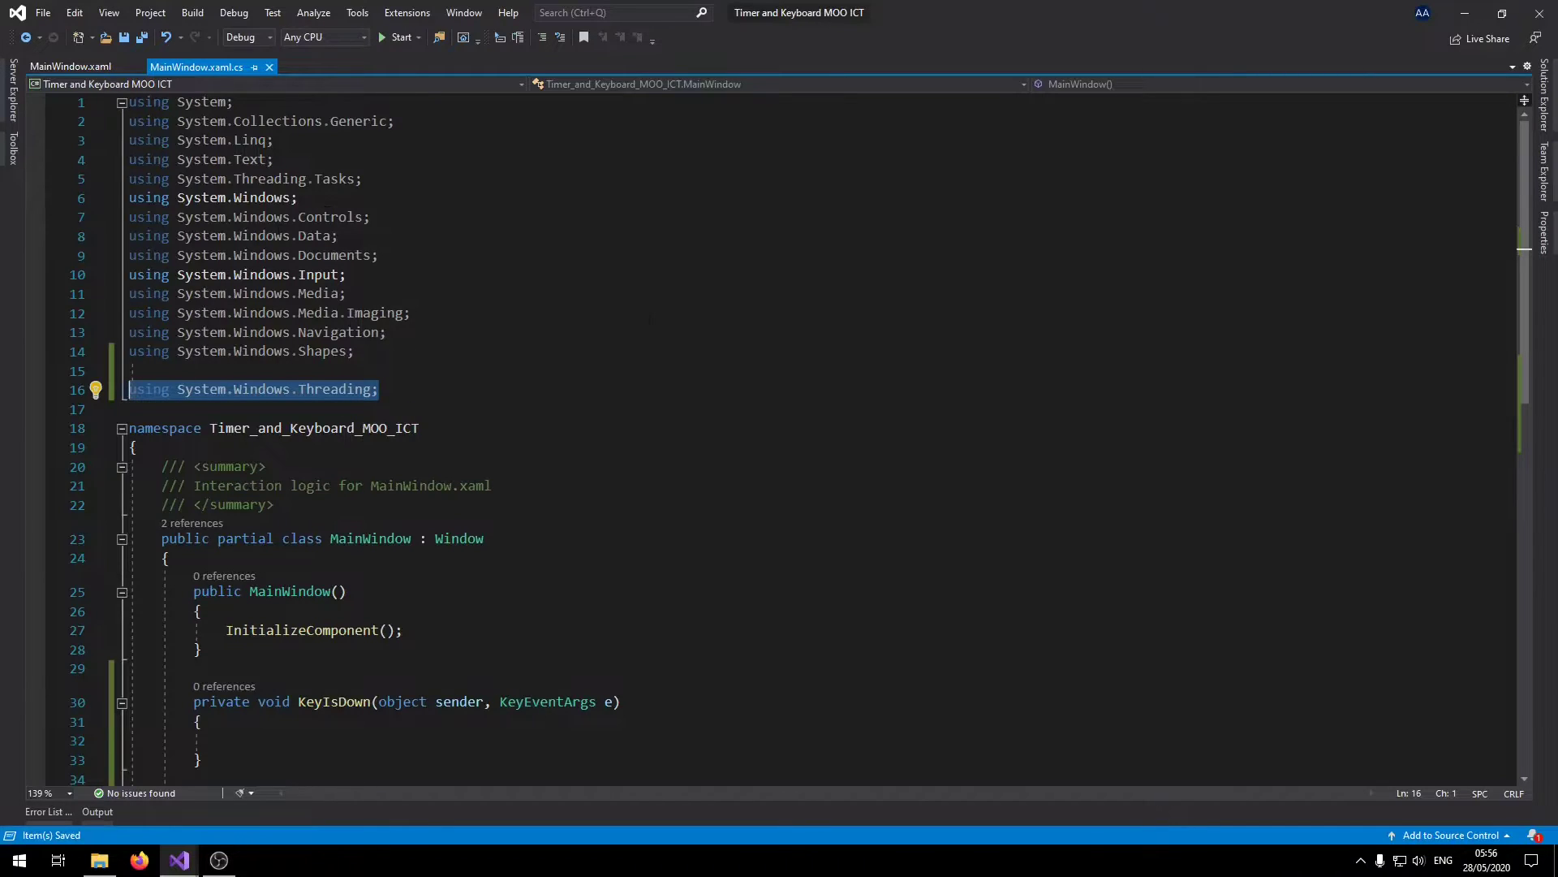
pyautogui.doubleClick(334, 389)
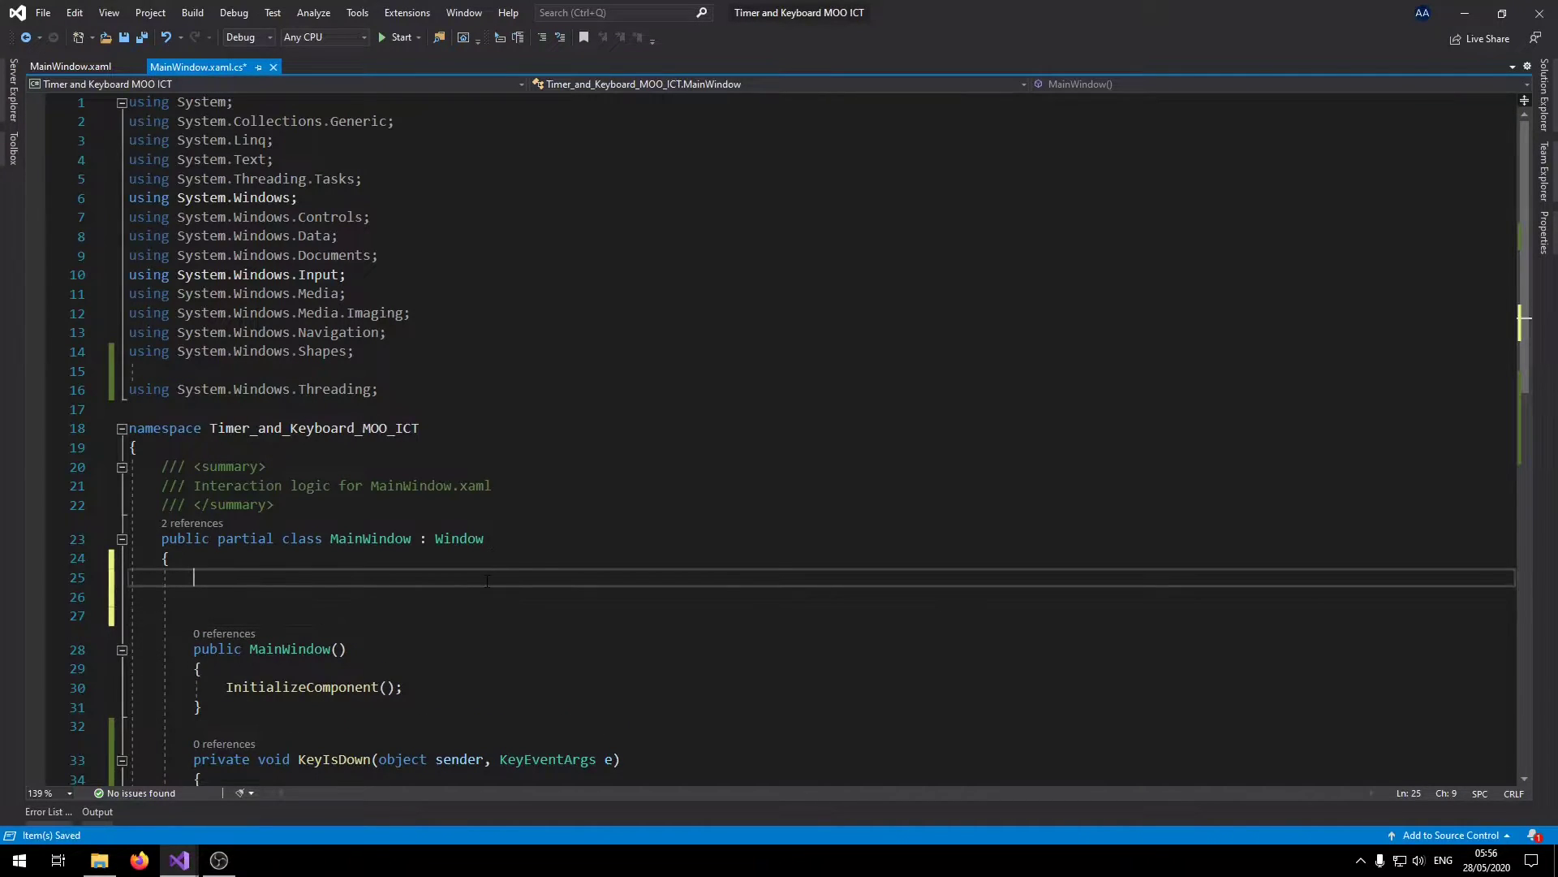
# Declare the booleans goLeft, goRight, goUp and goDown in the MainWindow class.
pyautogui.scroll(-3)
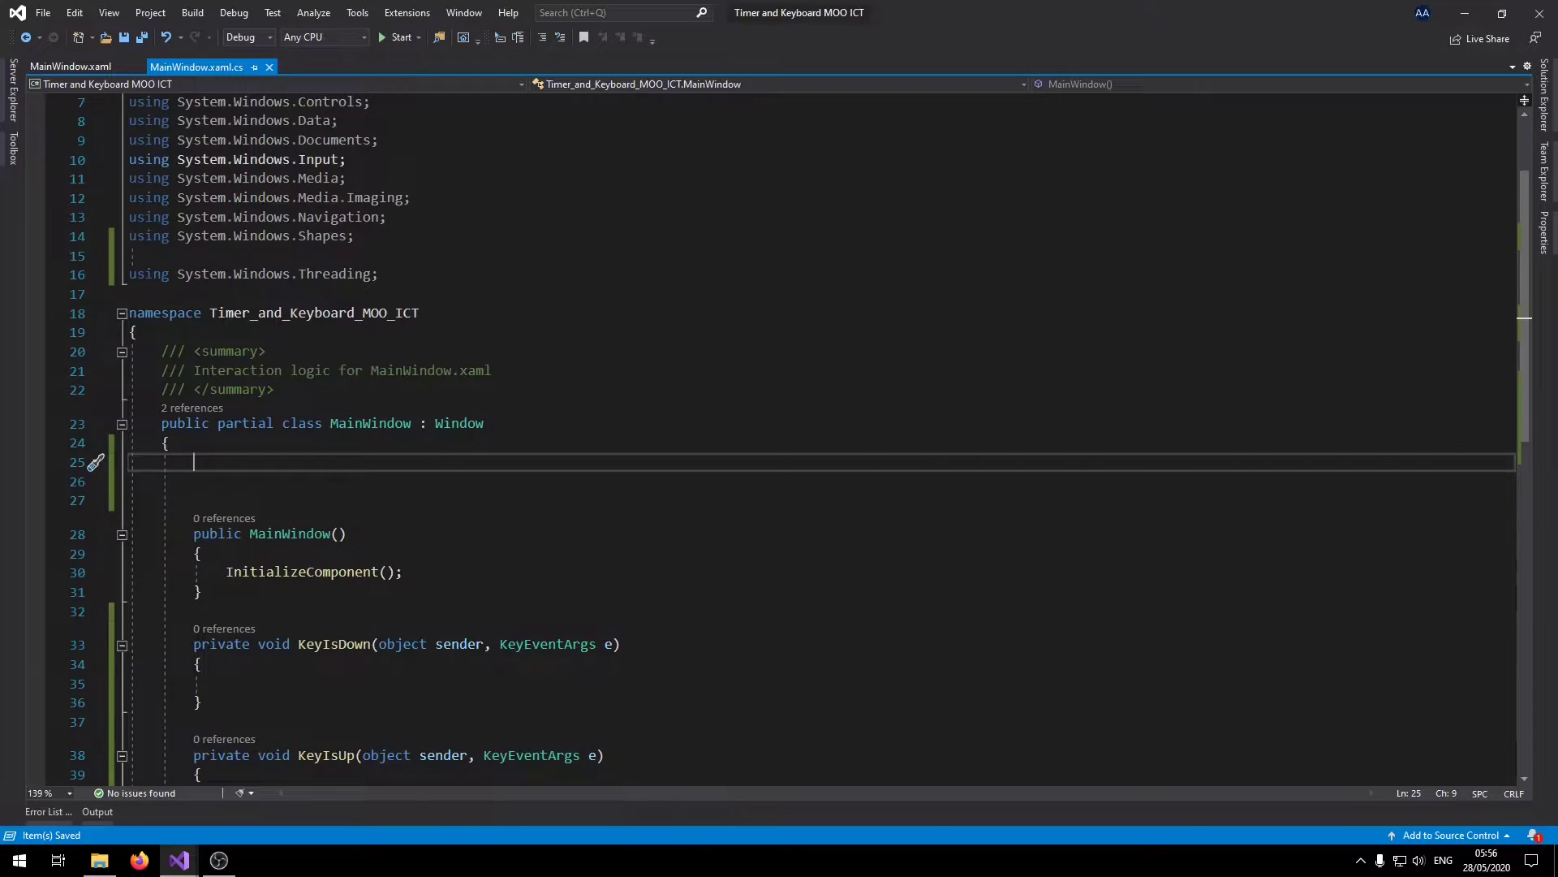
pyautogui.click(376, 274)
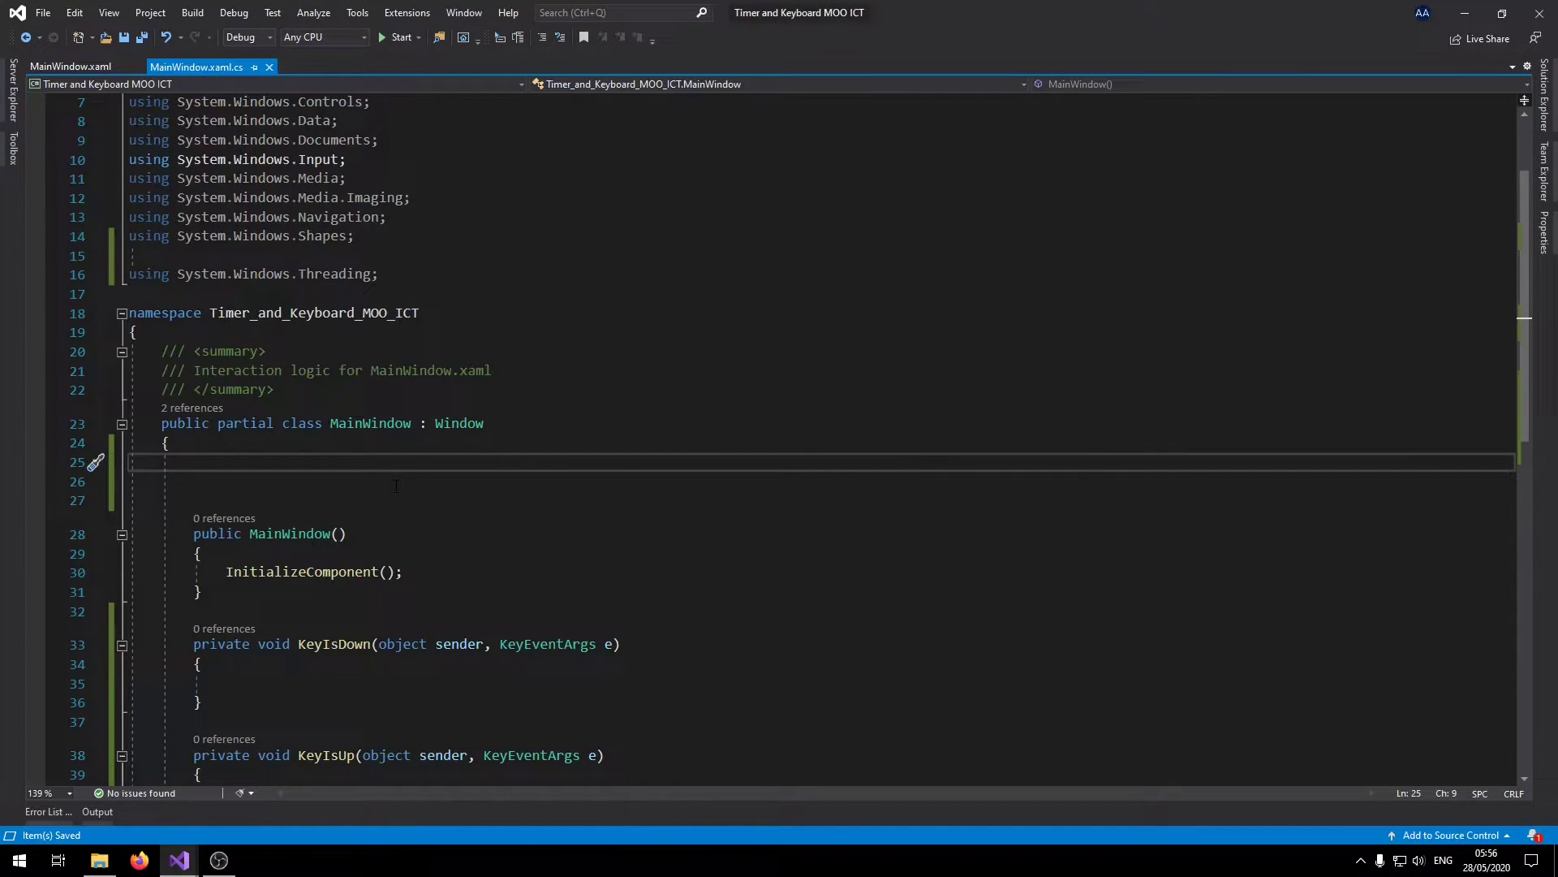
pyautogui.write('bool g')
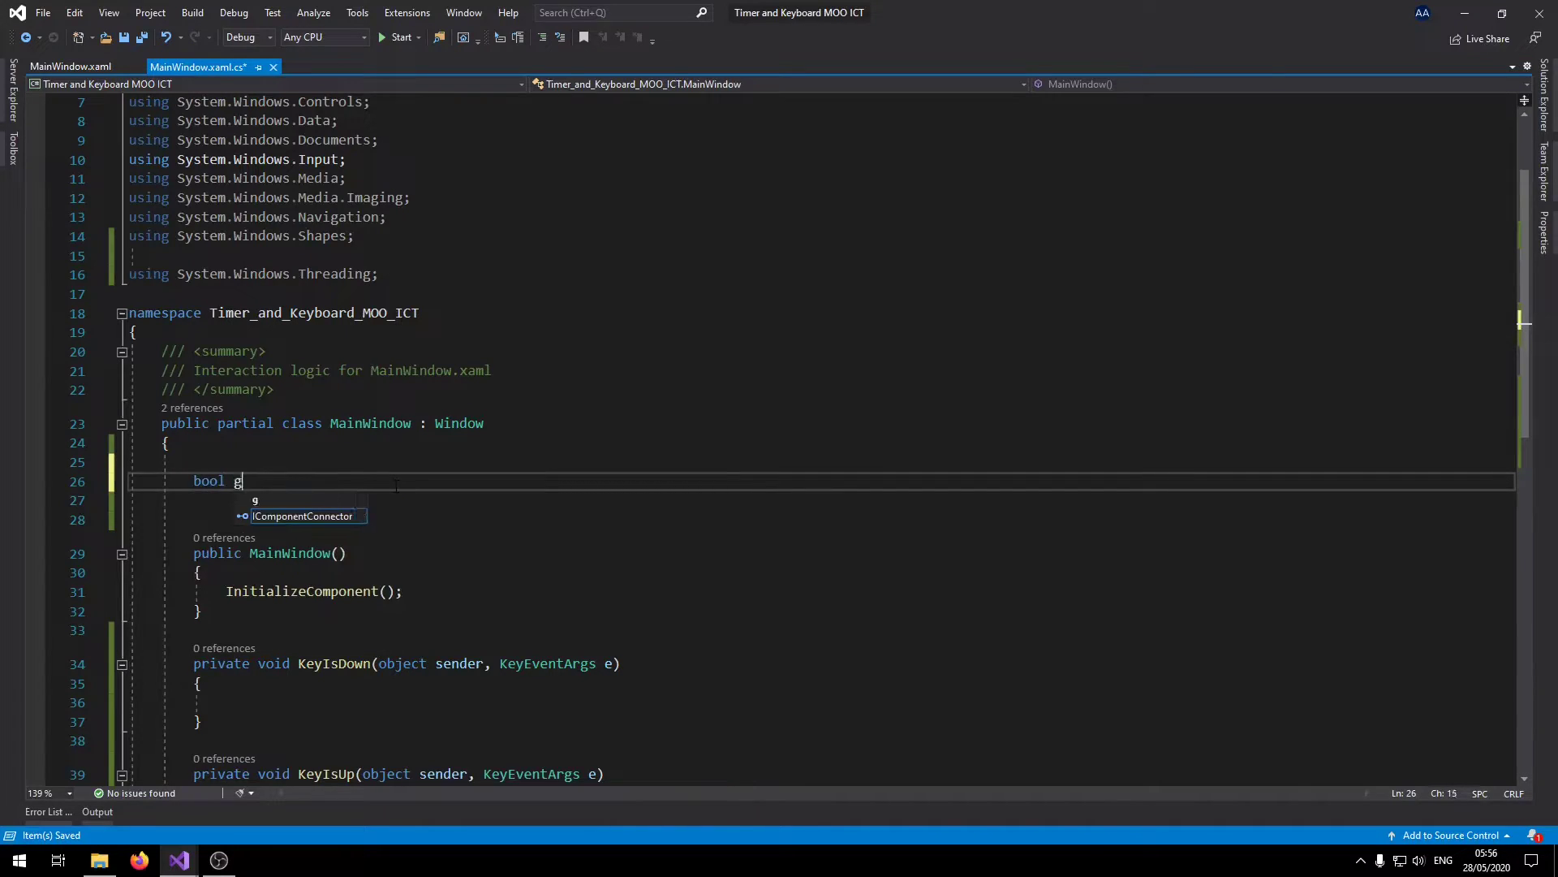
pyautogui.write('oLeft, goR')
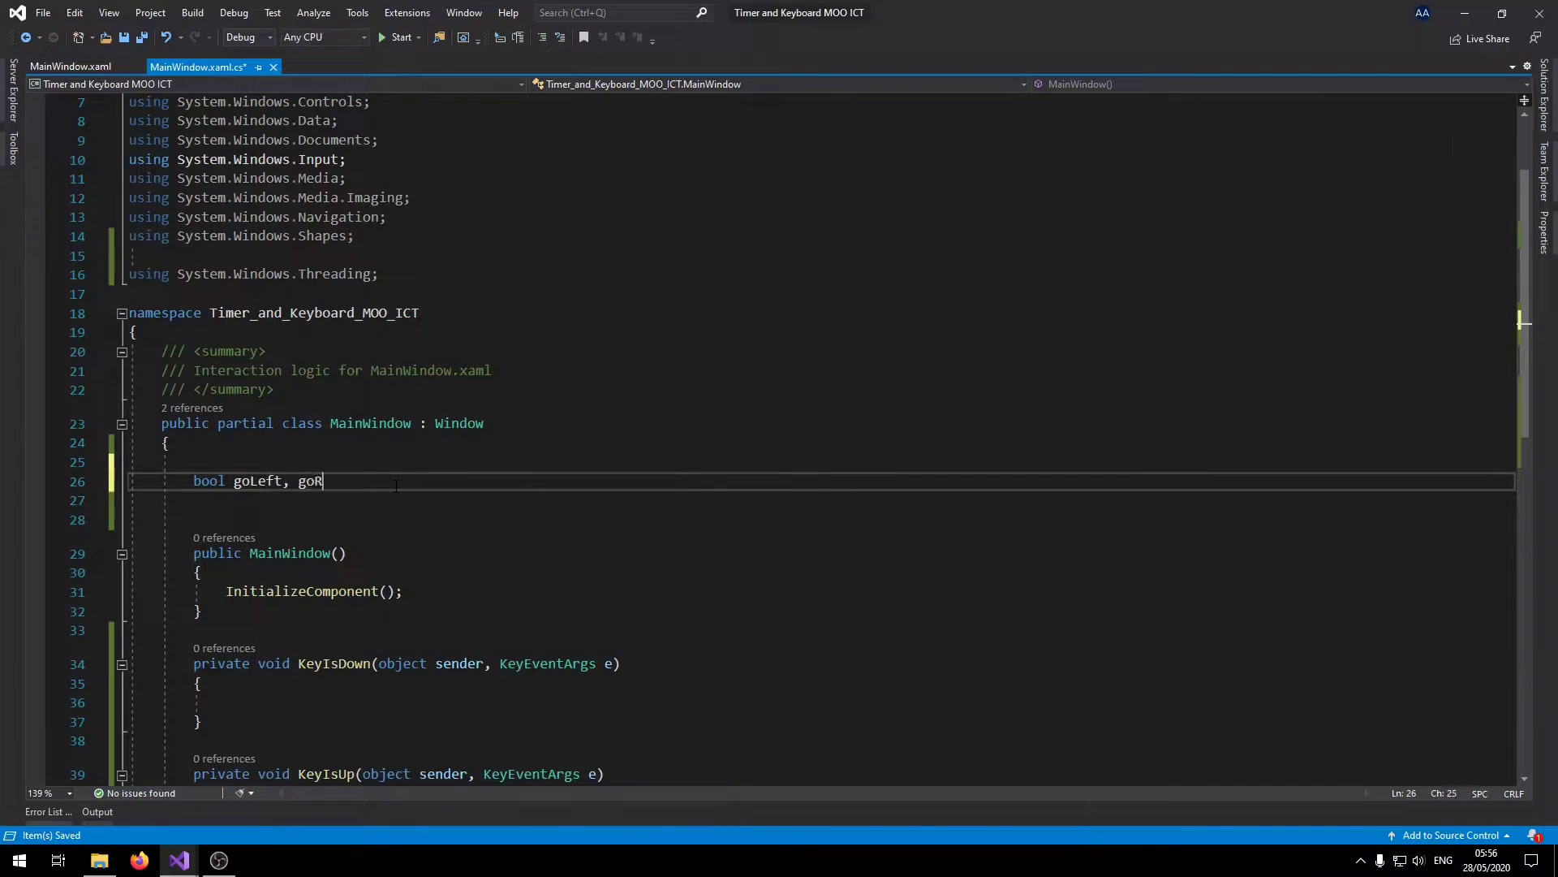
pyautogui.write('ight, Go')
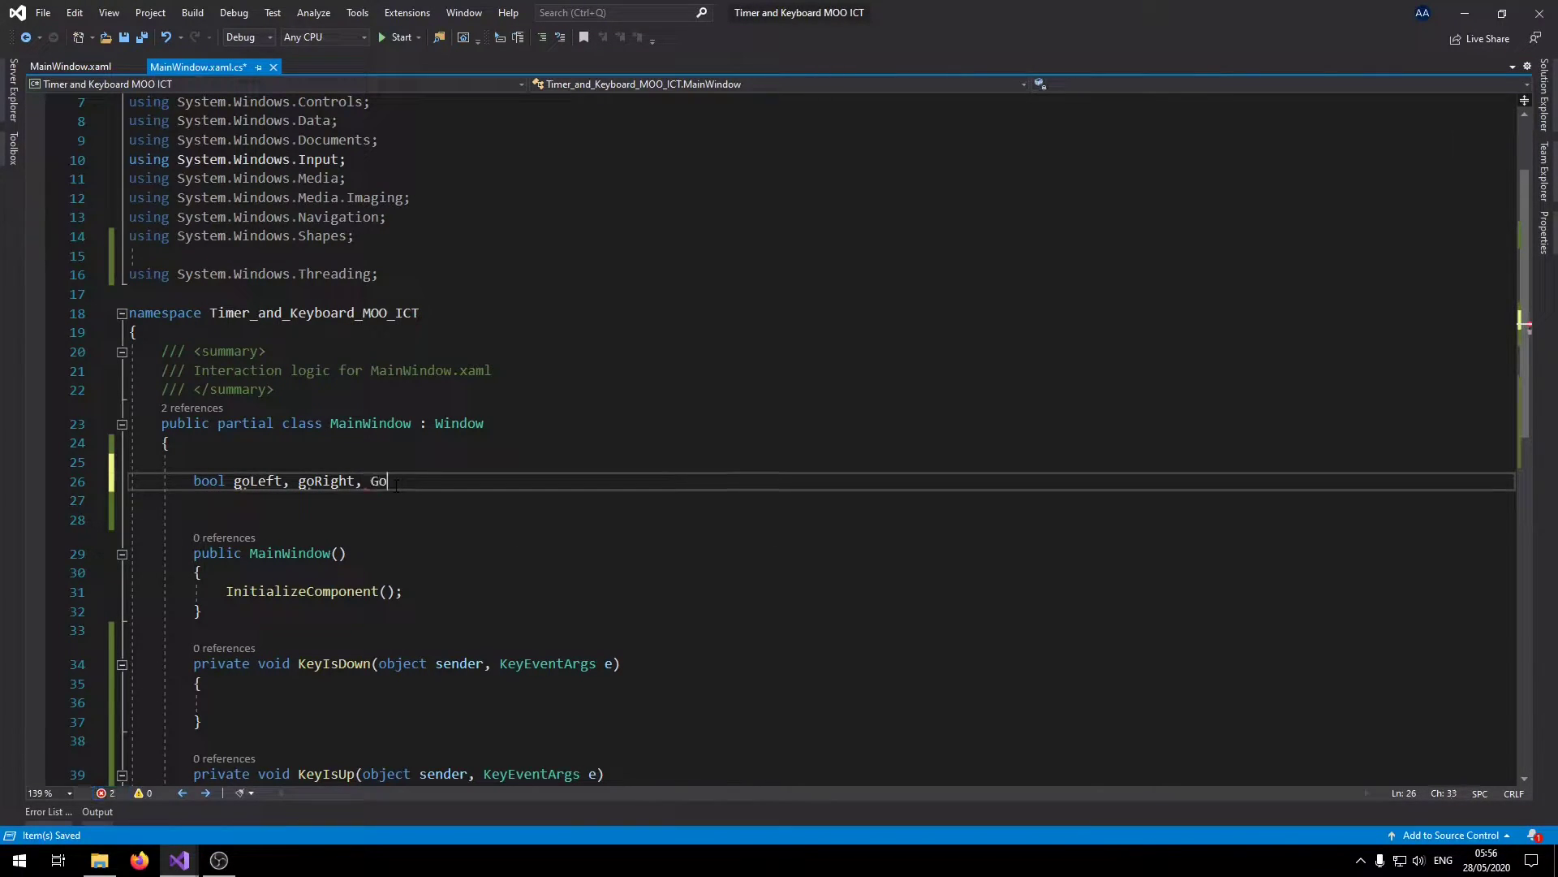
pyautogui.write('U')
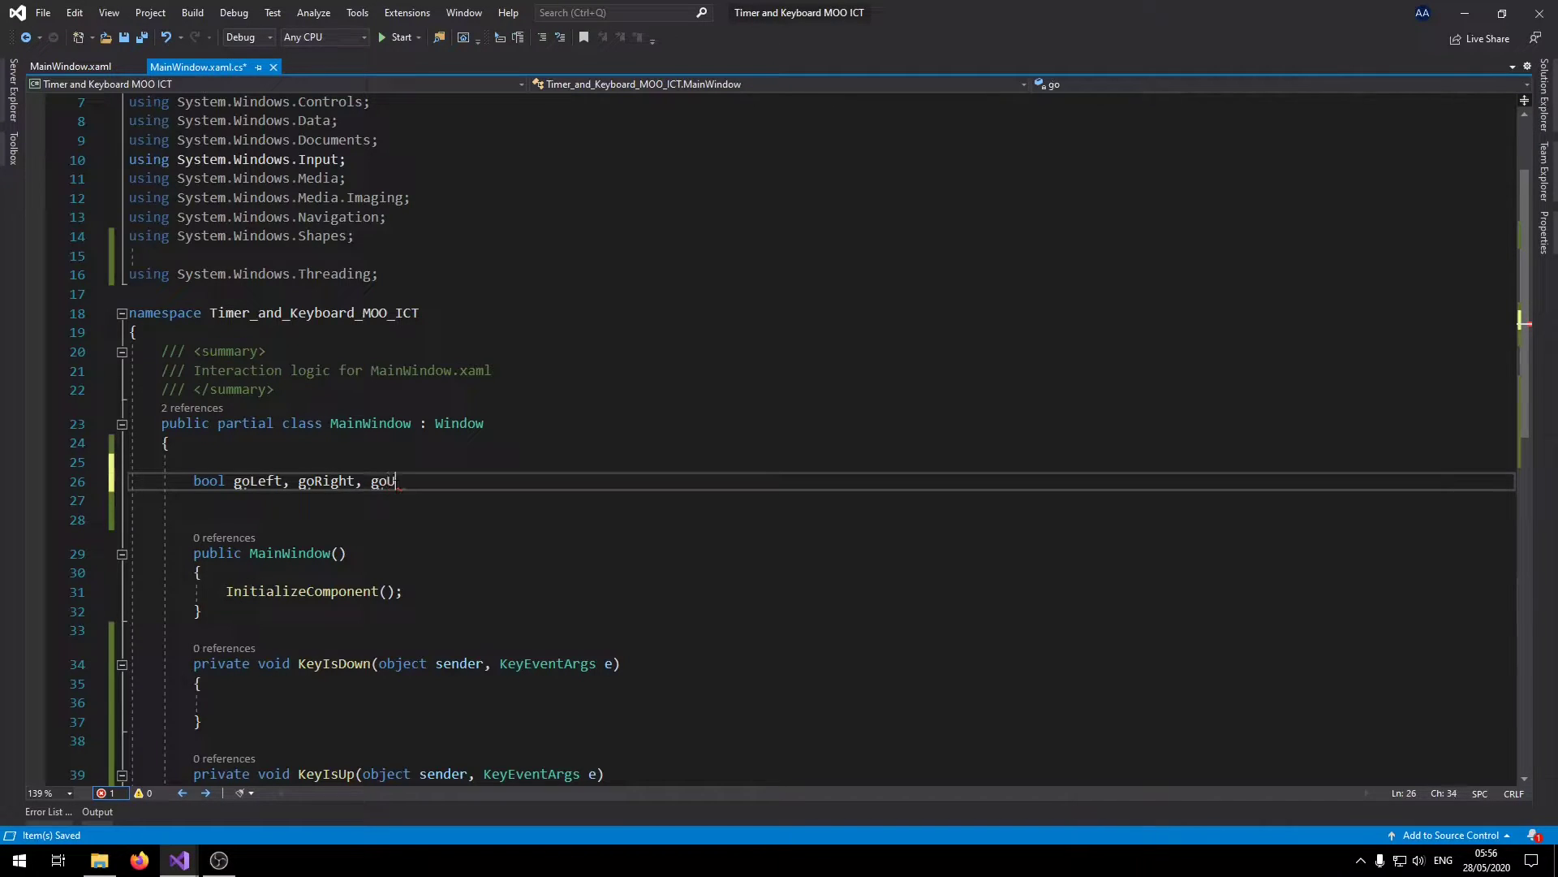
pyautogui.write('p,')
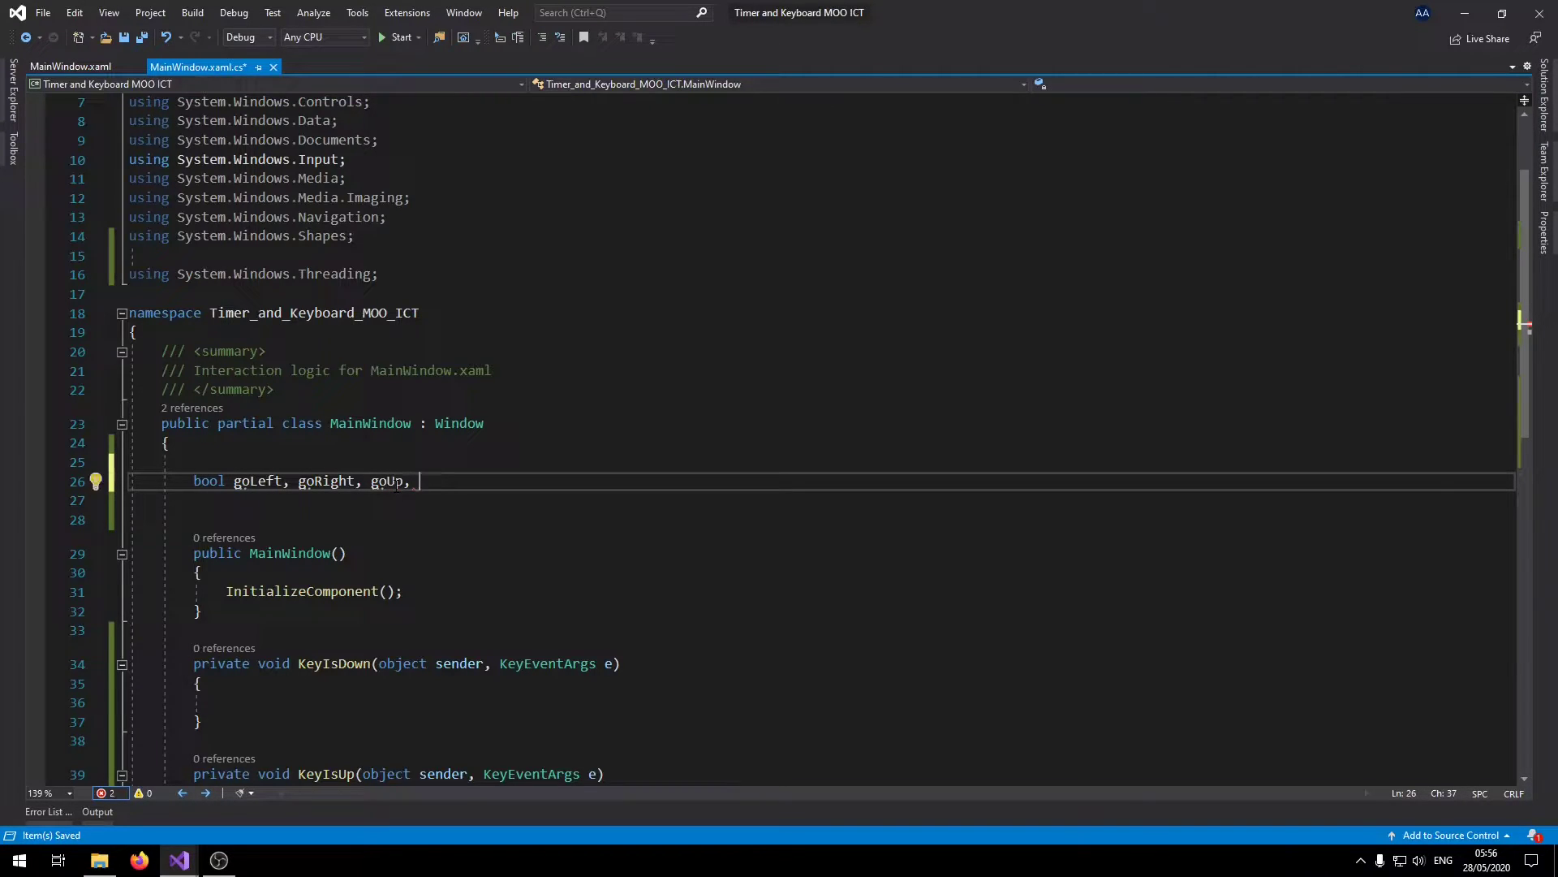
pyautogui.write('goDown;')
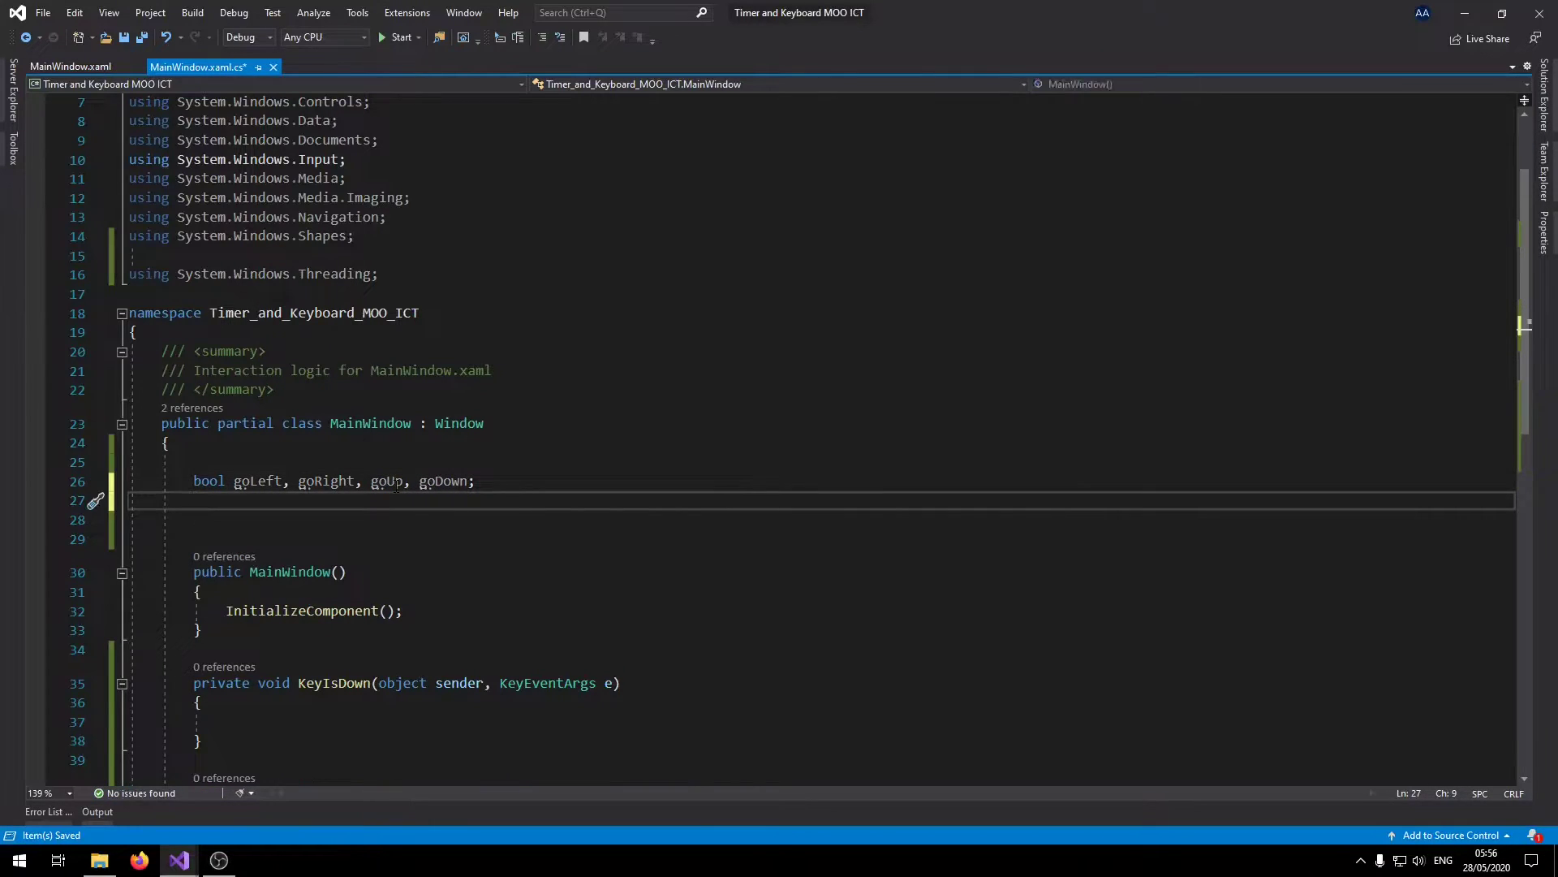
# Declare int playerSpeed = 8 and int speed = 12.
pyautogui.write('int p')
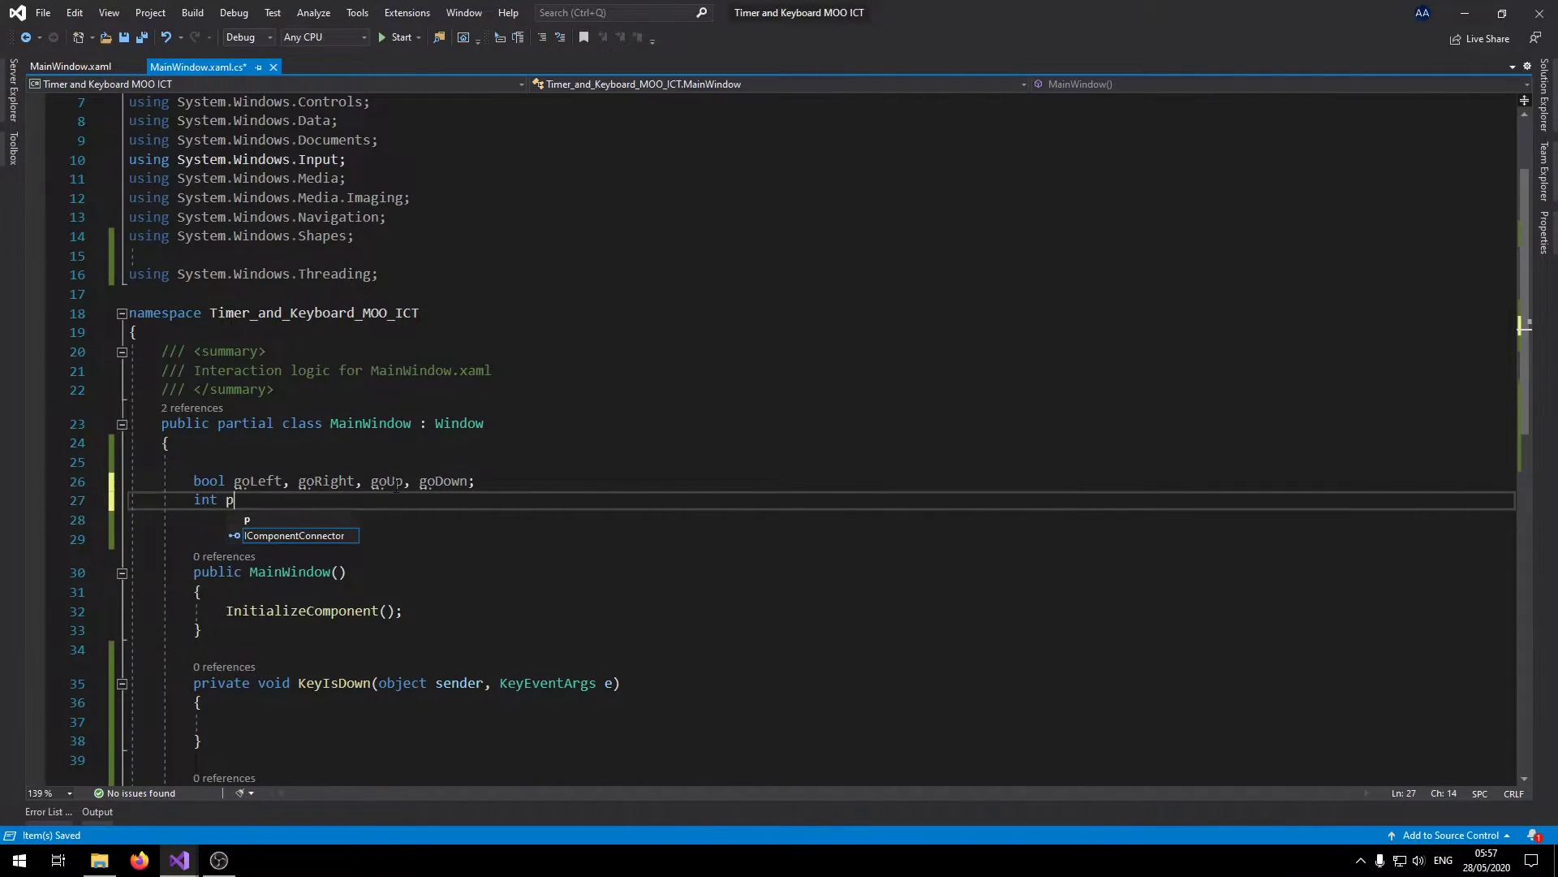
pyautogui.write('layerSpeed')
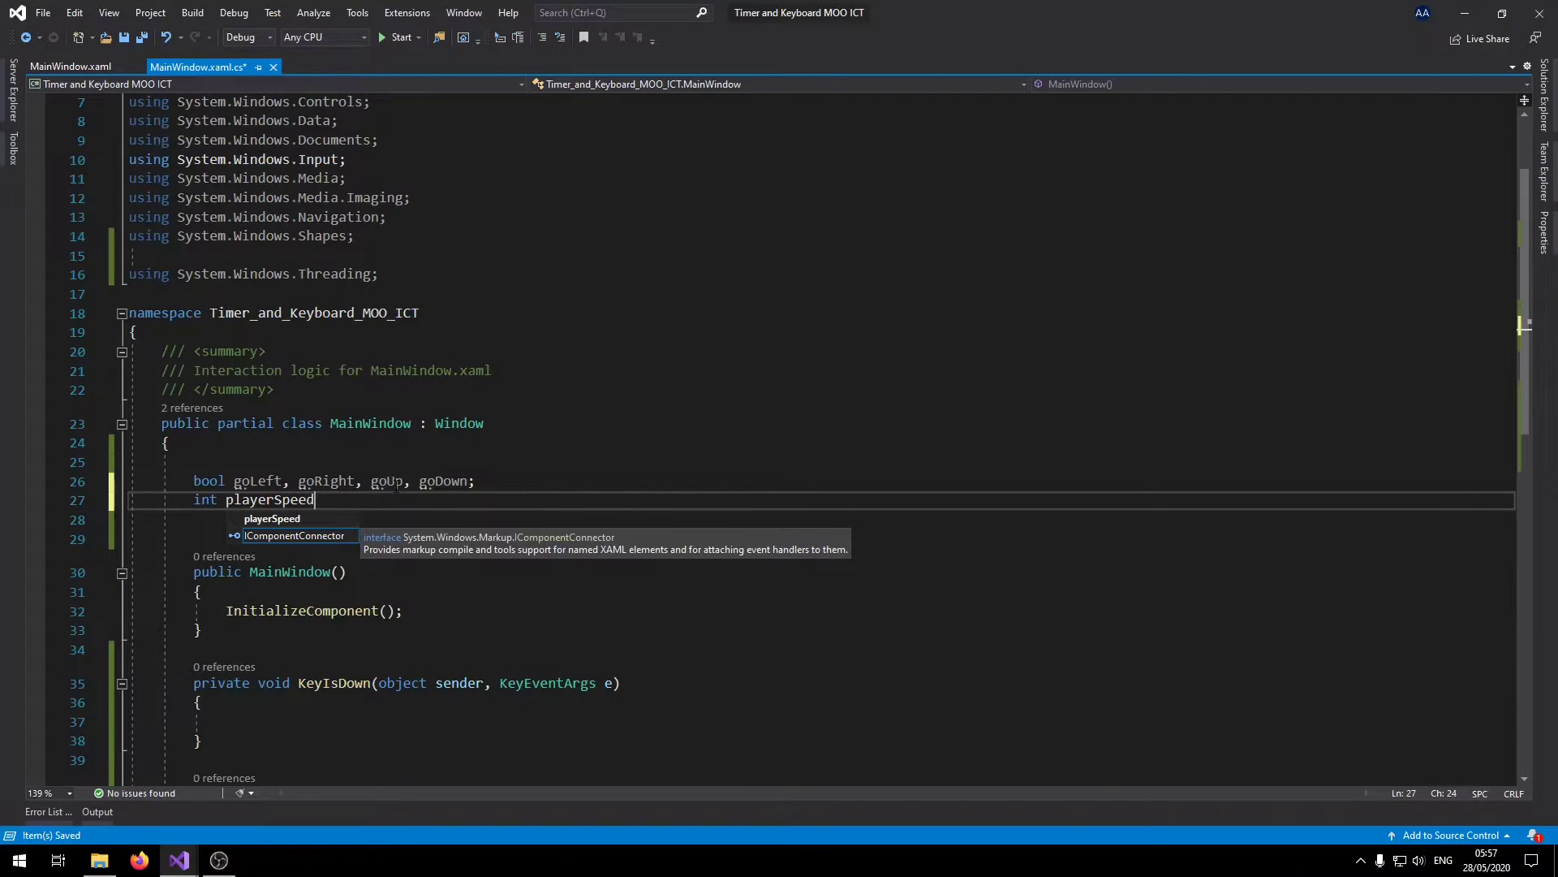
pyautogui.write('= 8;')
pyautogui.click(819, 518)
pyautogui.write('int sp')
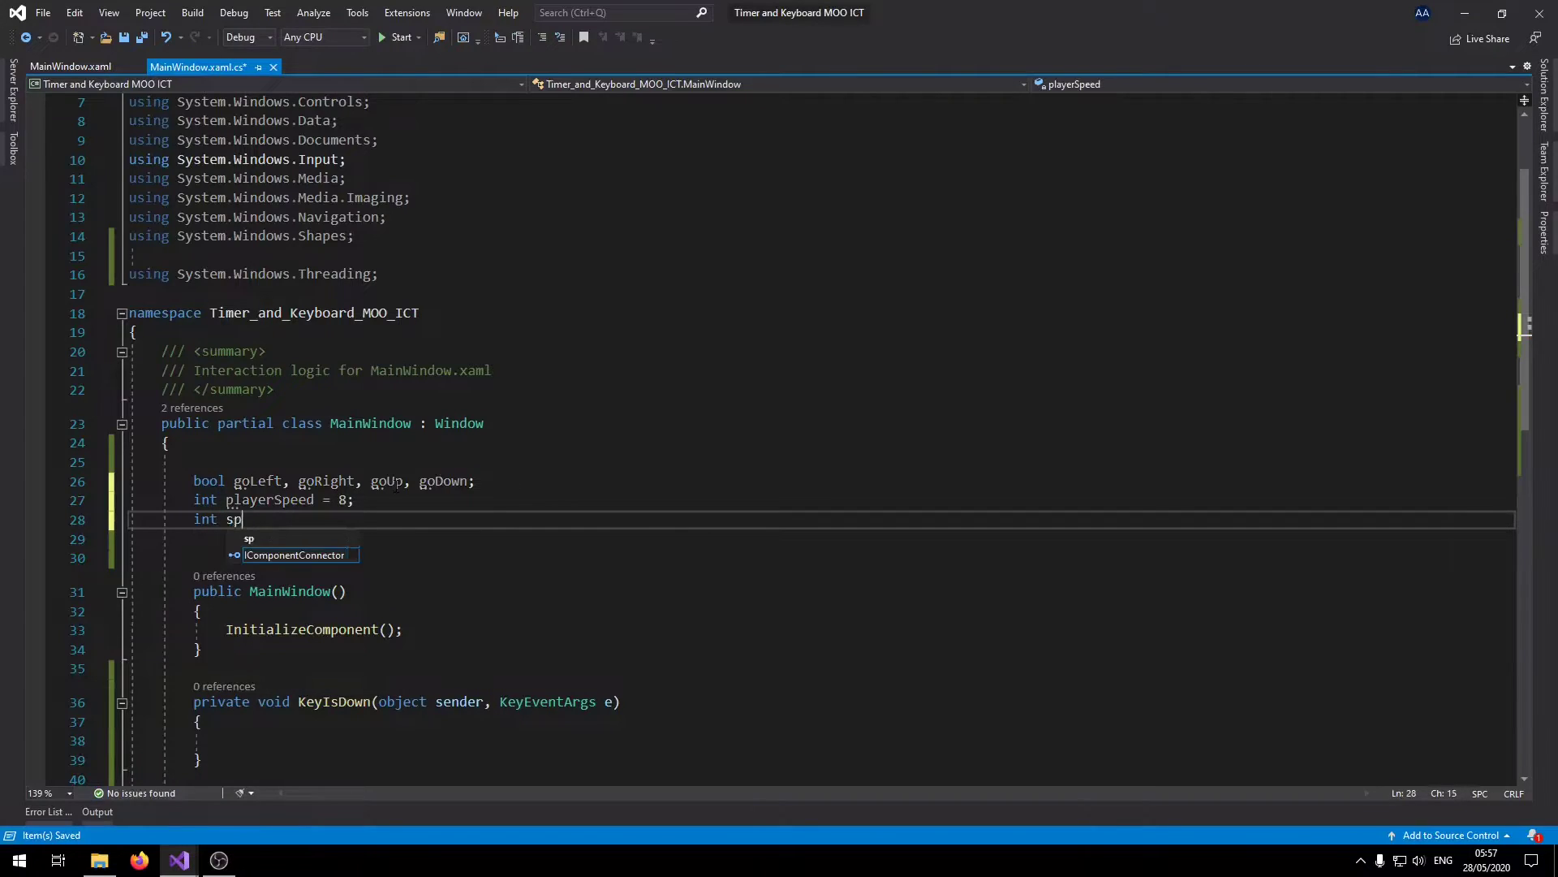
pyautogui.write('e')
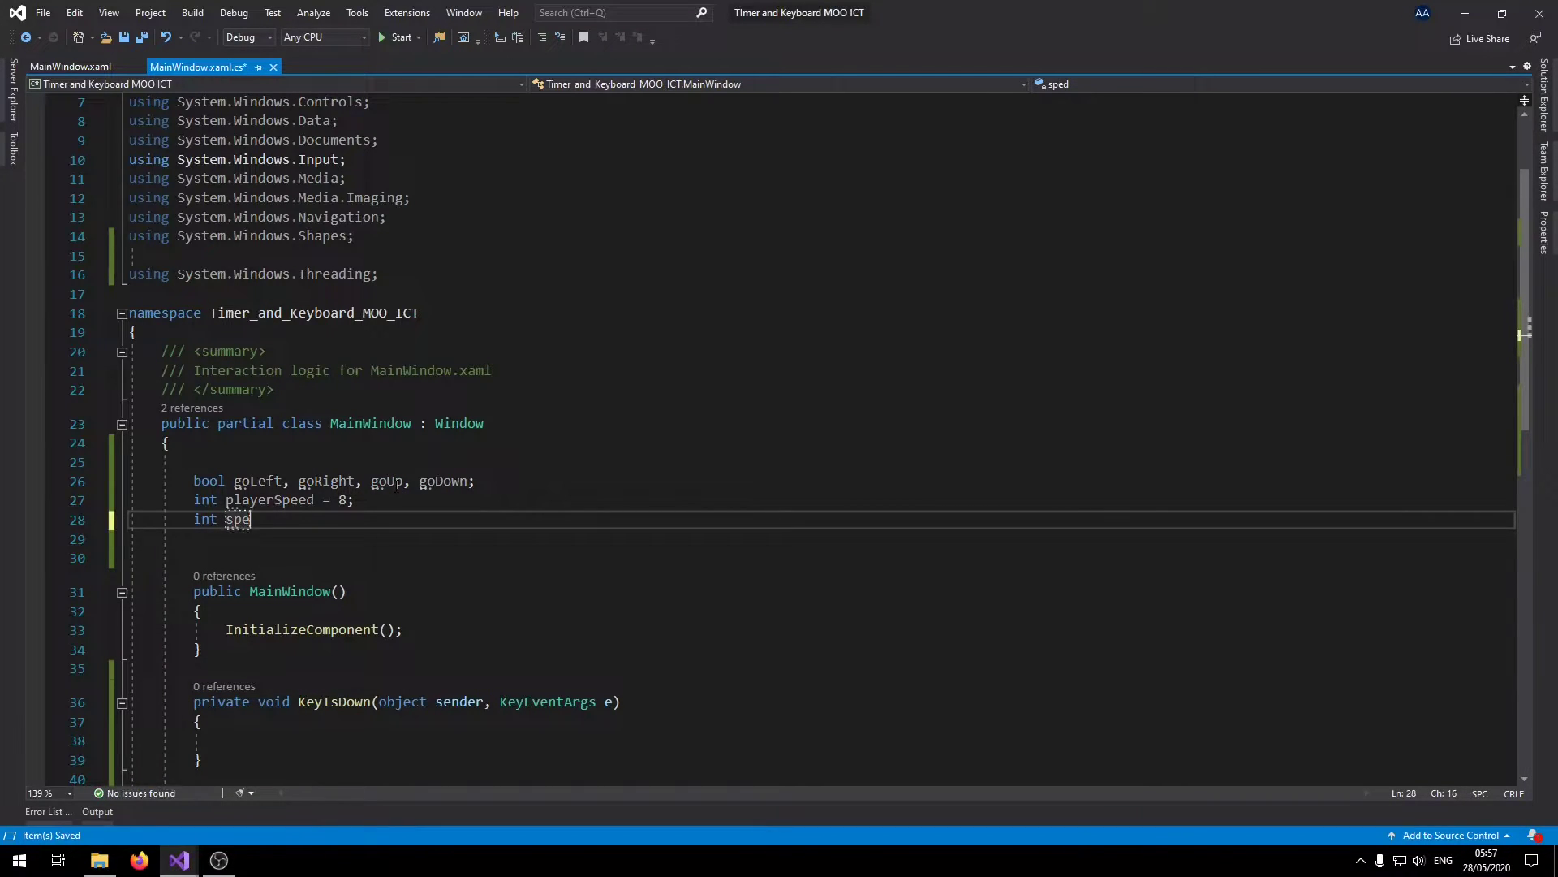
pyautogui.write('ed;')
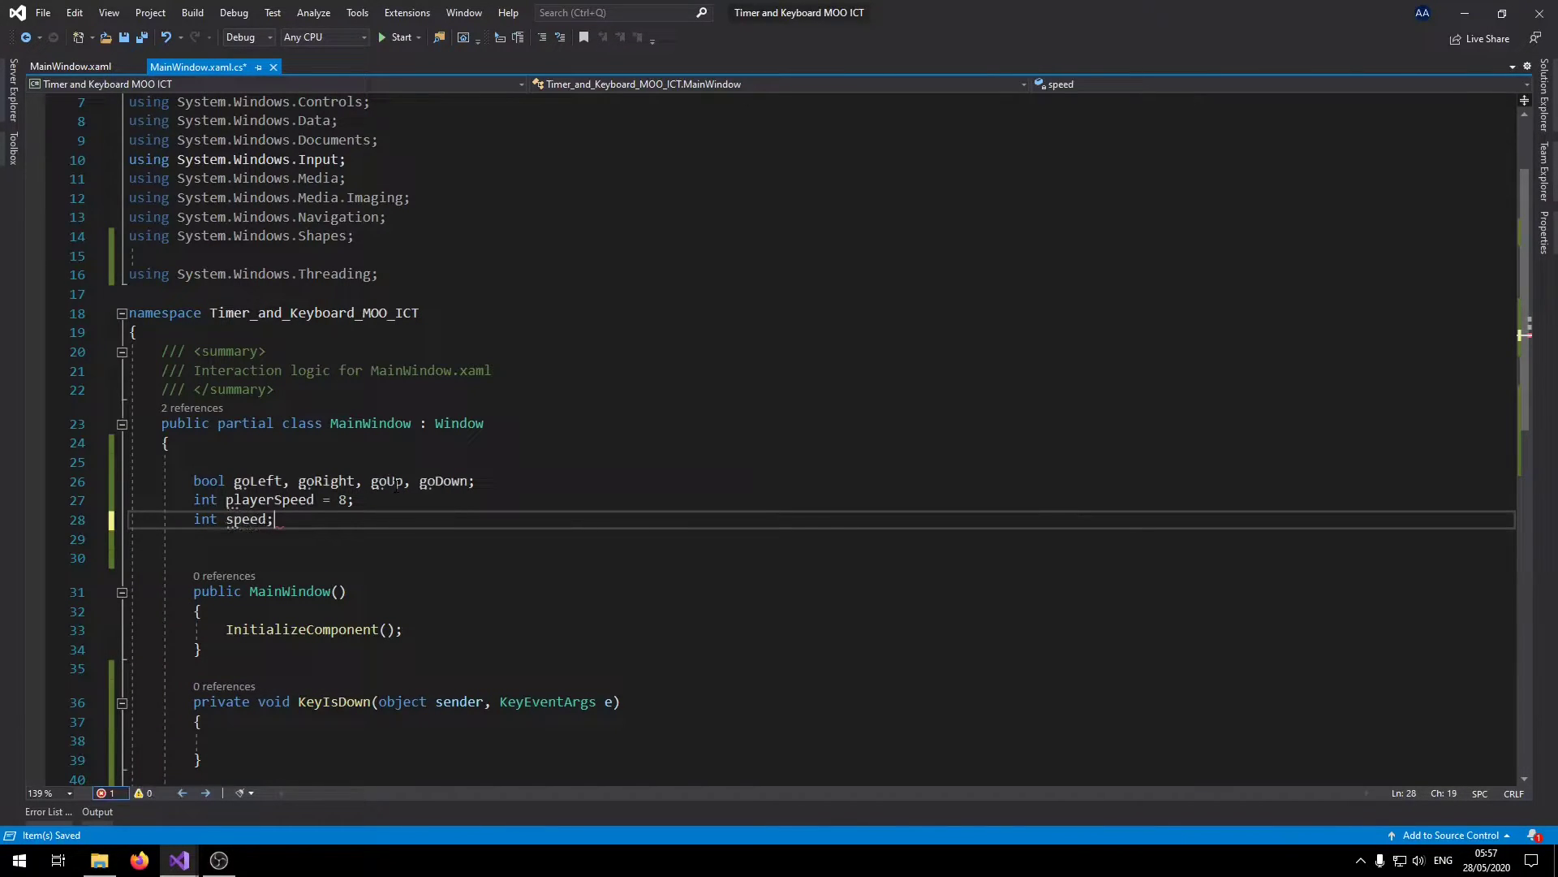
pyautogui.write('= 12')
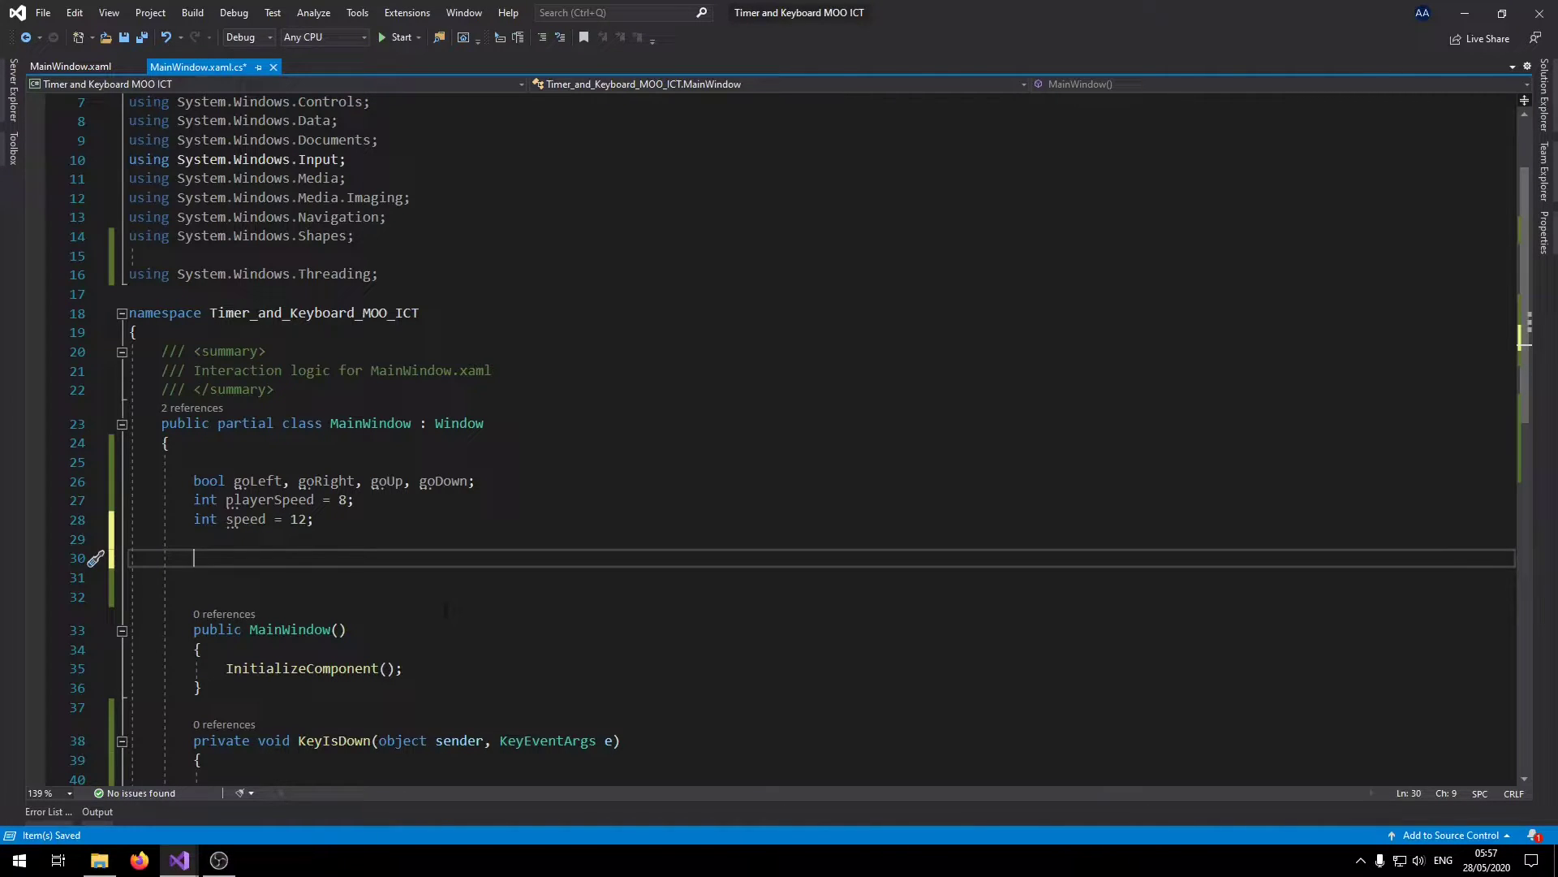
# Declare the field 'DispatcherTimer gameTimer = new DispatcherTimer();' in MainWindow.
pyautogui.write('dispatcherti')
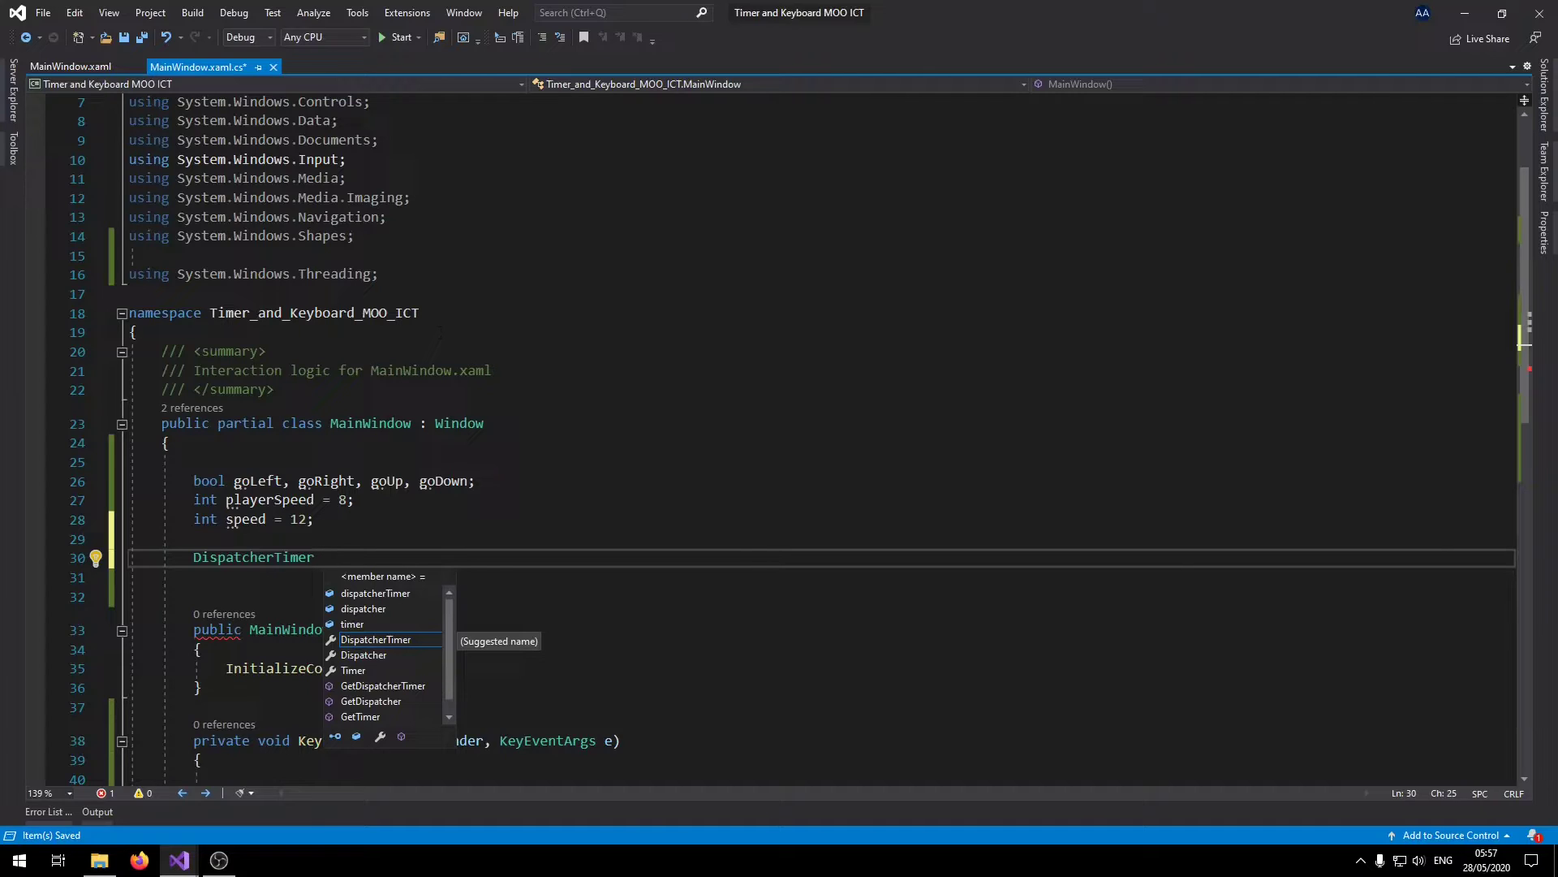
pyautogui.write('gameTi')
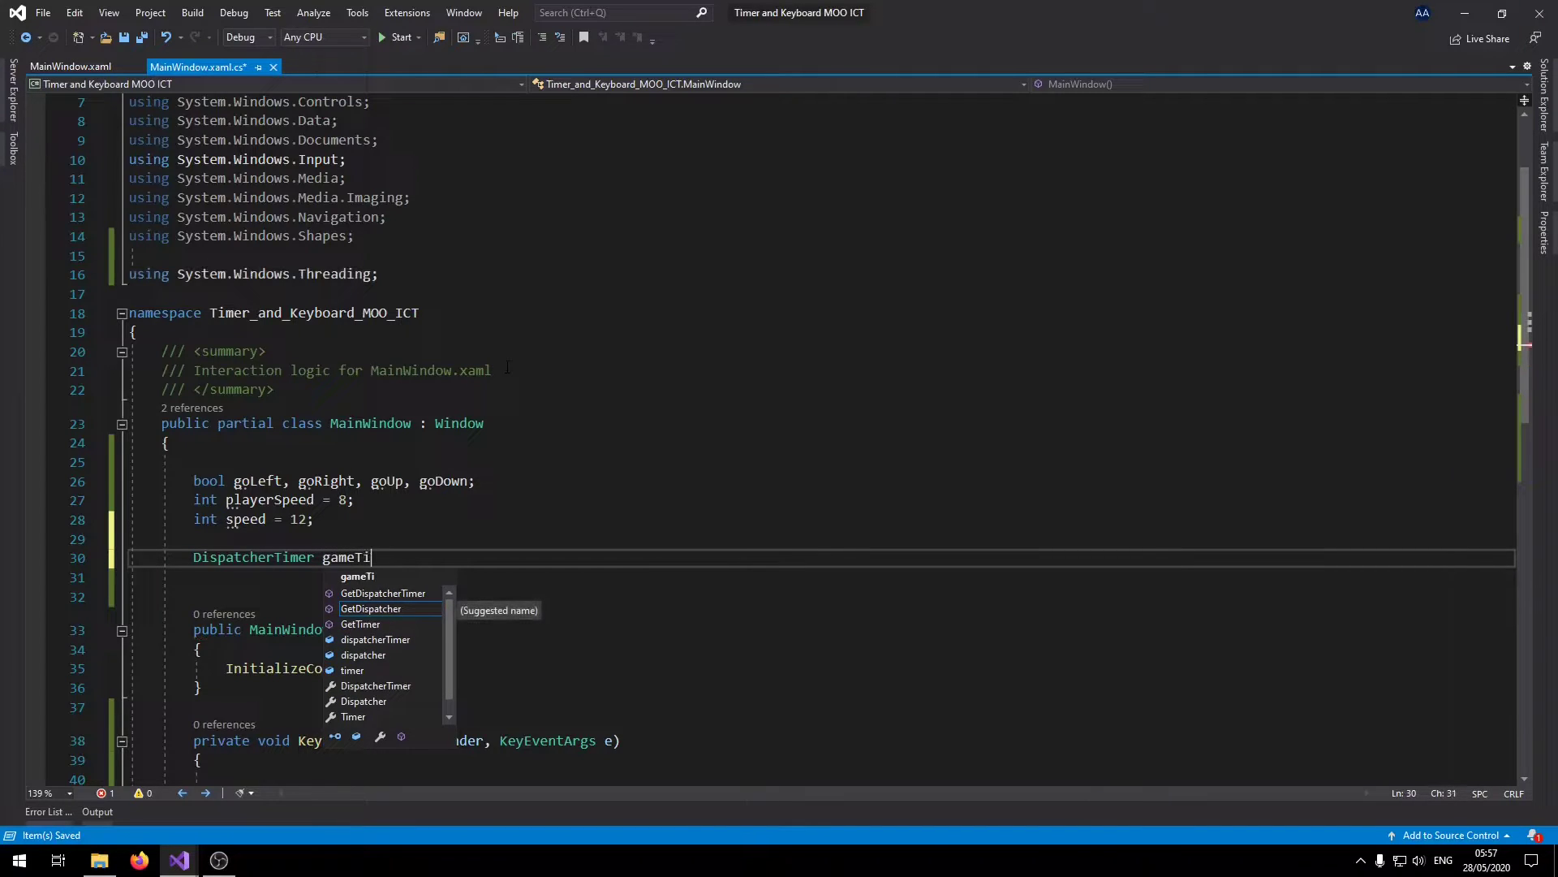
pyautogui.write('mer')
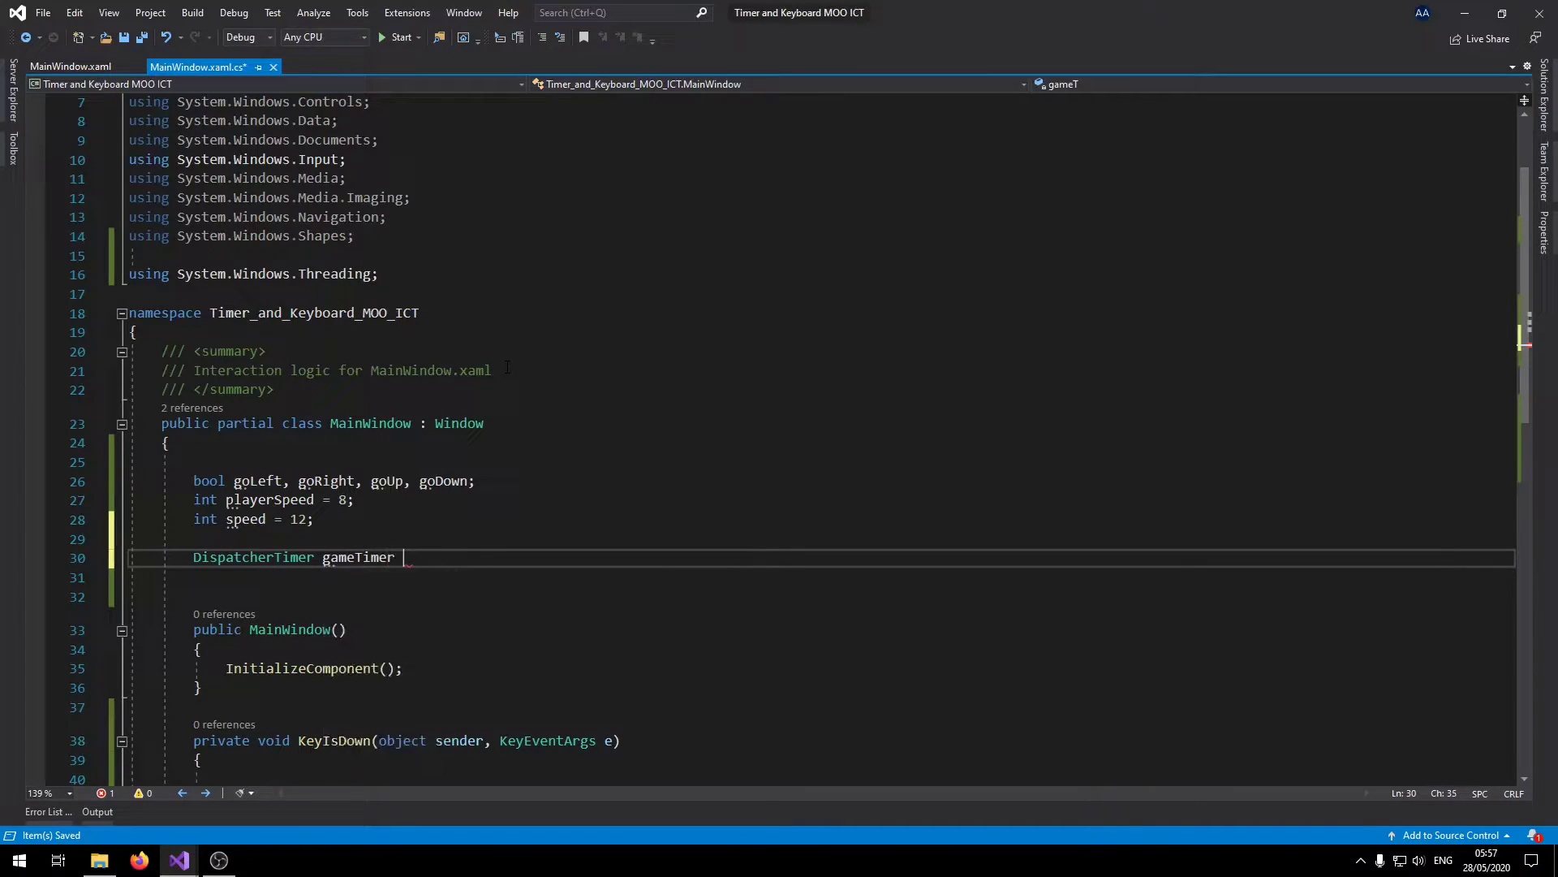
pyautogui.write('= new DispatcherTimer')
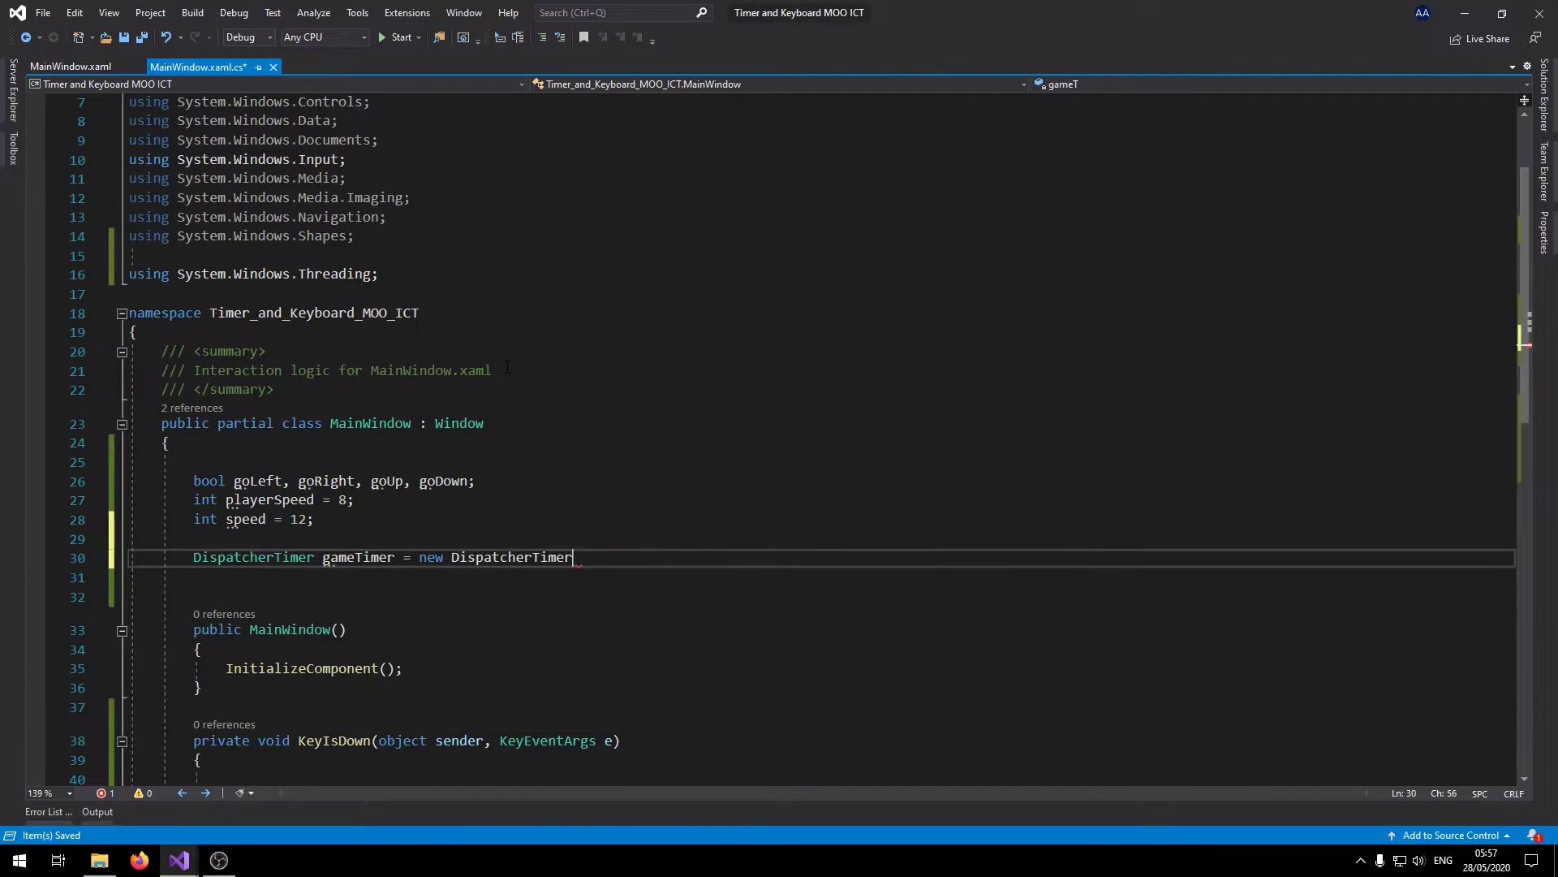
pyautogui.write('();')
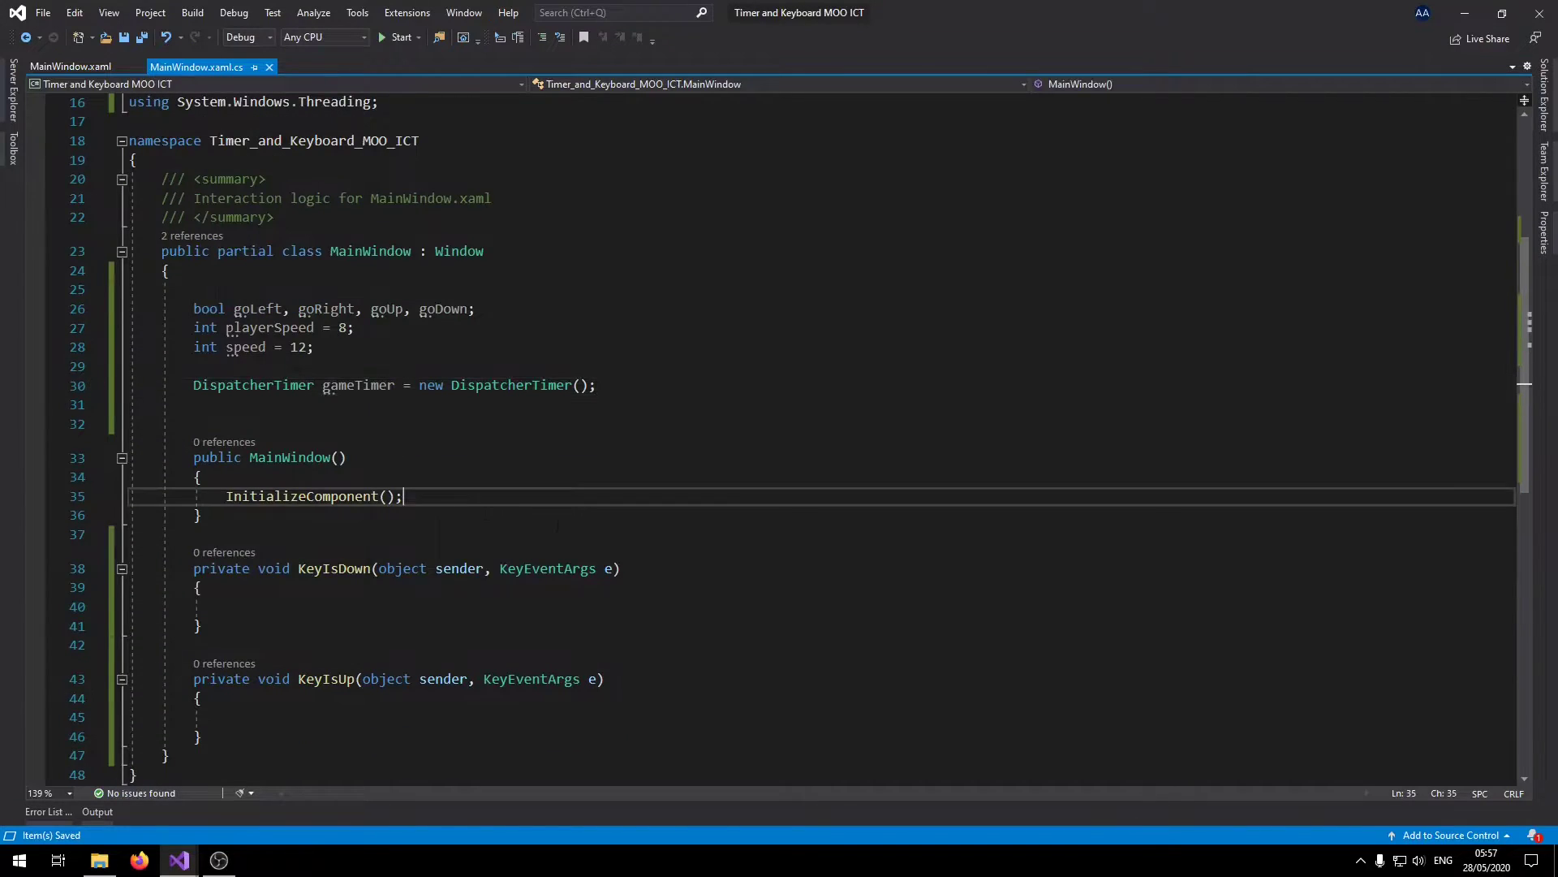
# Add myCanvas.Focus(); on a new line right after InitializeComponent() in the constructor.
pyautogui.press('enter')
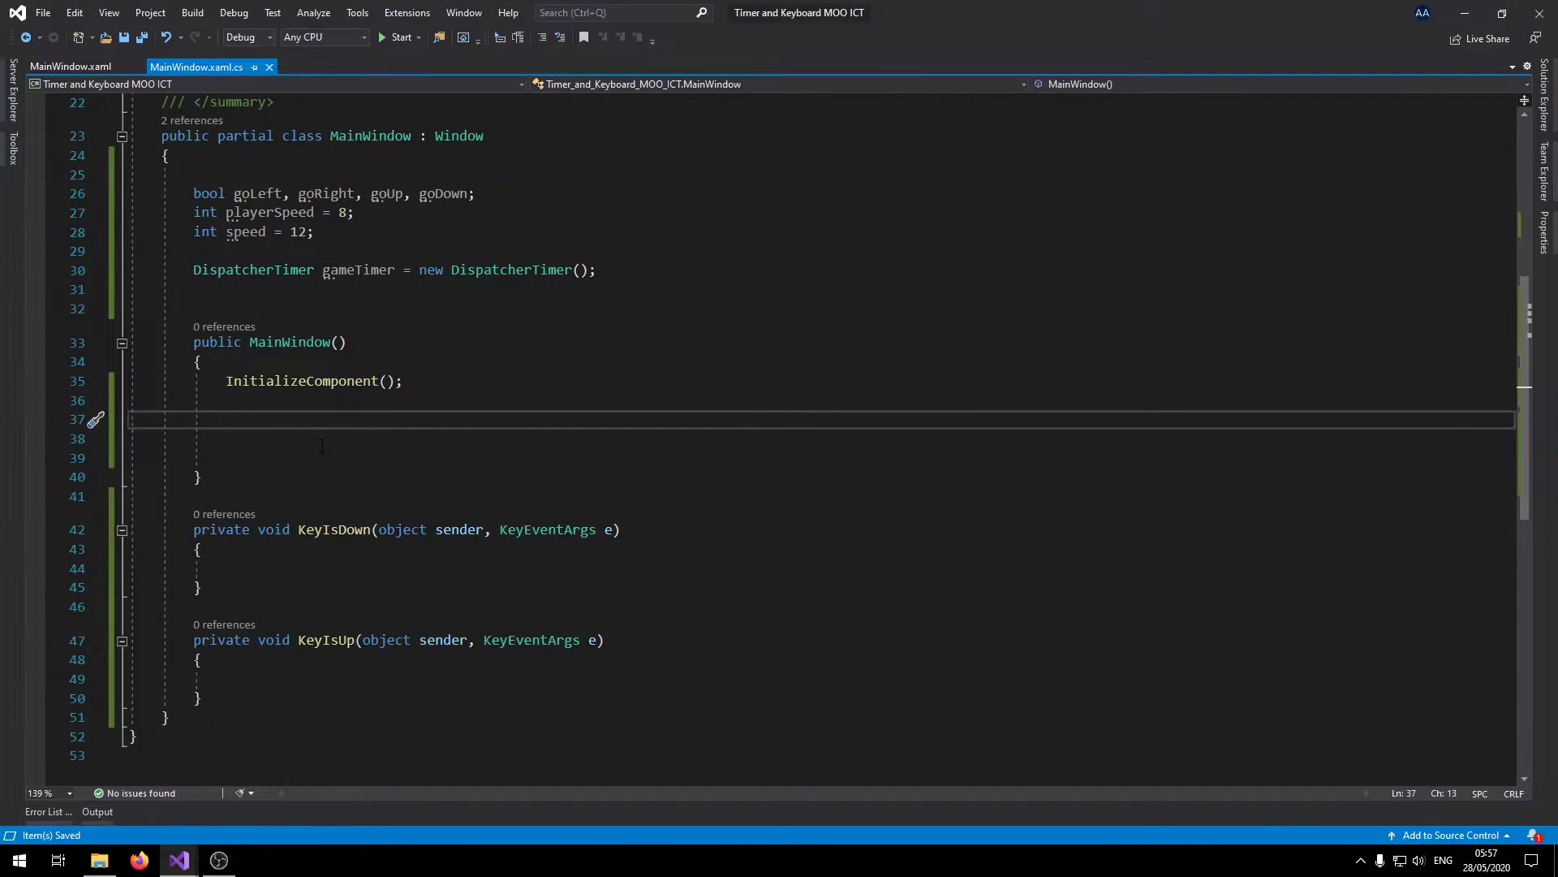
pyautogui.write('myCanvas.')
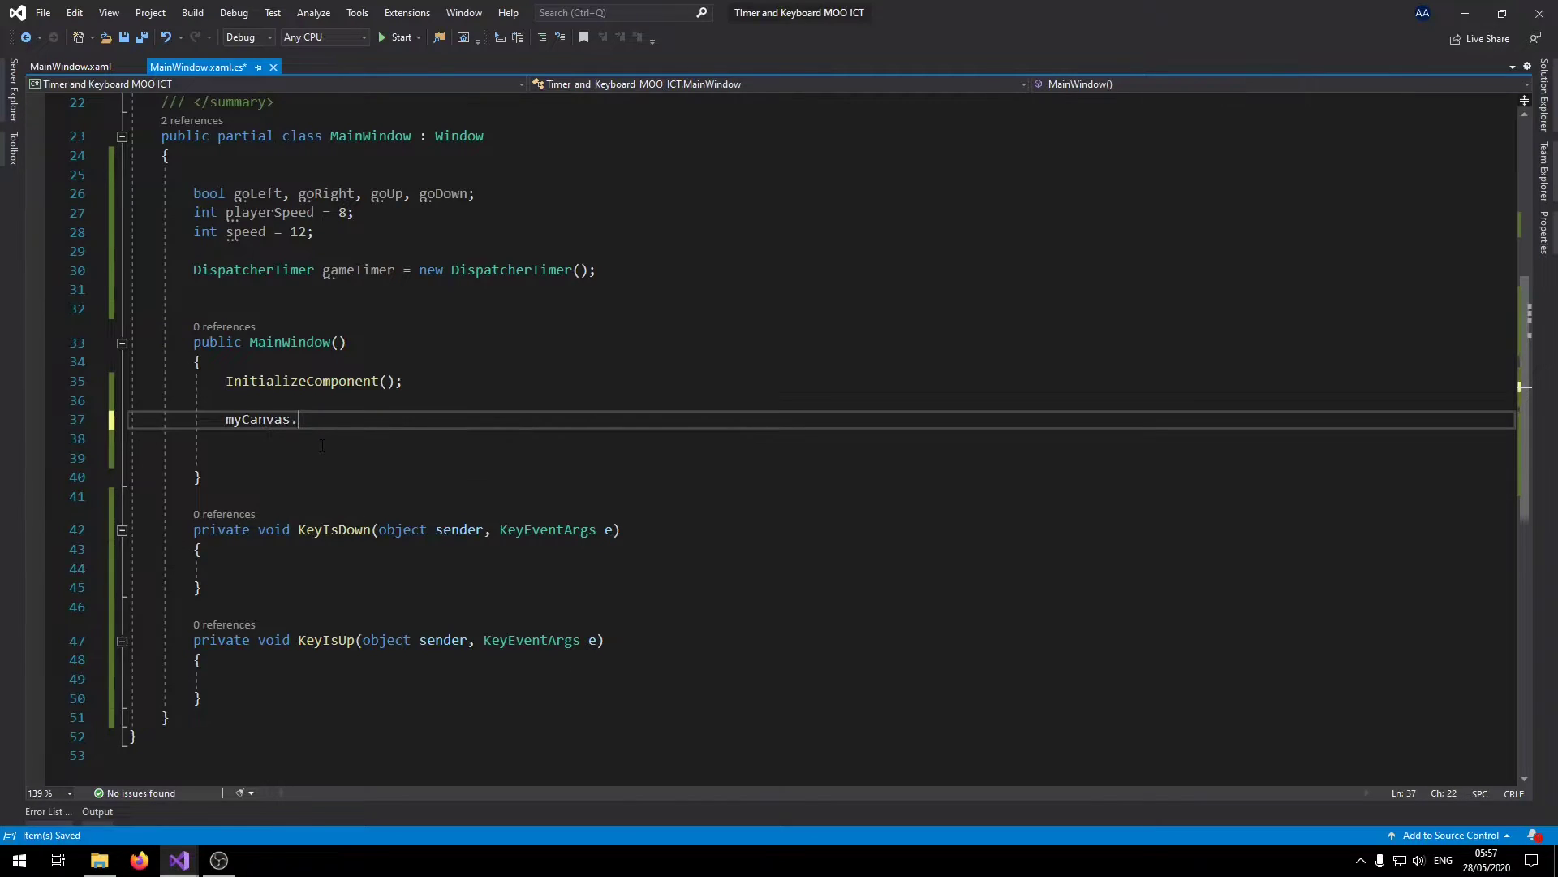
pyautogui.write('Focus()')
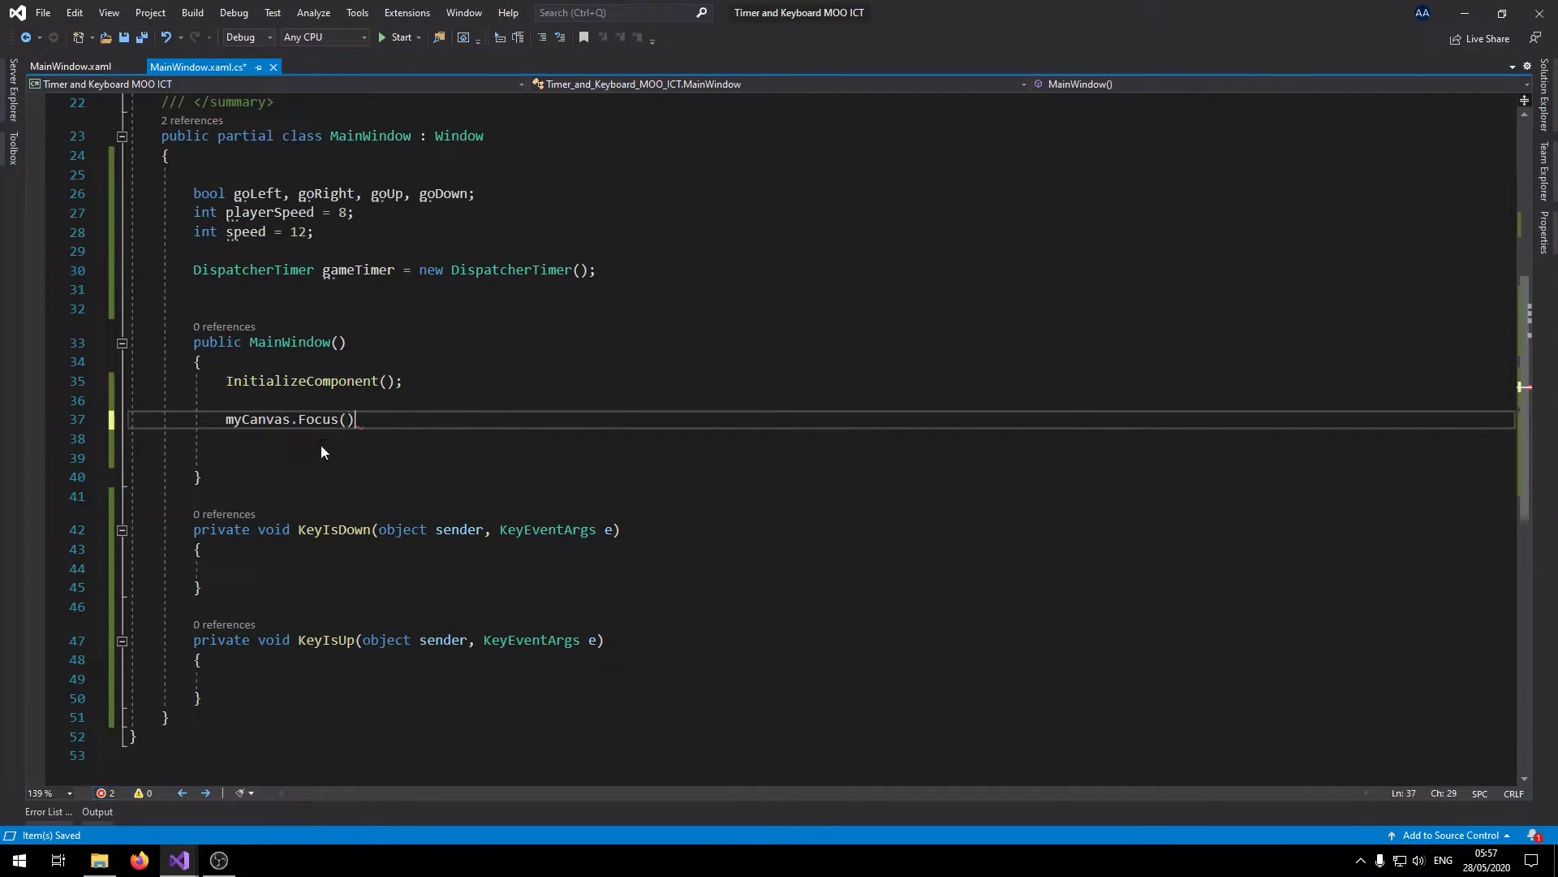
pyautogui.write(';')
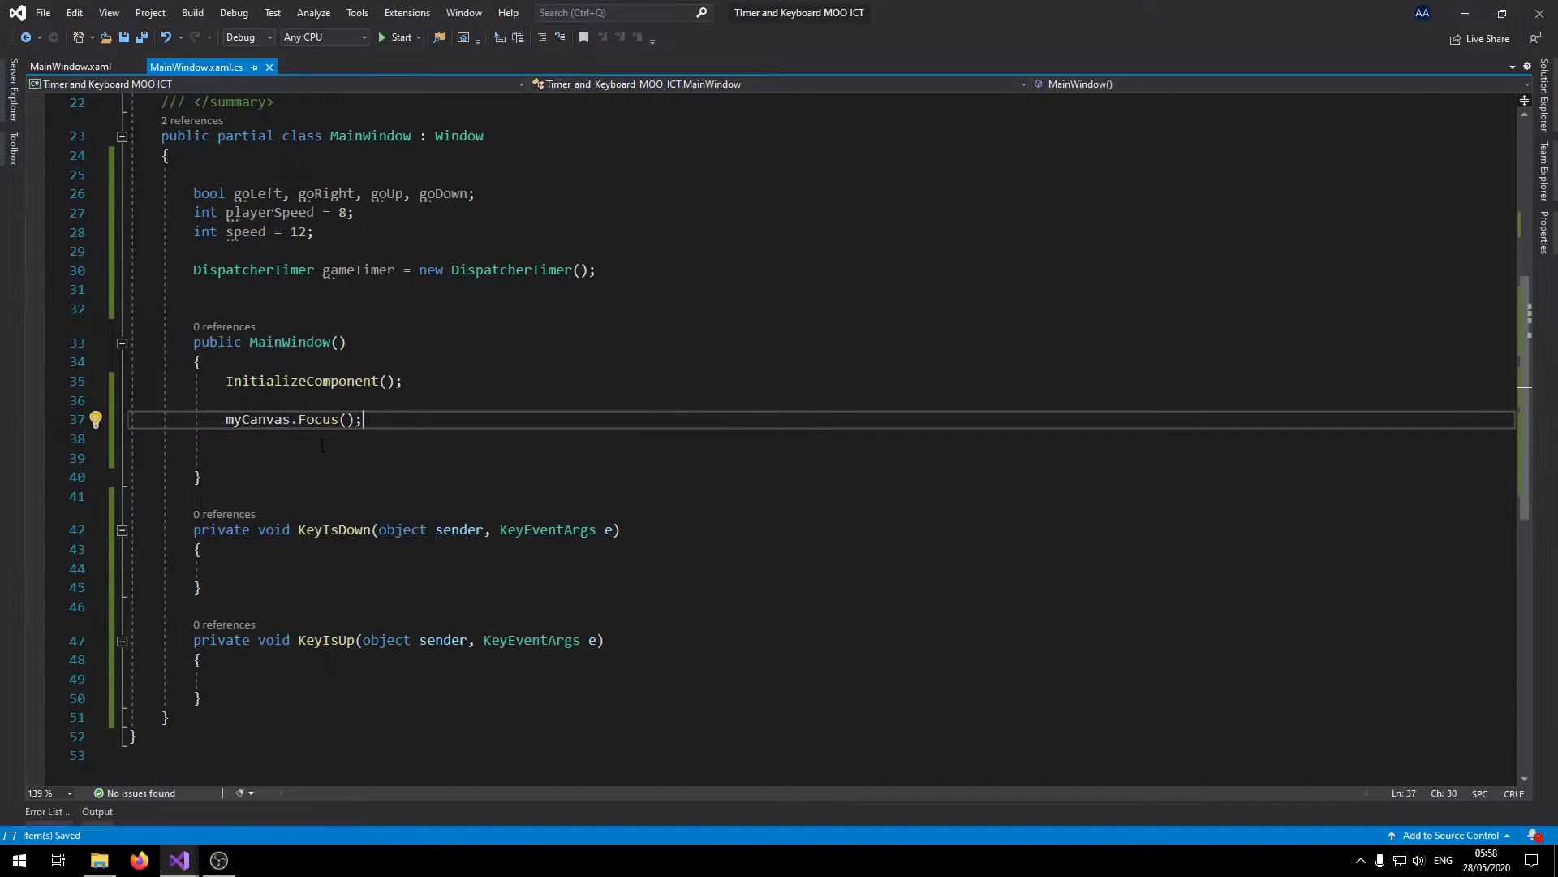
# Type gameTimer.Tick += GameTimerEvent; in the constructor.
pyautogui.write('g')
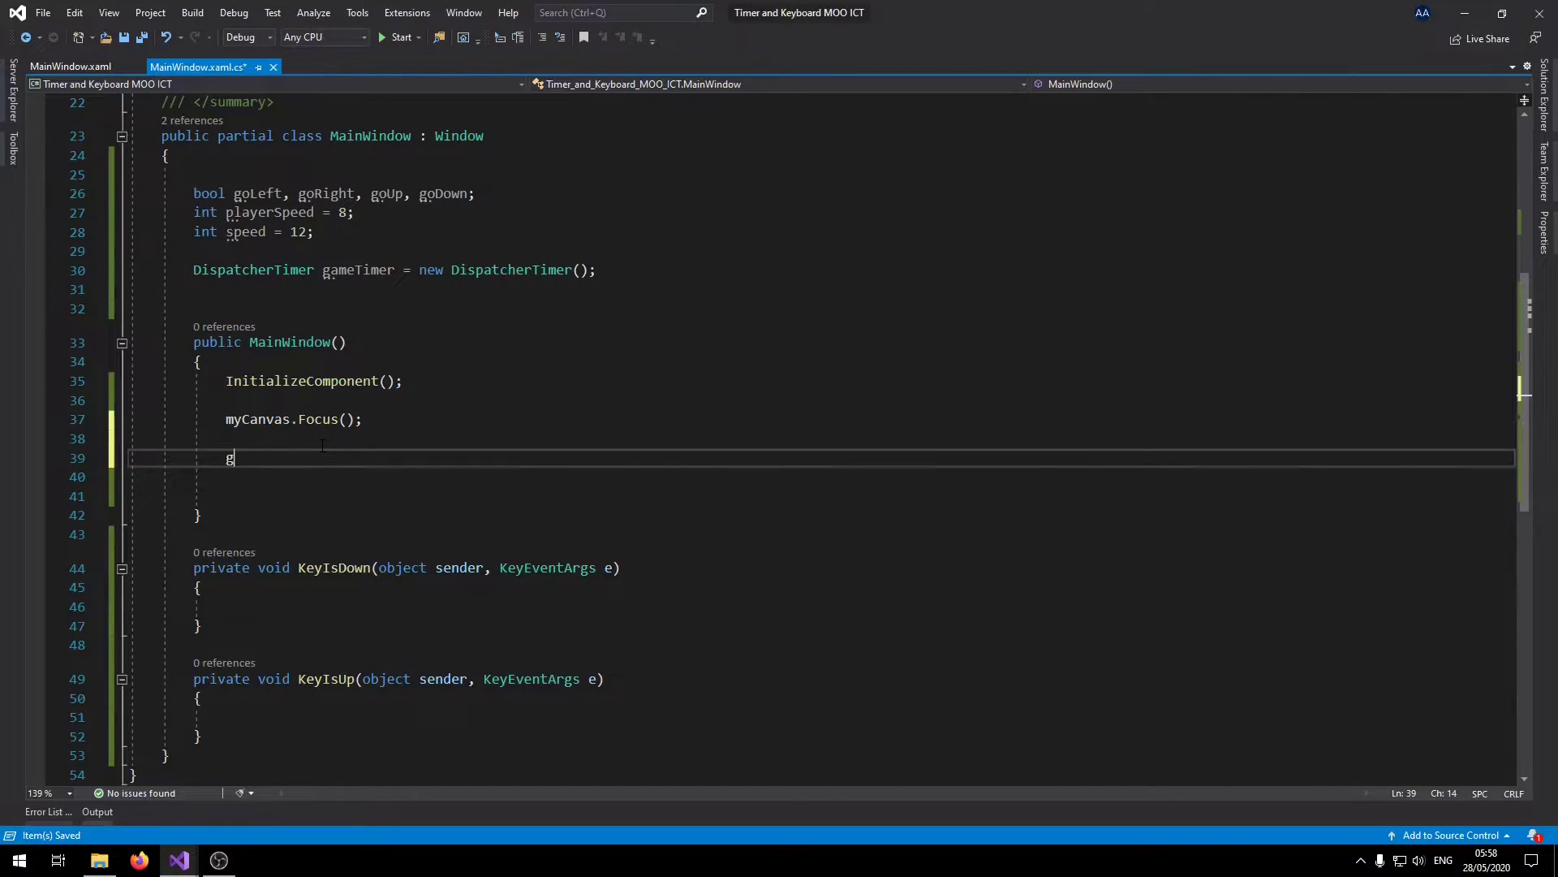
pyautogui.write('ameTimer.')
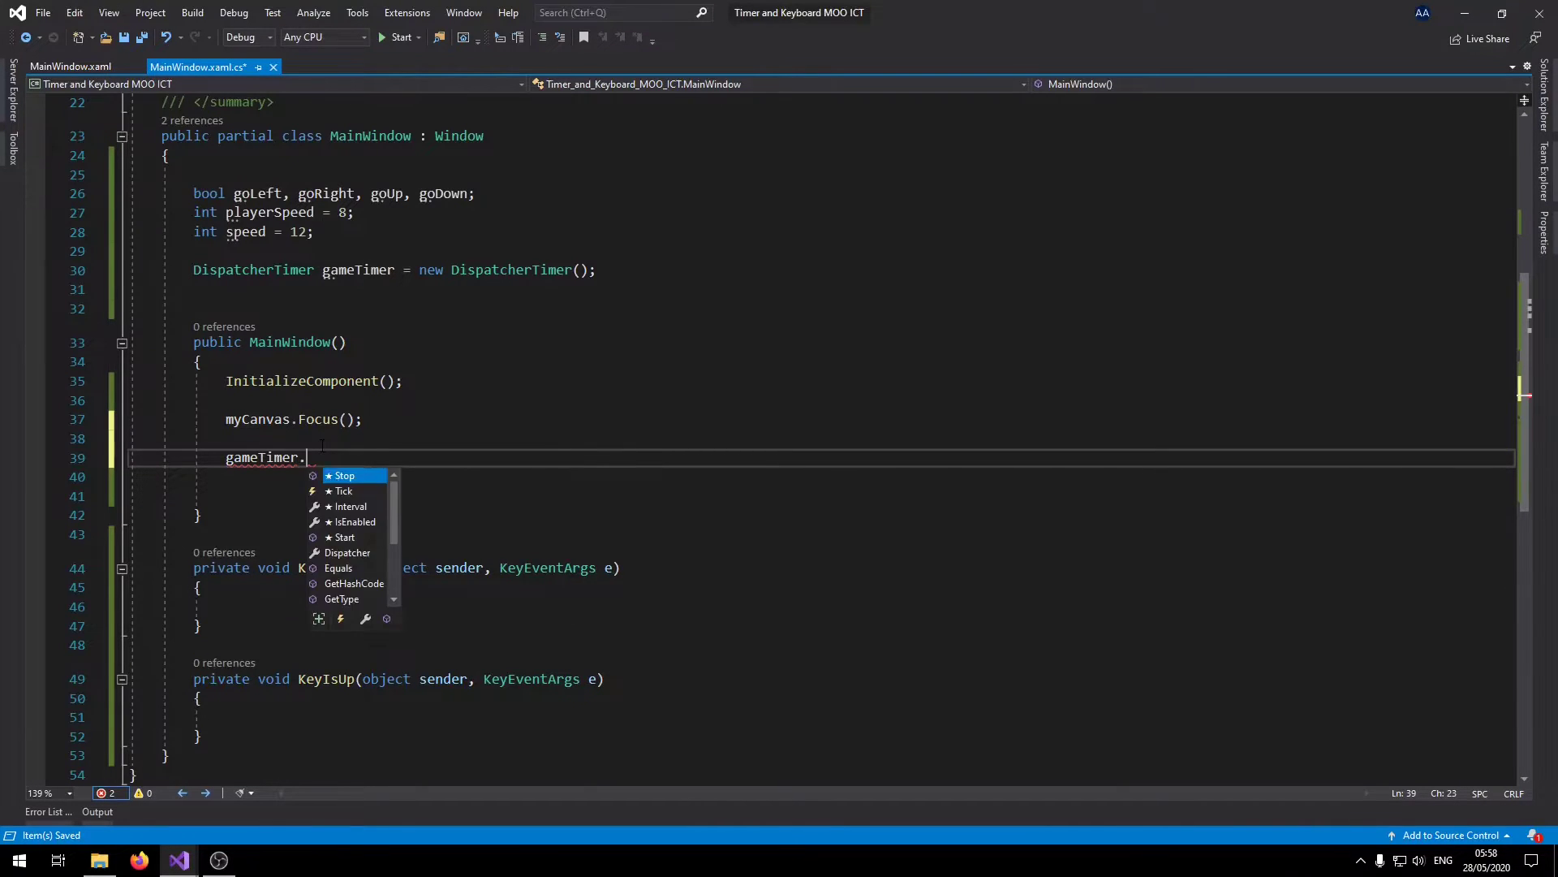
pyautogui.write('Tick +=')
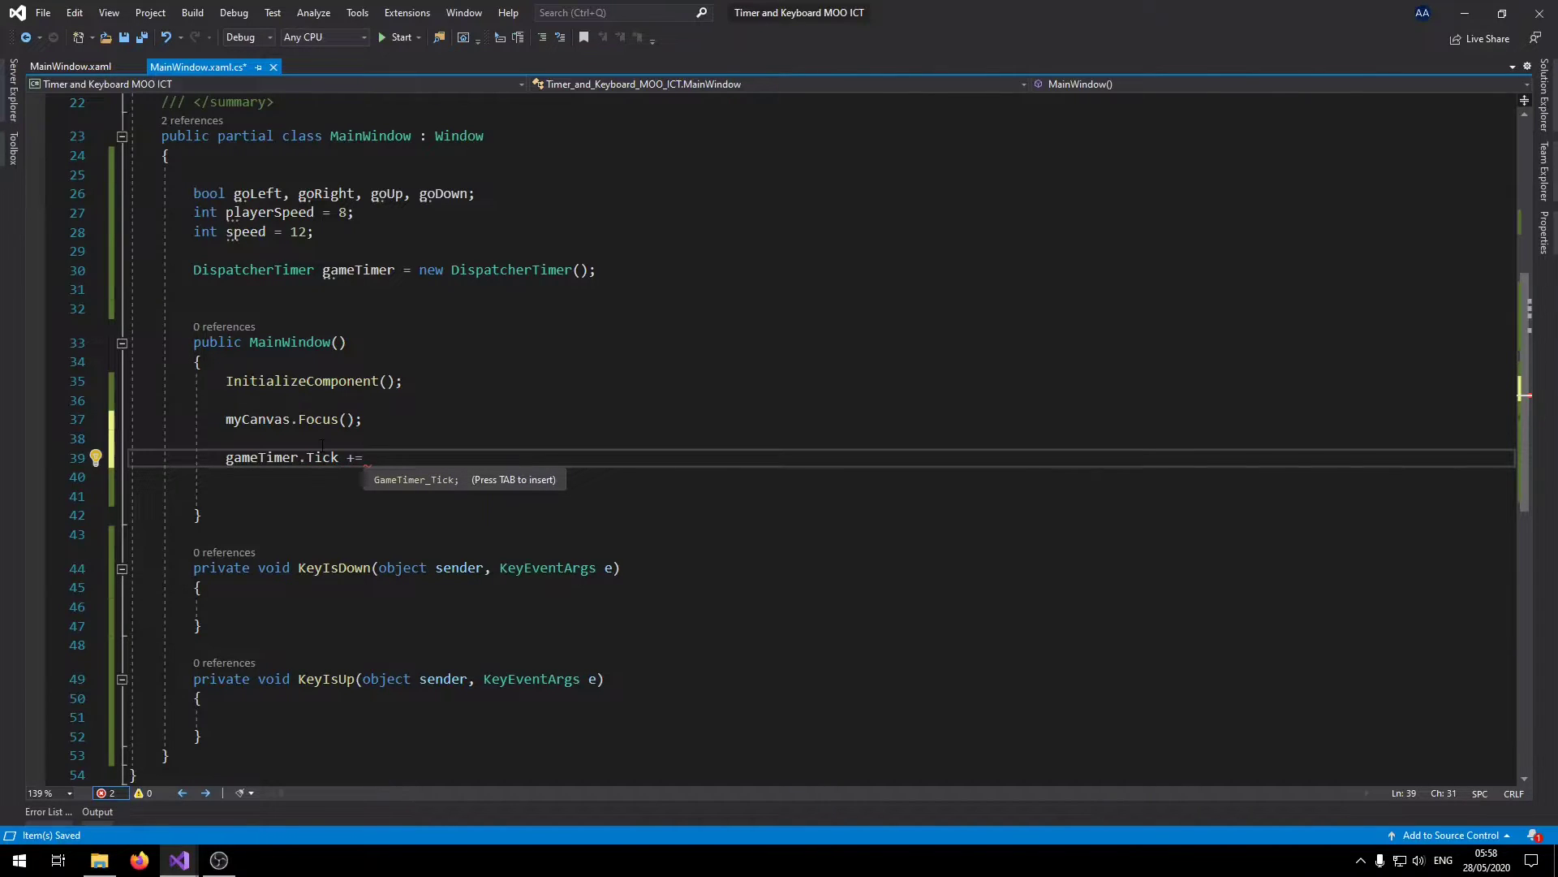
pyautogui.write('GameTimer')
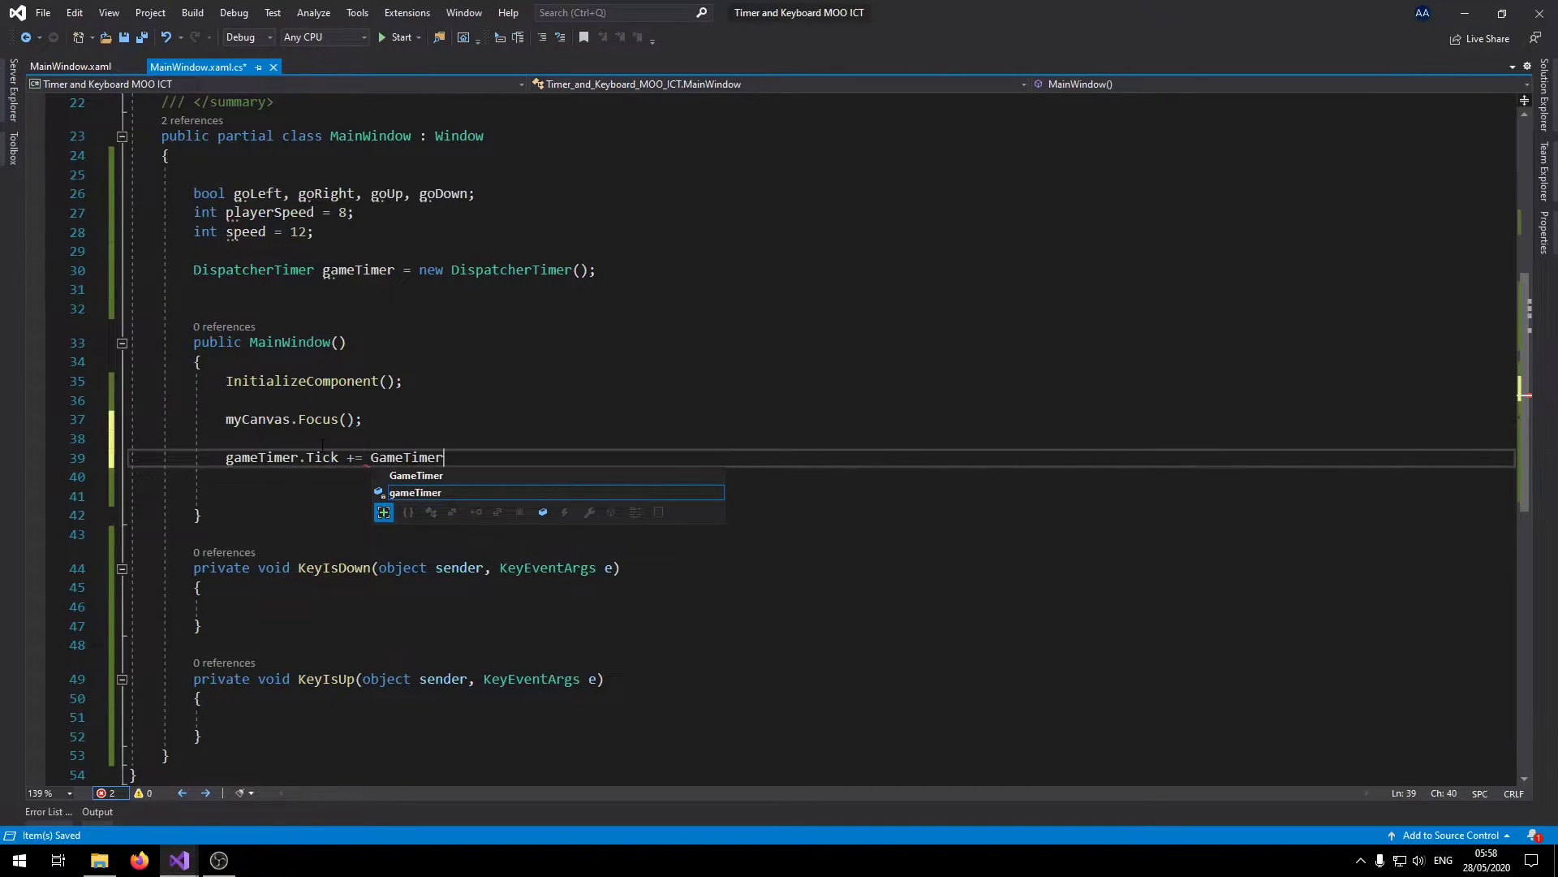
pyautogui.write('Eve')
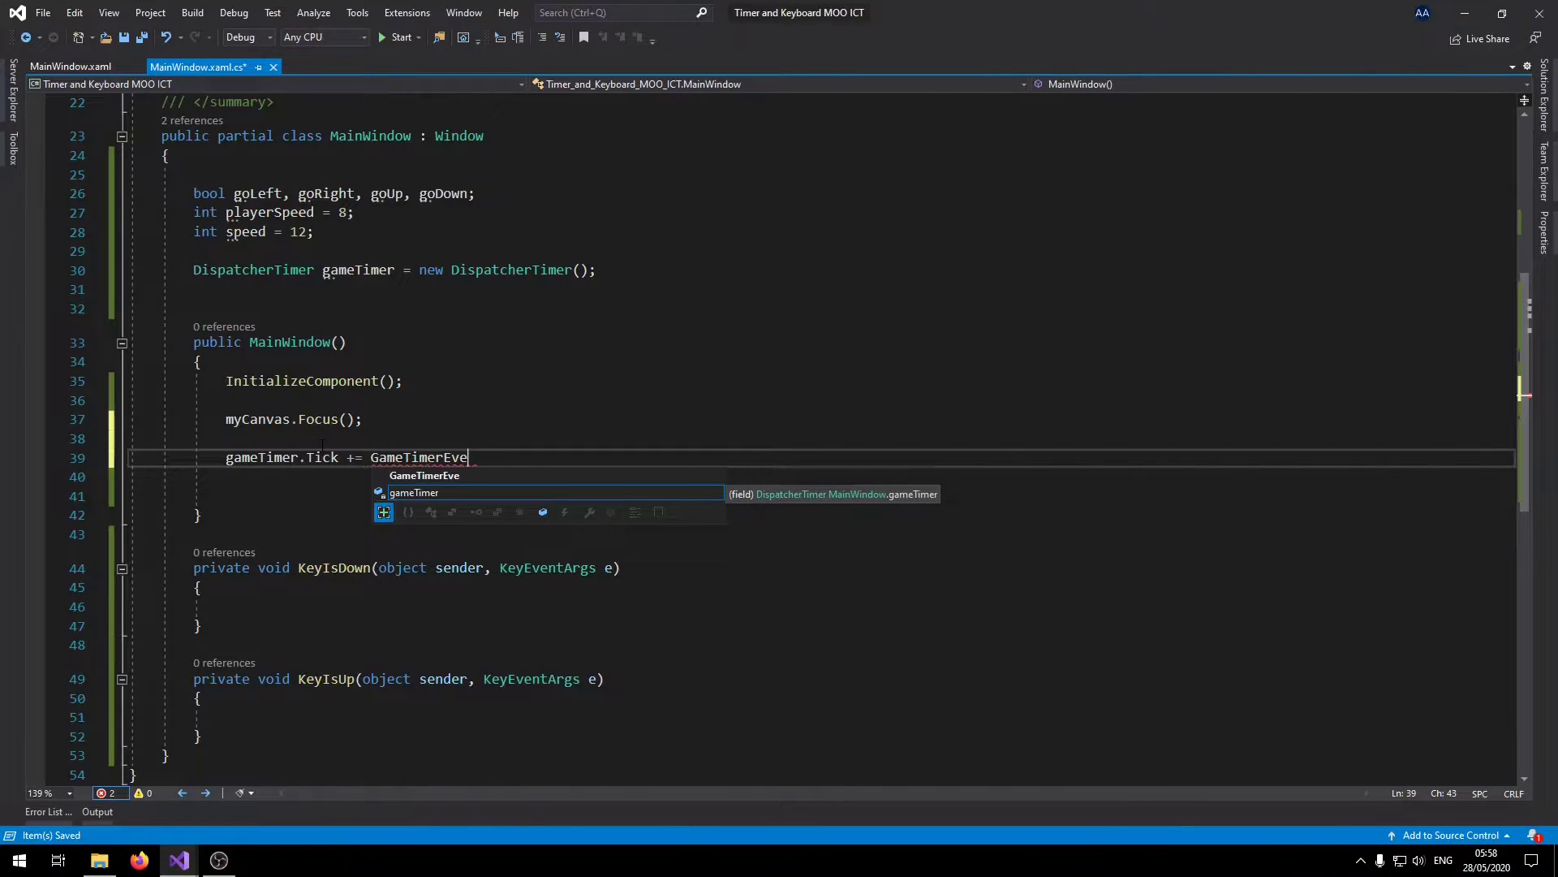
pyautogui.write('nt;')
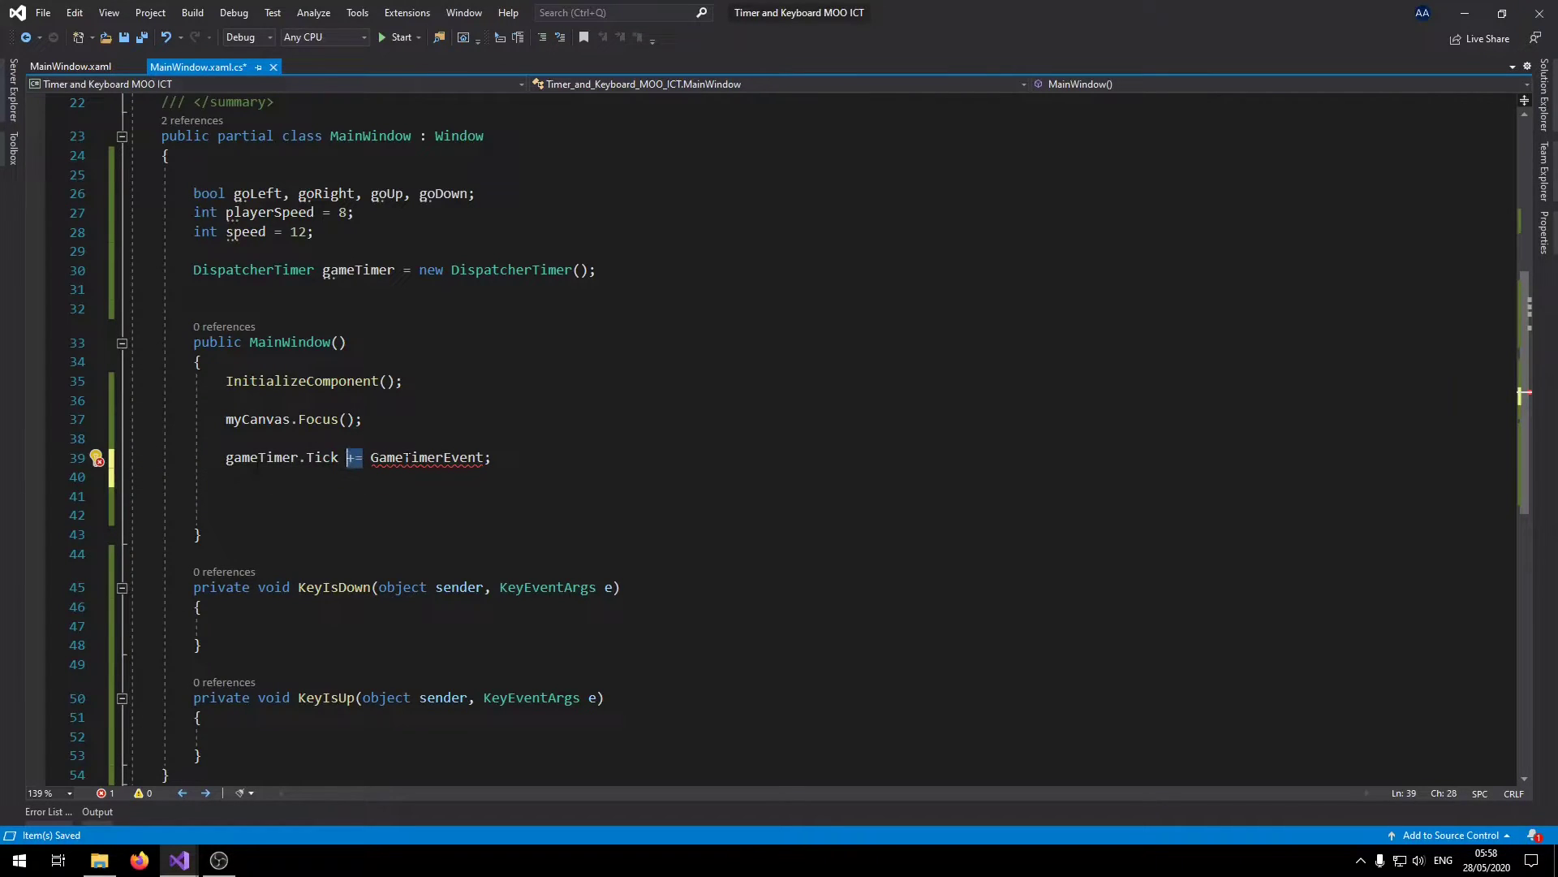
# Highlight the Tick and GameTimerEvent names, then begin a new gameTimer line.
pyautogui.doubleClick(323, 457)
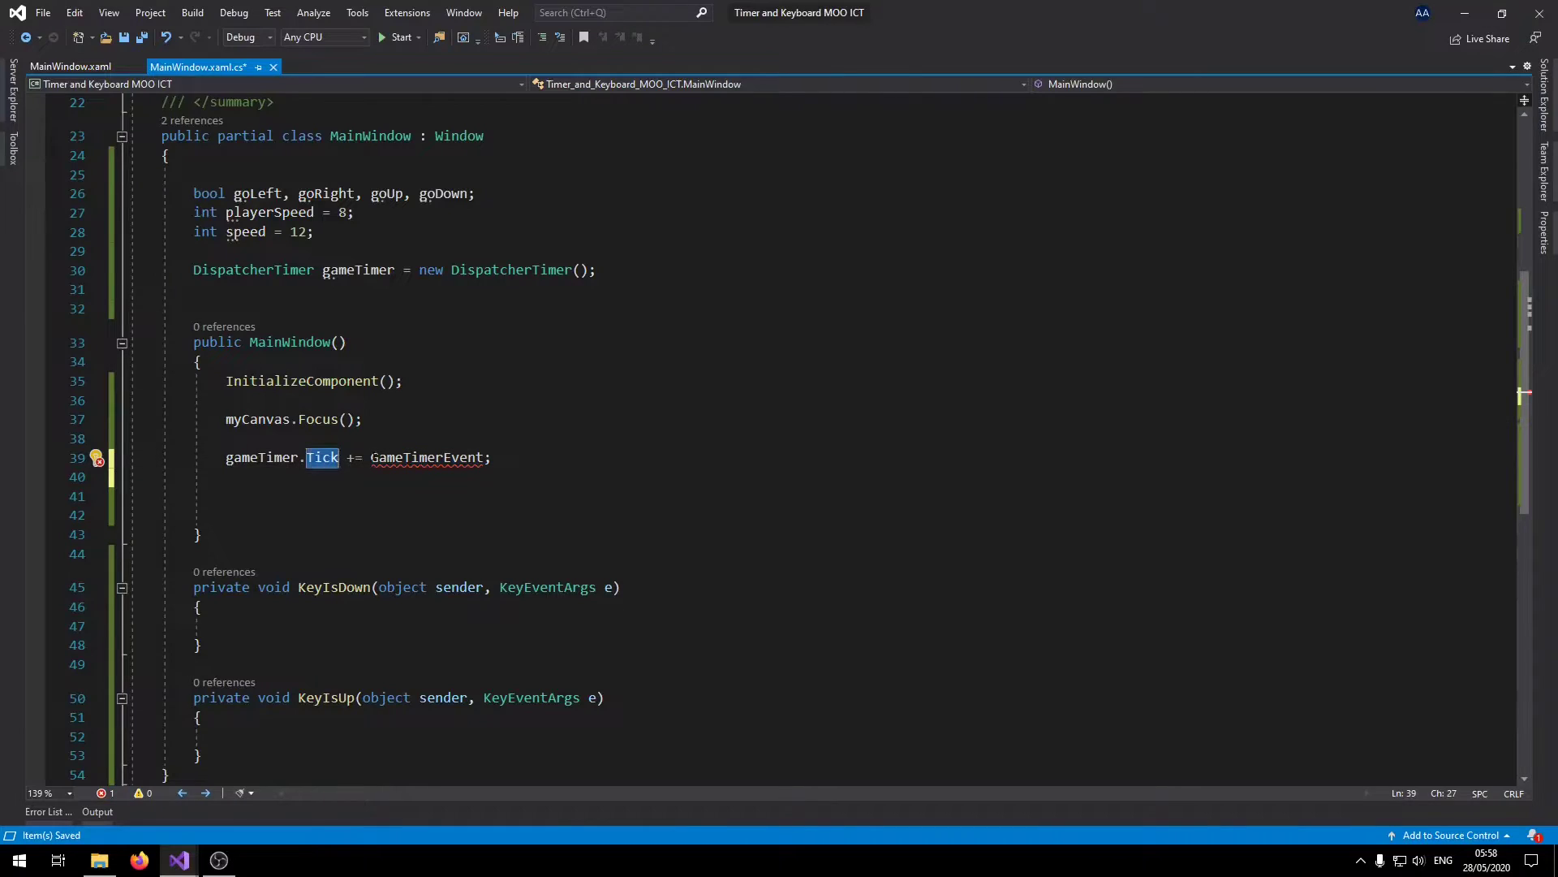
pyautogui.doubleClick(428, 457)
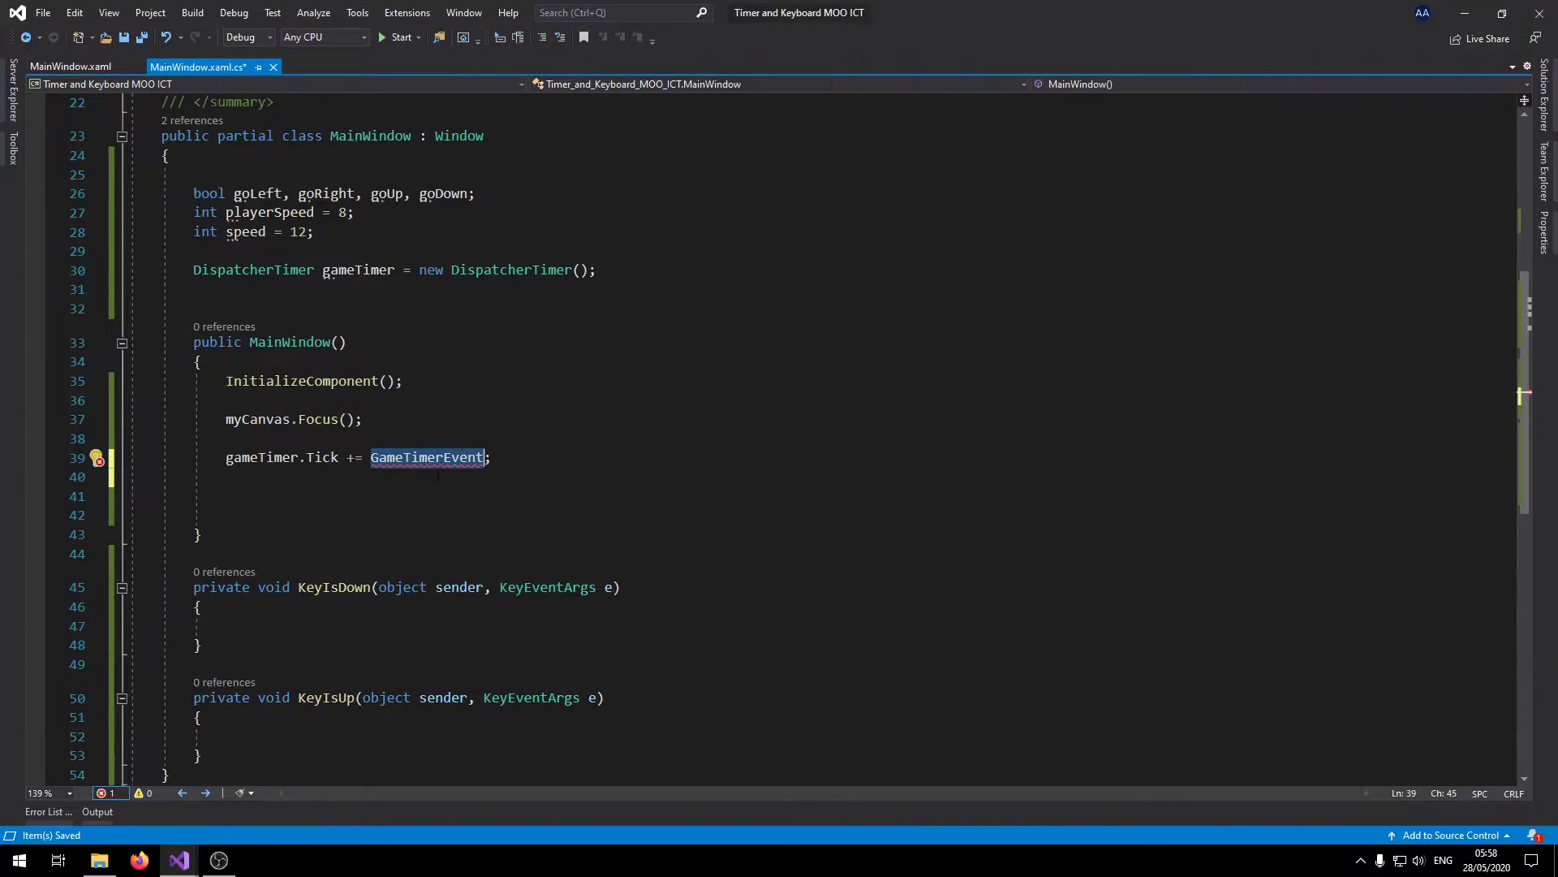
pyautogui.write('gameti')
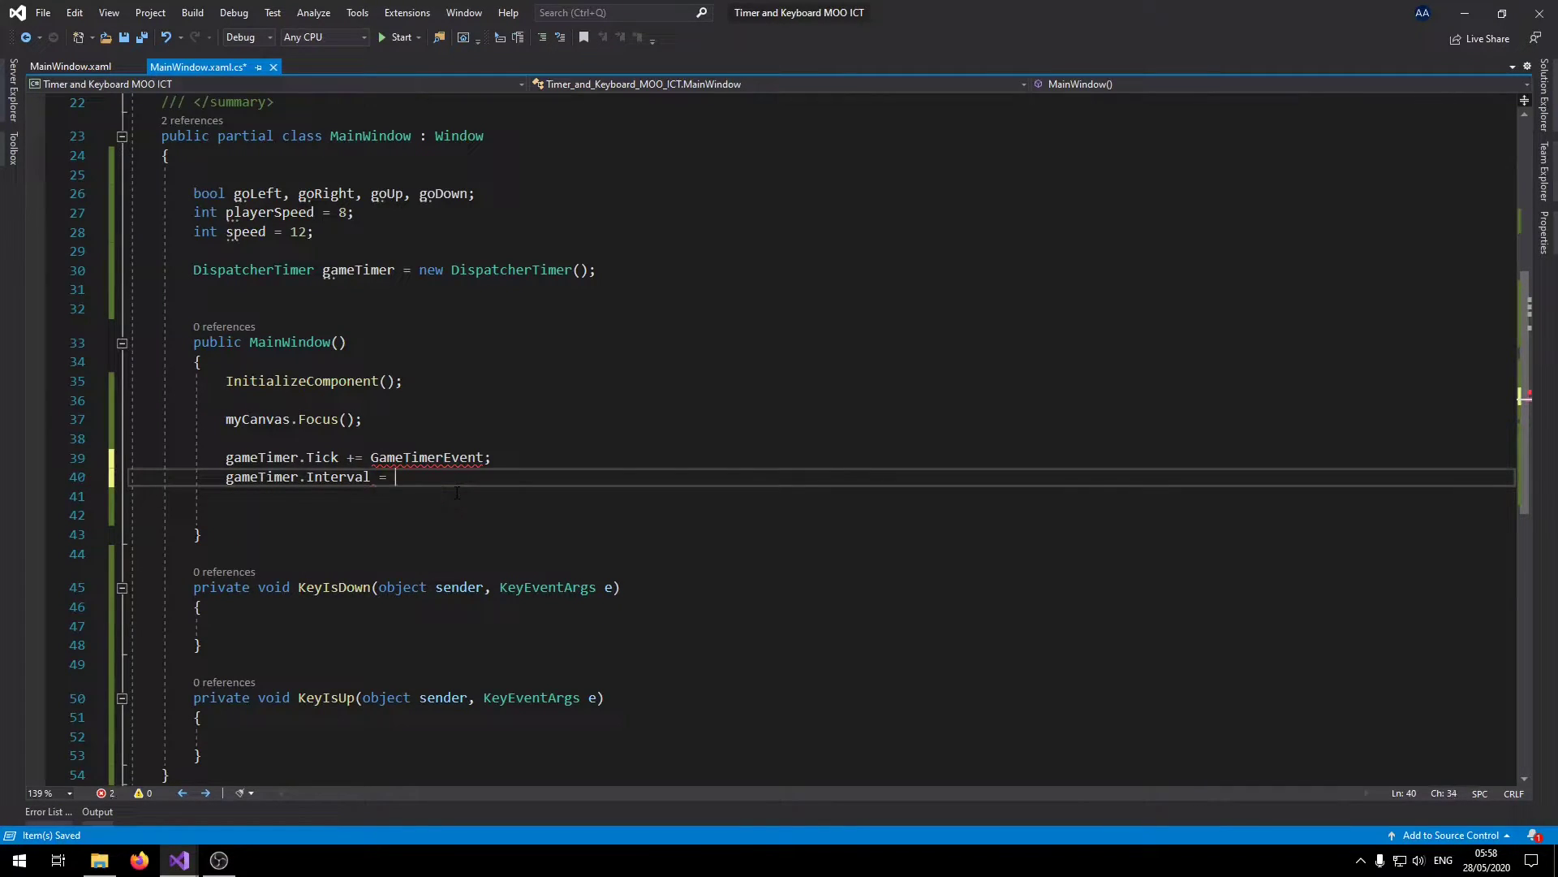
# Set gameTimer.Interval to TimeSpan.FromMilliseconds(20) and start the timer with gameTimer.Start().
pyautogui.write('TimeSpan.')
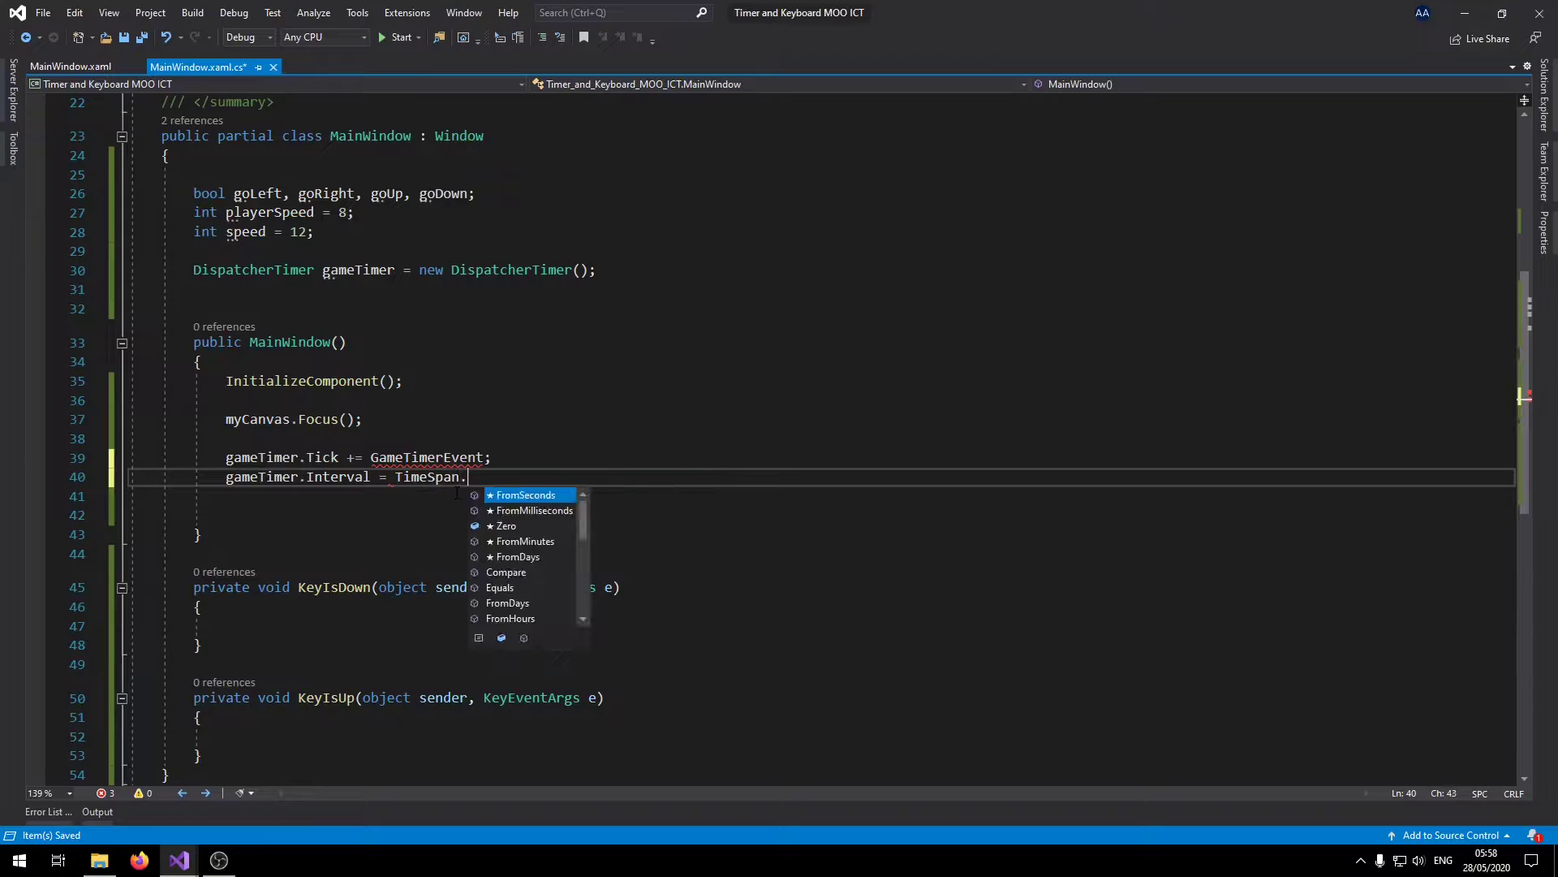
pyautogui.write('FromMilliseconds')
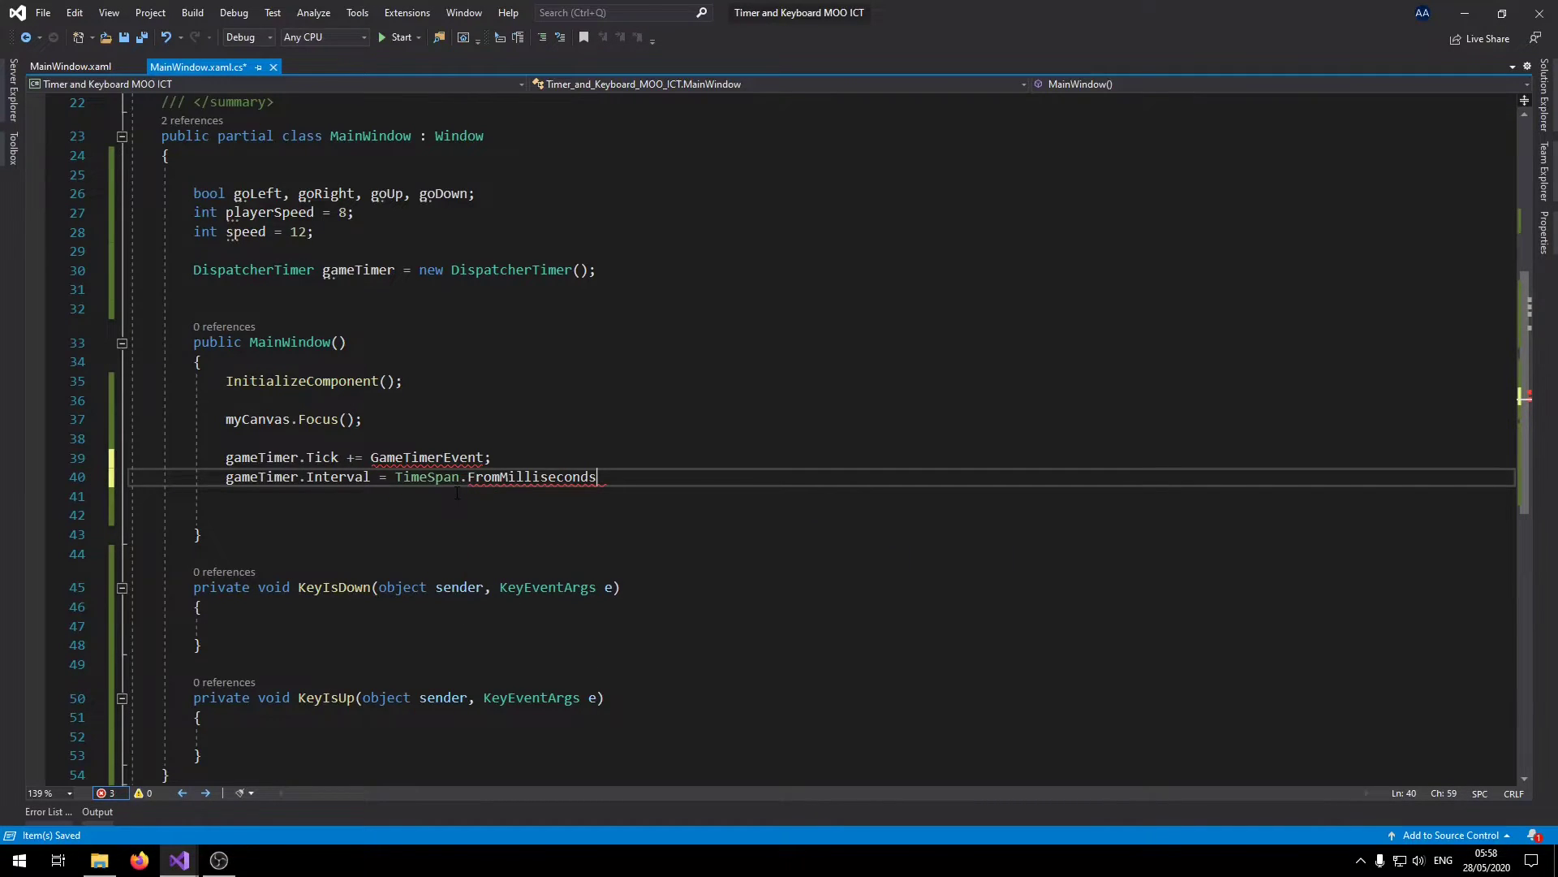
pyautogui.write('(20);')
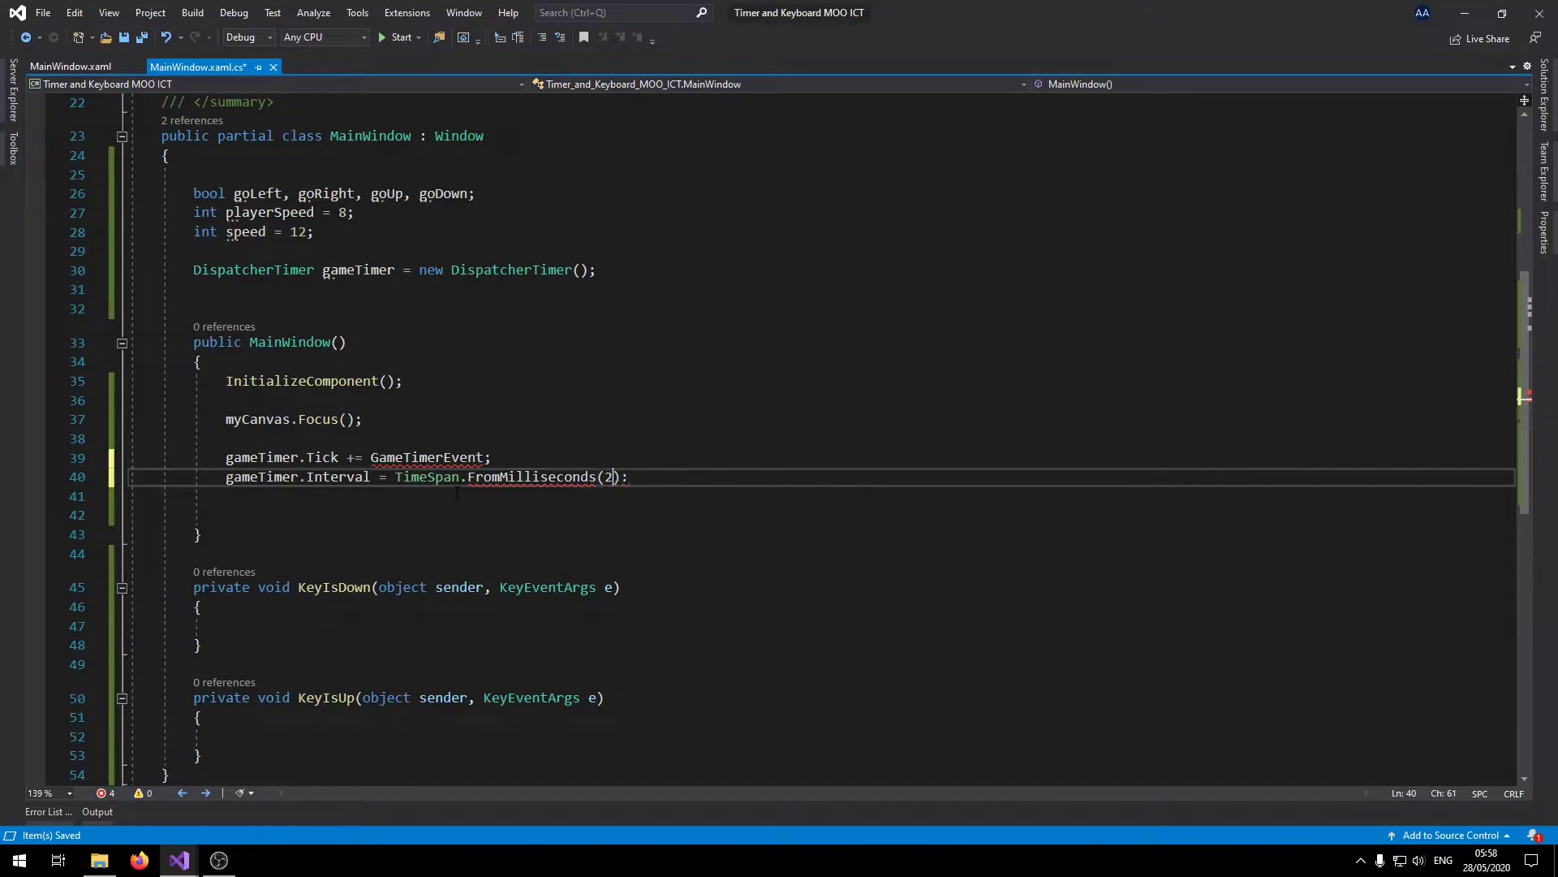
pyautogui.write('0')
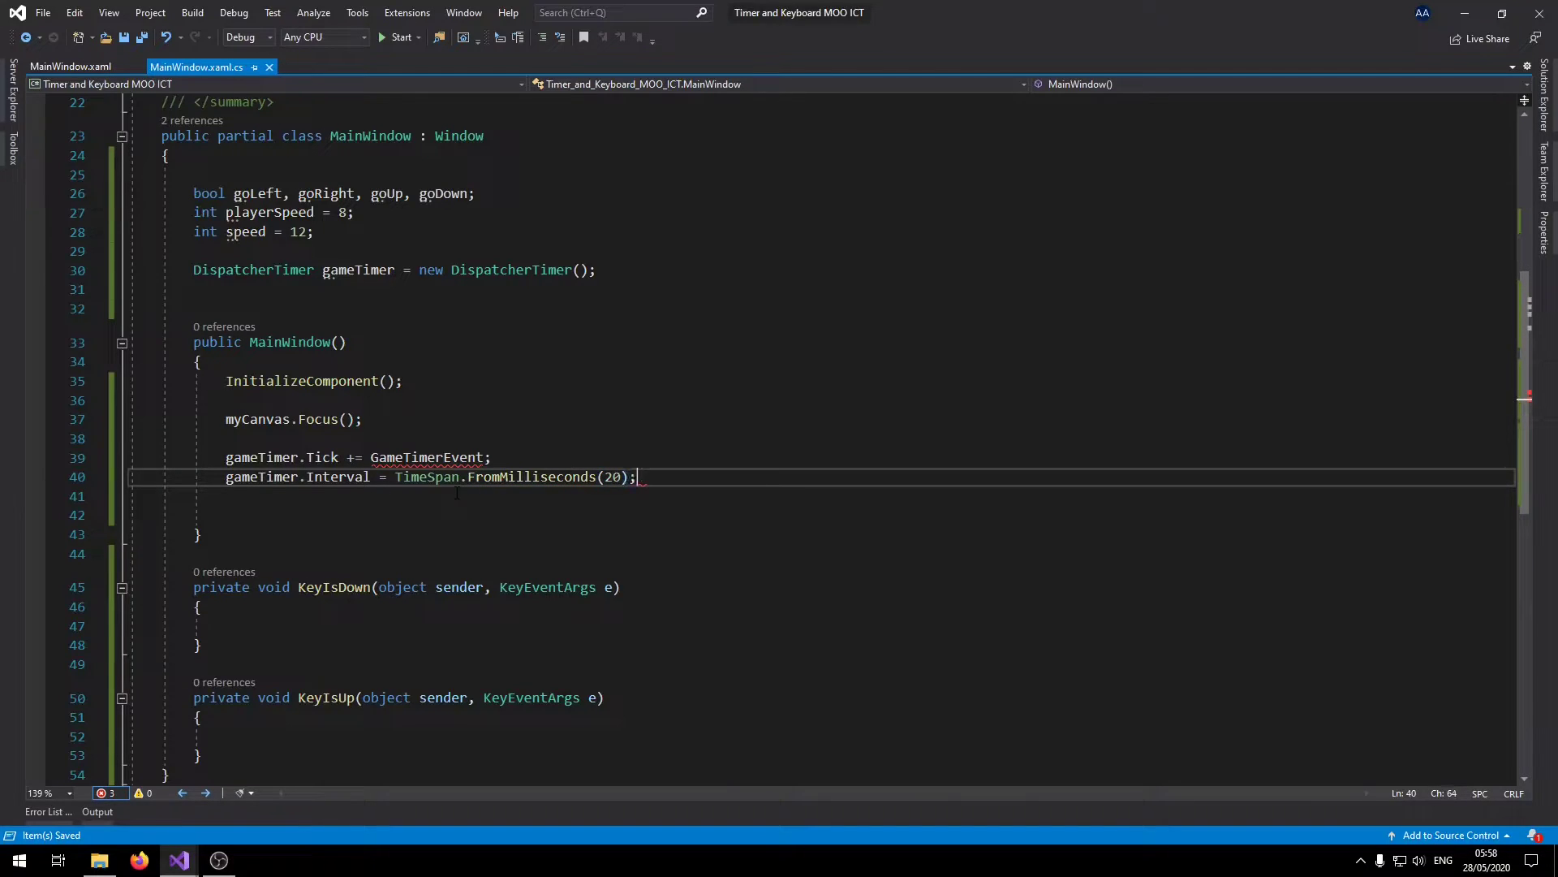
pyautogui.write('gameTimer.Start();')
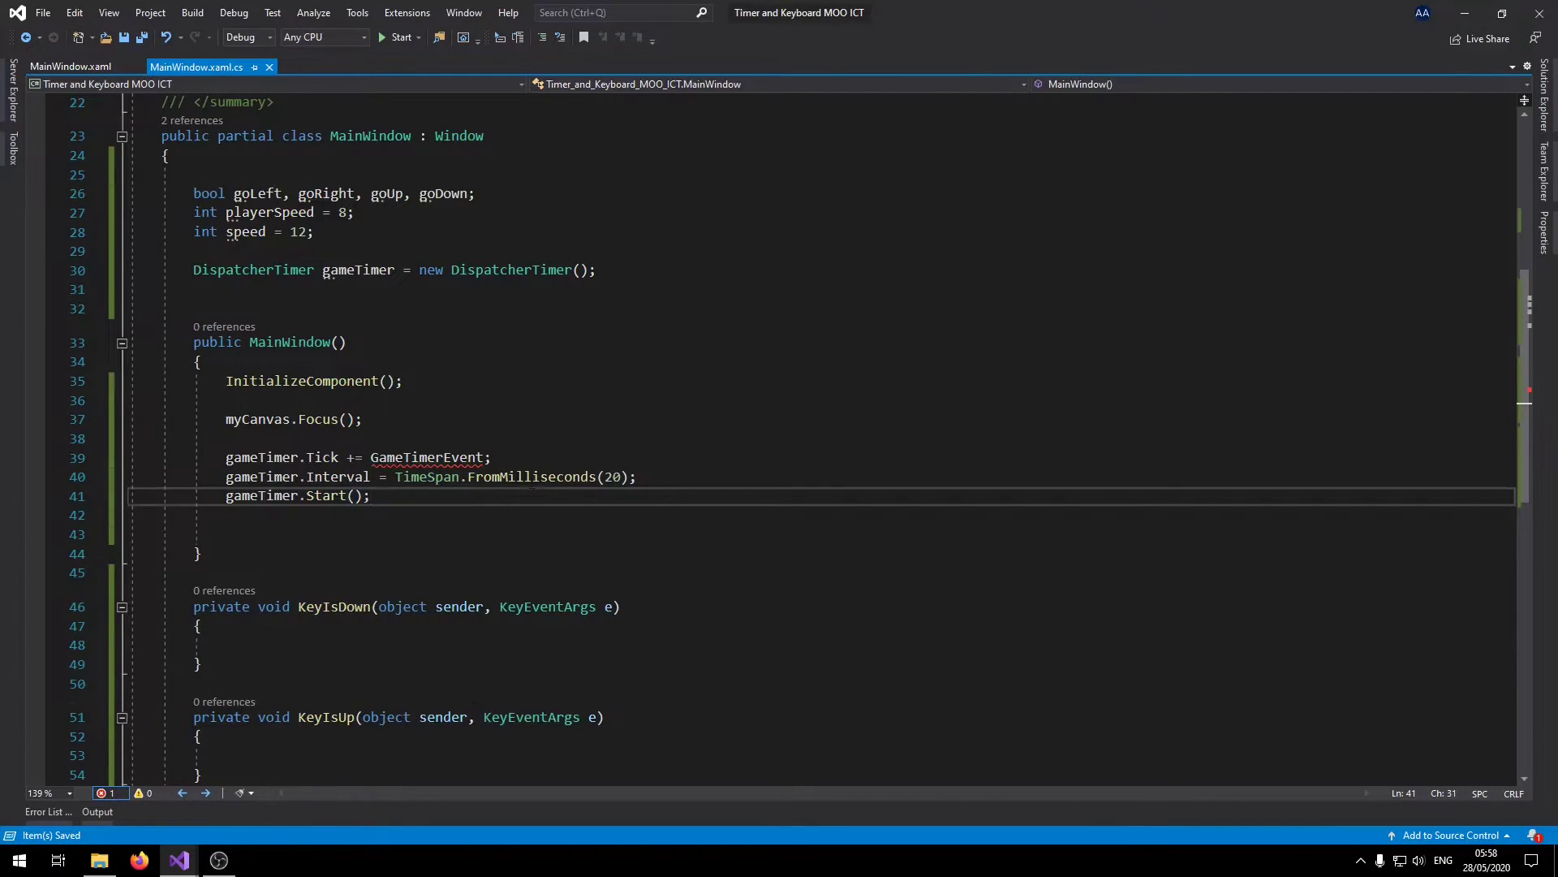
# Generate the GameTimerEvent(object sender, EventArgs e) method and delete its NotImplementedException line.
pyautogui.scroll(-3)
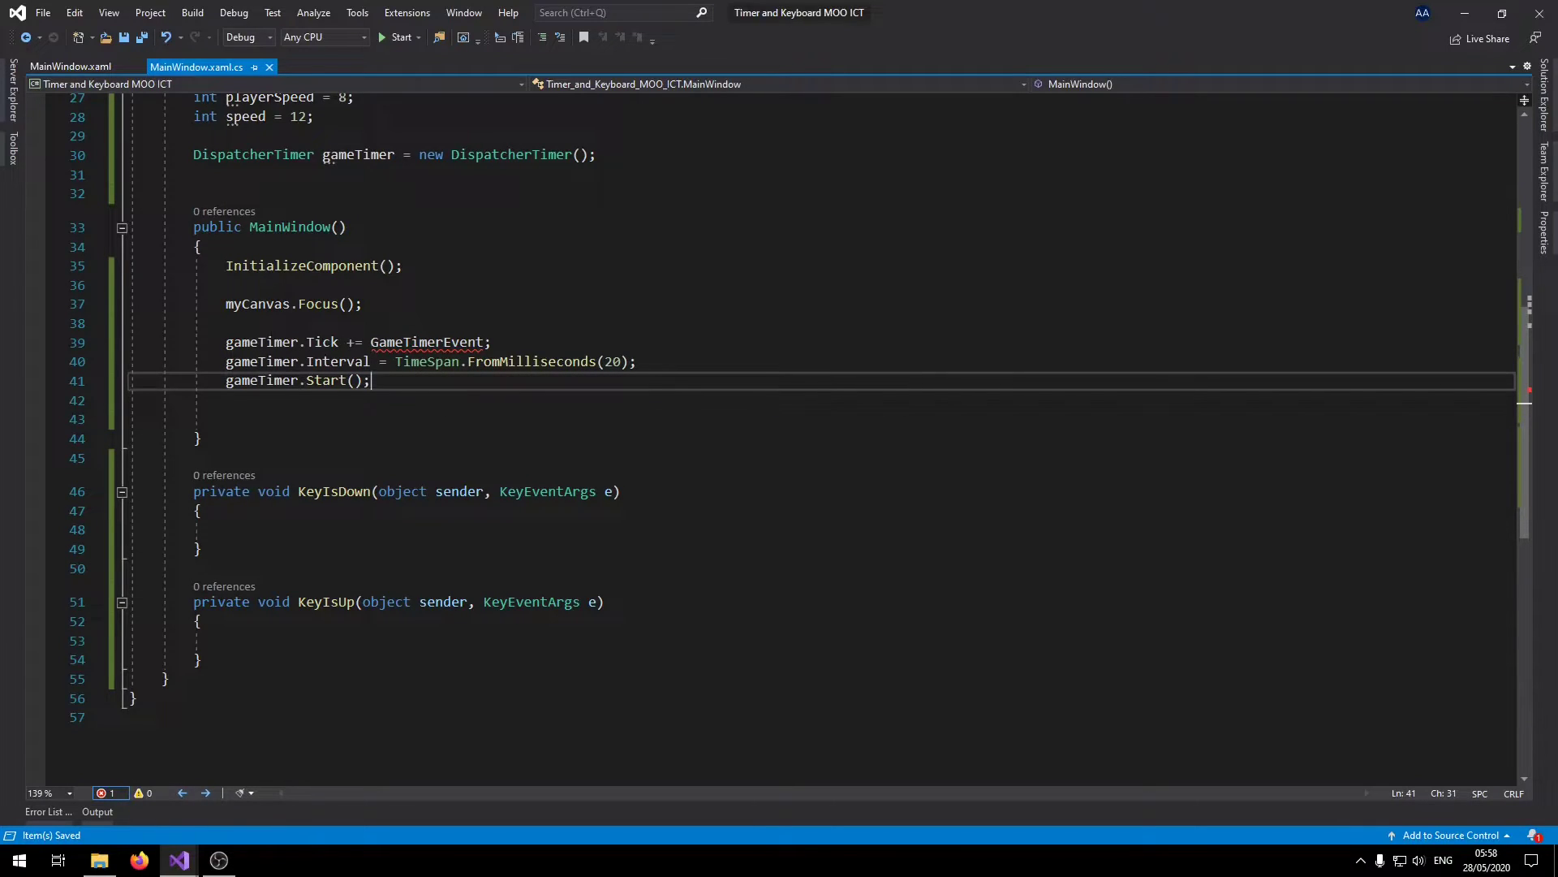
pyautogui.moveTo(428, 342)
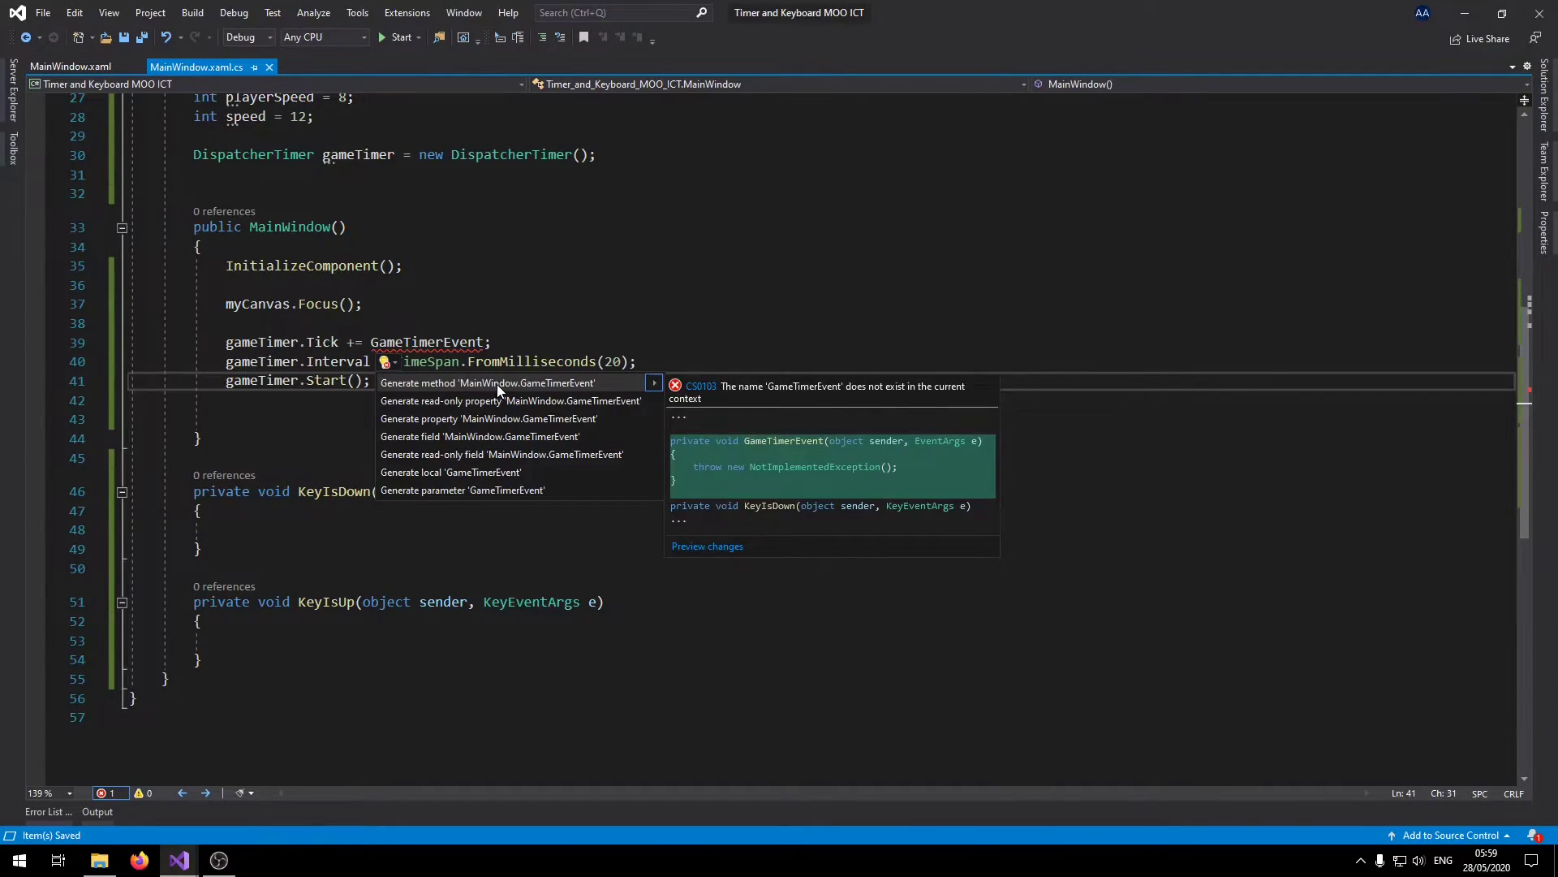
pyautogui.click(486, 382)
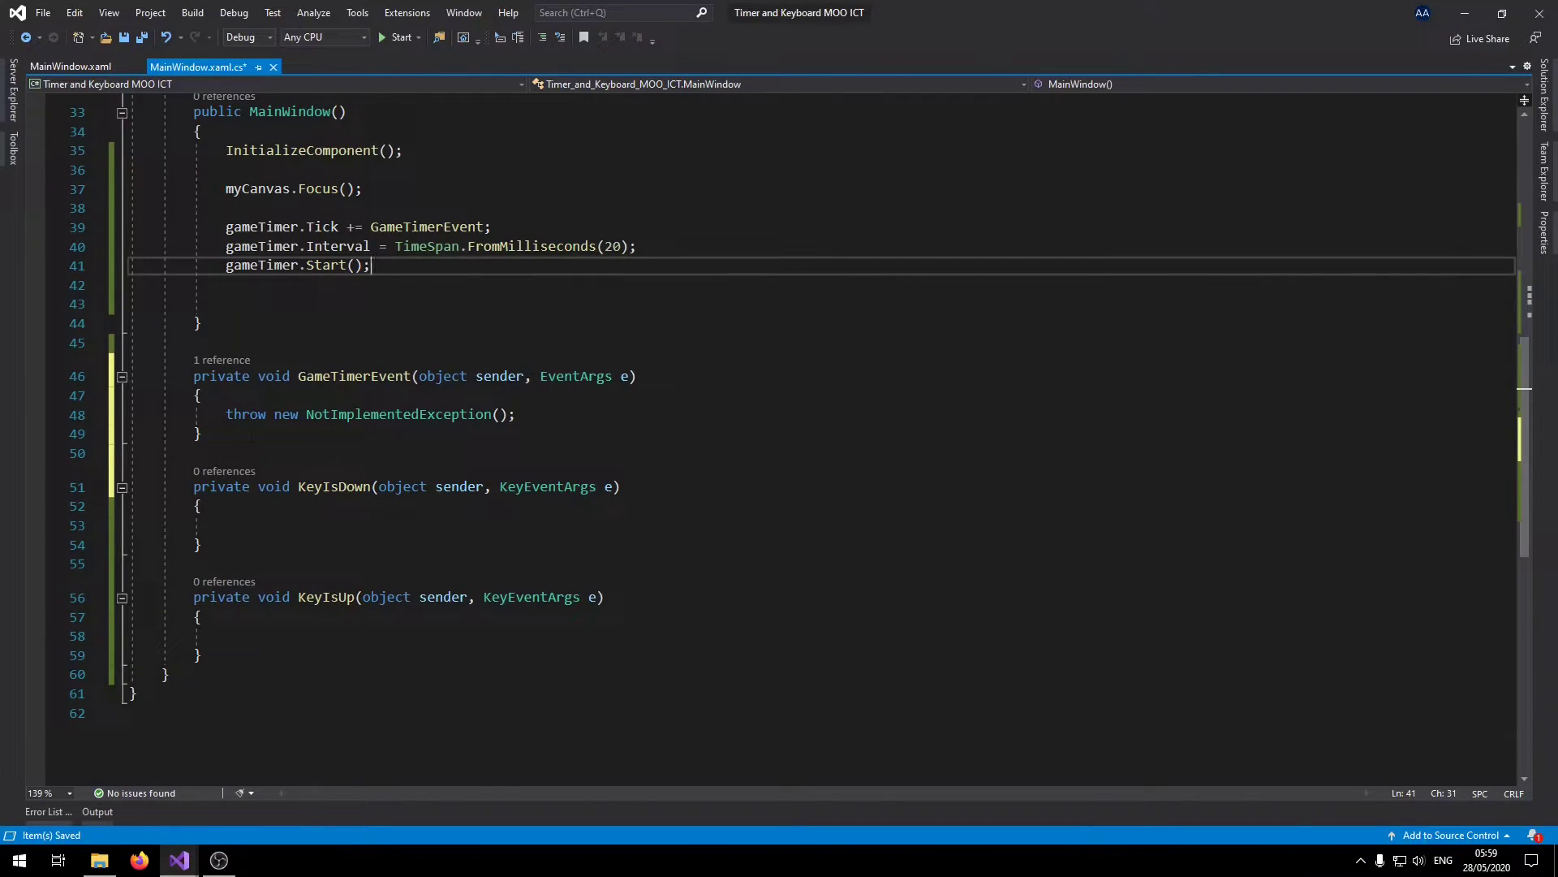
pyautogui.tripleClick(367, 415)
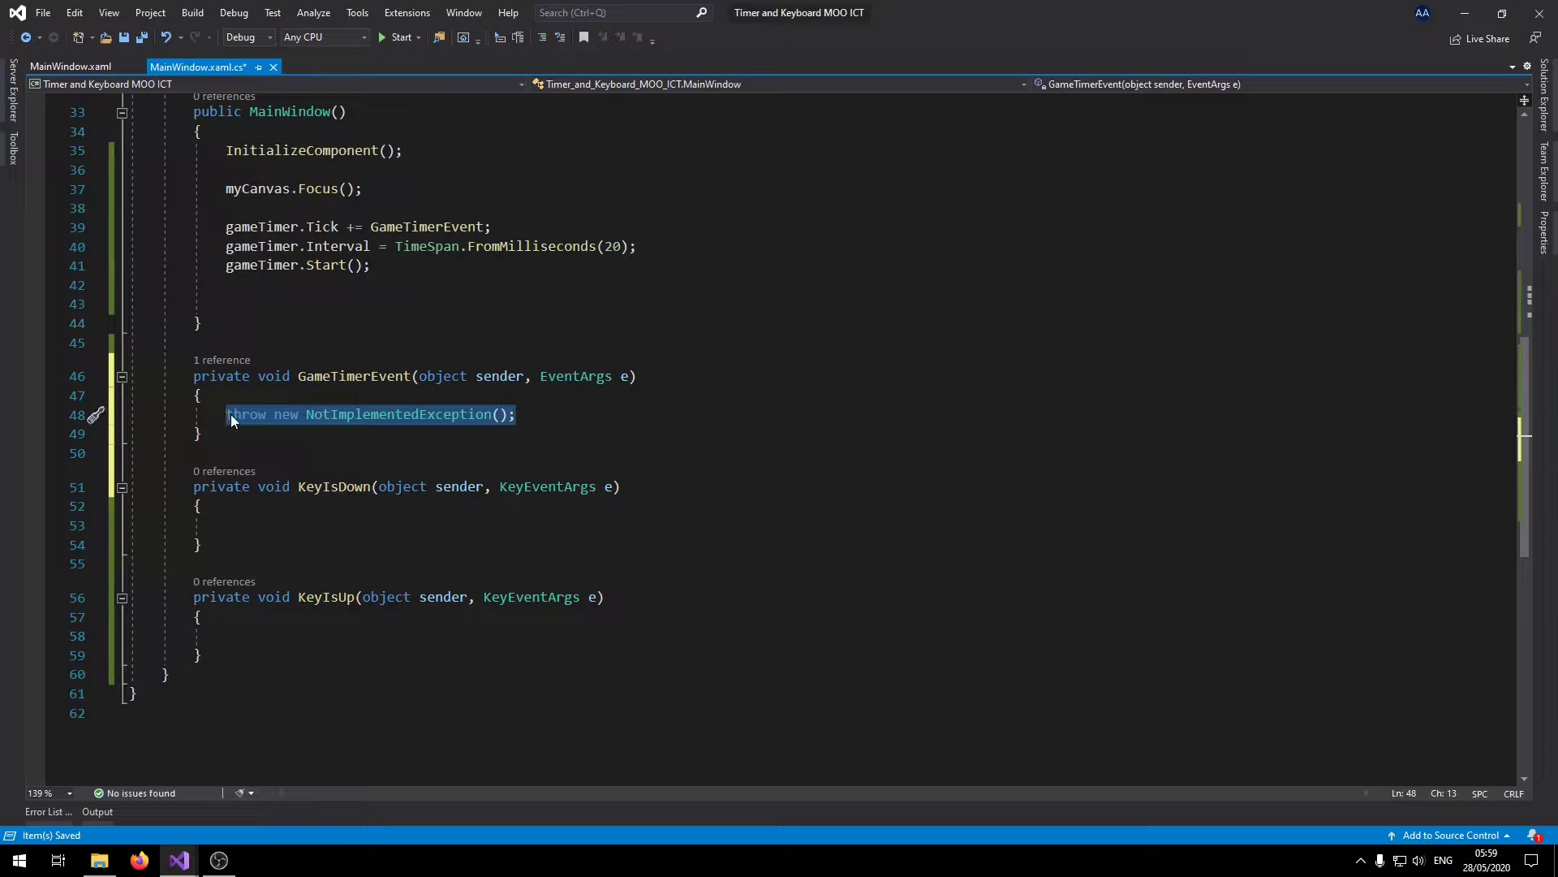
pyautogui.press('Delete')
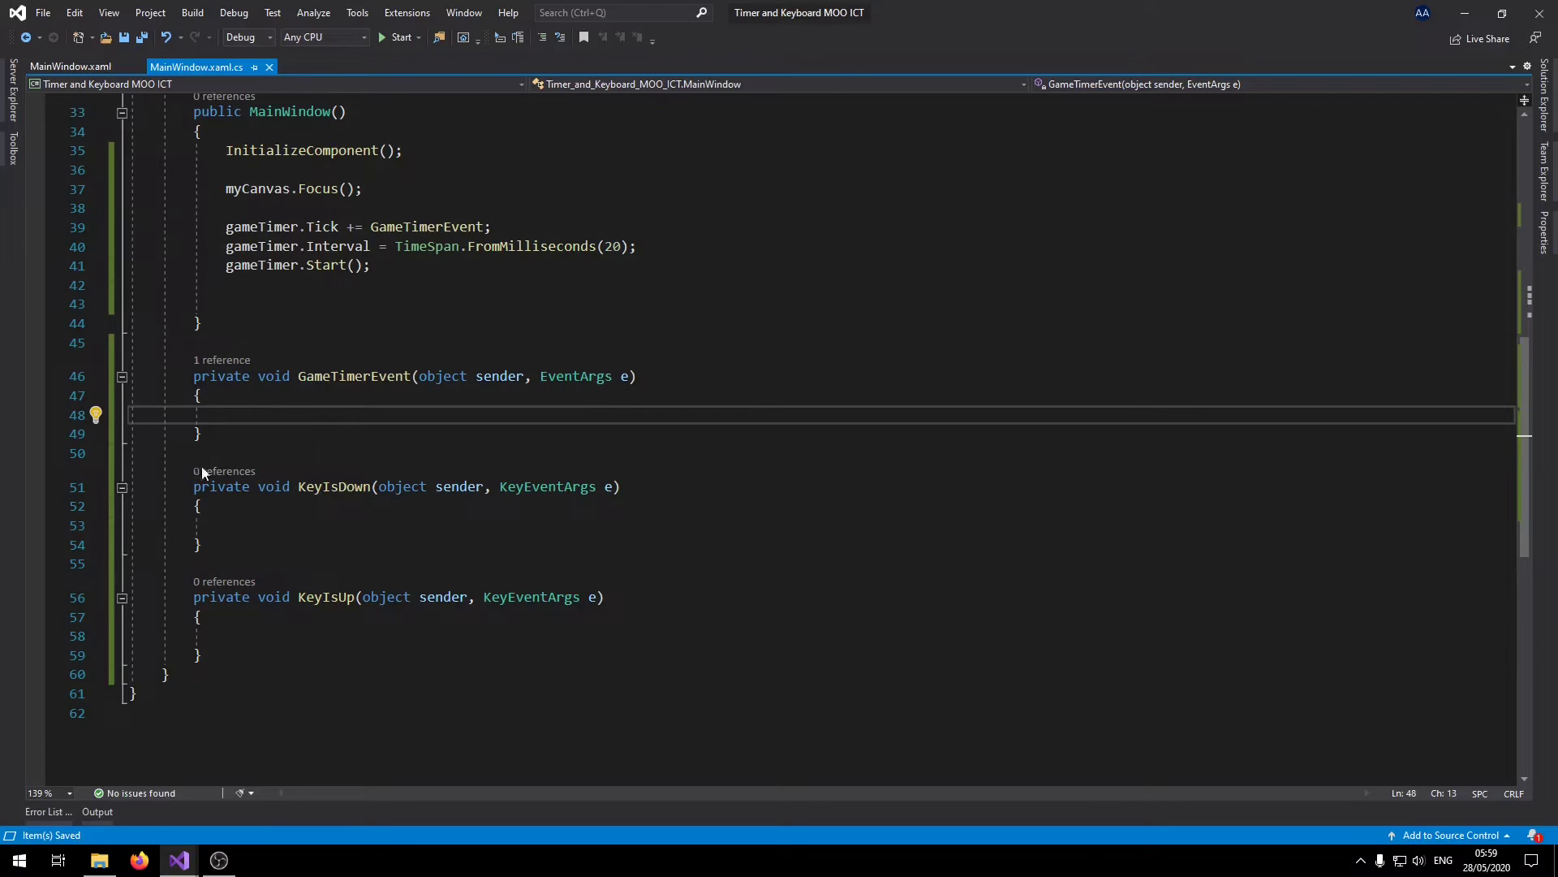
pyautogui.doubleClick(354, 376)
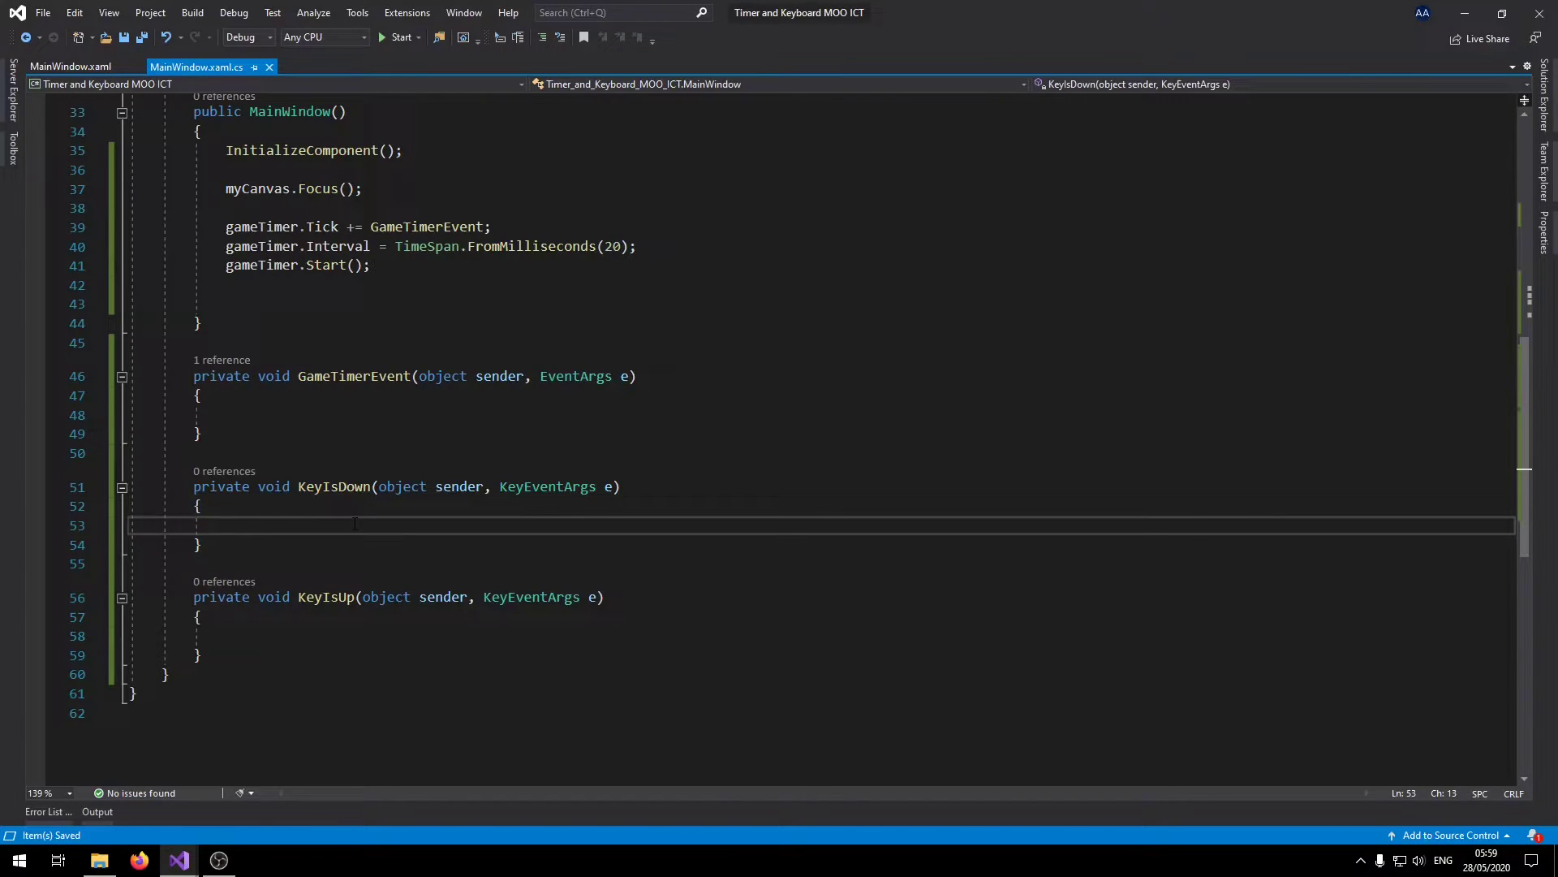
# In KeyIsDown, add if blocks setting goLeft and goRight true for Key.Left and Key.Right.
pyautogui.write('if (e')
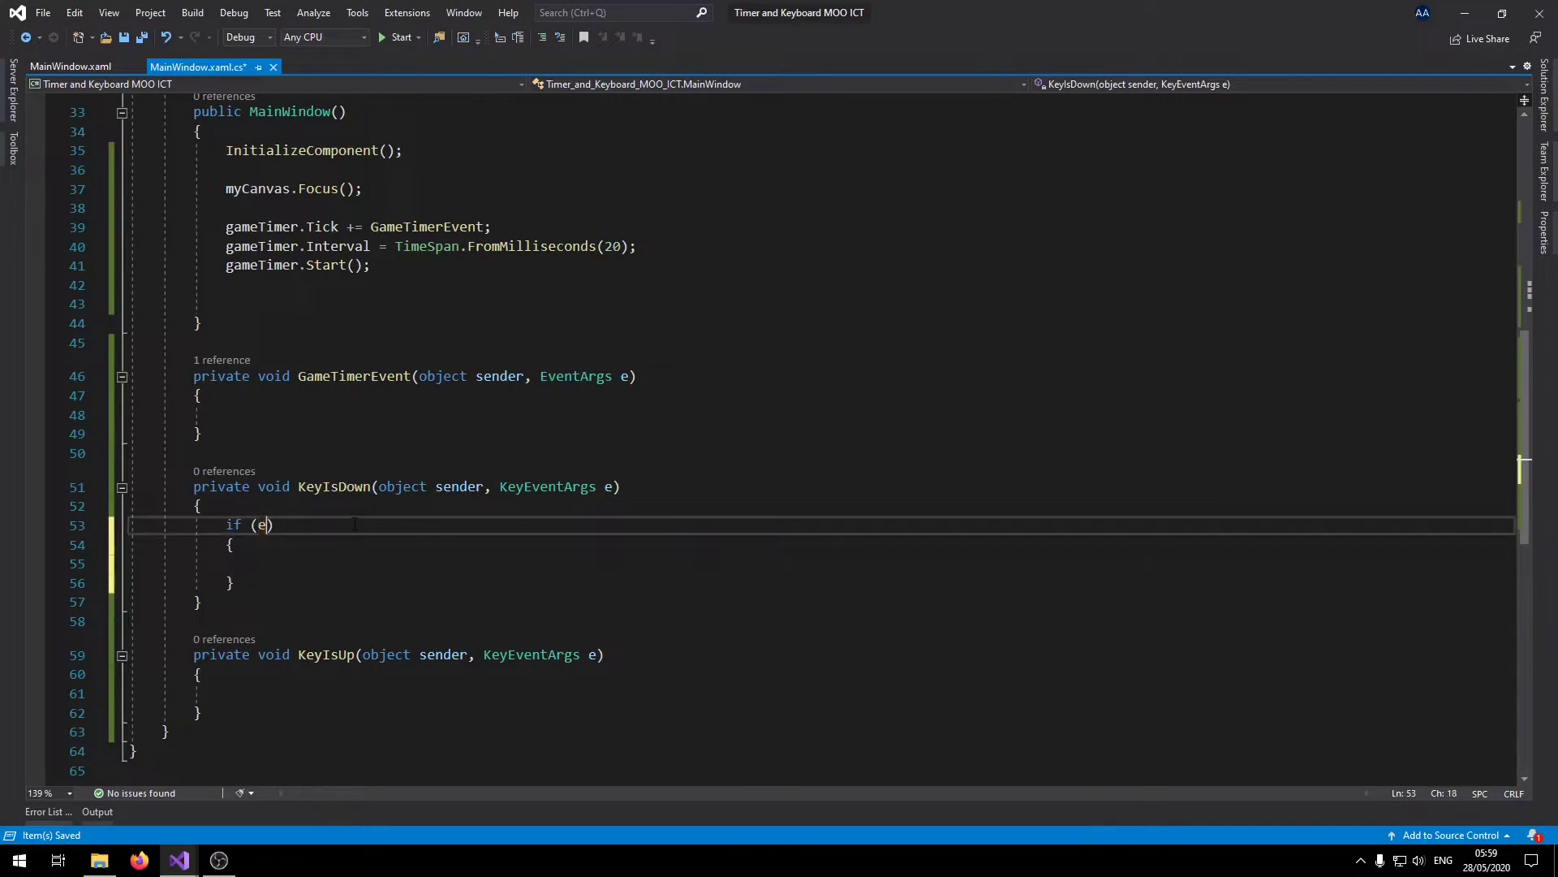
pyautogui.write('.Key ==')
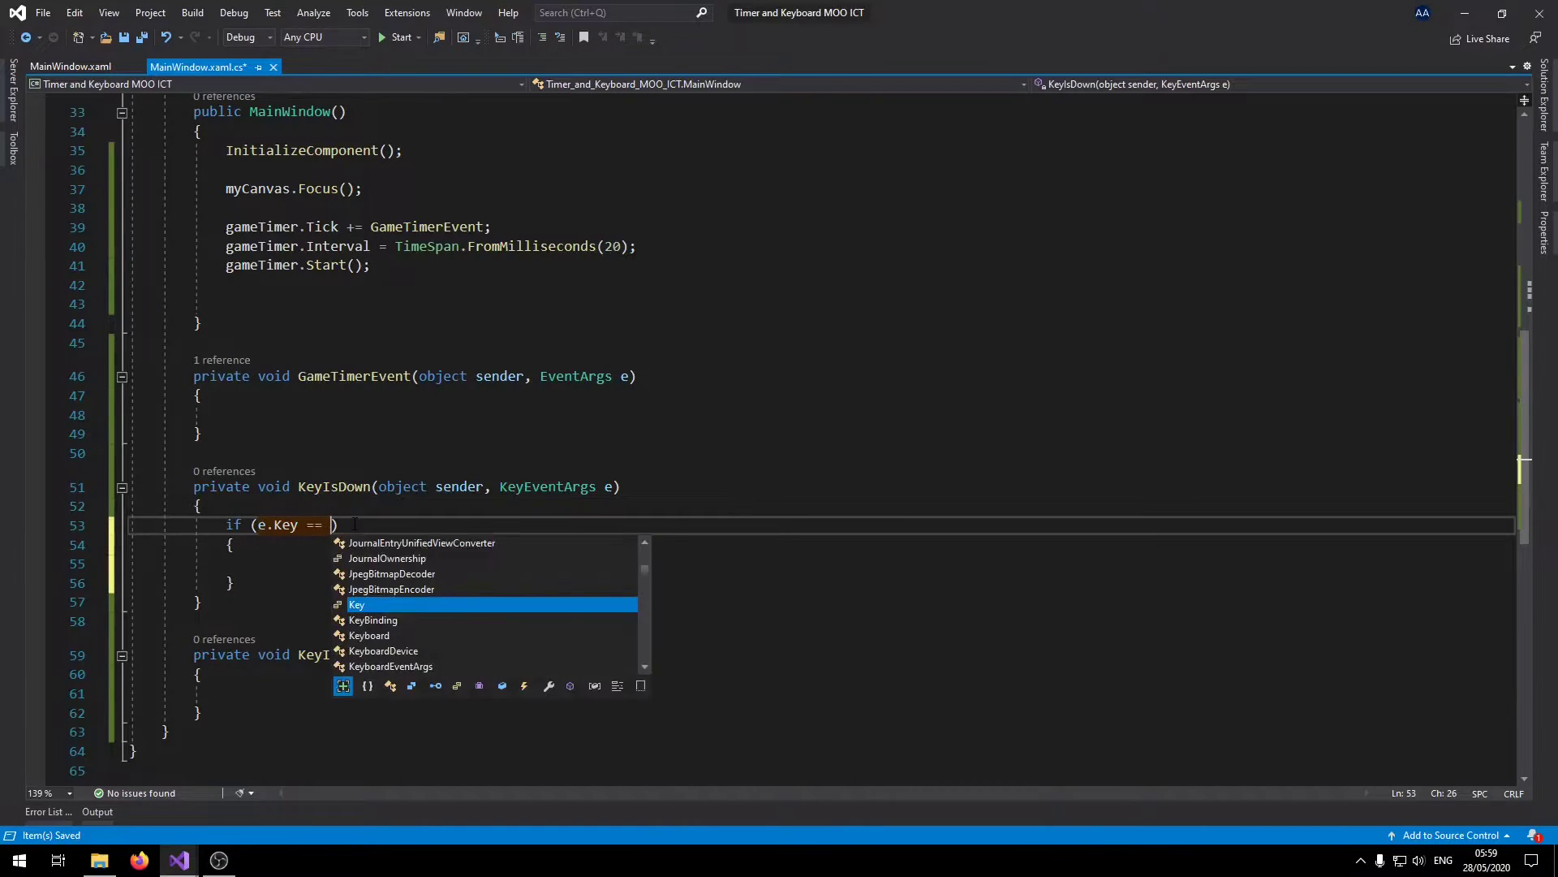
pyautogui.write('Key.LeftCtrl')
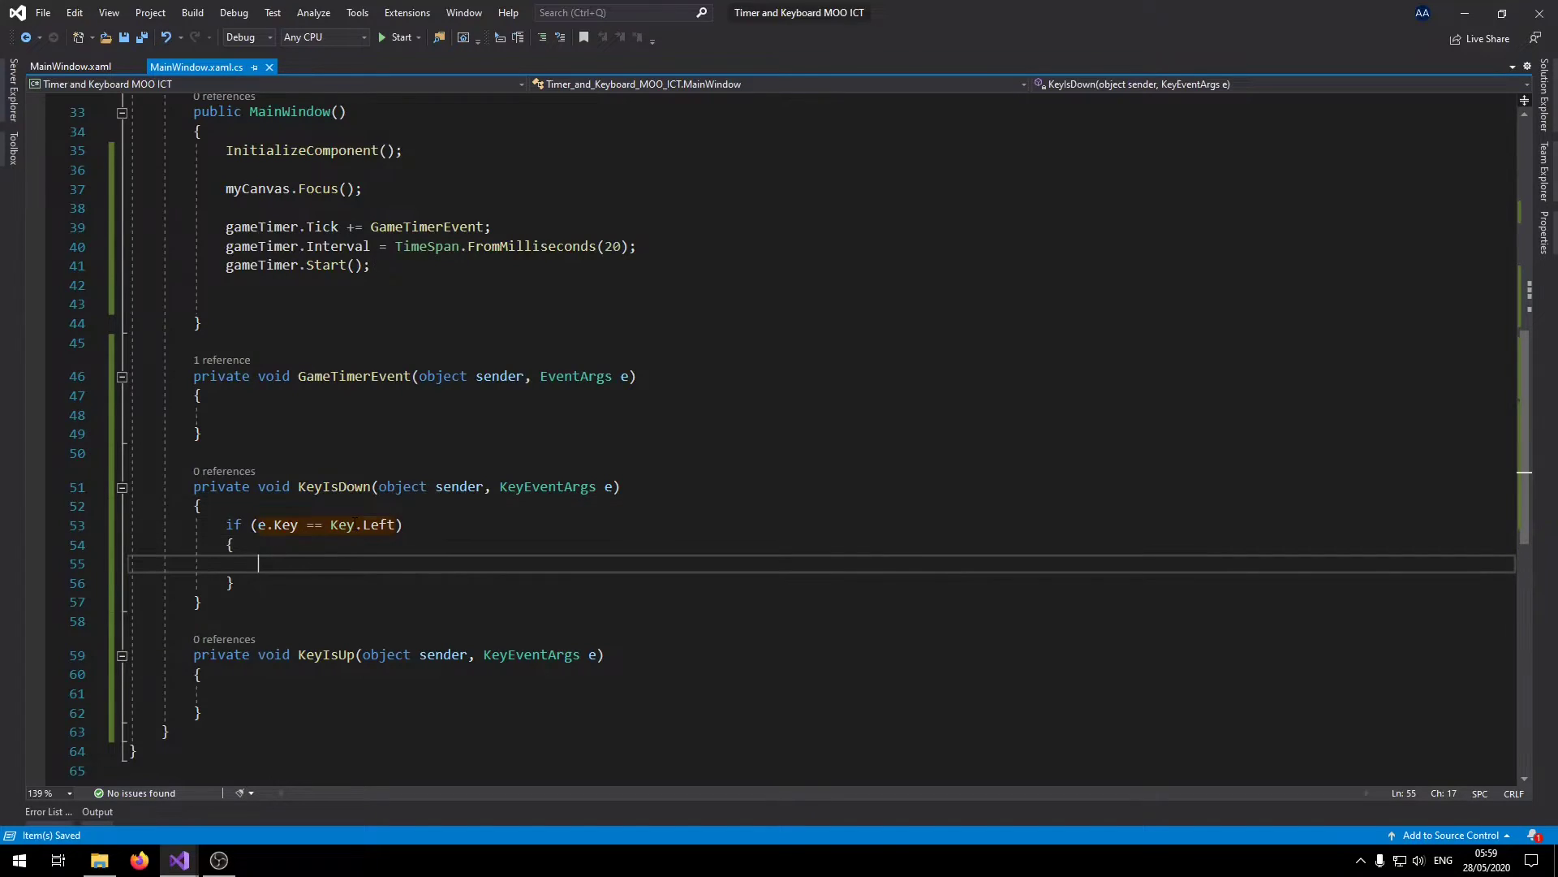
pyautogui.write('goLeft = true;')
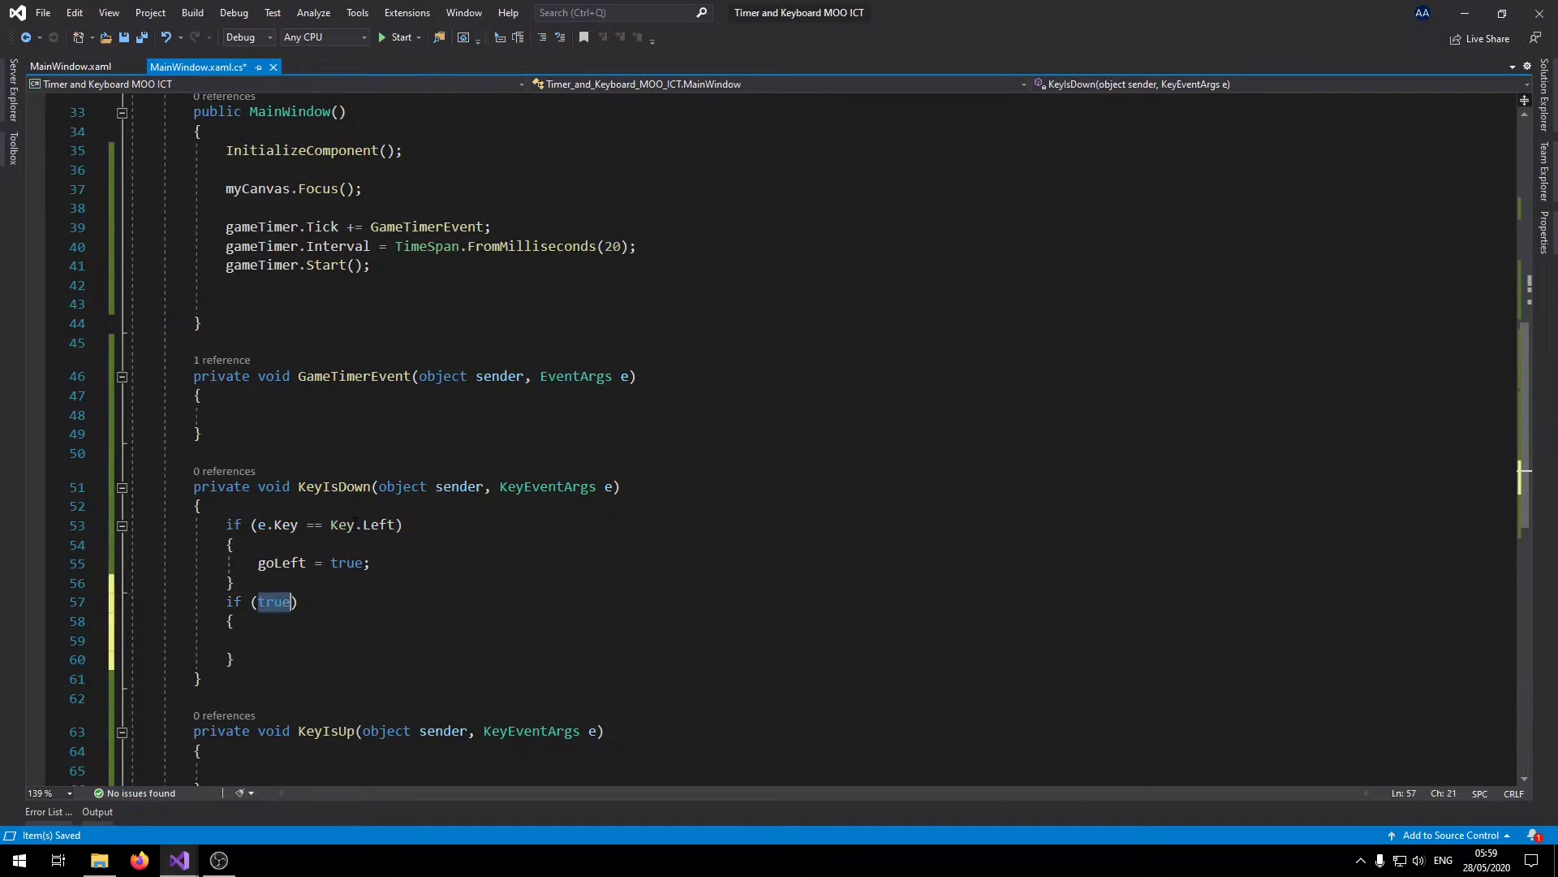
pyautogui.write('e.Key == key.Righ')
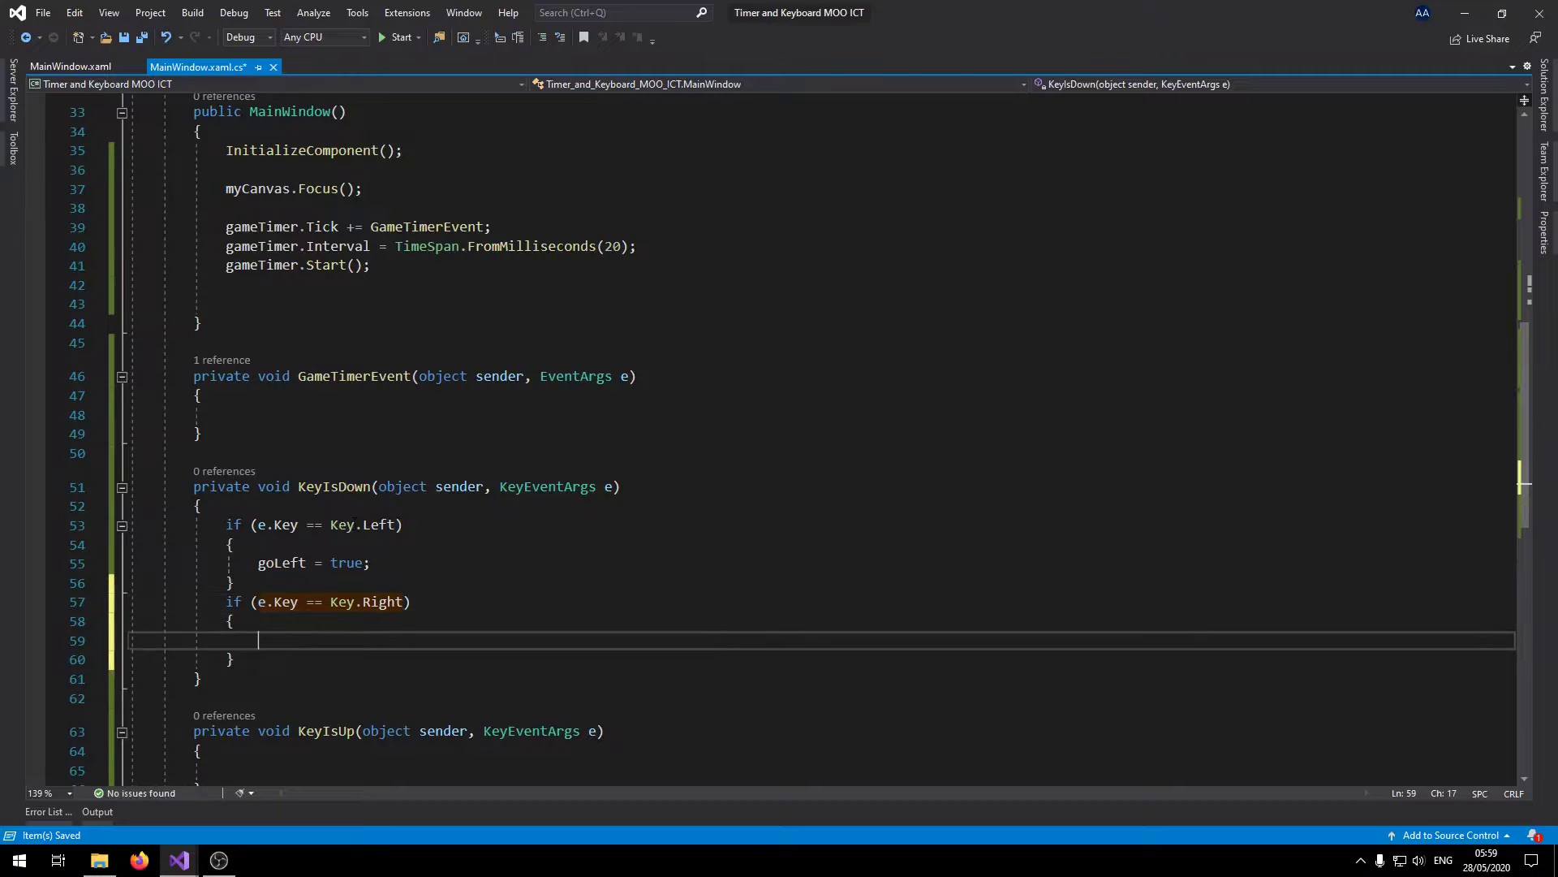
pyautogui.write('goRight = true;')
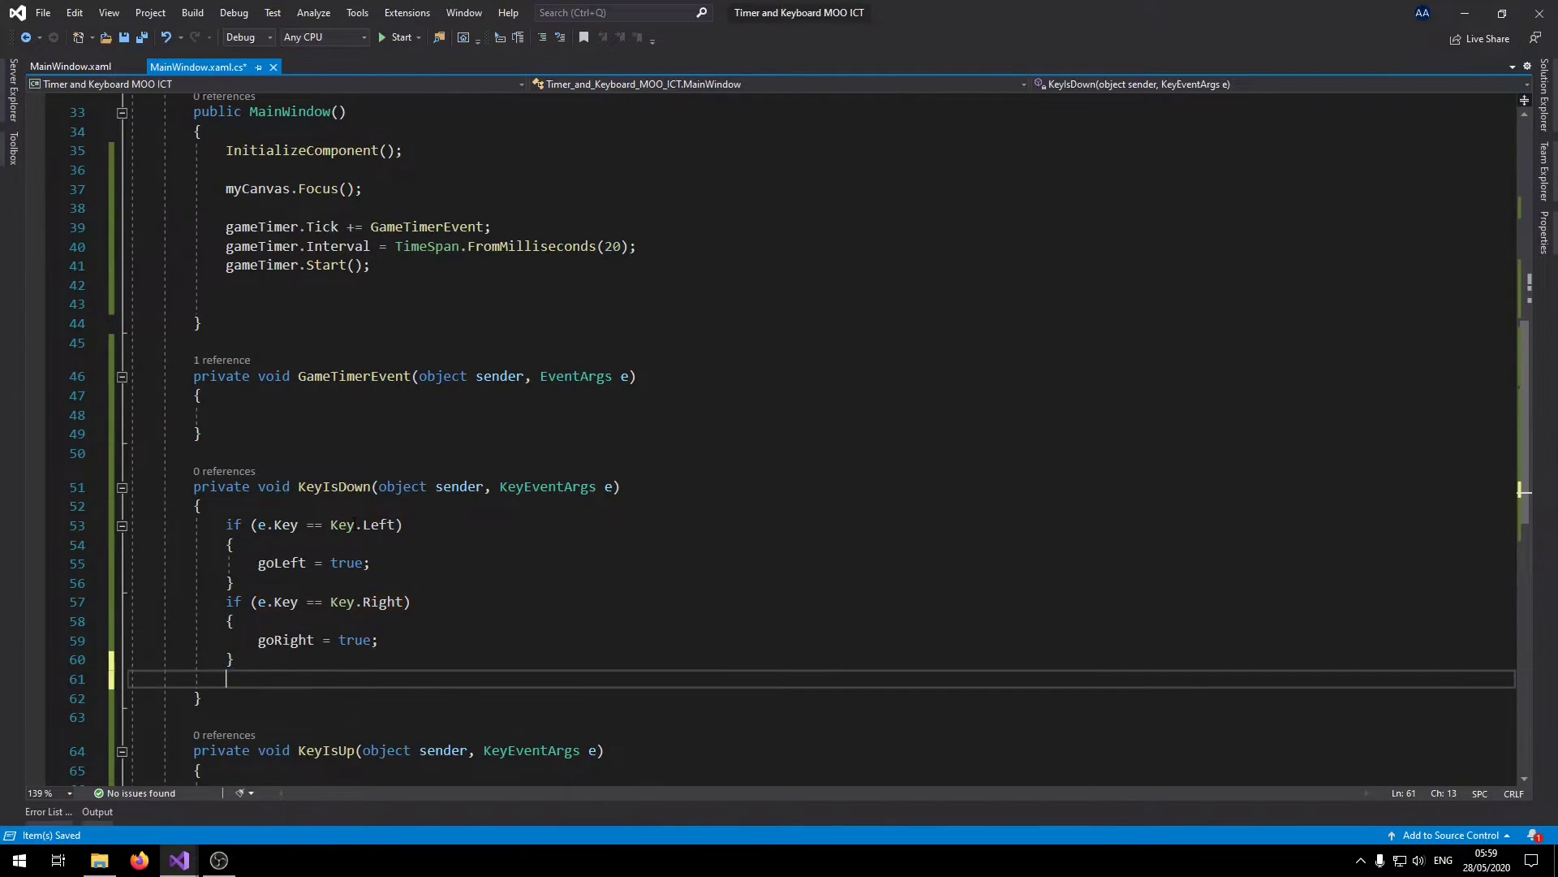
# Add if blocks setting goUp and goDown true for Key.Up and Key.Down.
pyautogui.write('e')
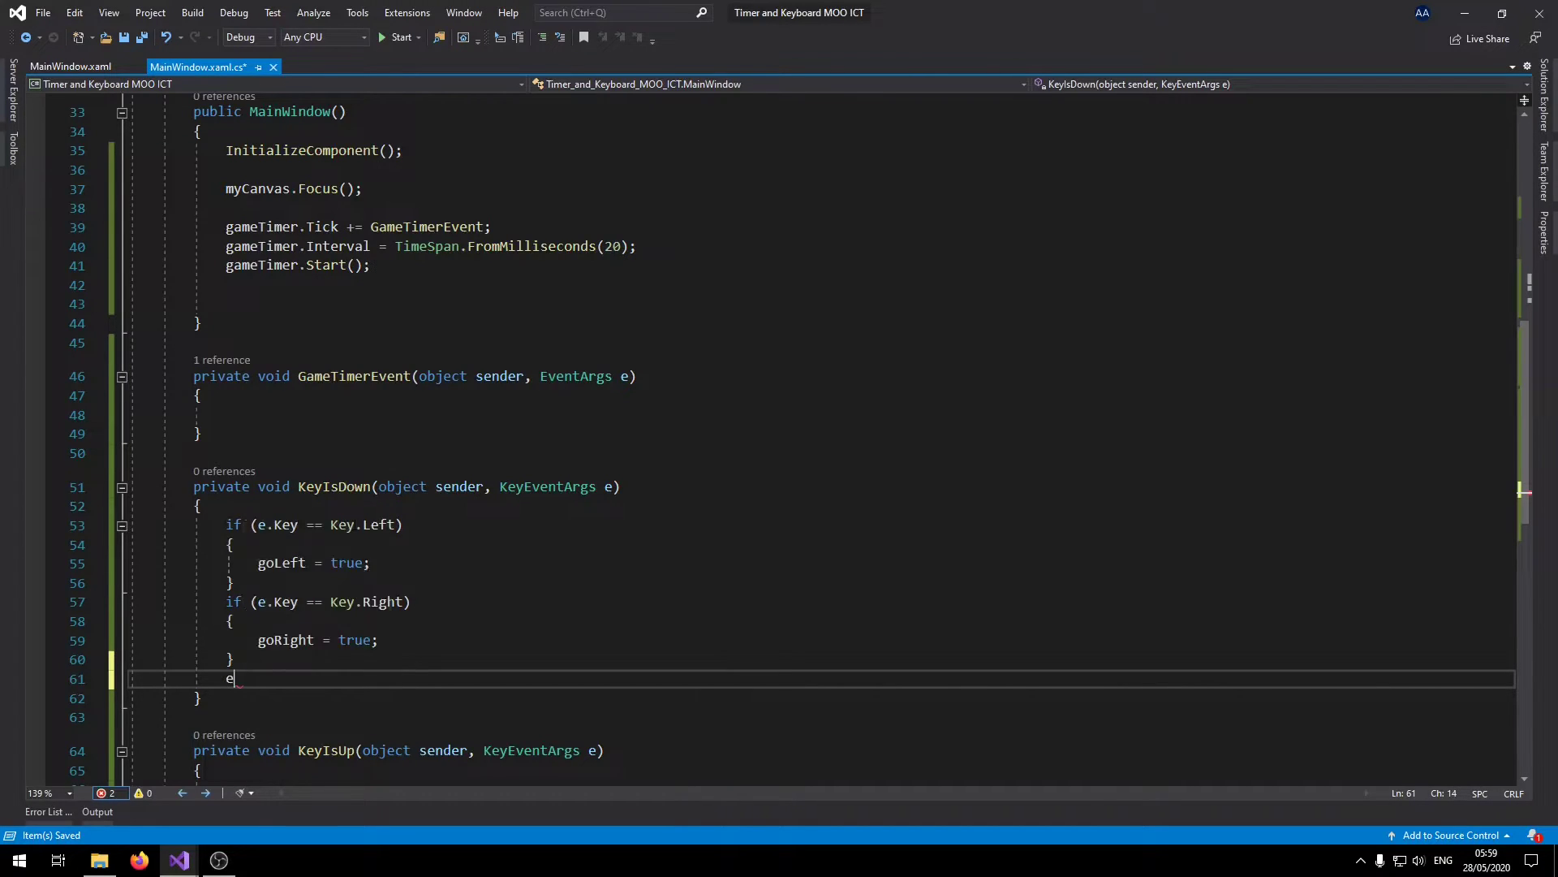
pyautogui.write('if (e.Key == Key.up')
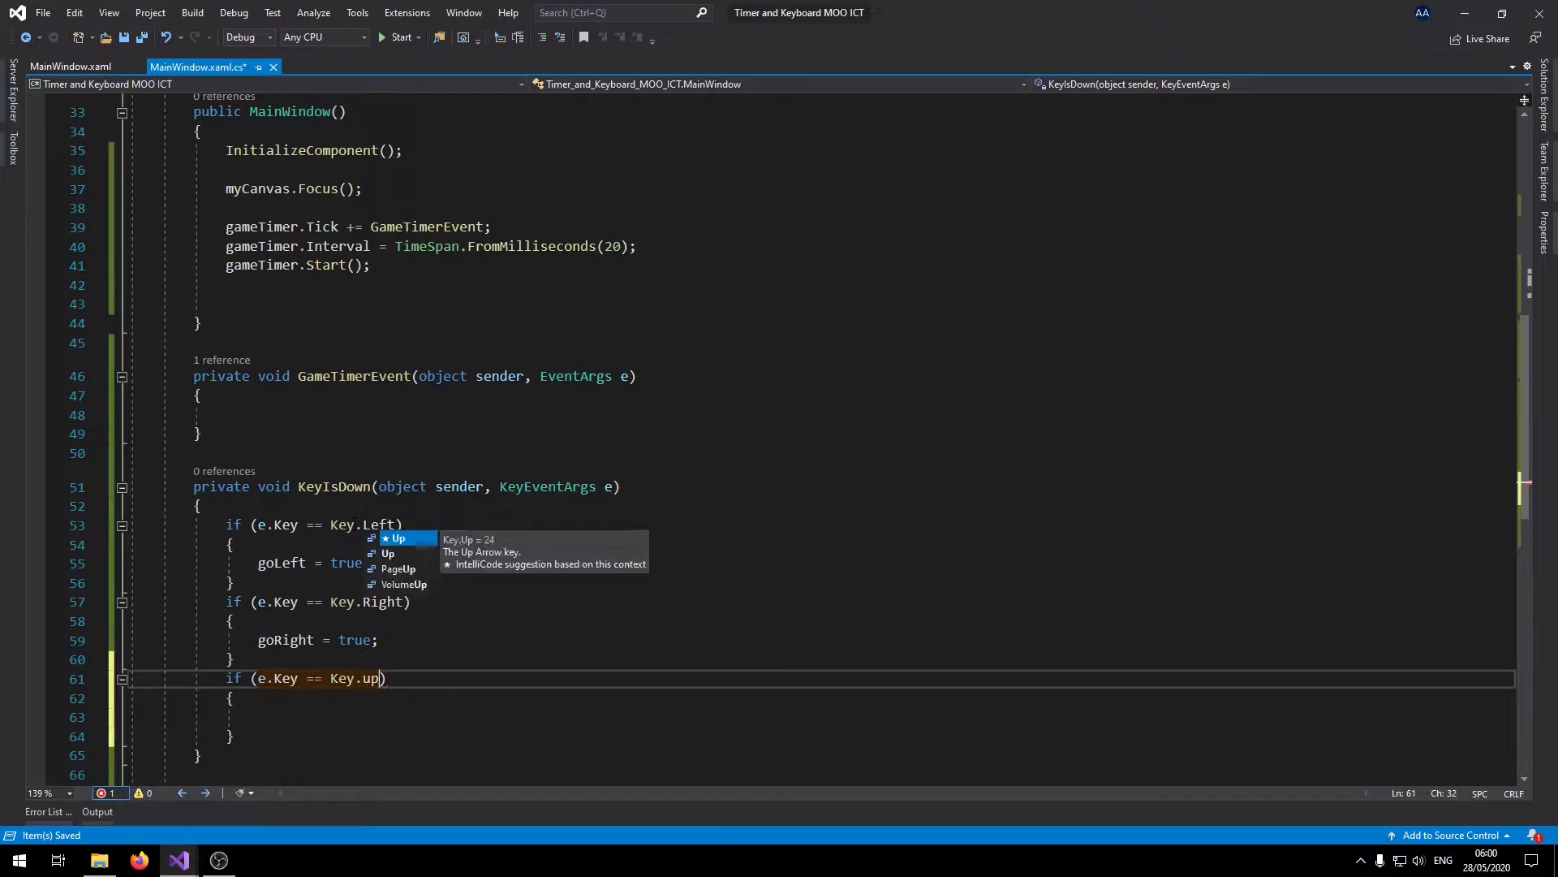
pyautogui.write('gou')
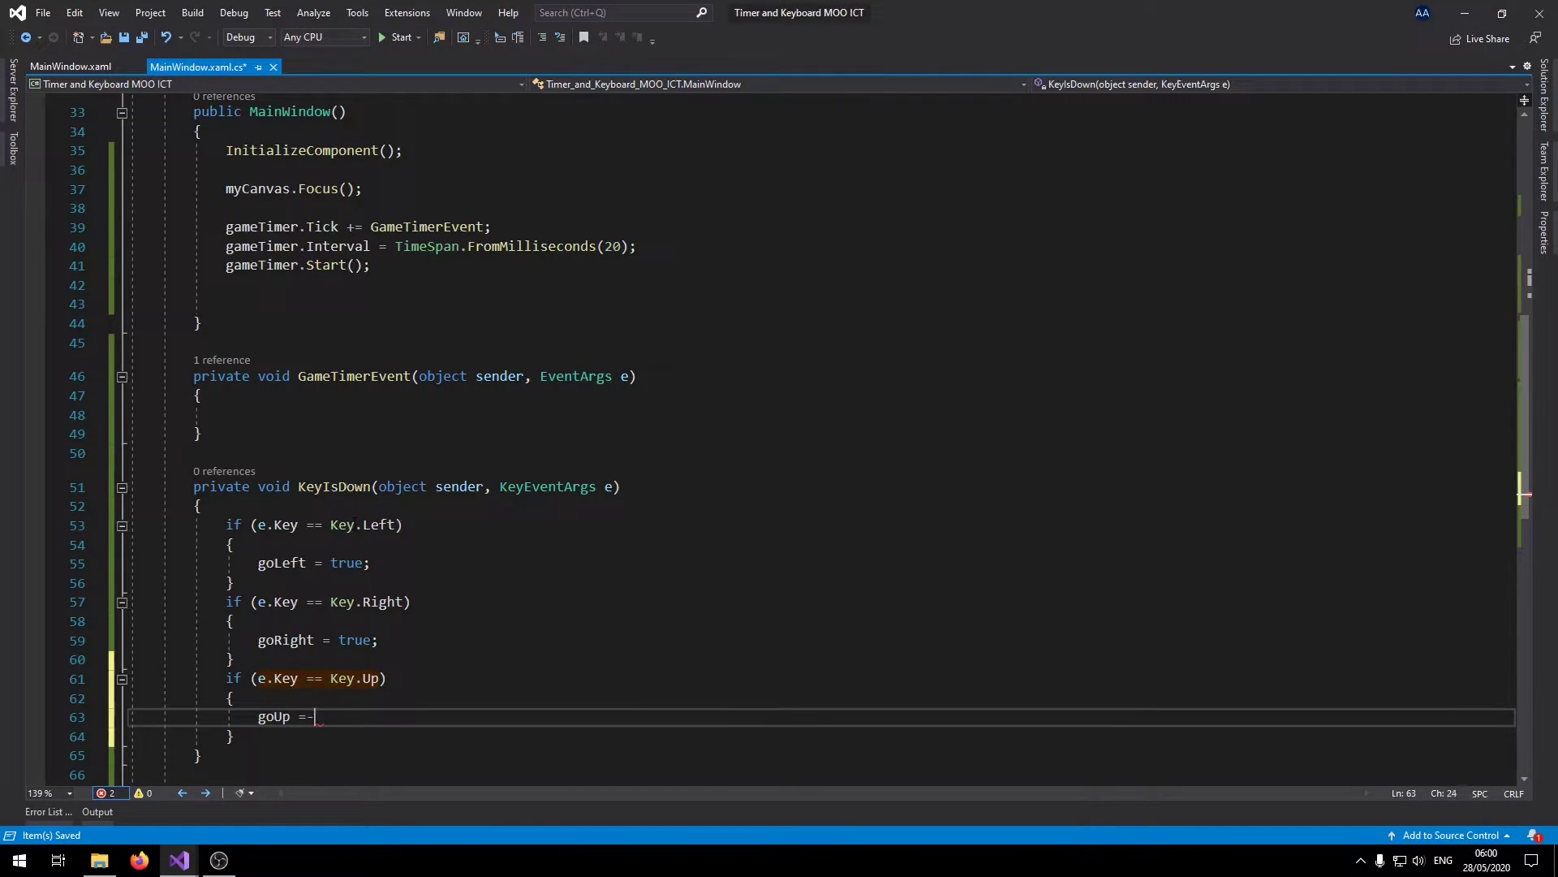
pyautogui.write('true;')
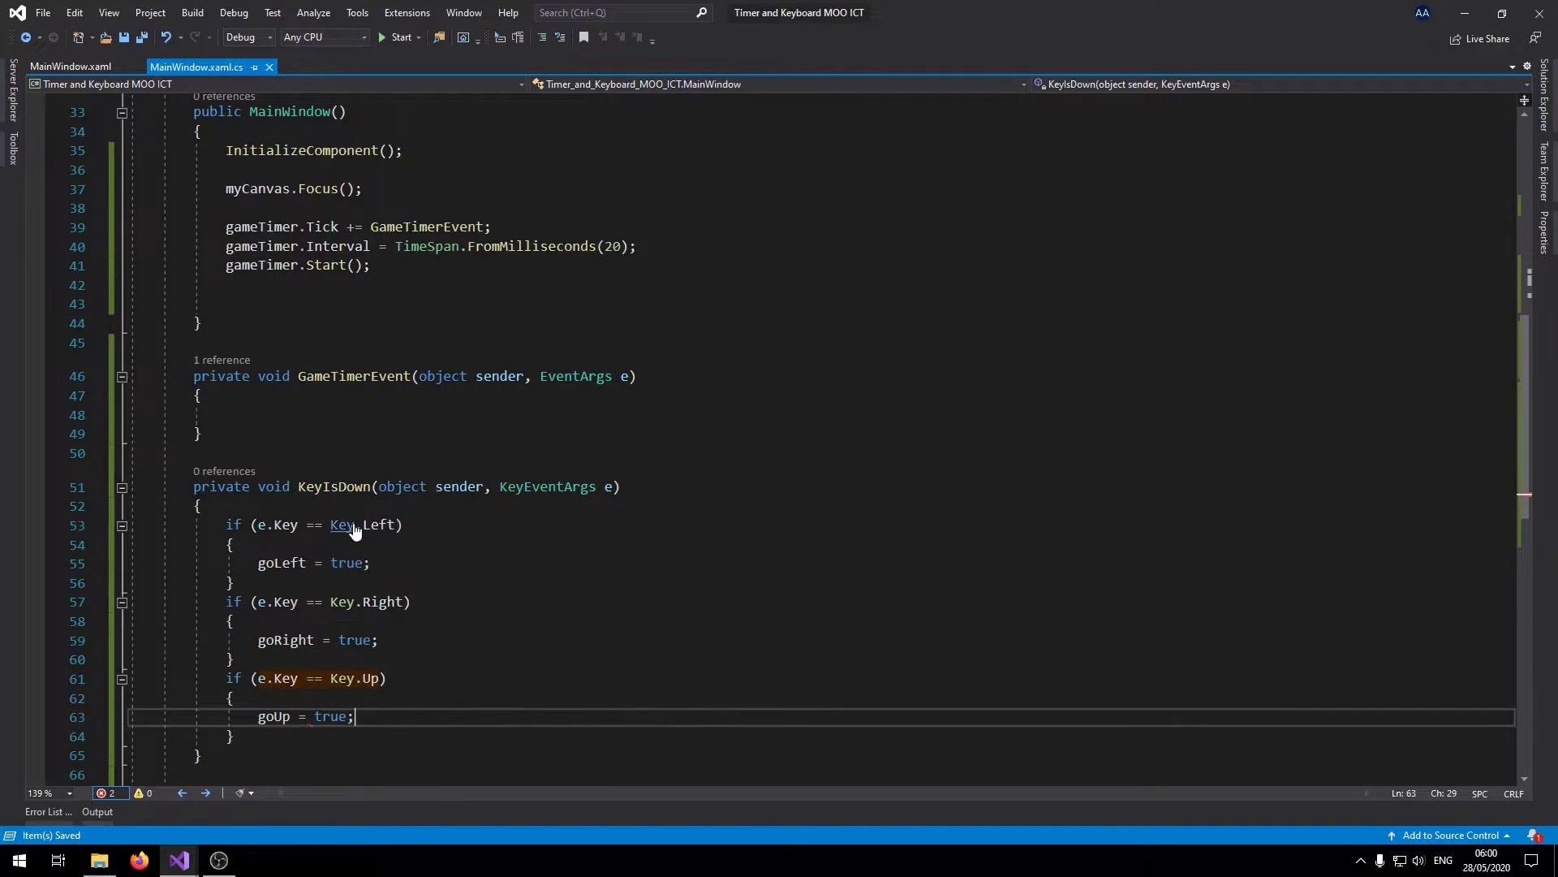
pyautogui.write('if (true')
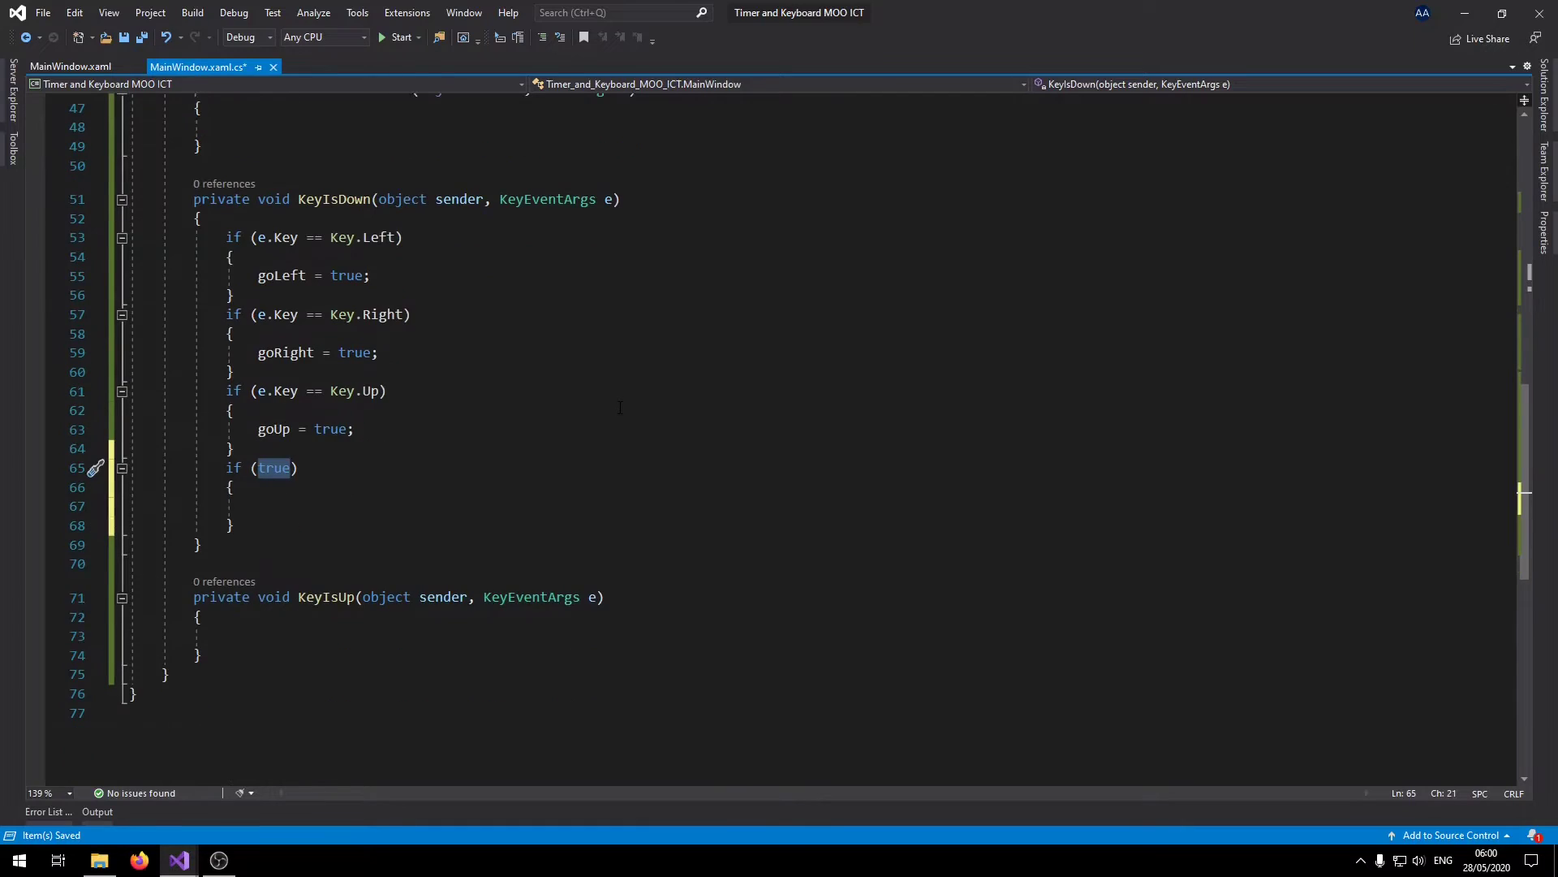
pyautogui.write('key')
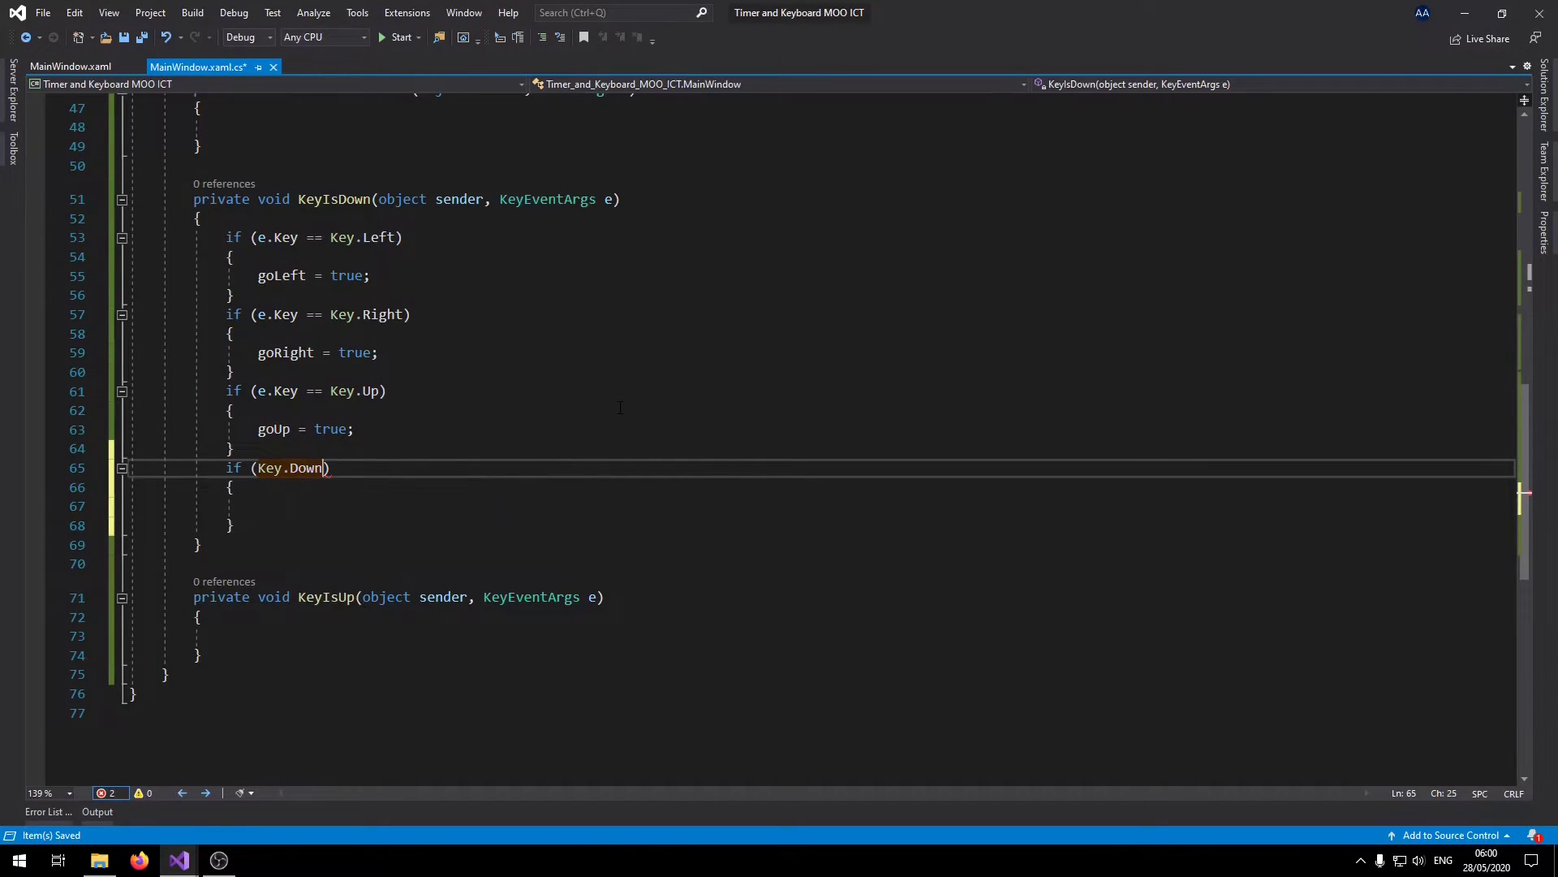
pyautogui.write('== key.Down')
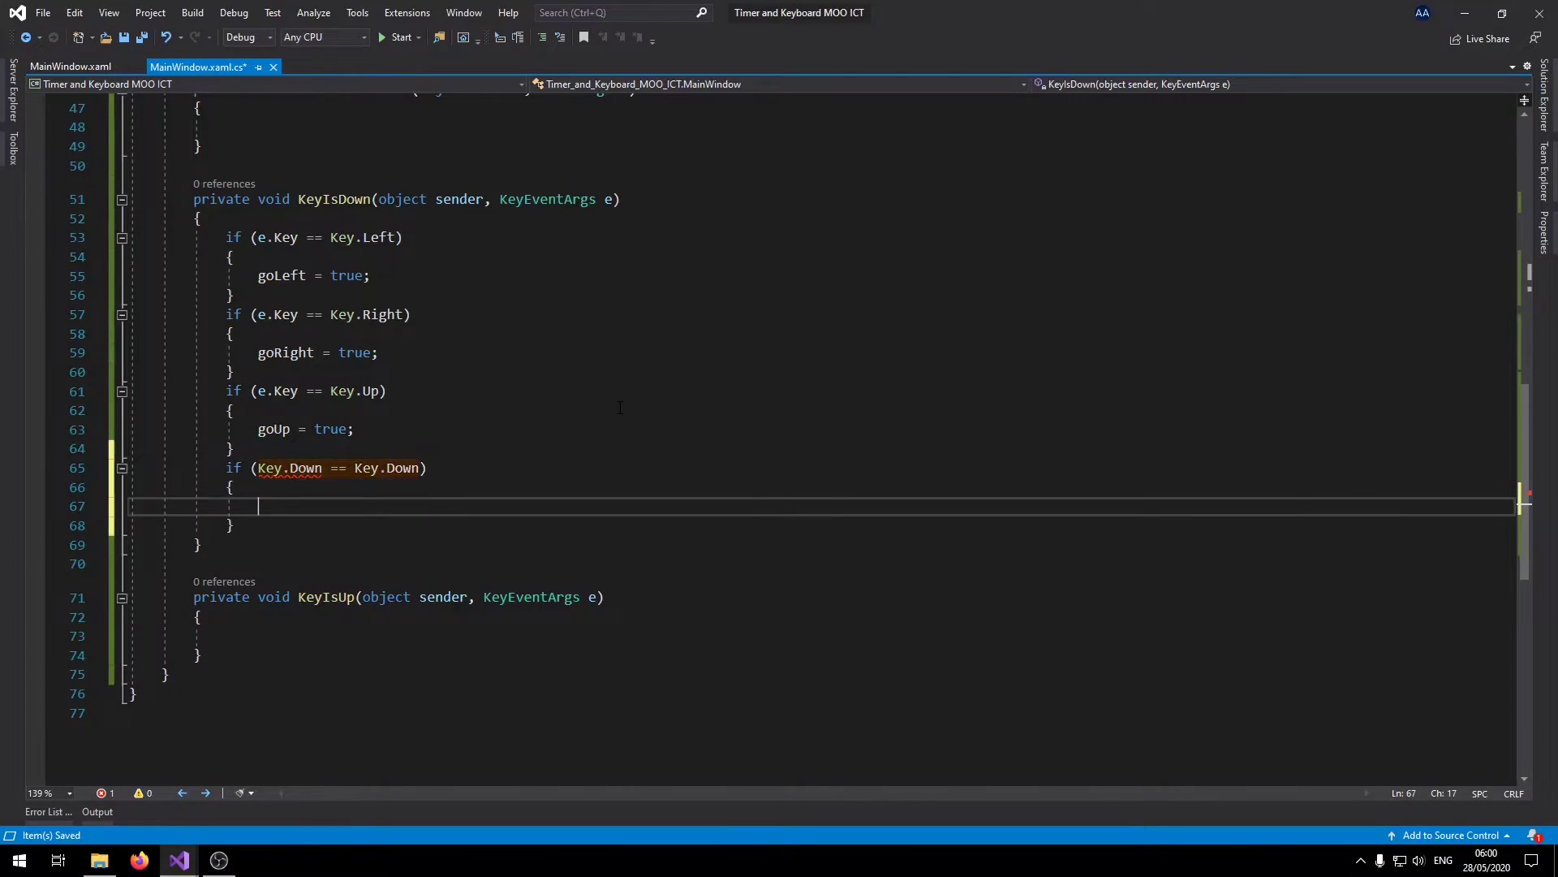
pyautogui.write('goDown =')
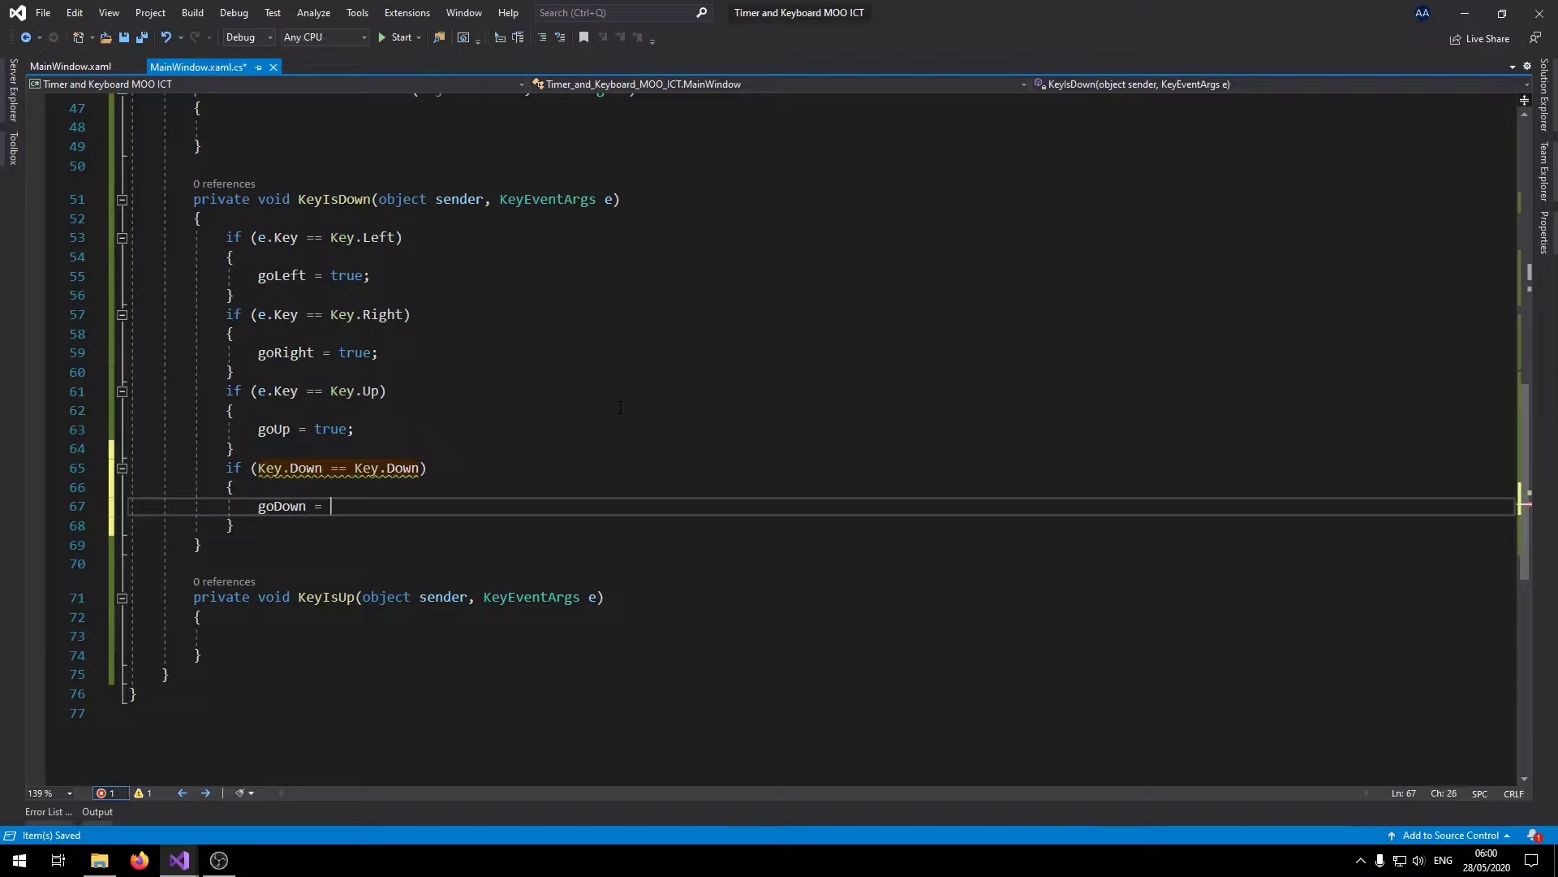
pyautogui.write('true;')
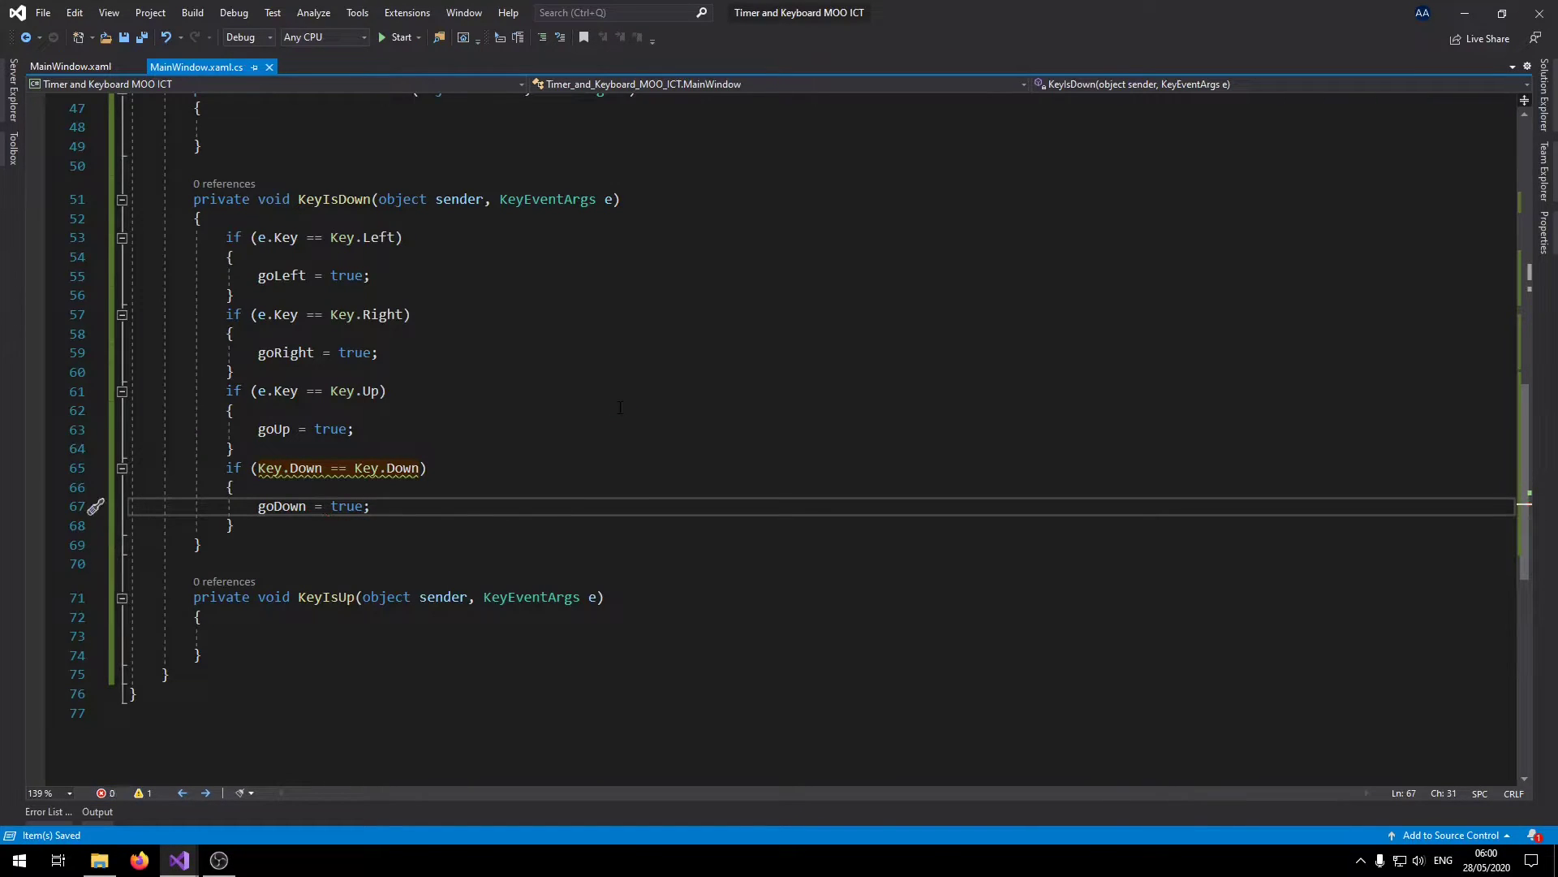
# Fix the Down check to e.Key == Key.Down; make KeyIsUp's arrow blocks set false.
pyautogui.doubleClick(269, 468)
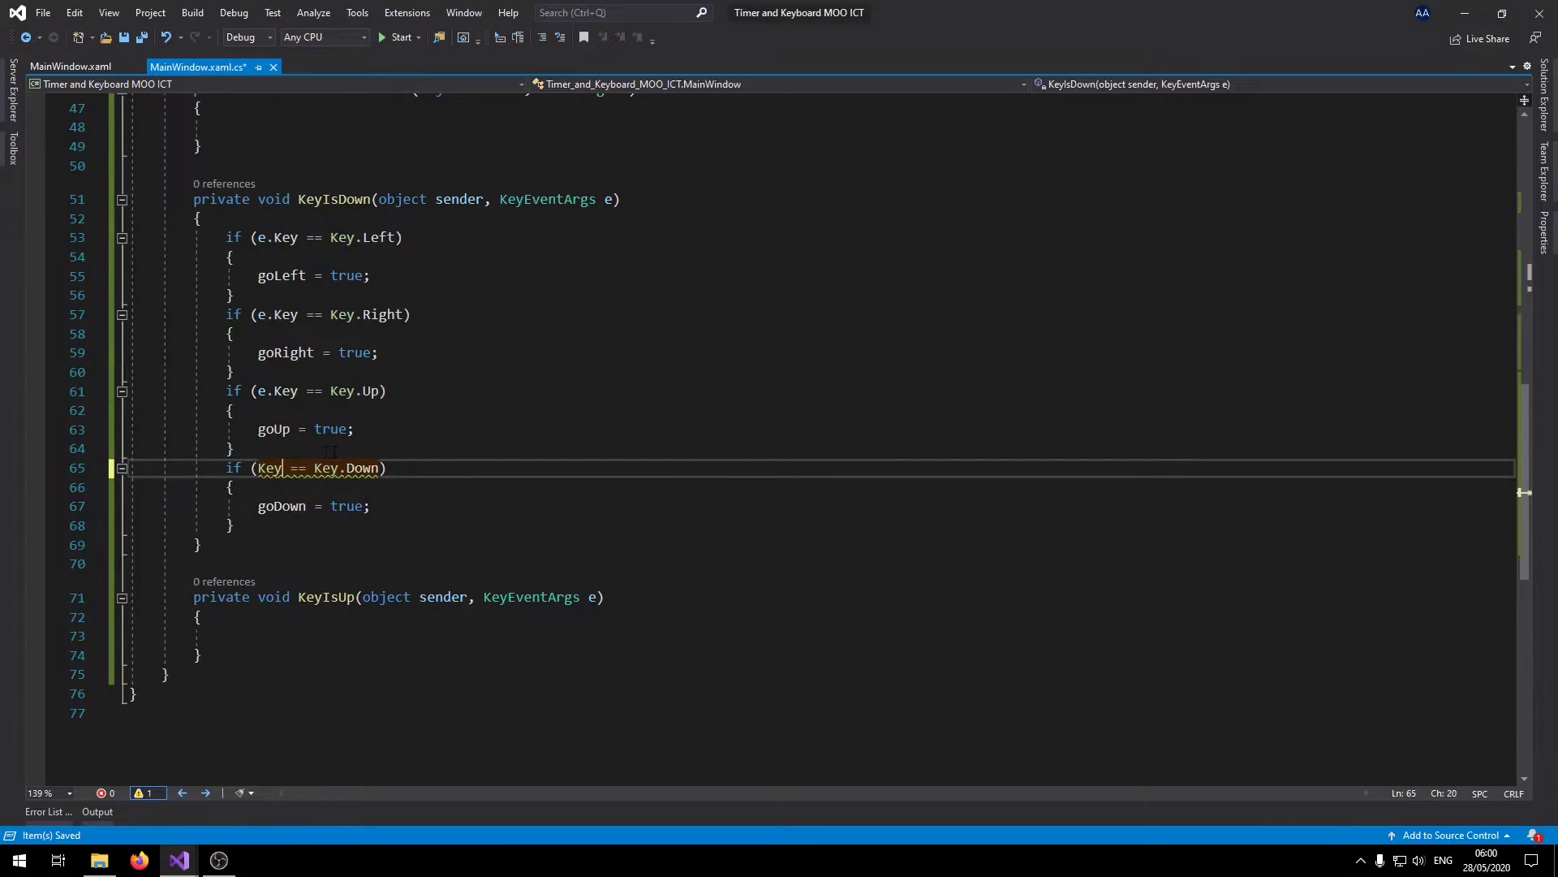
pyautogui.write('e.')
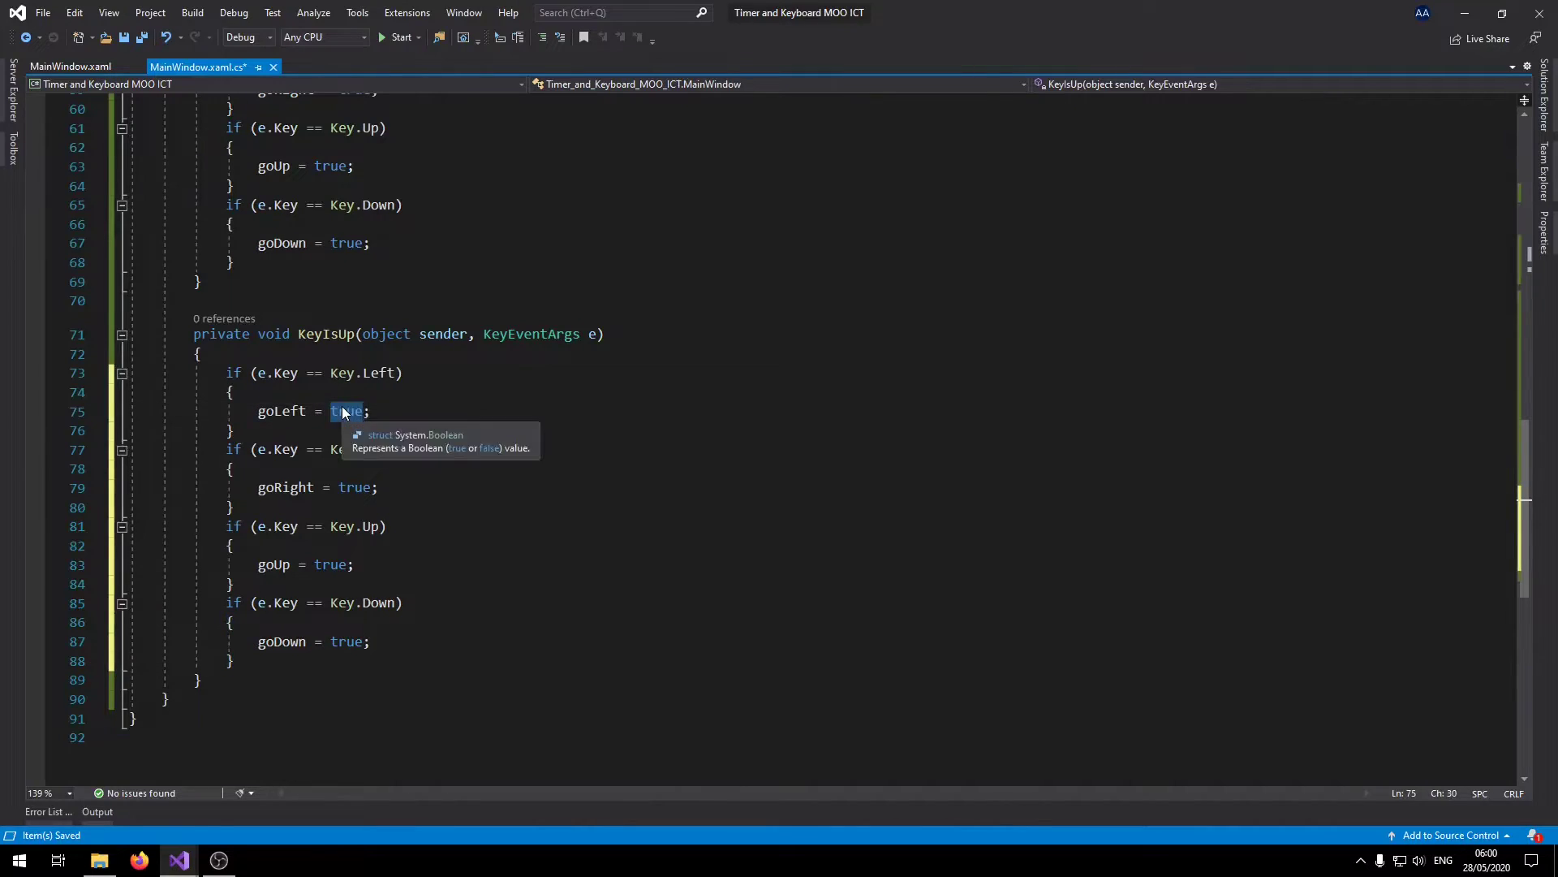
pyautogui.write('false')
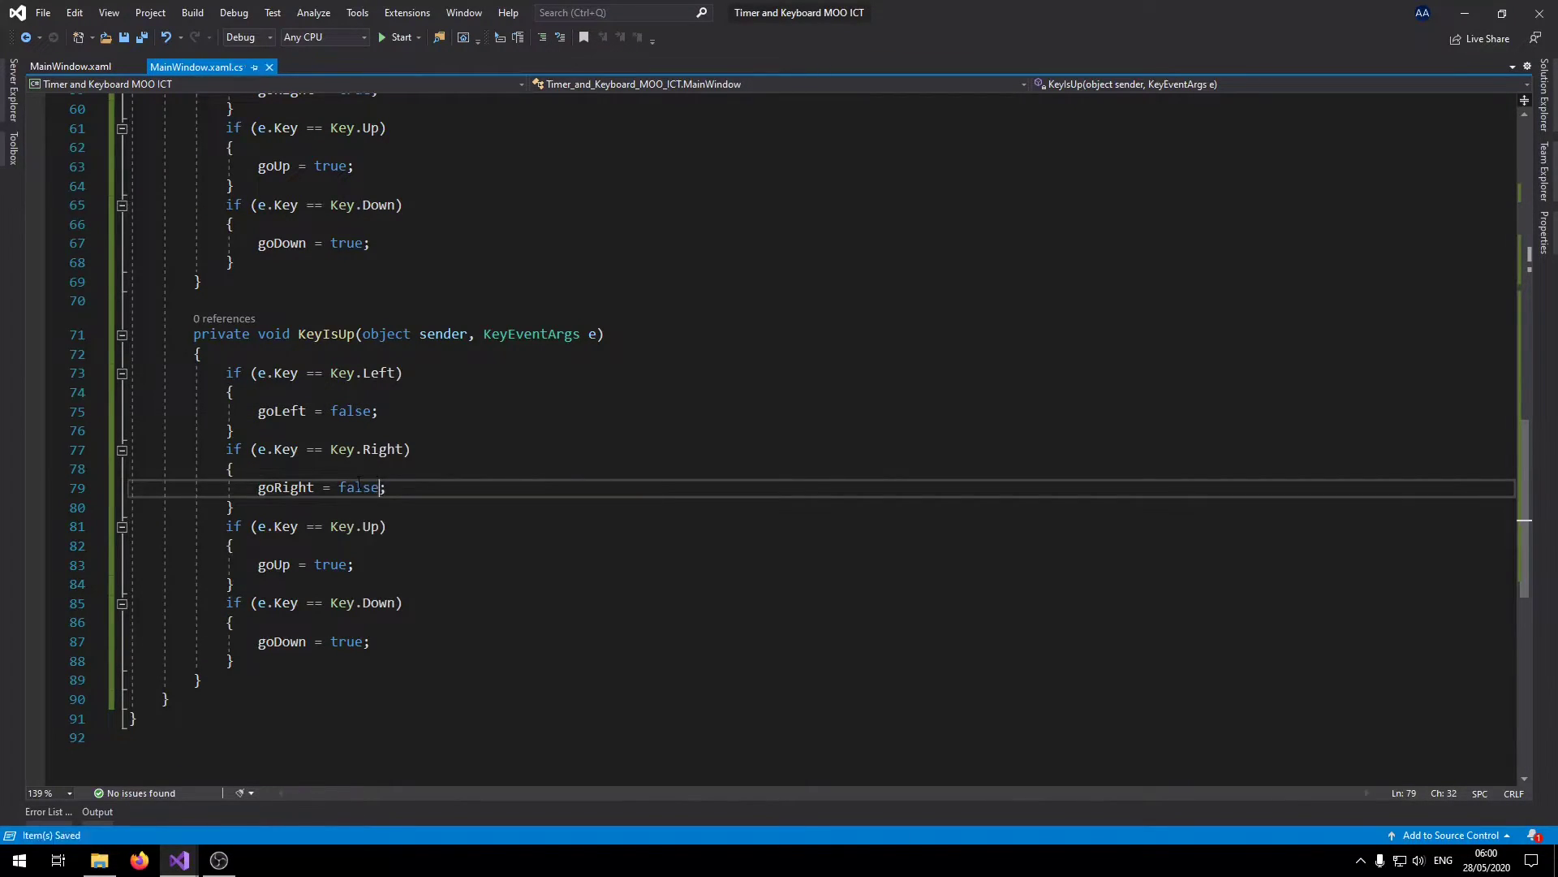
pyautogui.doubleClick(331, 507)
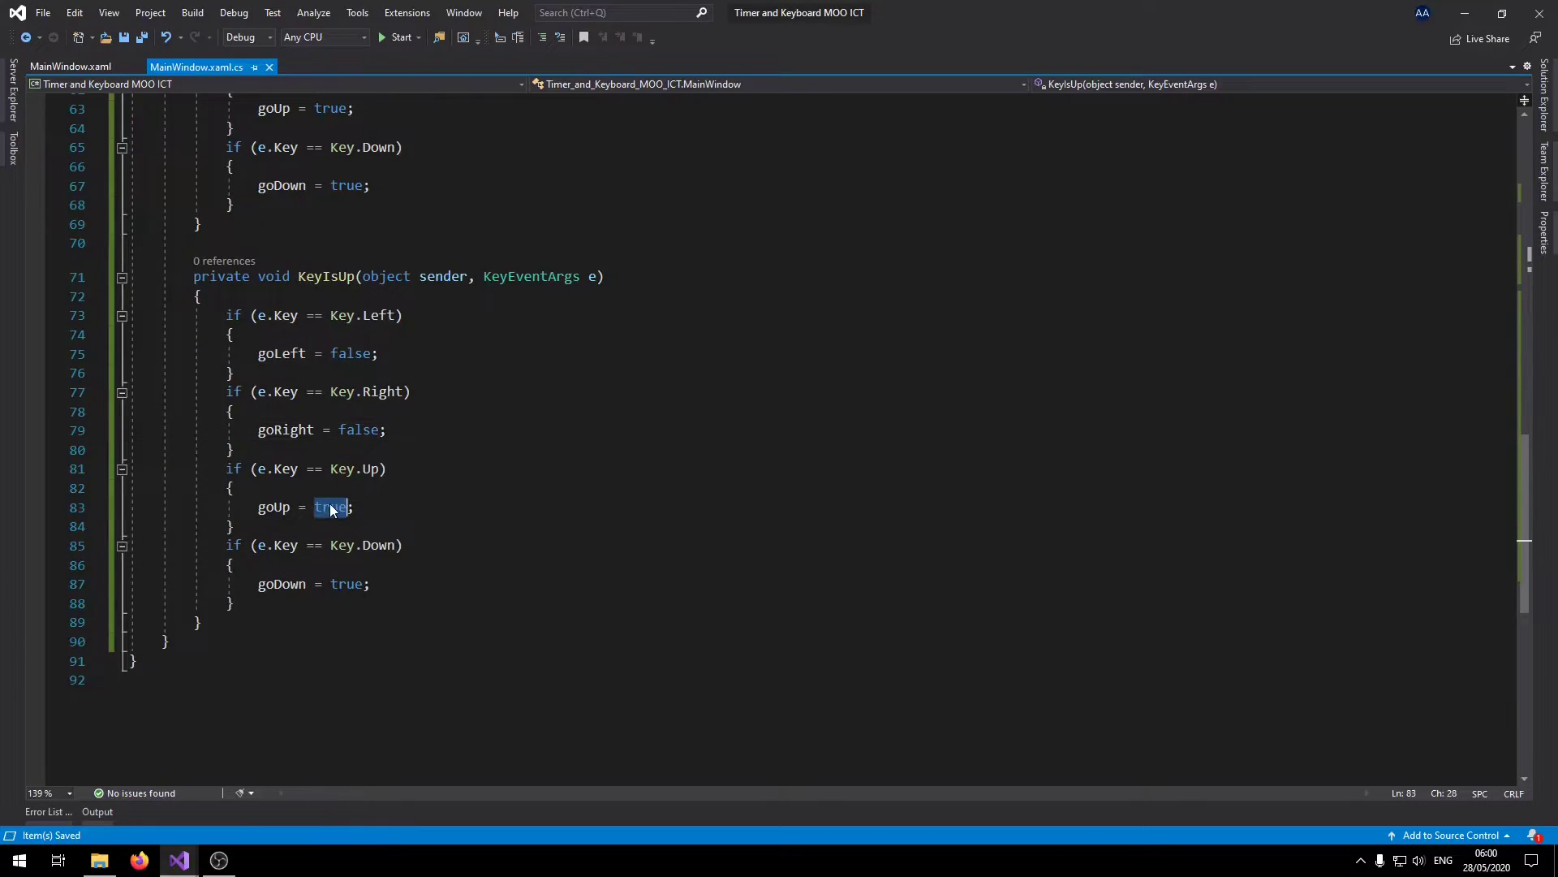
pyautogui.write('false')
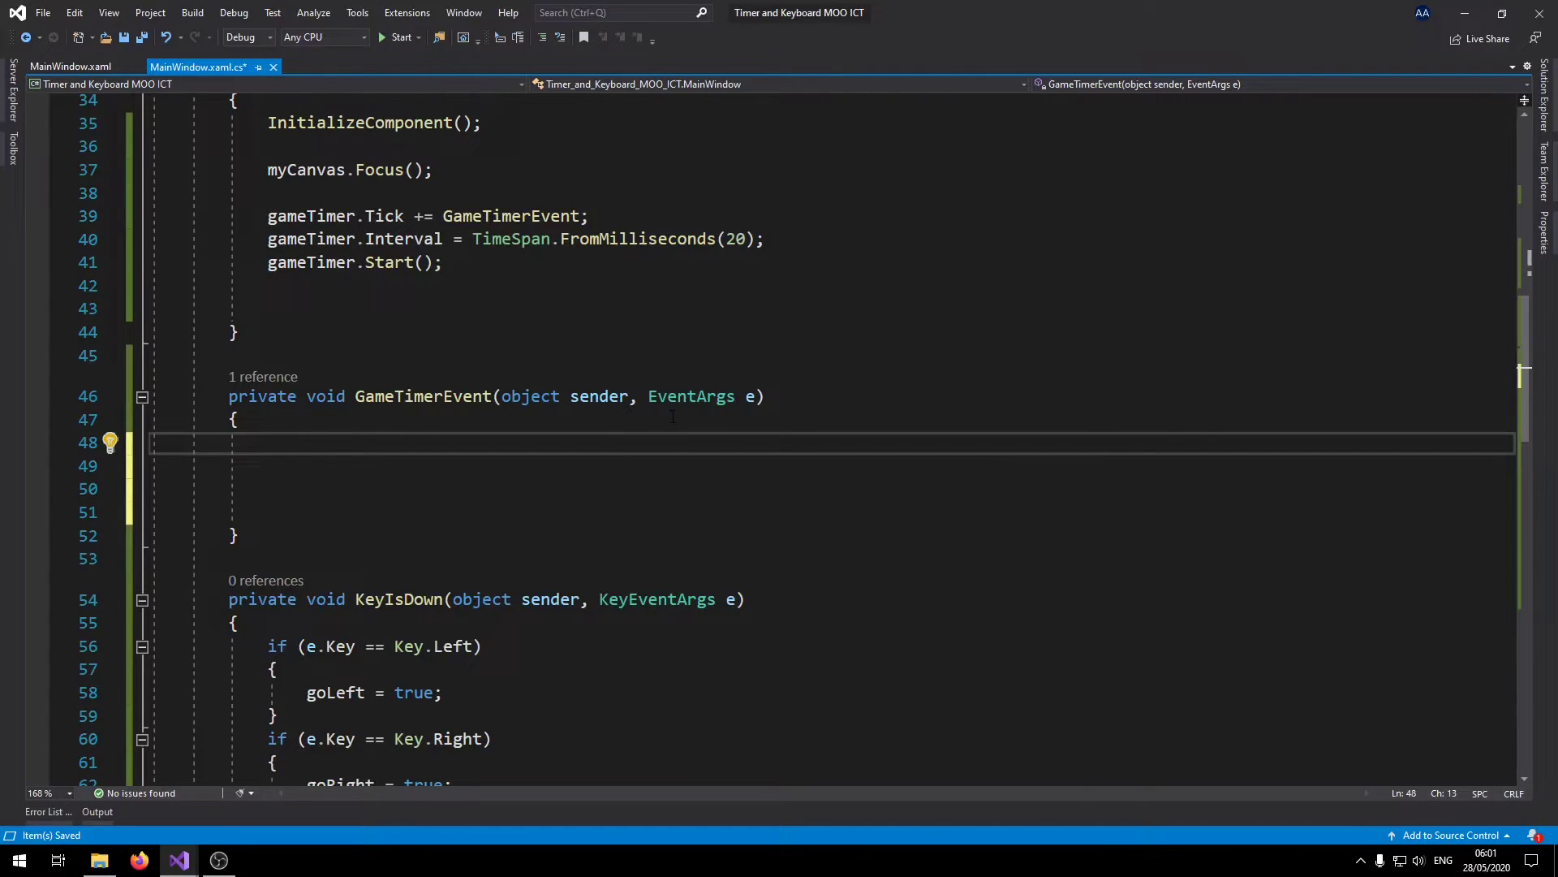
# In GameTimerEvent, write if (goLeft == true && Canvas.GetLeft(player) > 5) with an empty body.
pyautogui.write('if (true)')
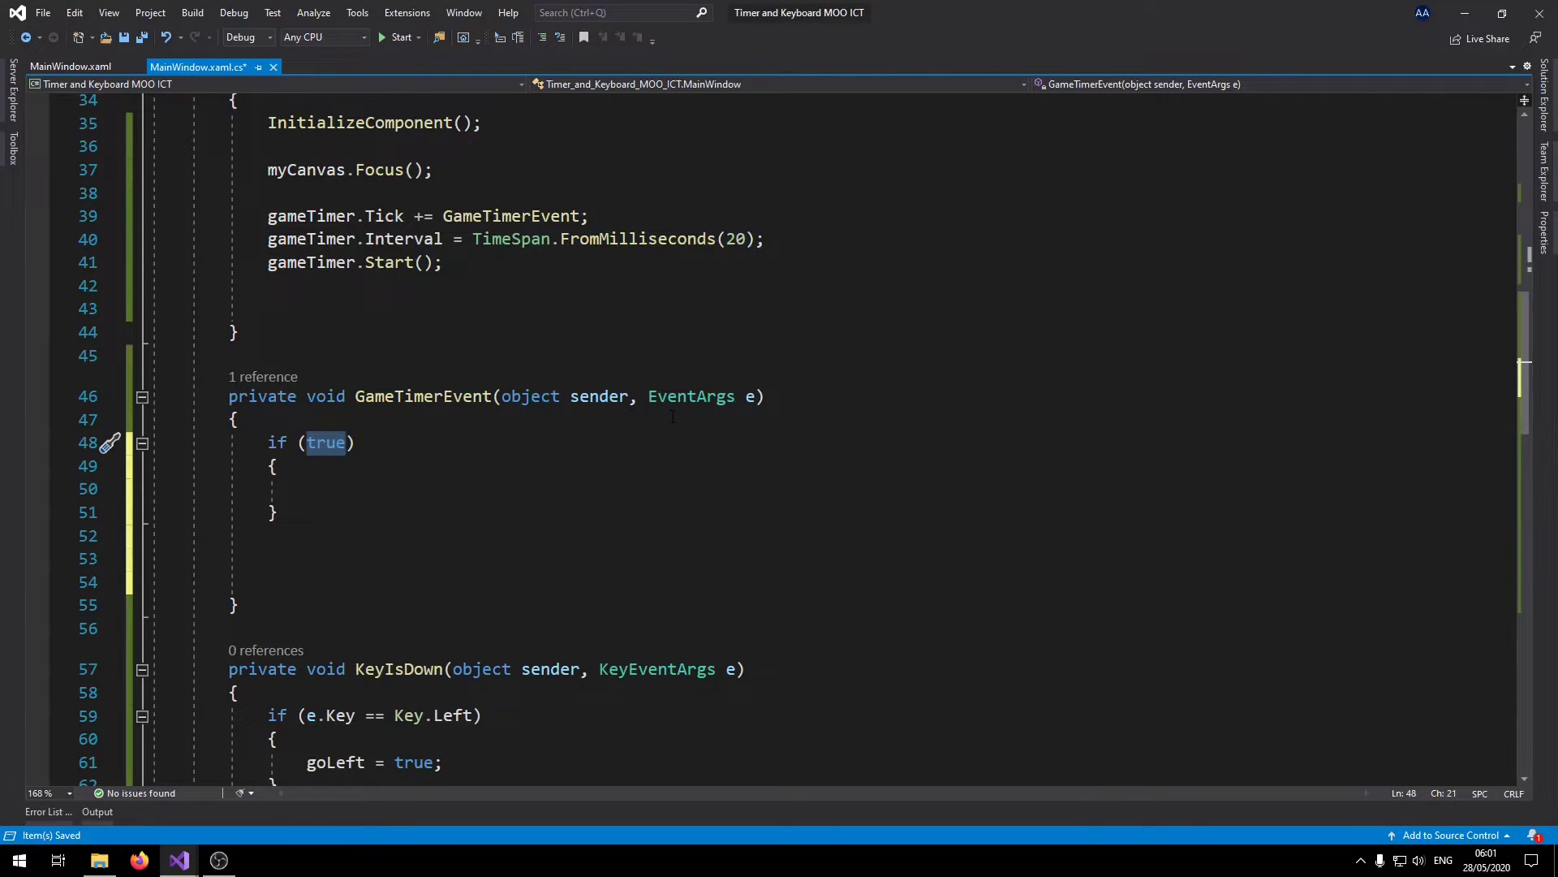
pyautogui.write('goLeft ==')
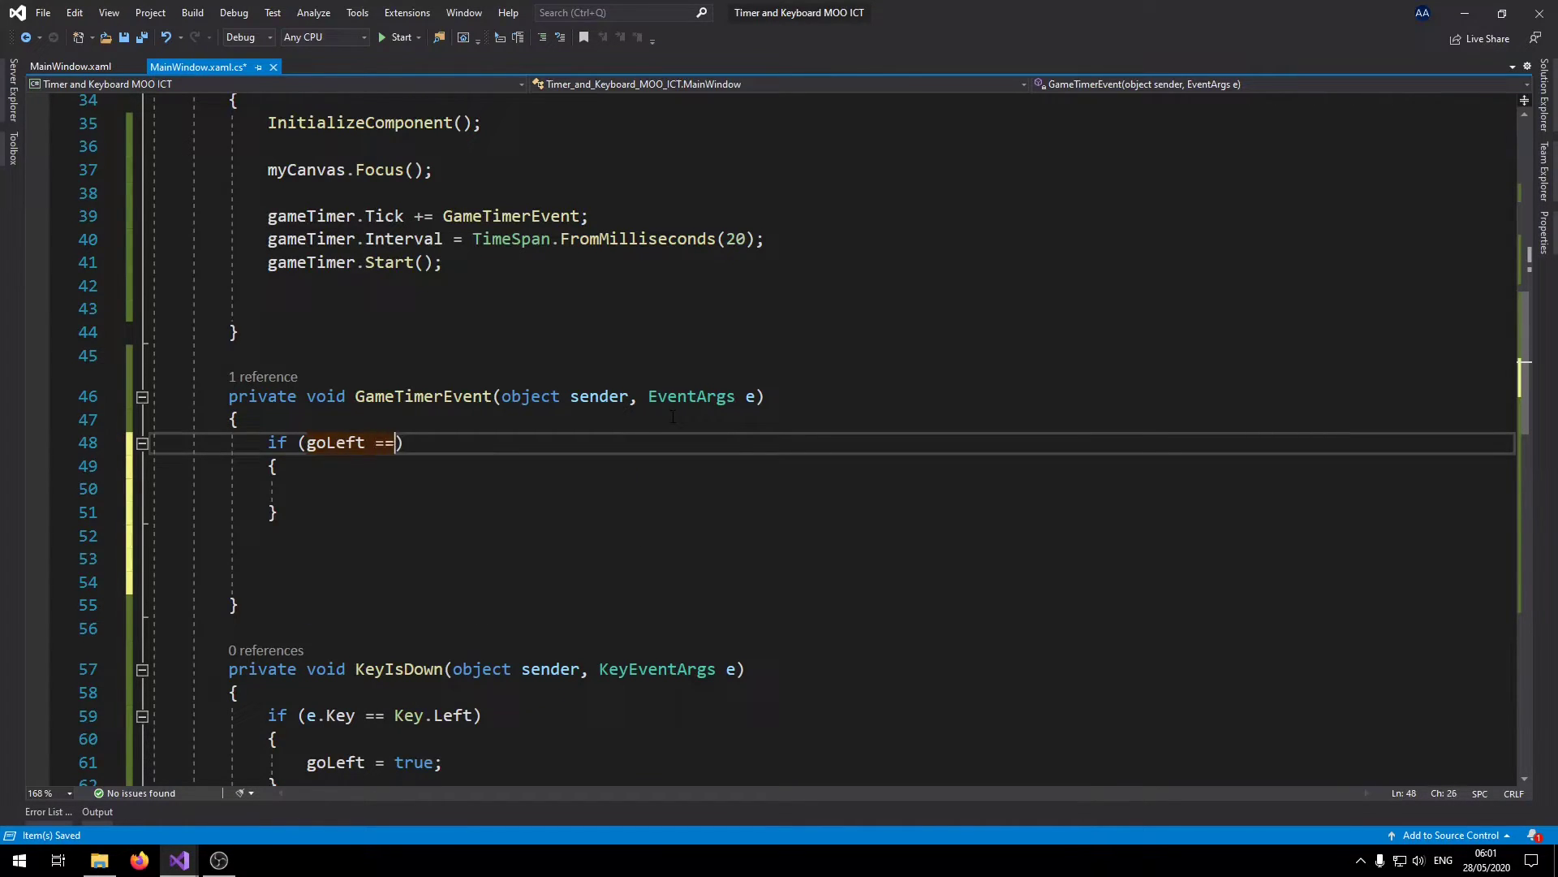
pyautogui.write('true')
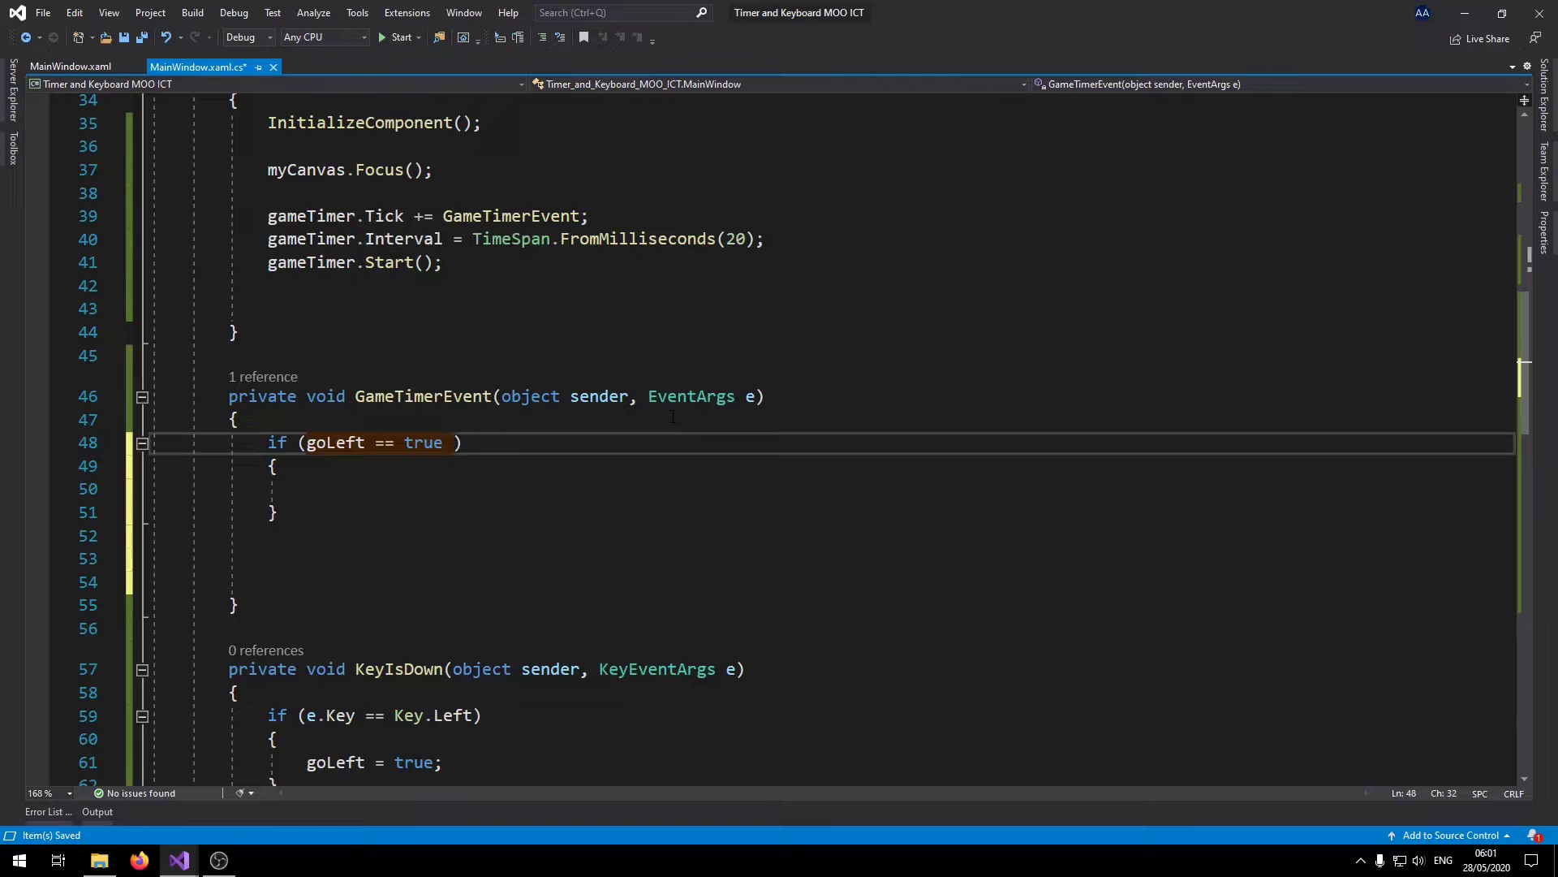
pyautogui.write('&&')
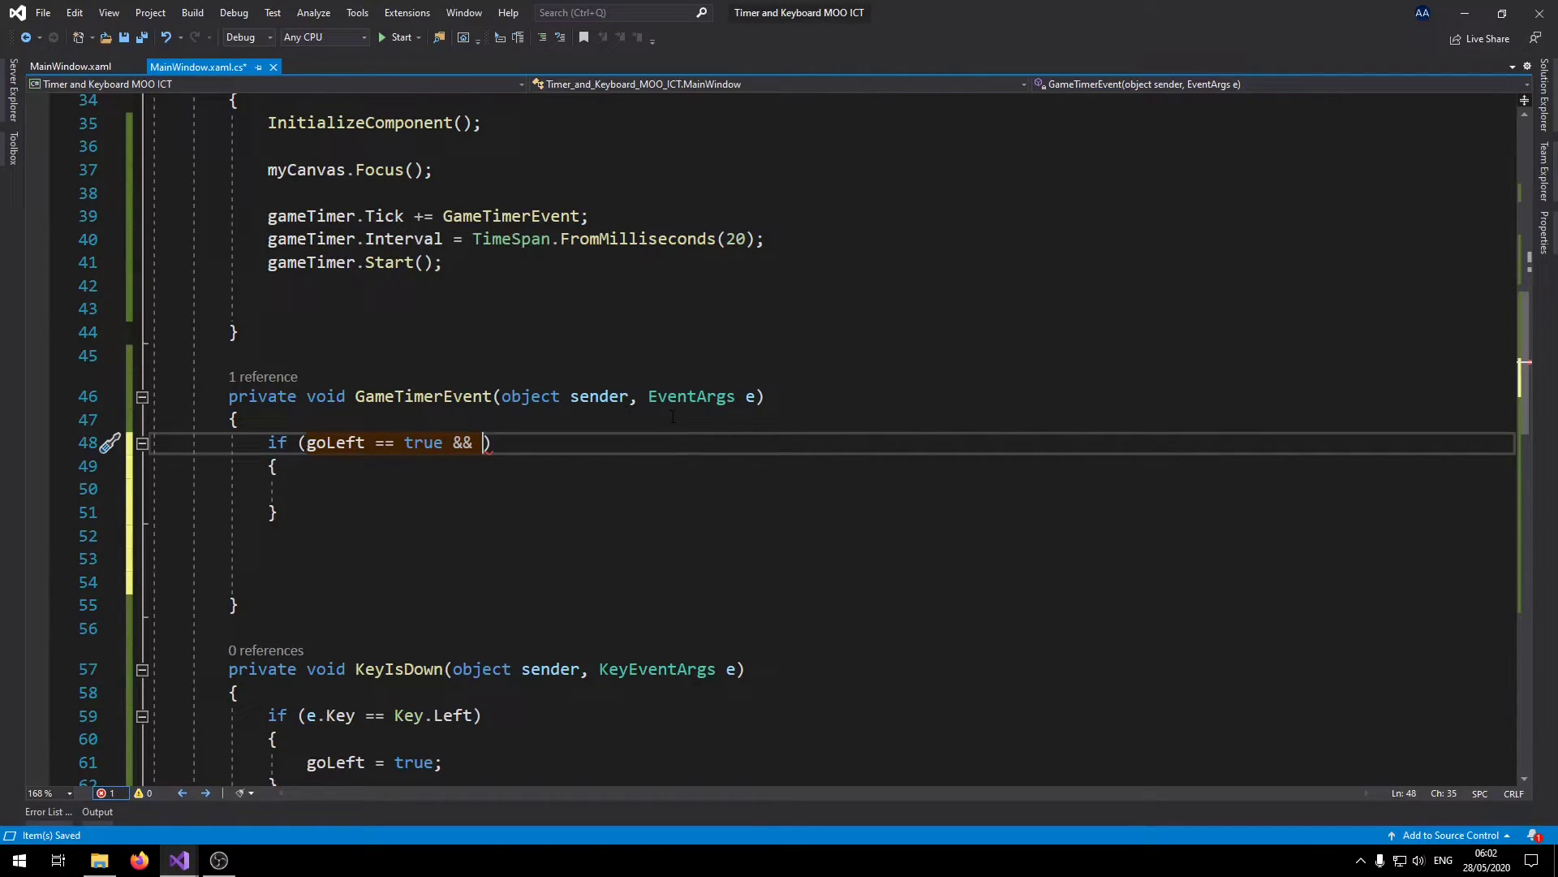
pyautogui.write('canva')
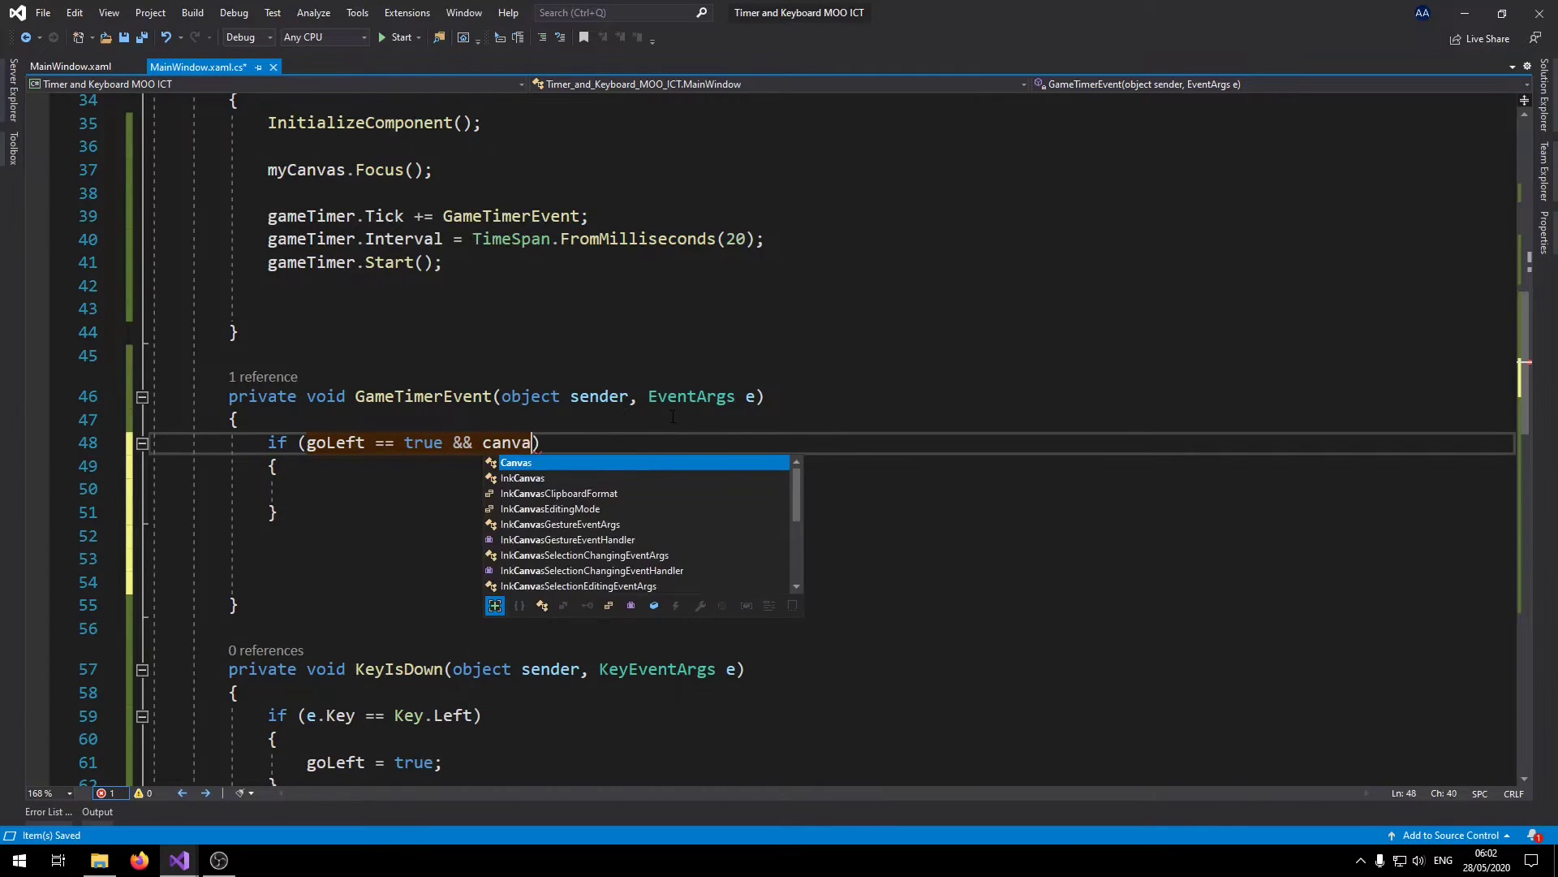
pyautogui.write('.getle')
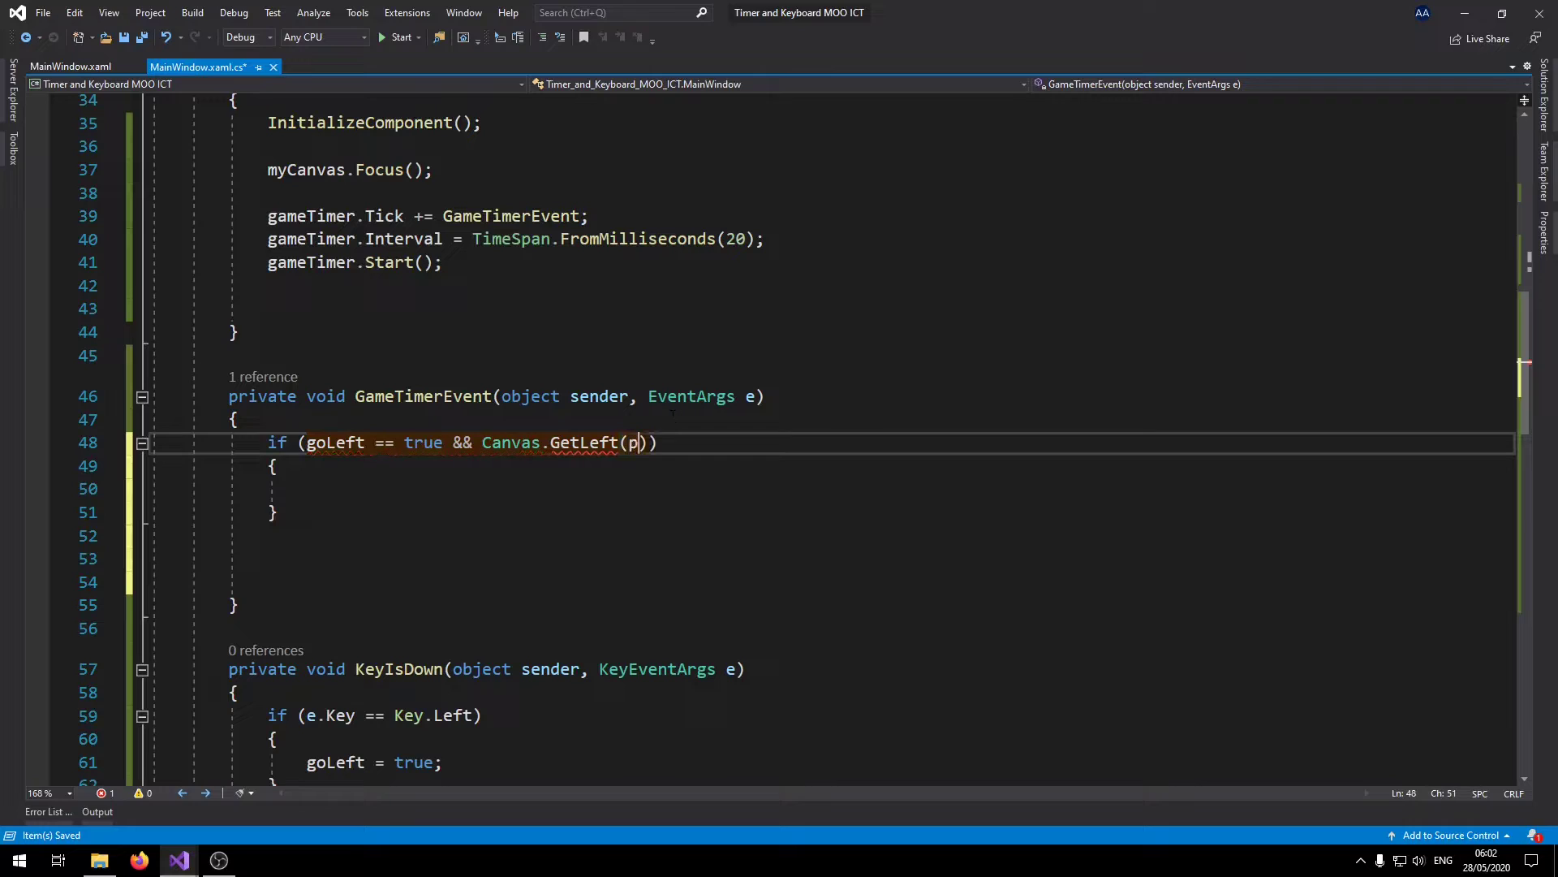
pyautogui.write('layer')
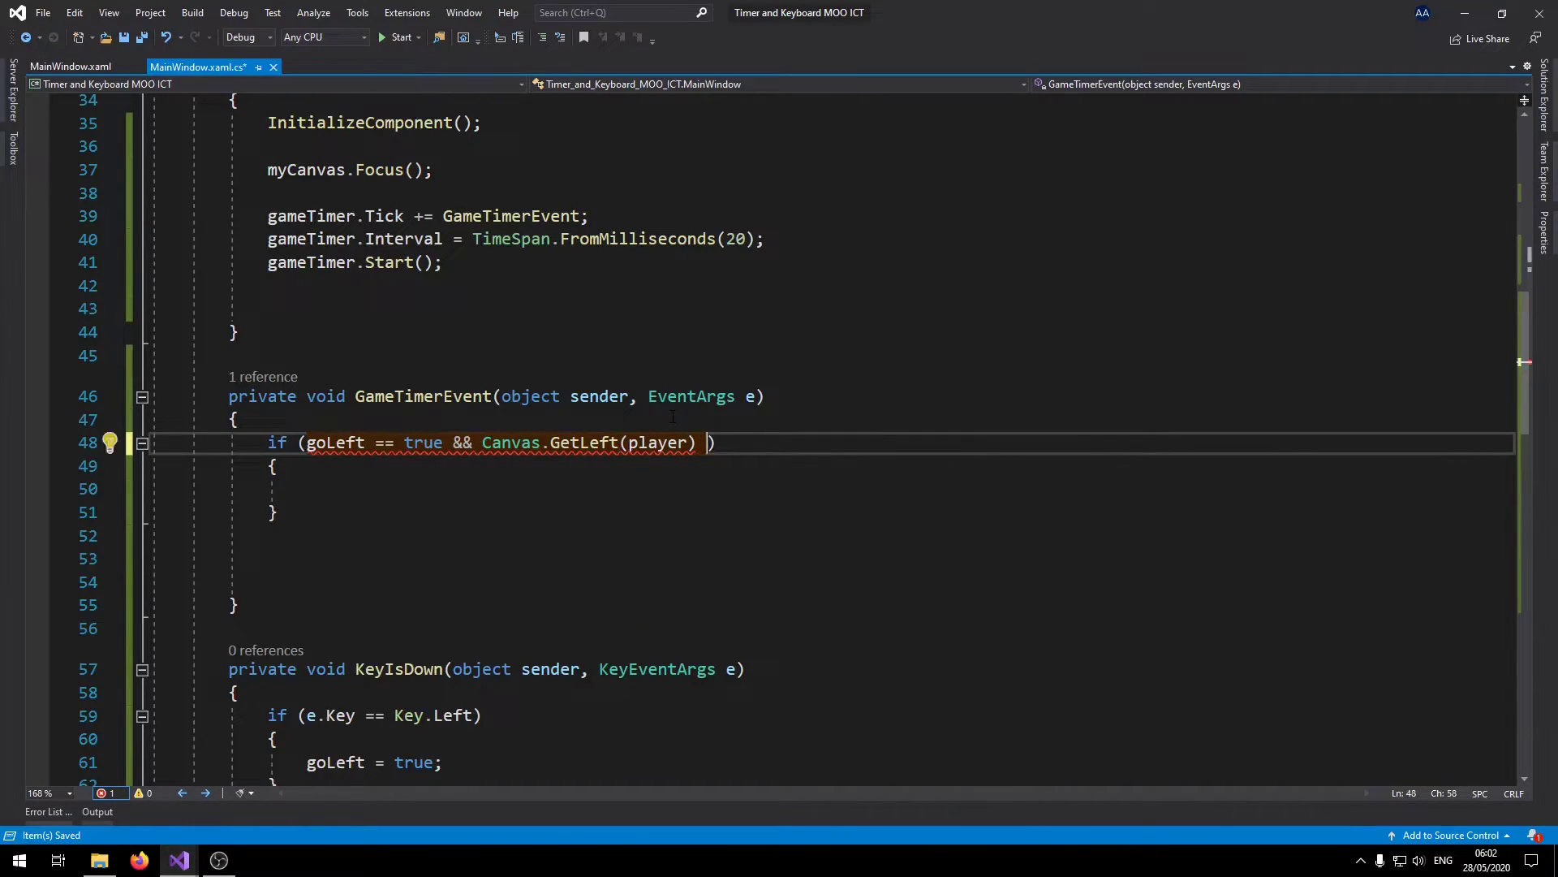
pyautogui.write('>')
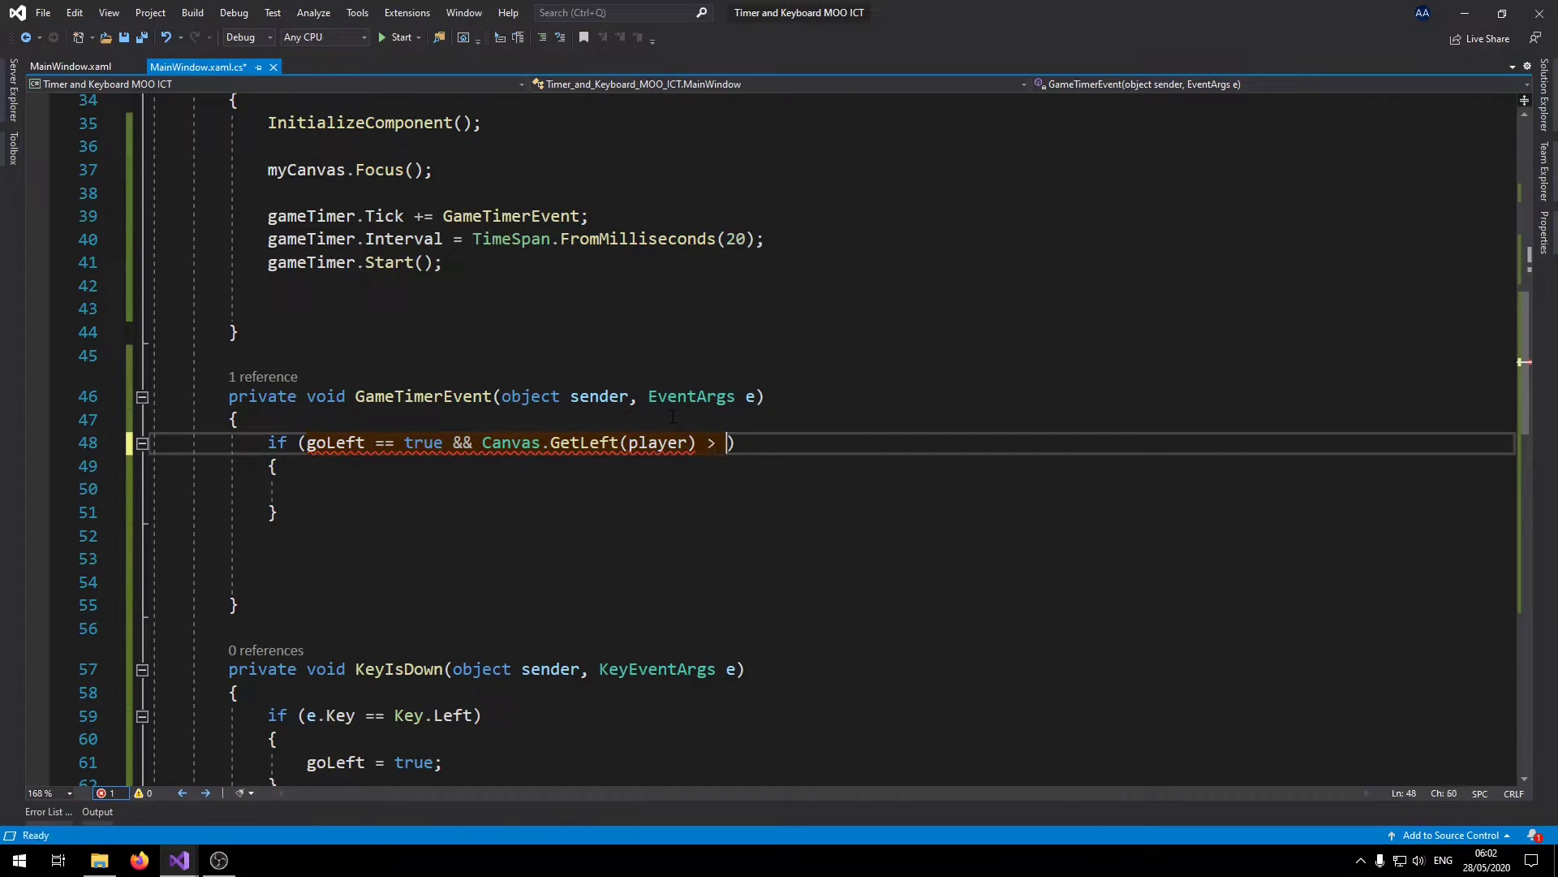
pyautogui.write('5')
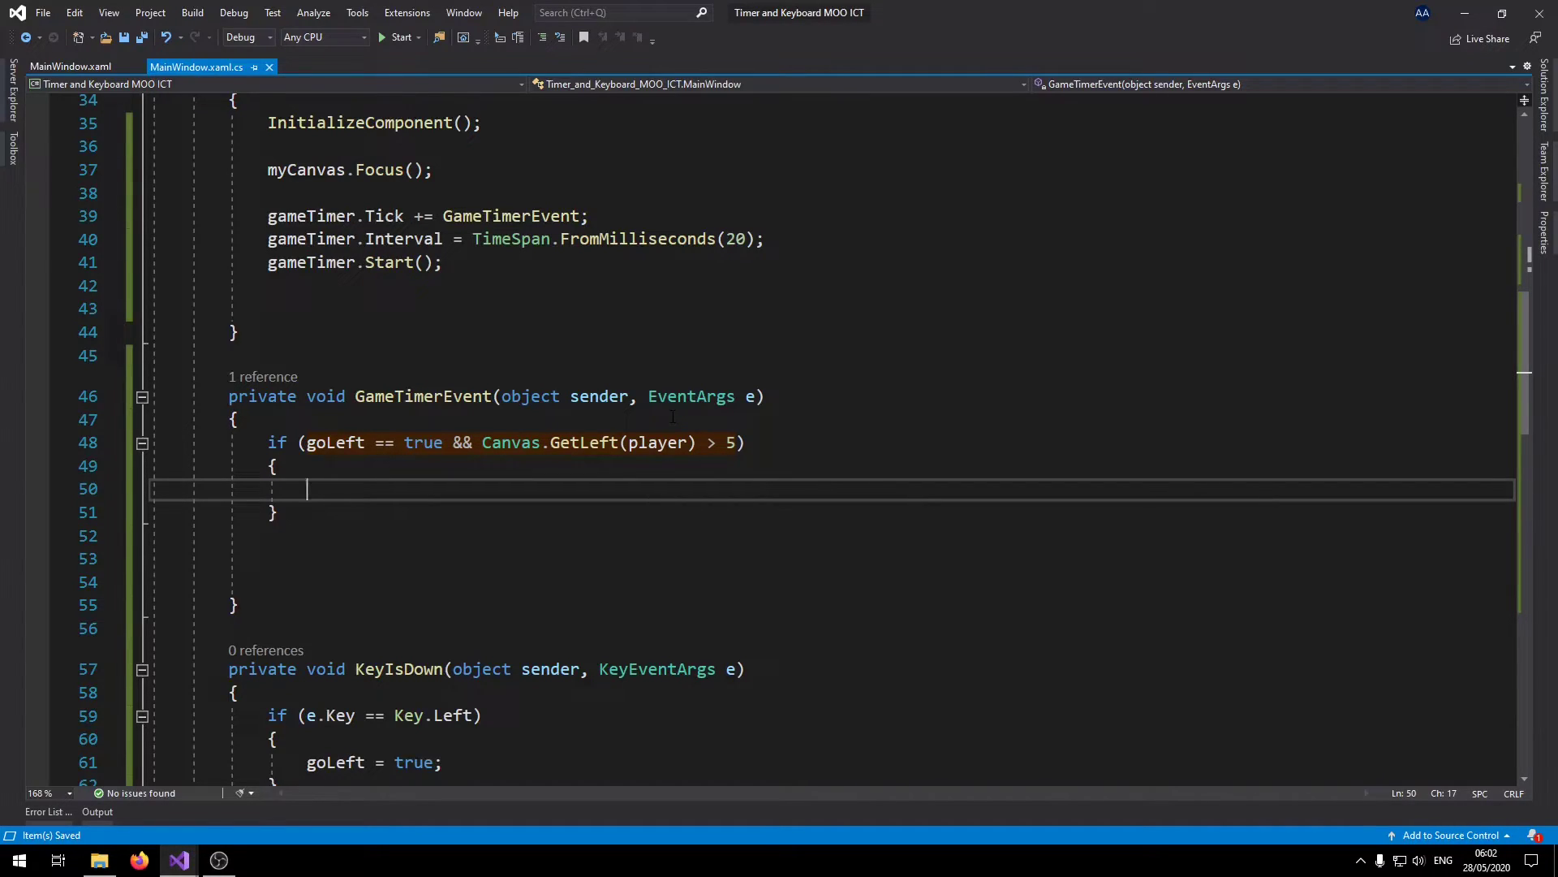
# Inside the goLeft block, write Canvas.SetLeft(player, Canvas.GetLeft(player) - playerSpeed);.
pyautogui.write('Canvas')
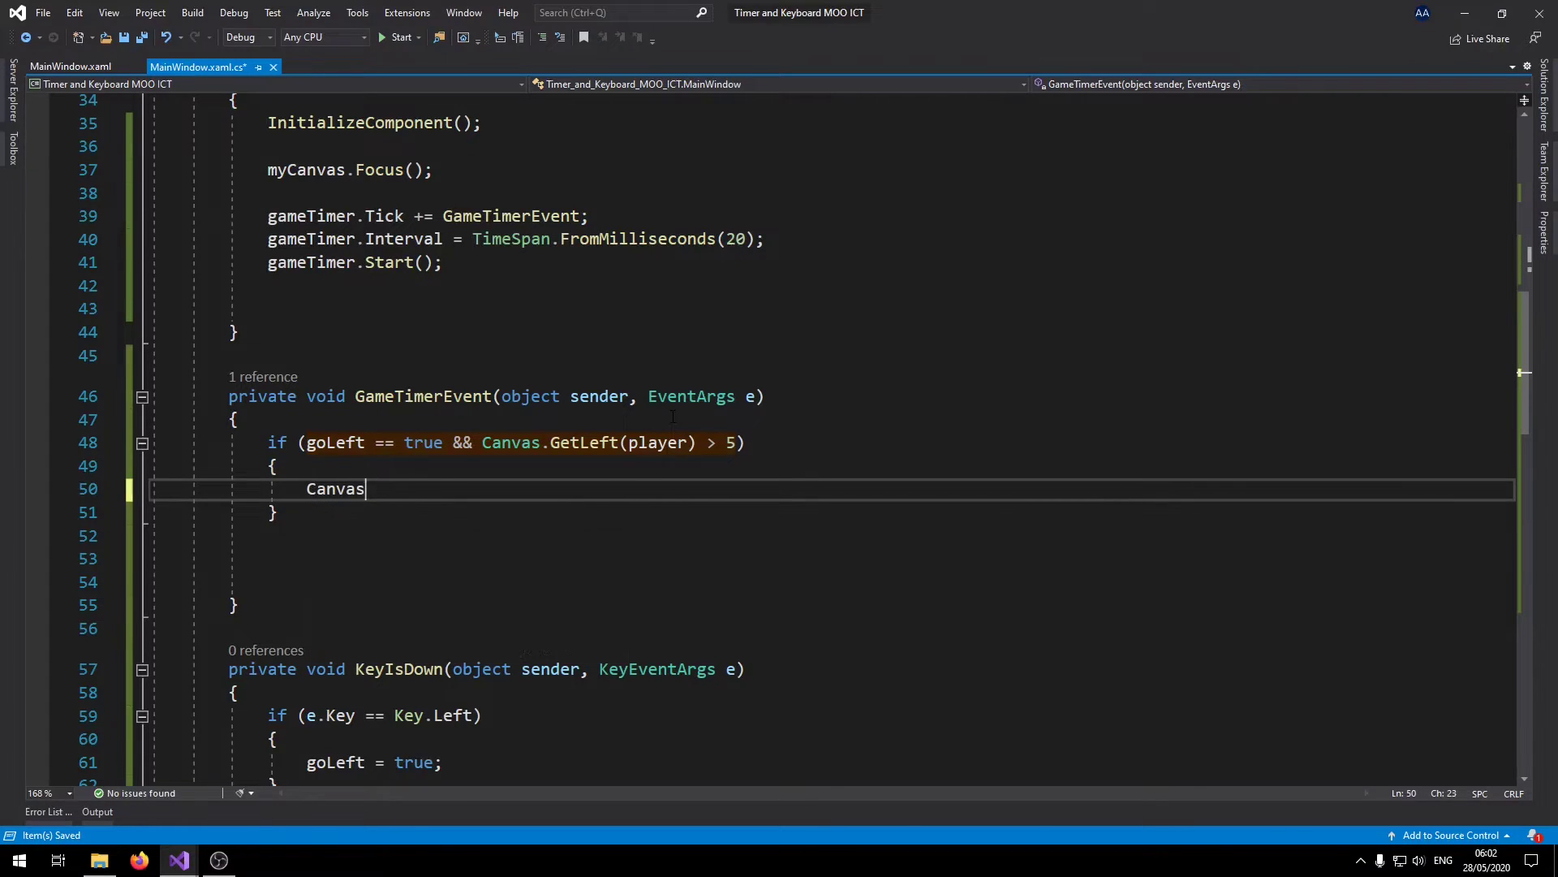
pyautogui.write('.SetLeft')
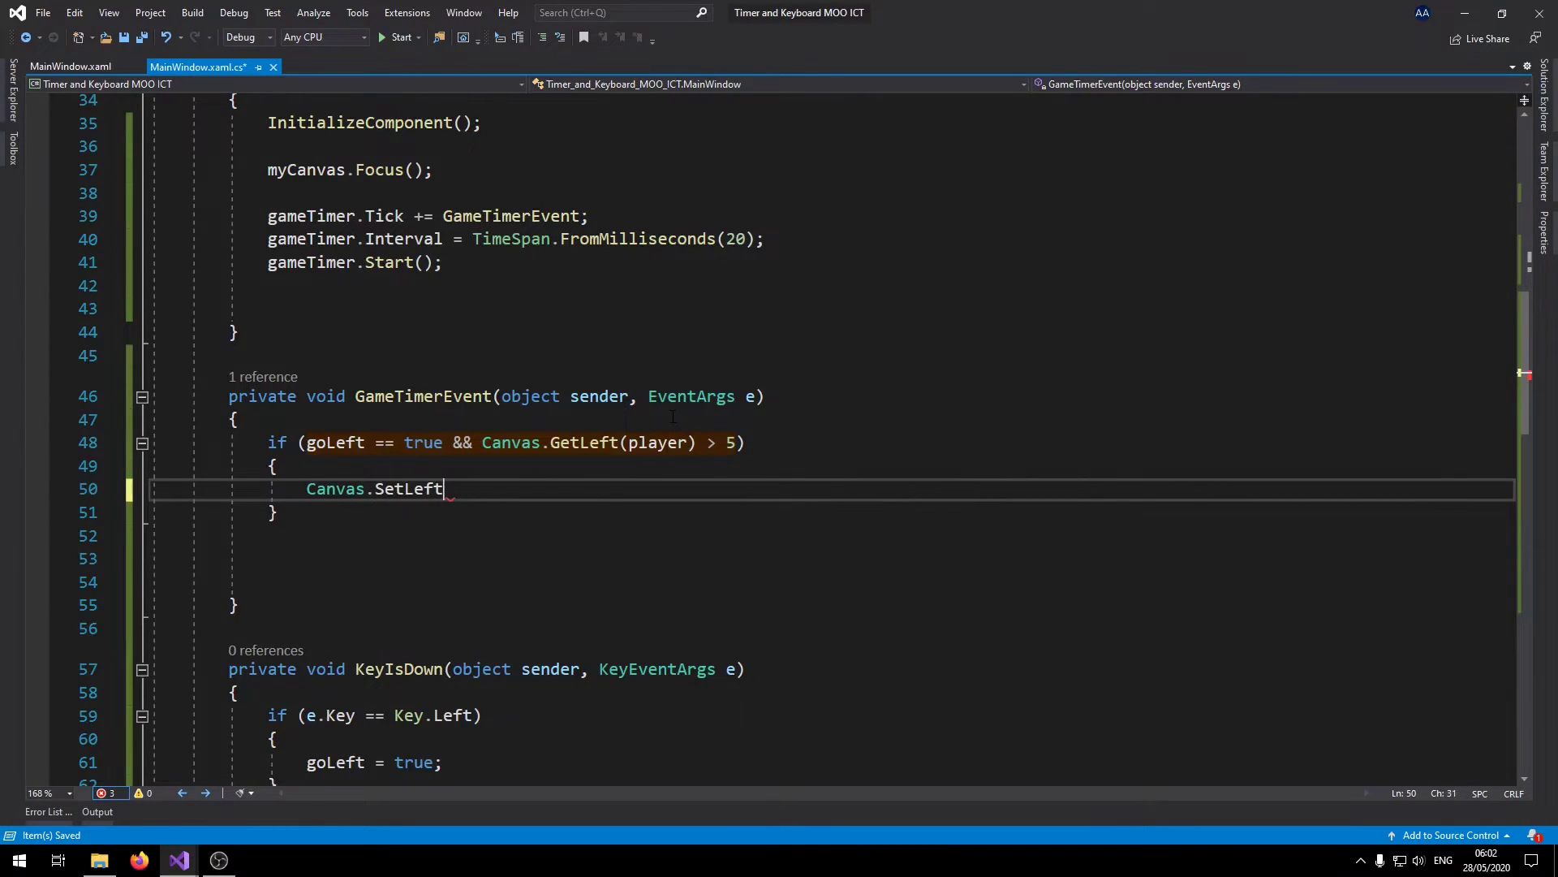
pyautogui.write('(pla')
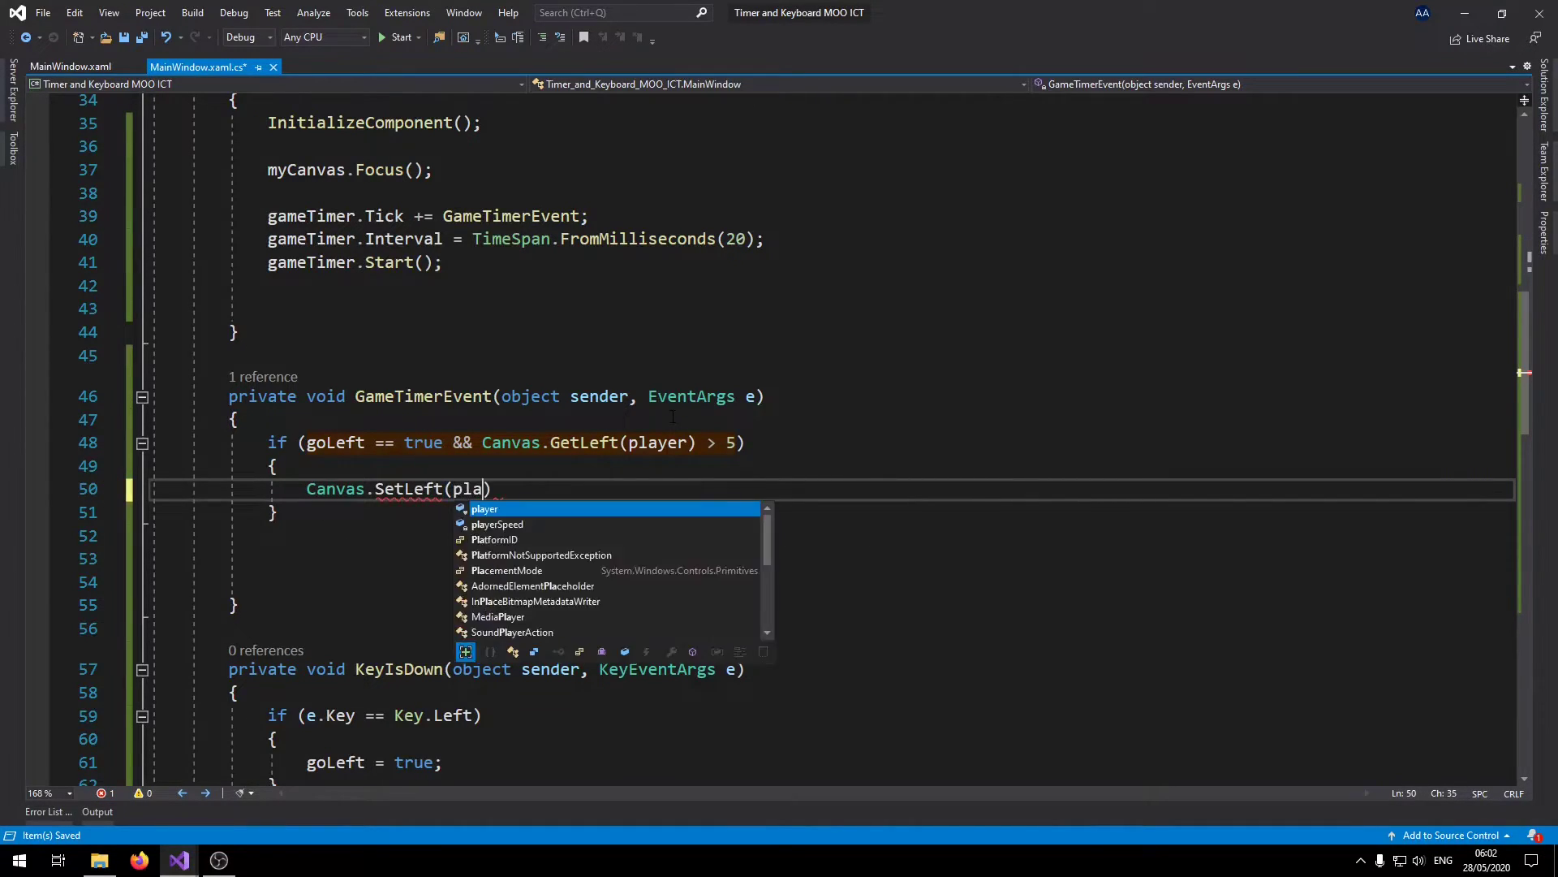
pyautogui.write('yer,')
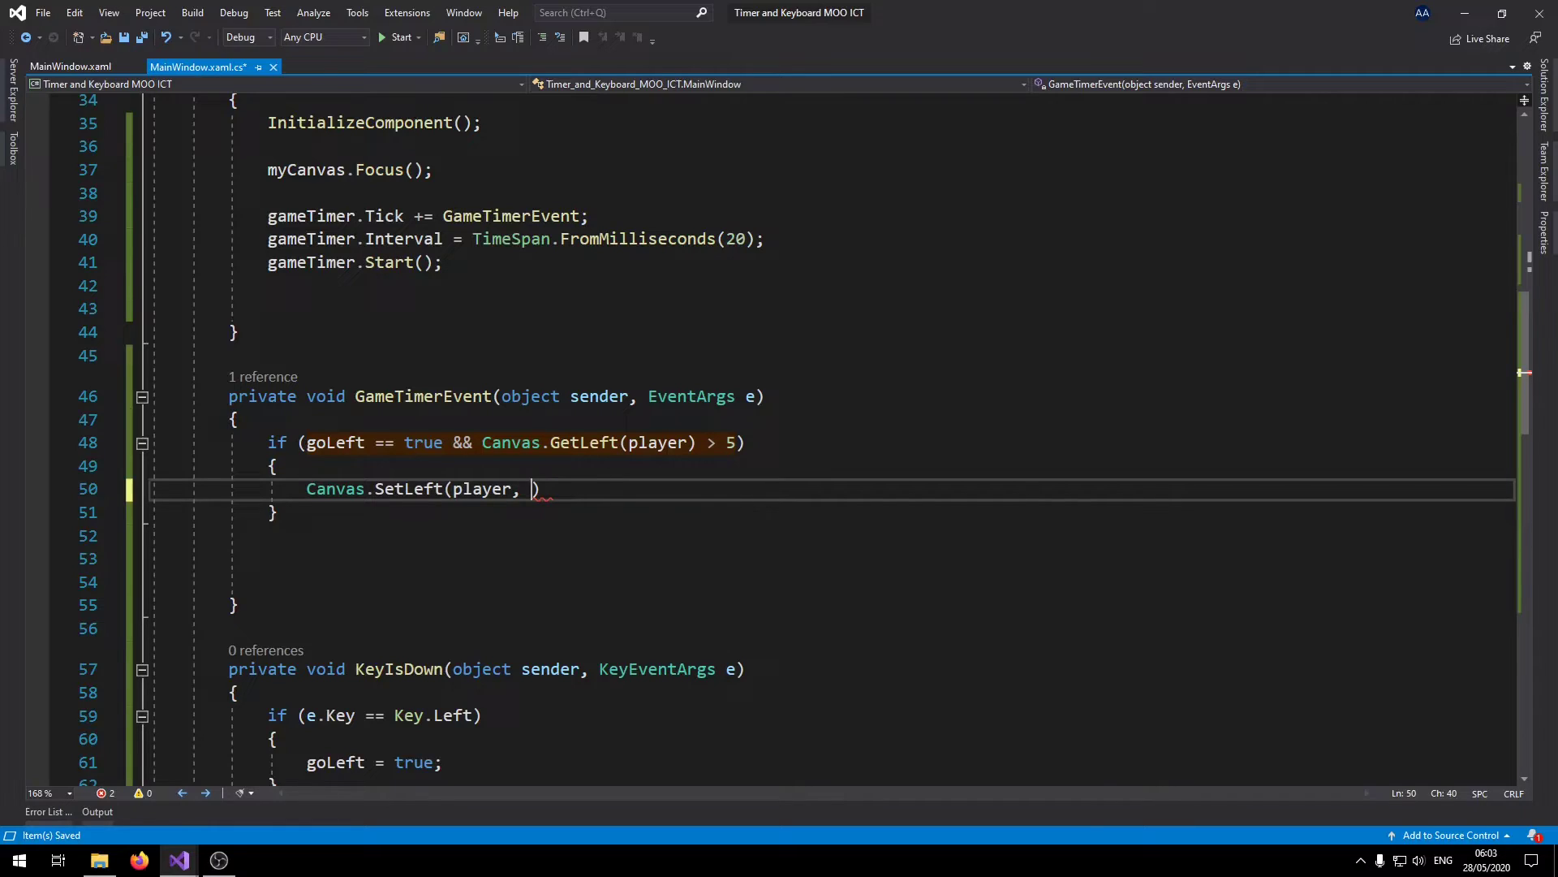
pyautogui.write('Canvas.')
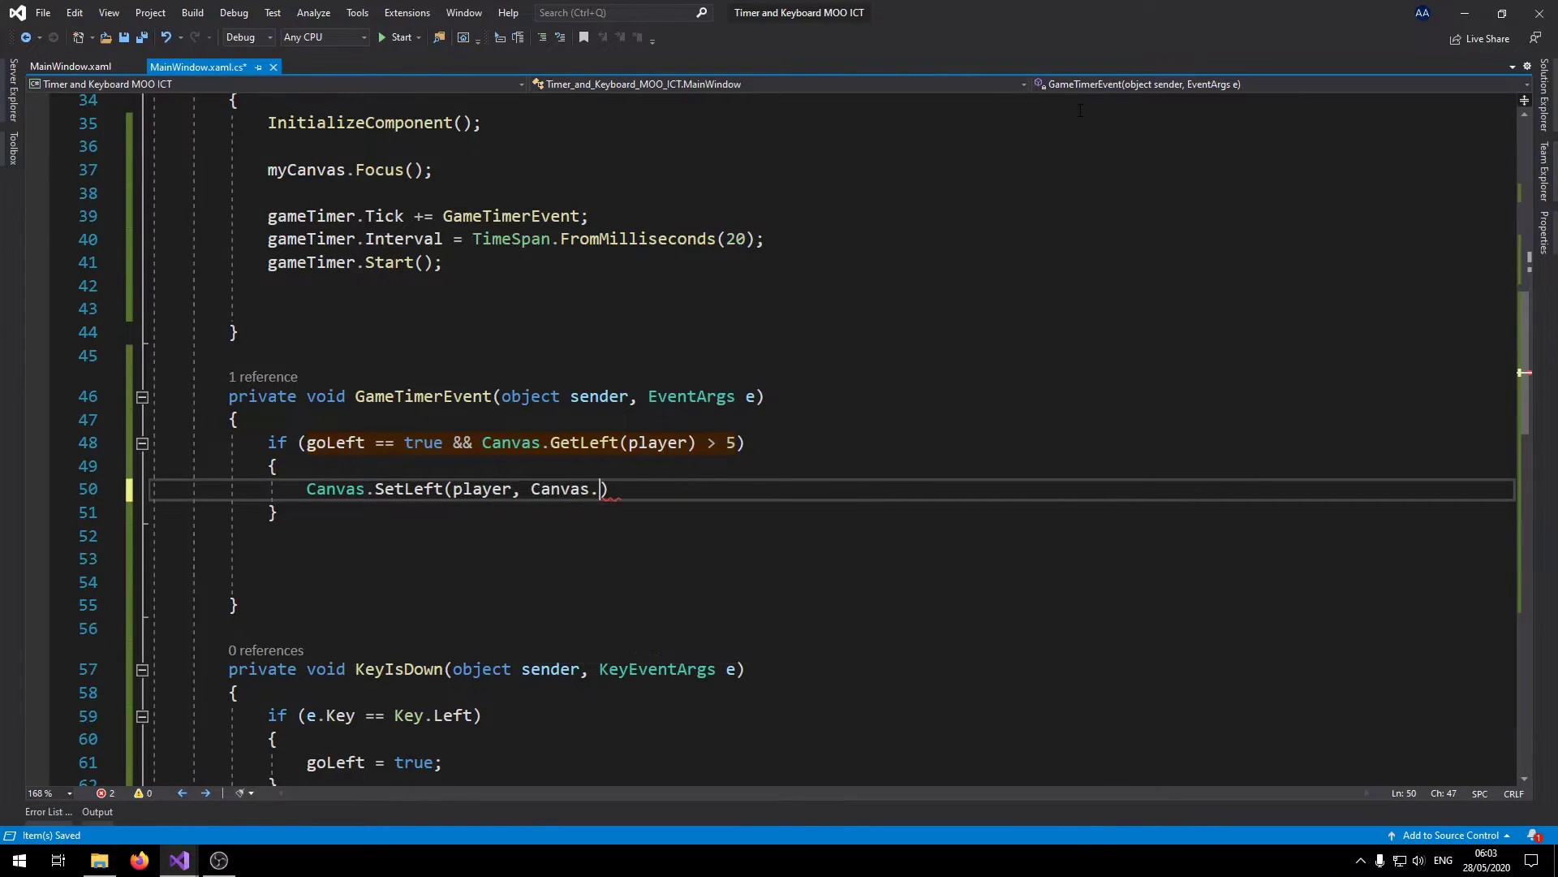
pyautogui.write('GetLeft(player')
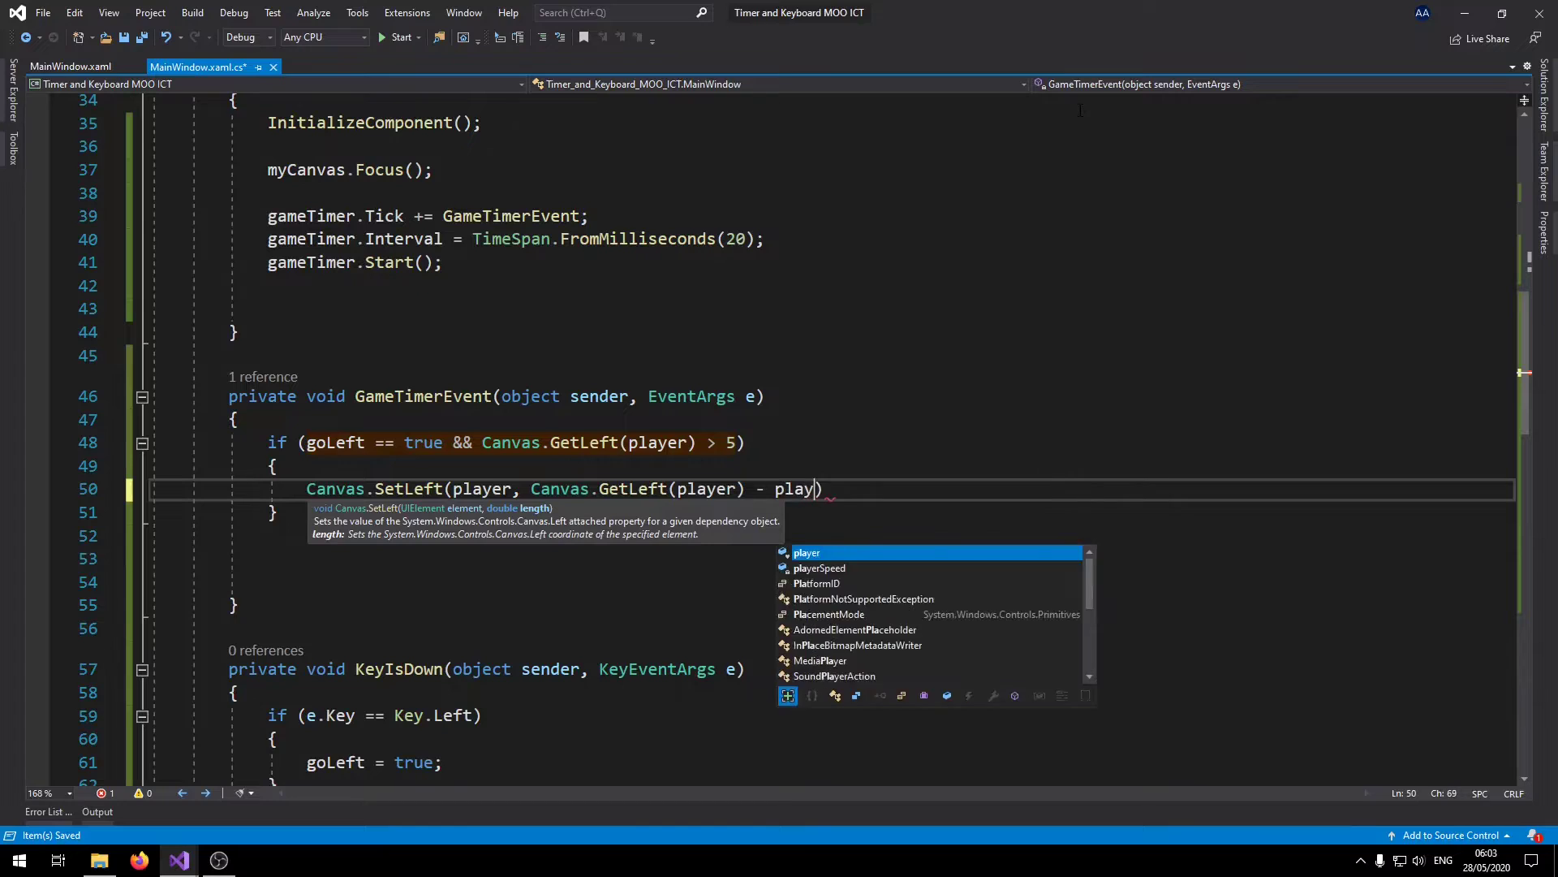
pyautogui.press('Tab')
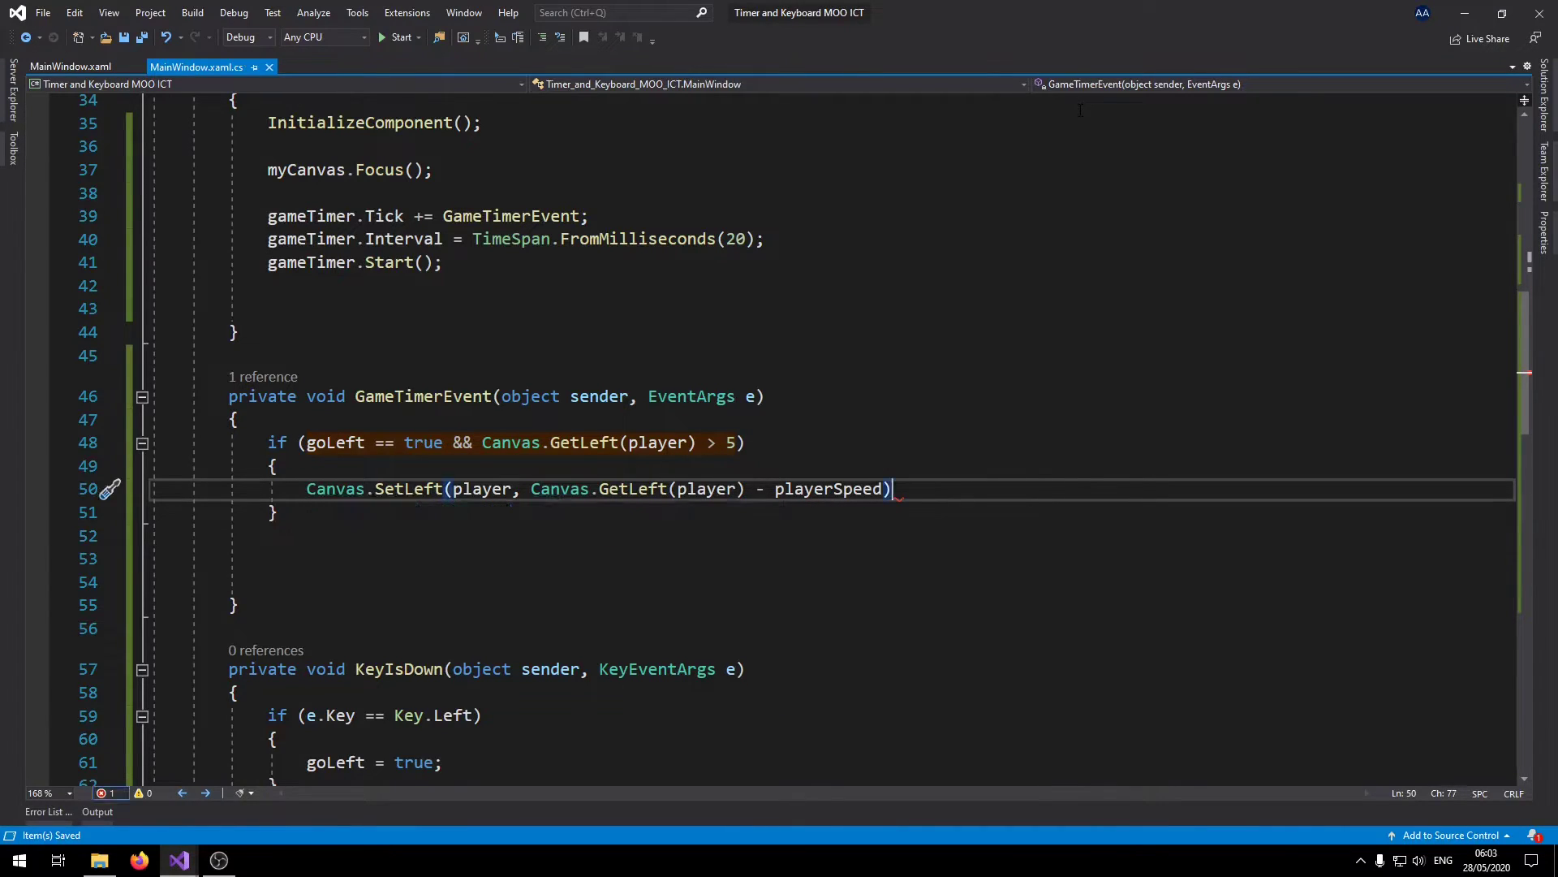
pyautogui.write(';')
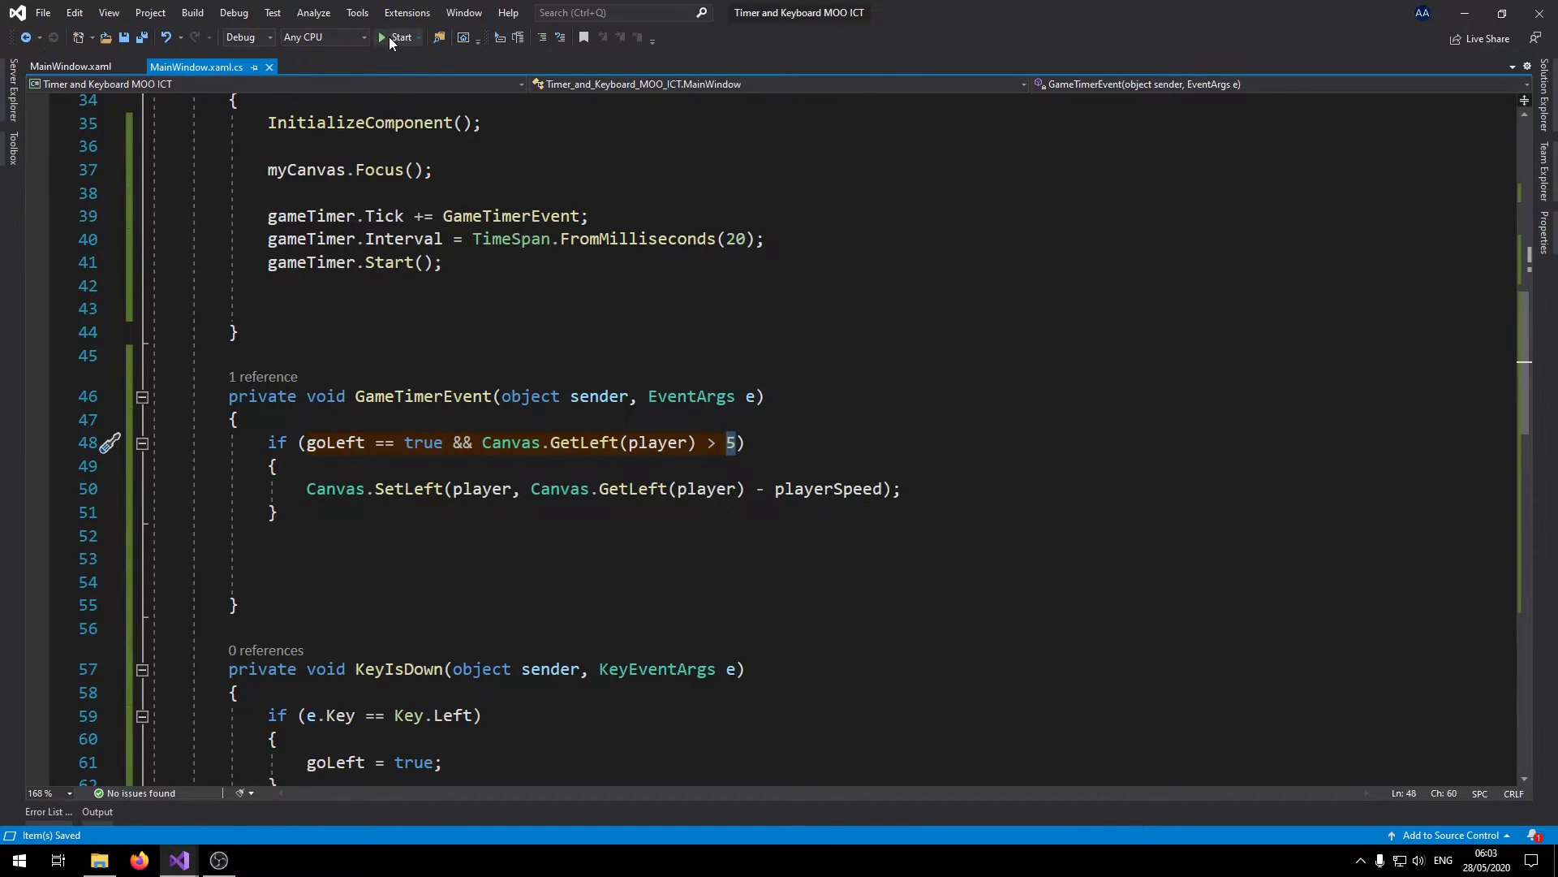
# Drag the red player rectangle to Canvas.Left 335, Top 56, then test-run and close the game.
pyautogui.click(400, 37)
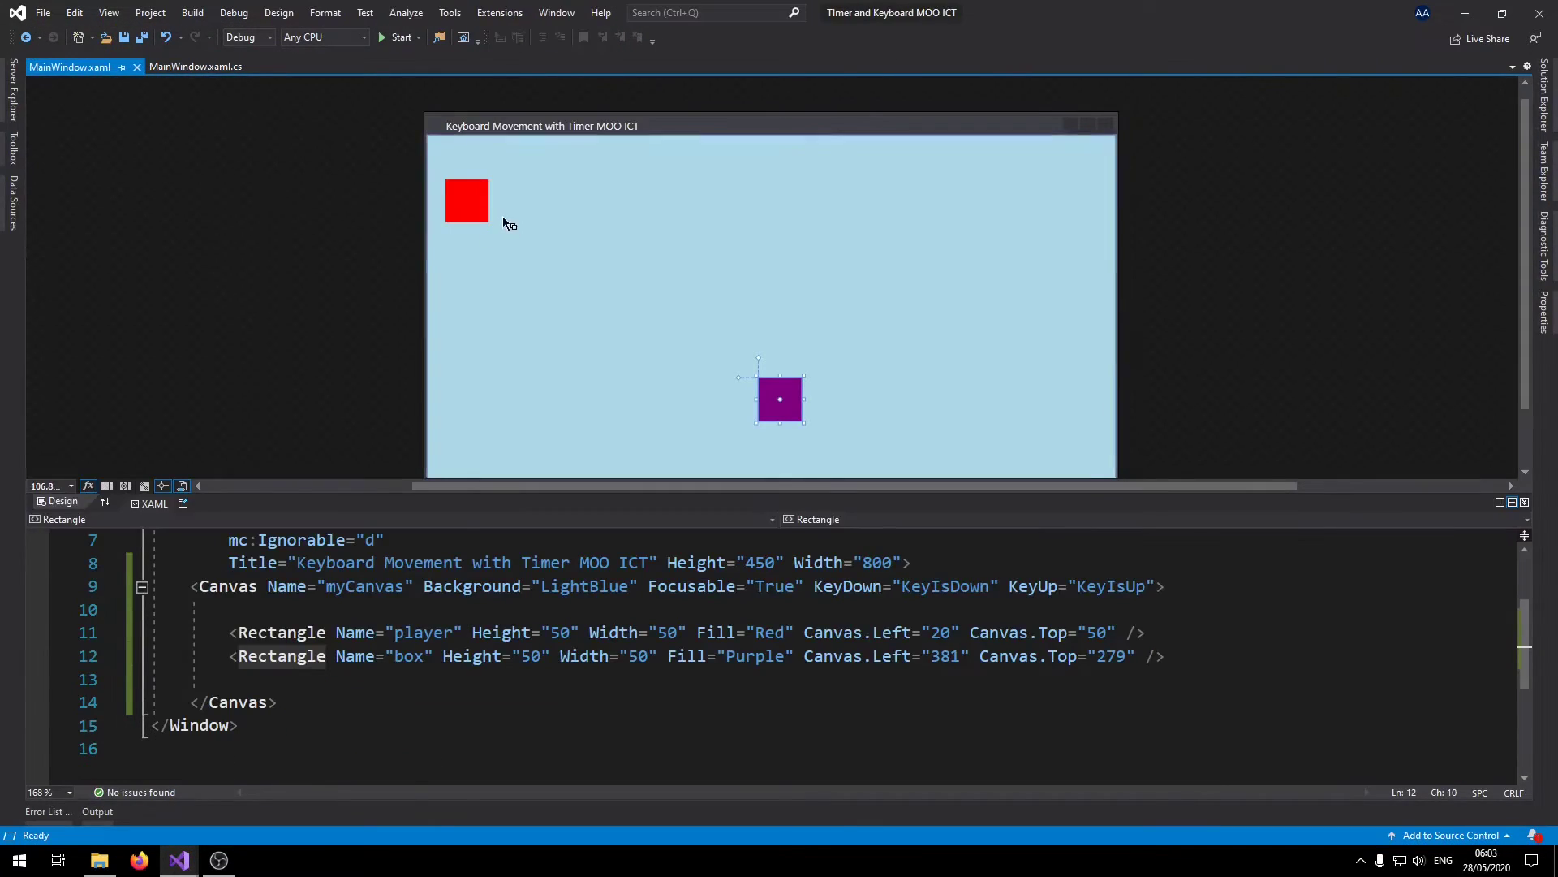
pyautogui.click(467, 200)
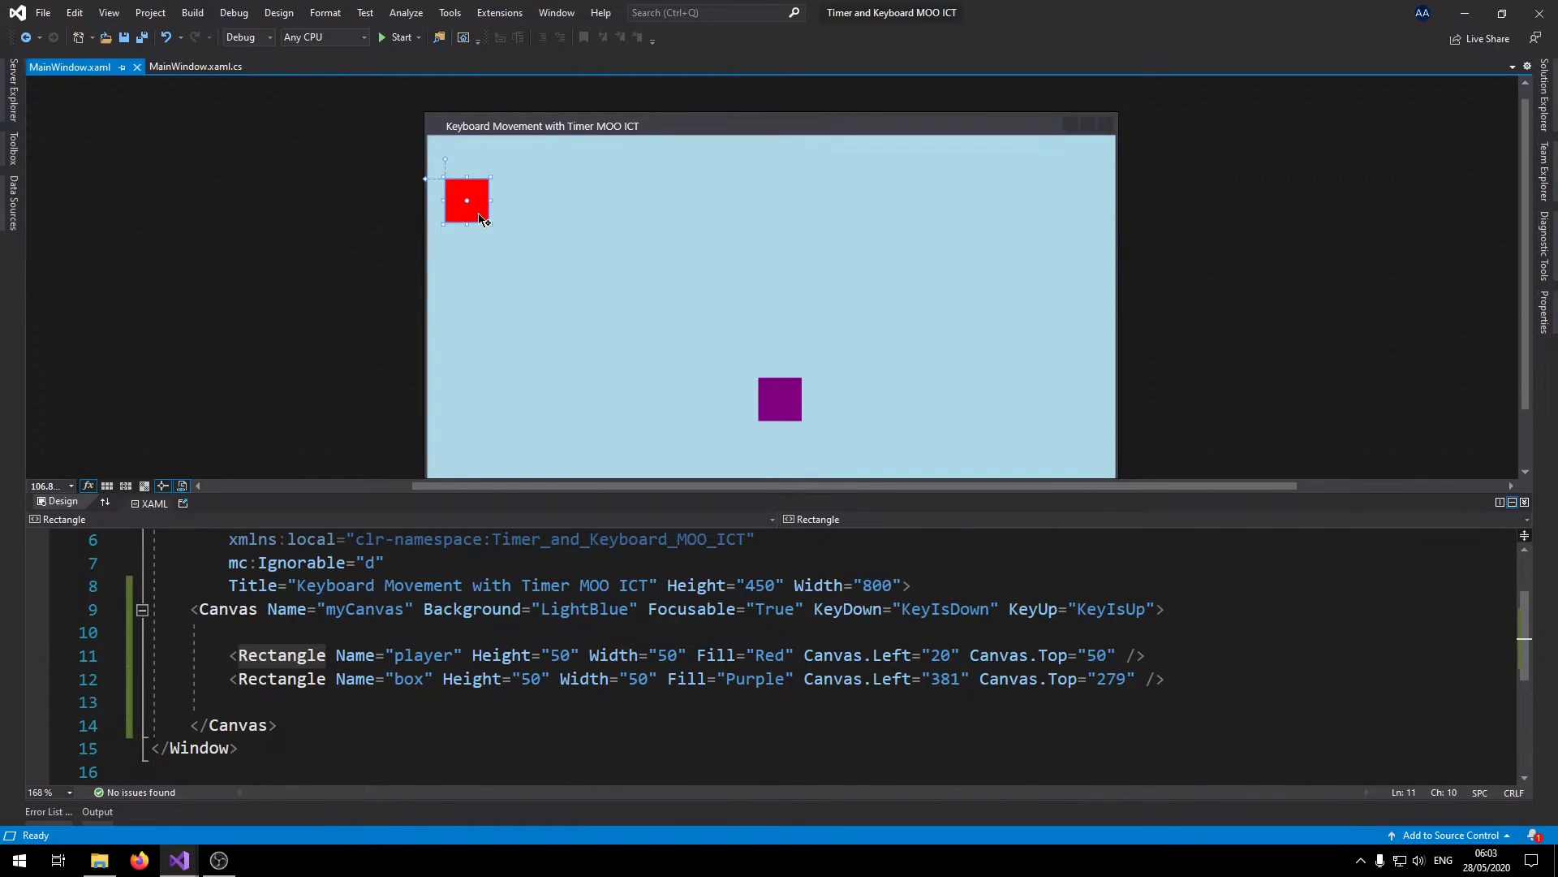
pyautogui.moveTo(466, 201); pyautogui.dragTo(738, 206)
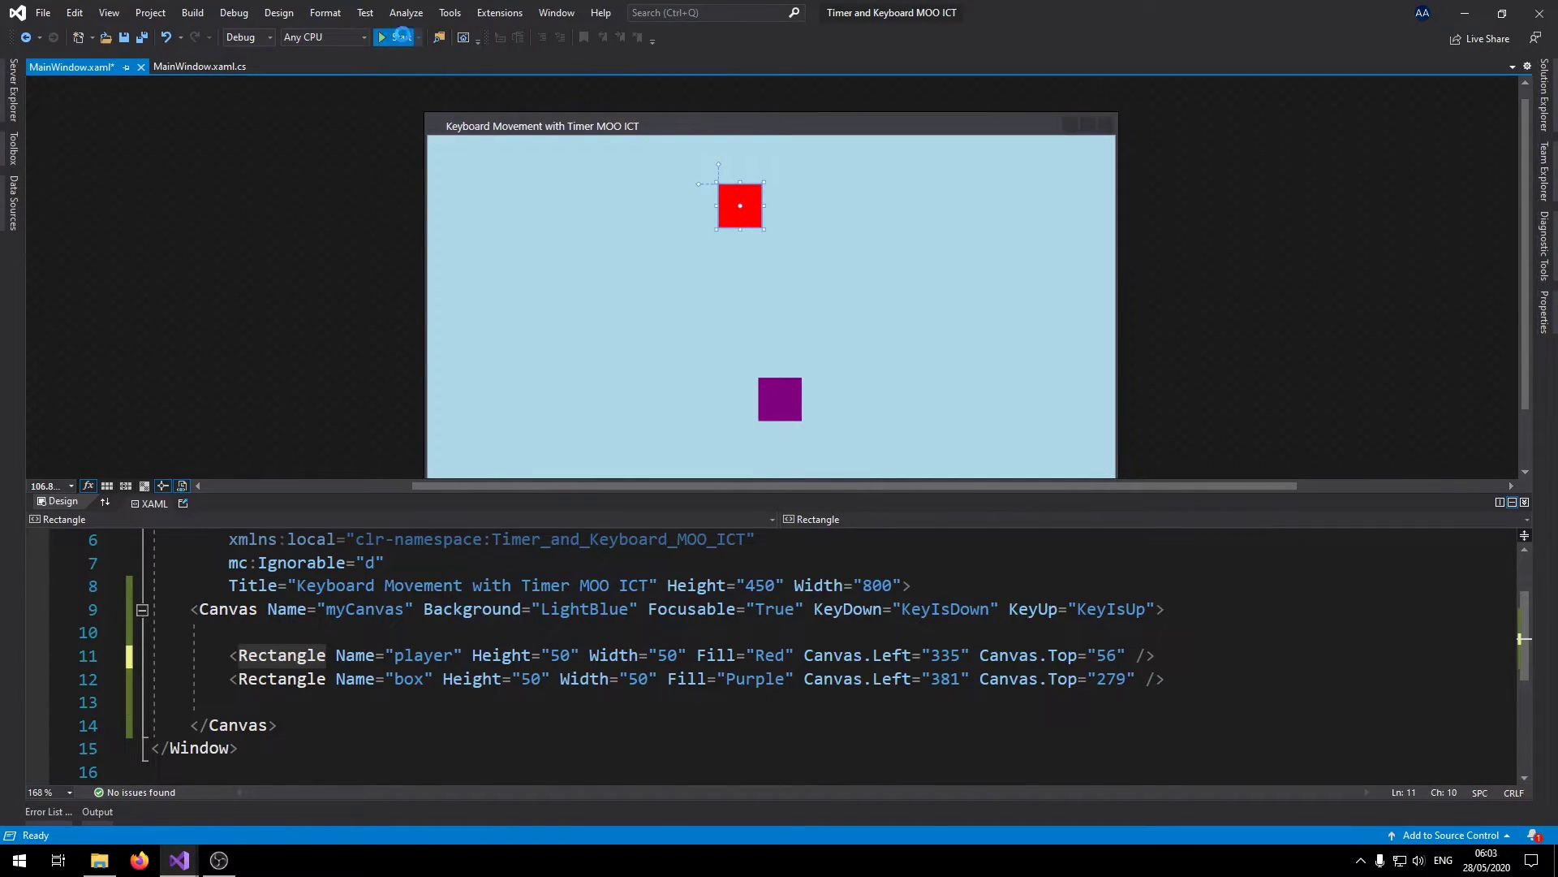
pyautogui.click(381, 37)
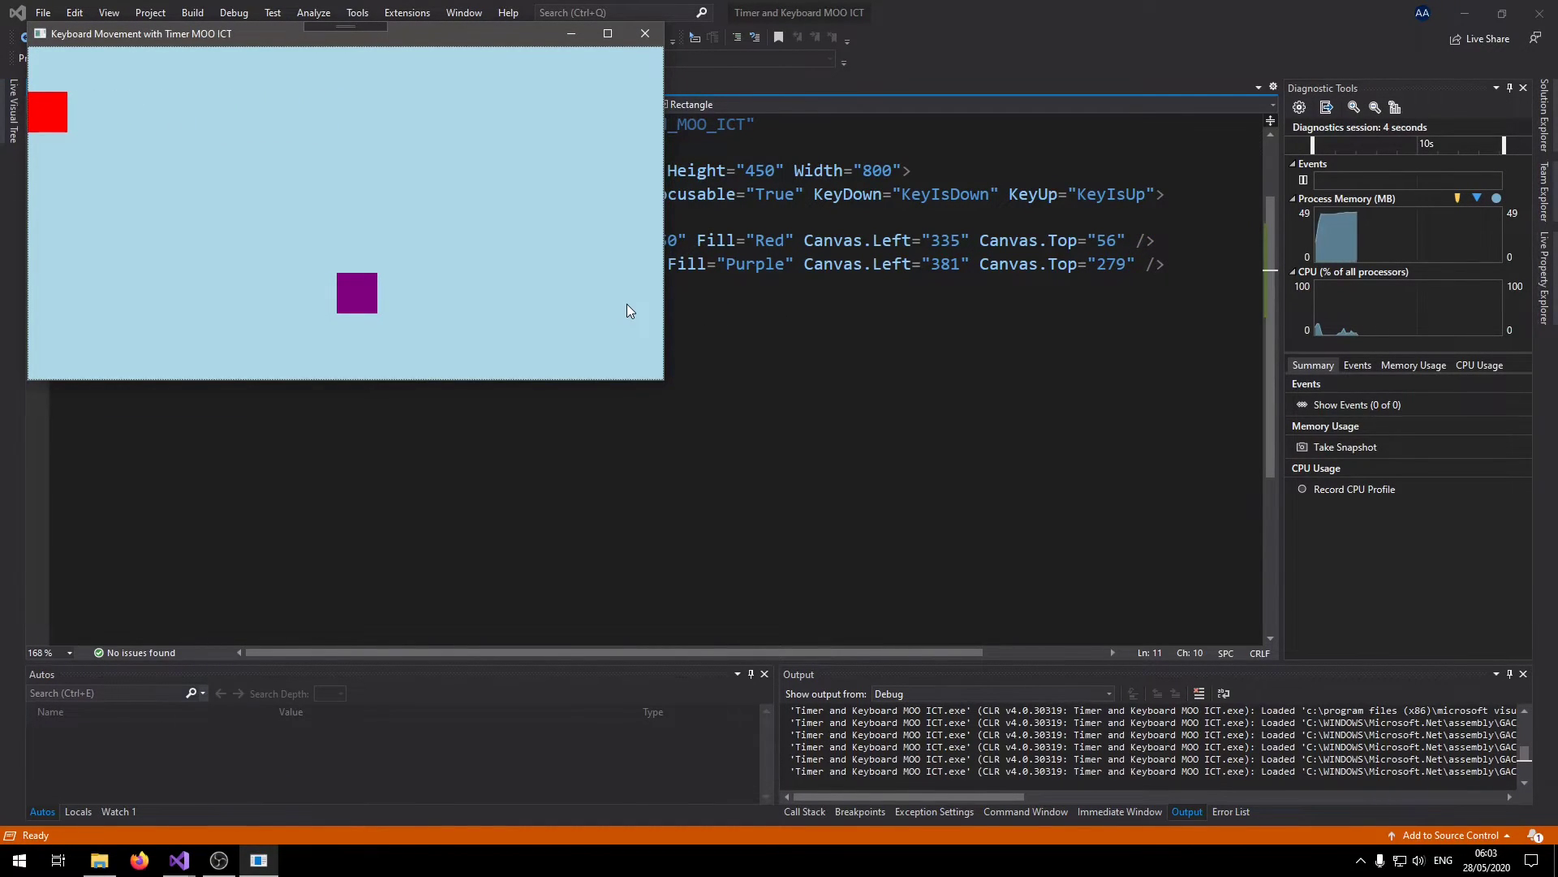
pyautogui.moveTo(580, 157)
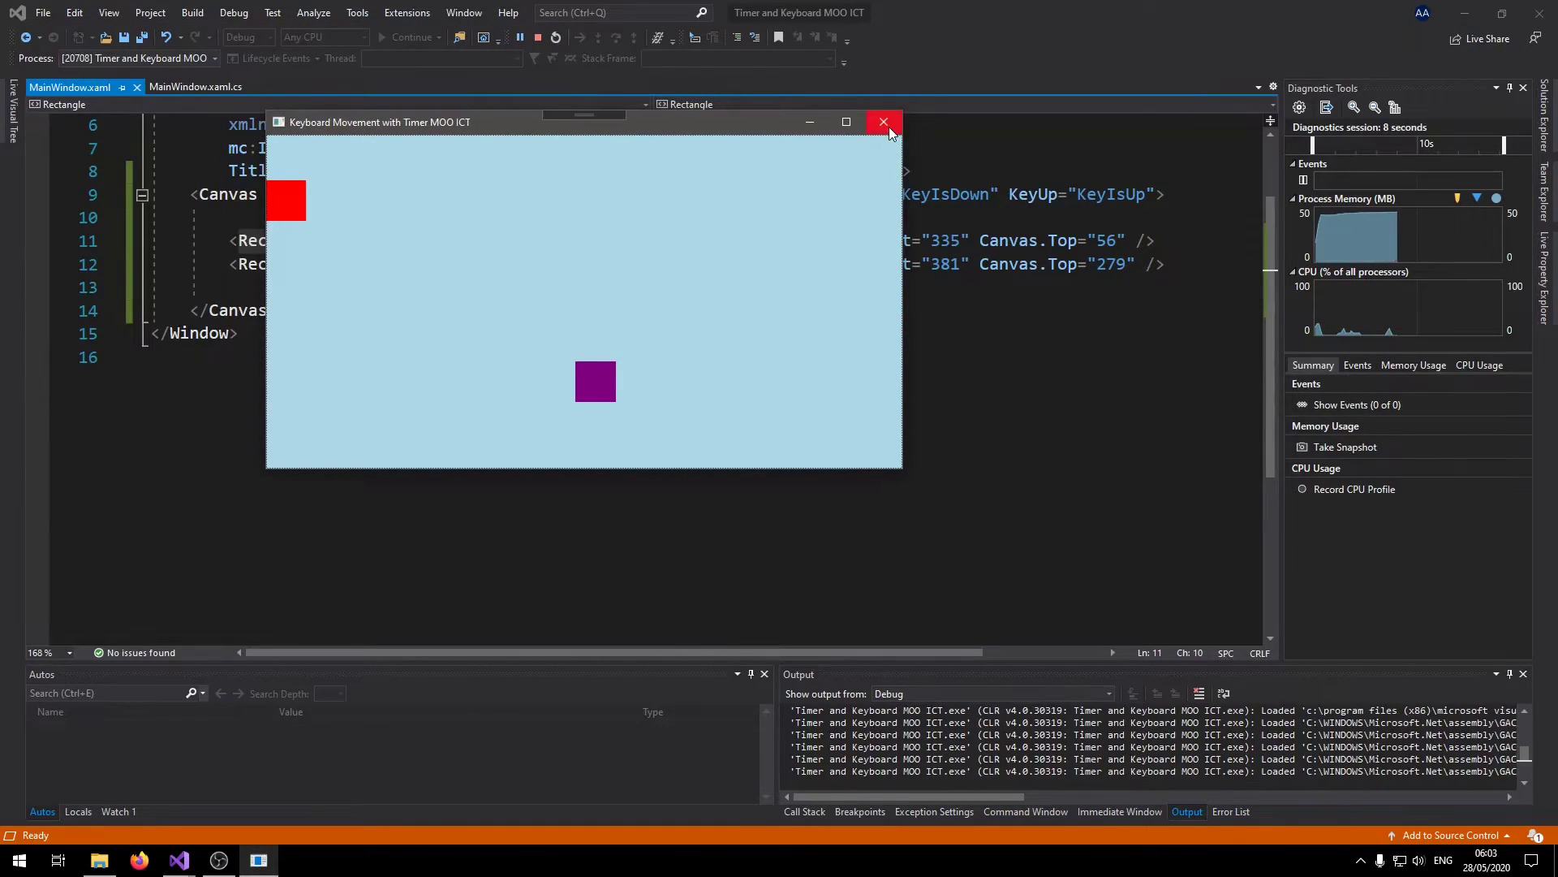
pyautogui.click(882, 121)
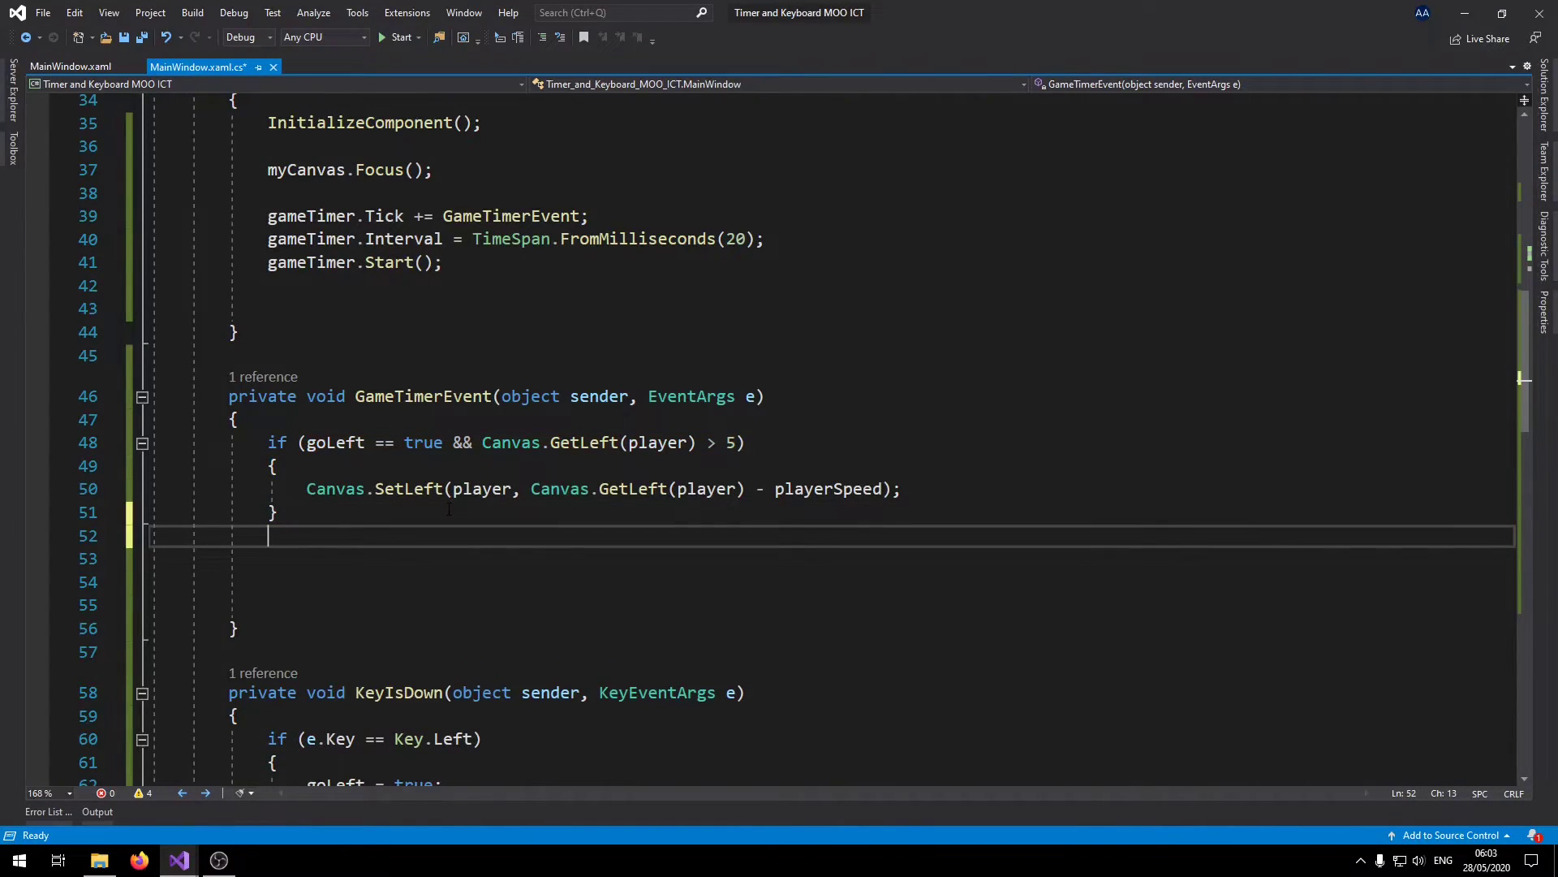
# Add if (goRight == true && Canvas.GetLeft(player) + (player.Width + 20) < Application.Current.MainWindow.Width).
pyautogui.write('if (go')
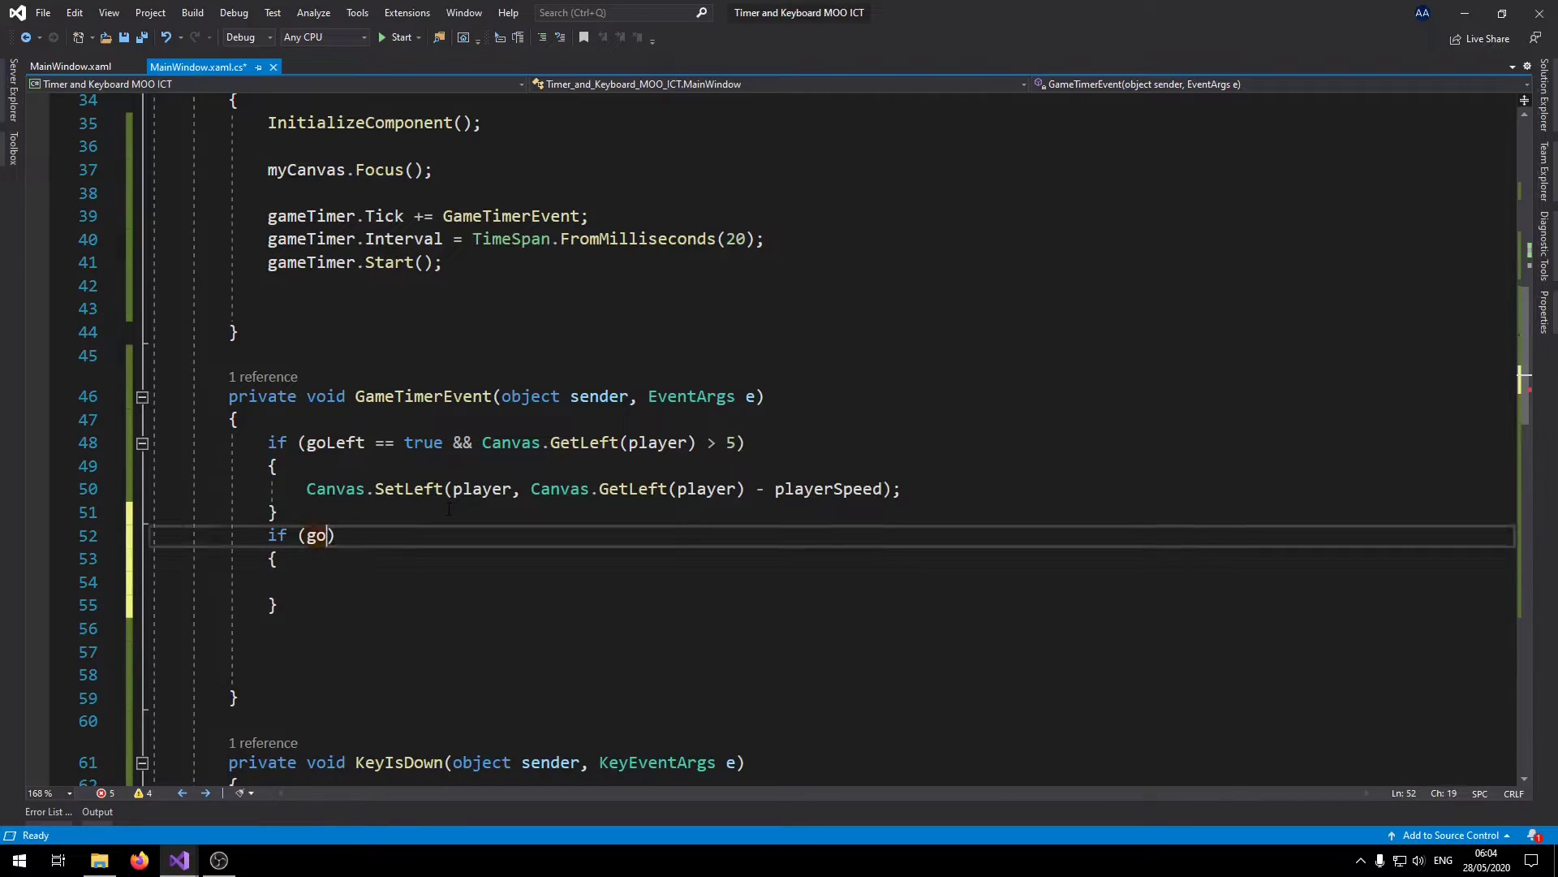
pyautogui.write('Right == true')
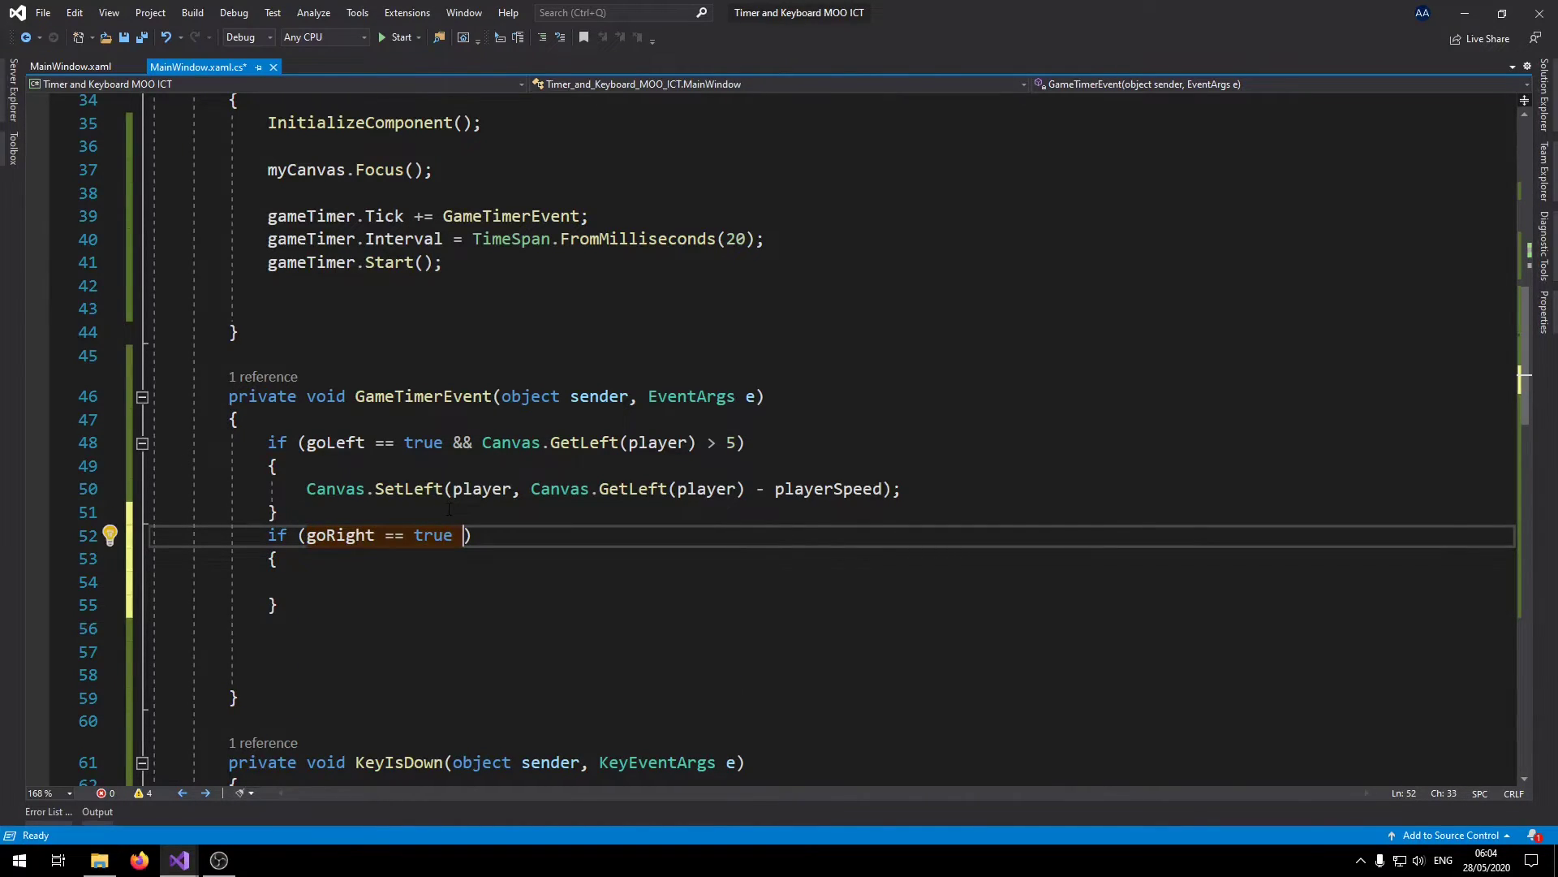
pyautogui.write('&&')
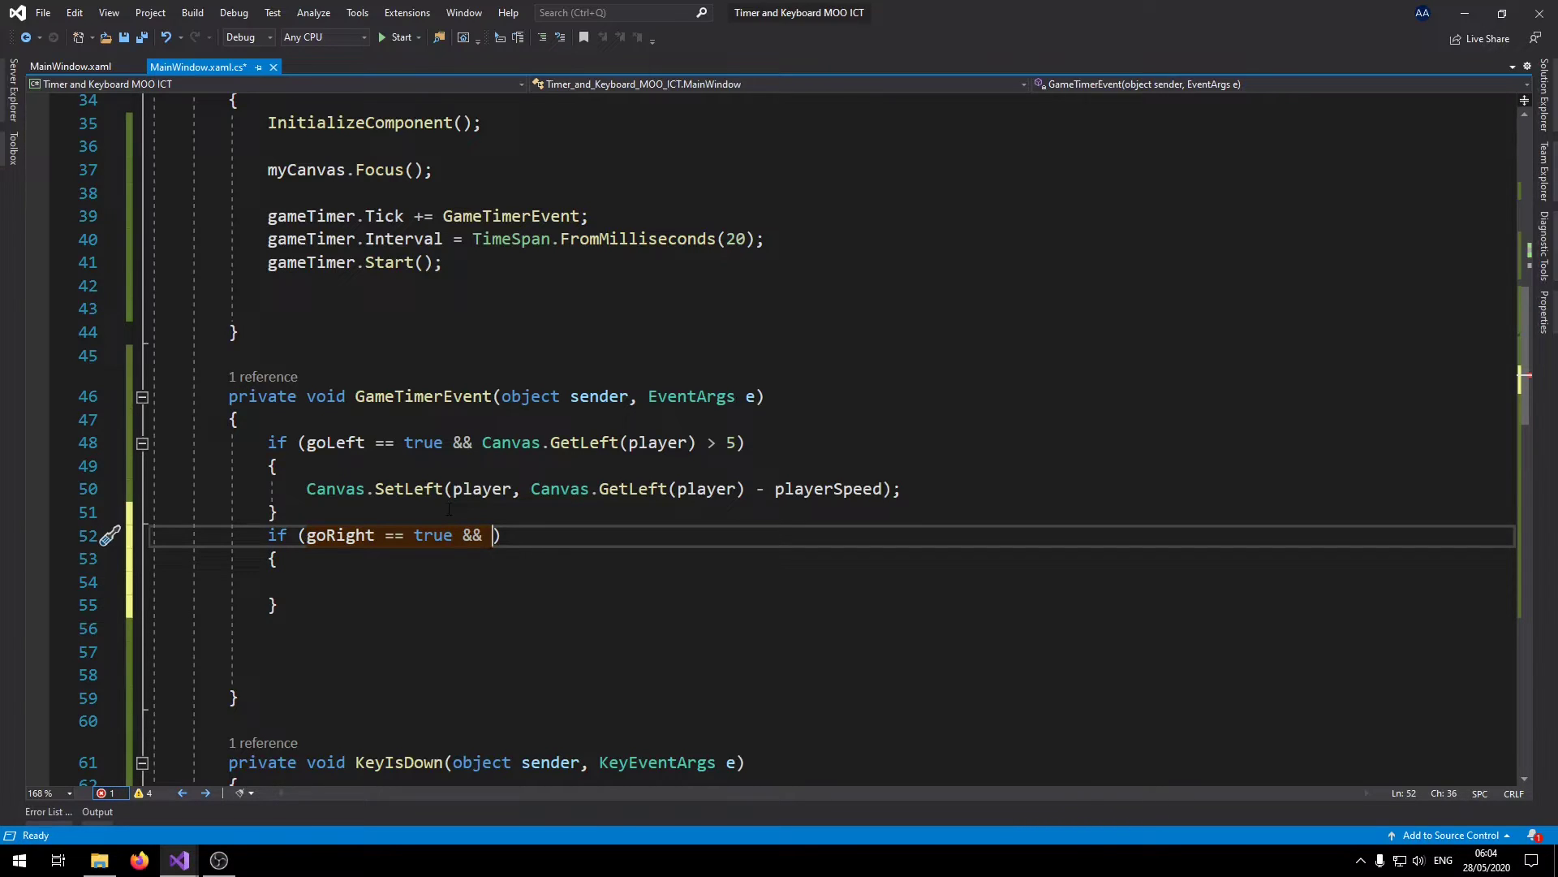
pyautogui.write('Canvas.ge')
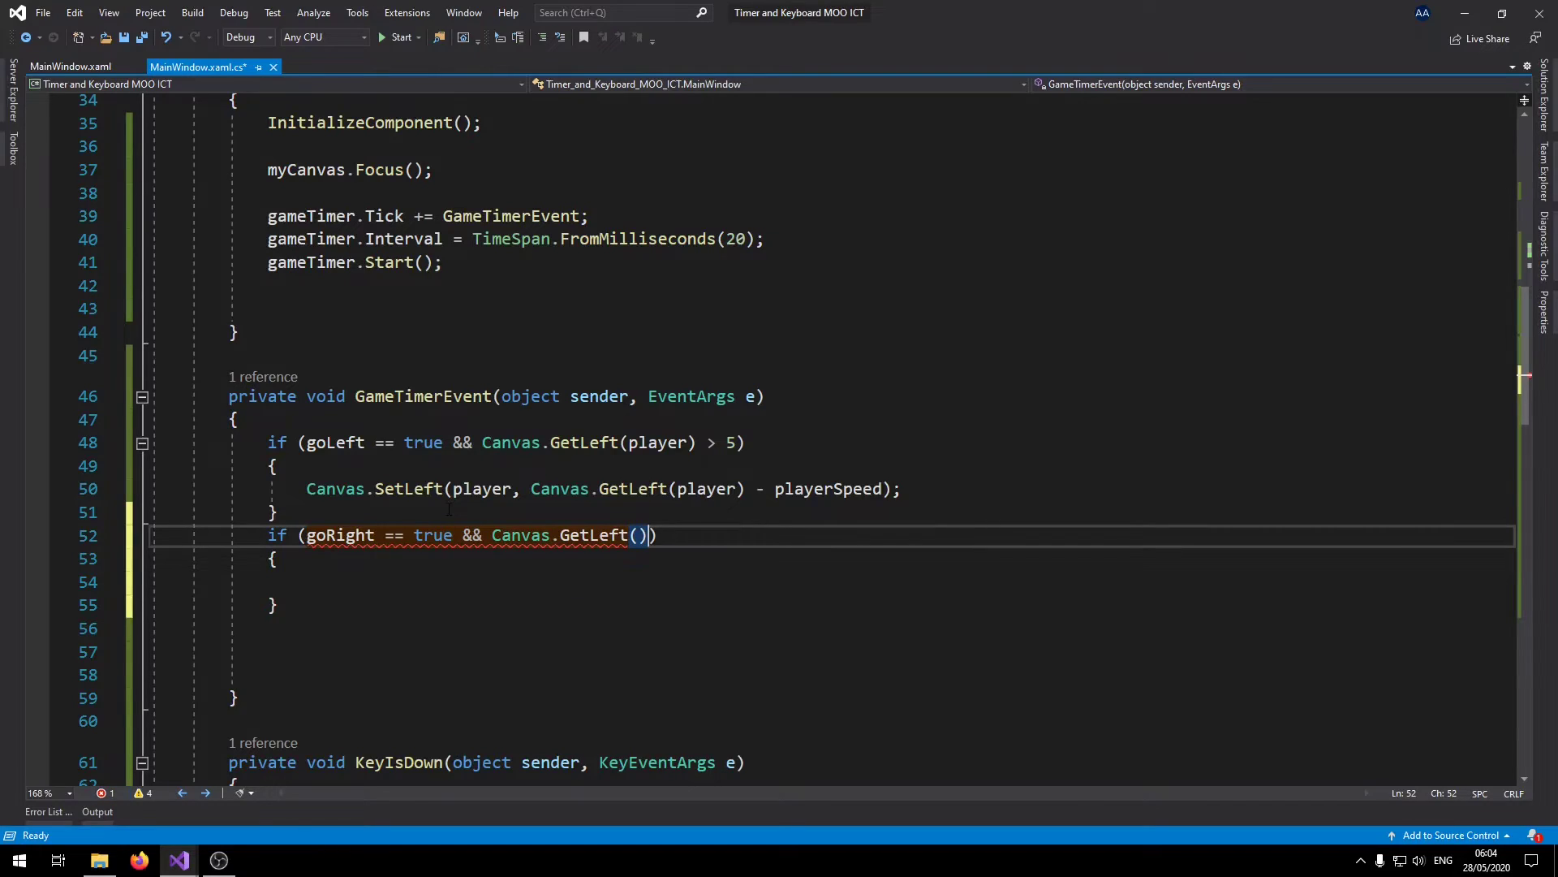
pyautogui.write('player')
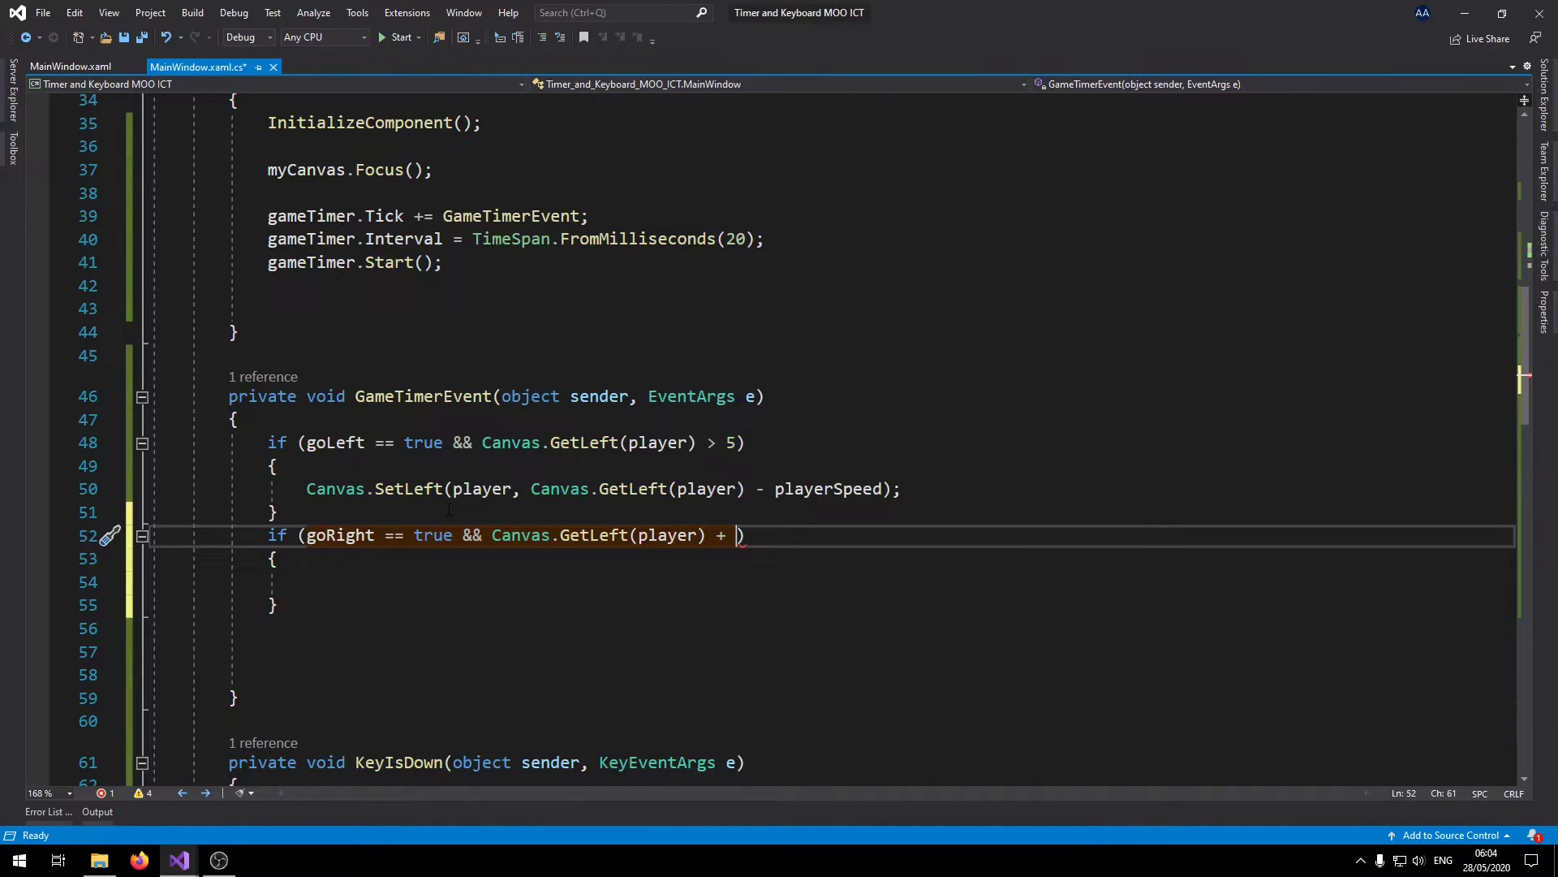
pyautogui.write('play')
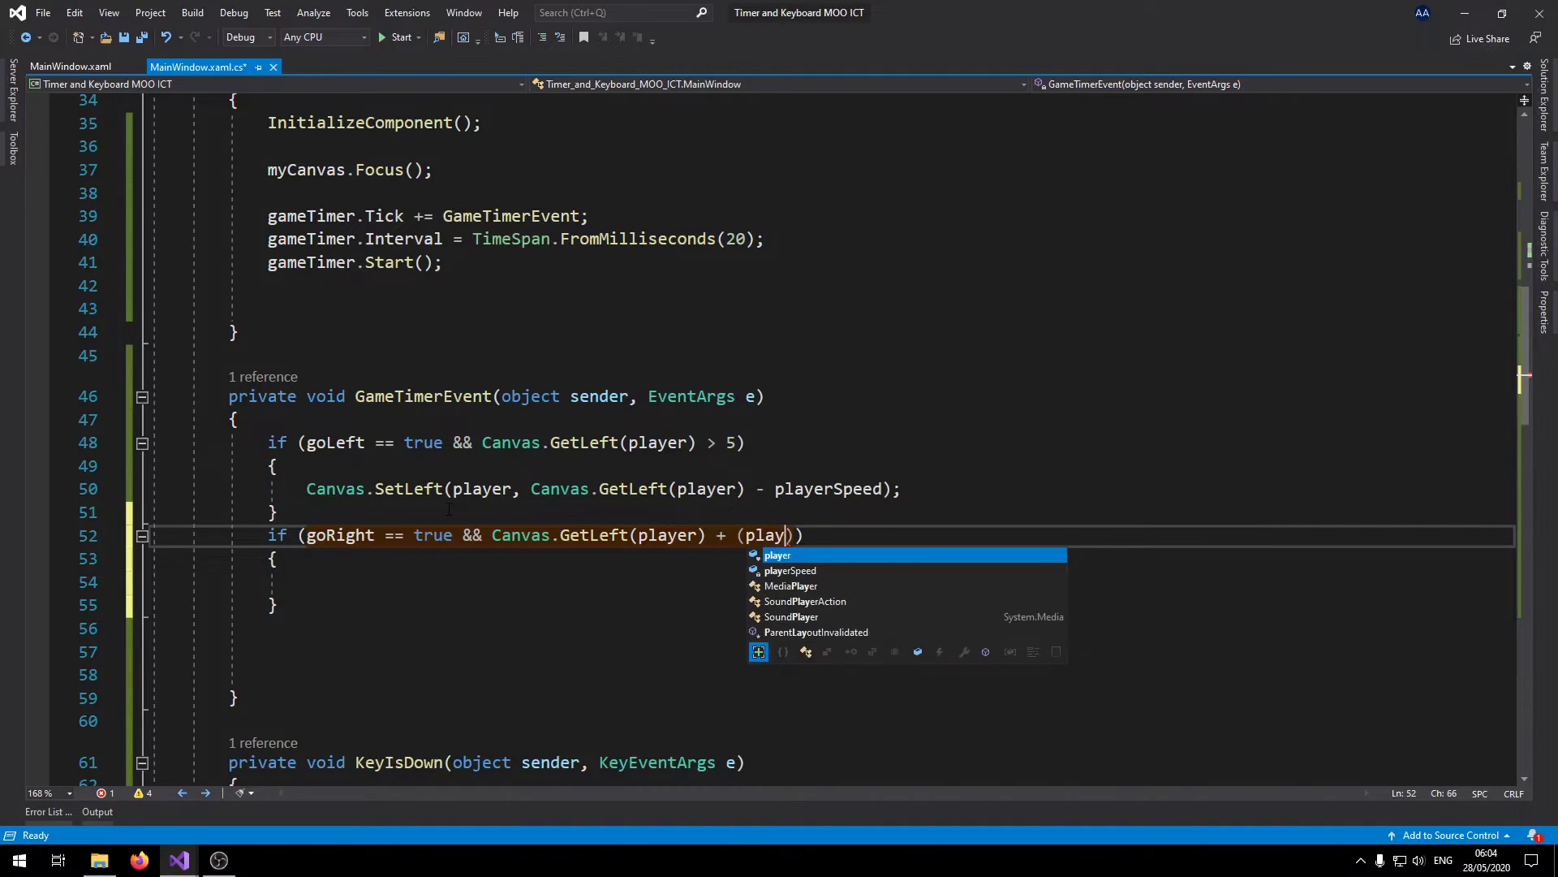
pyautogui.write('.Width +')
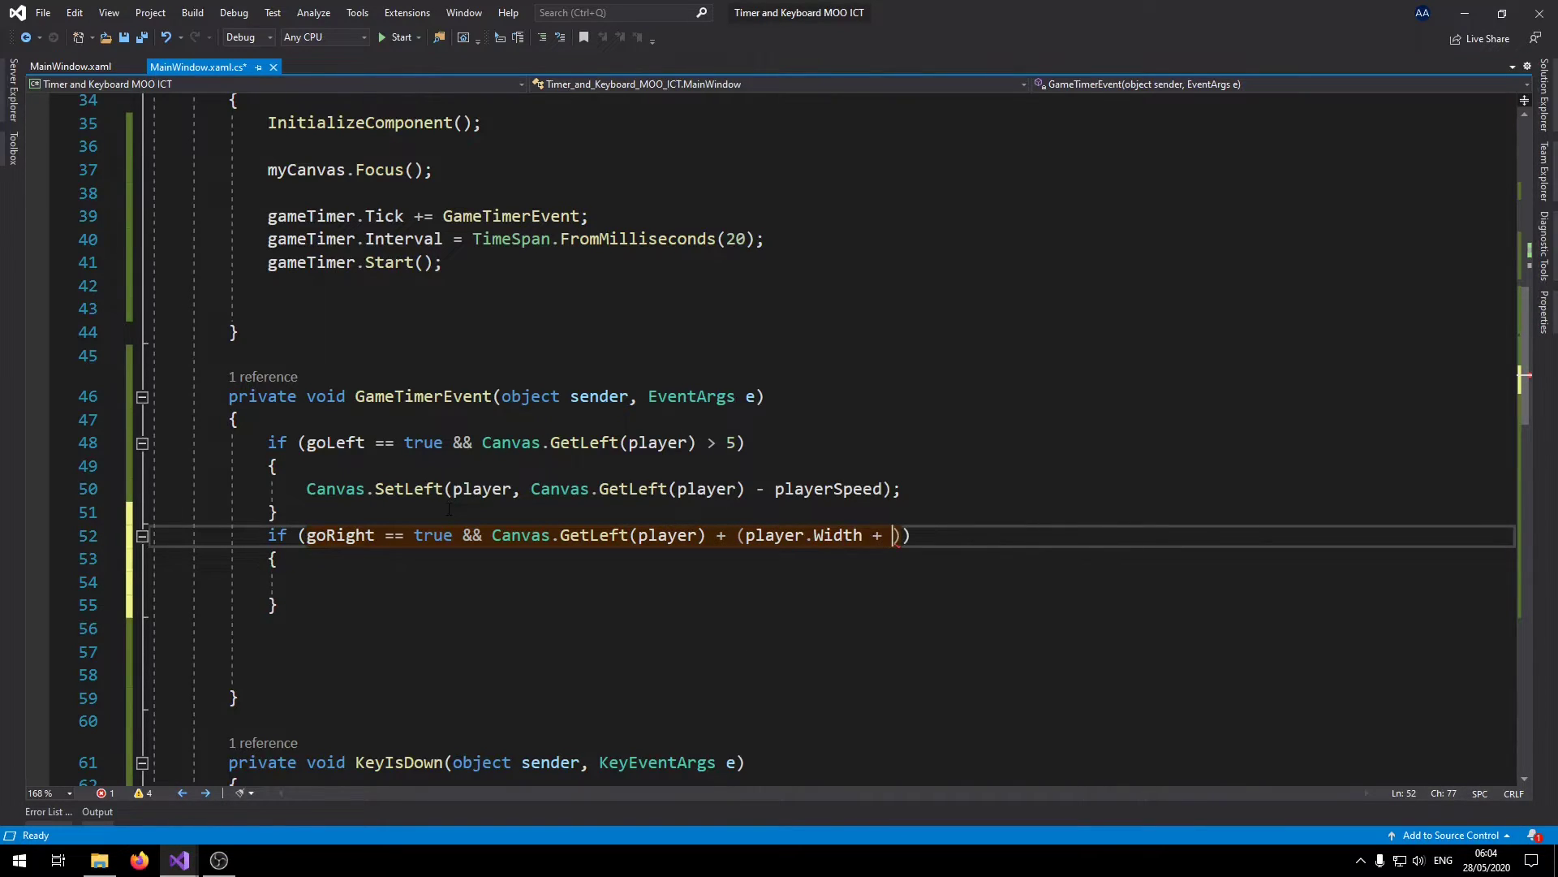
pyautogui.write('20')
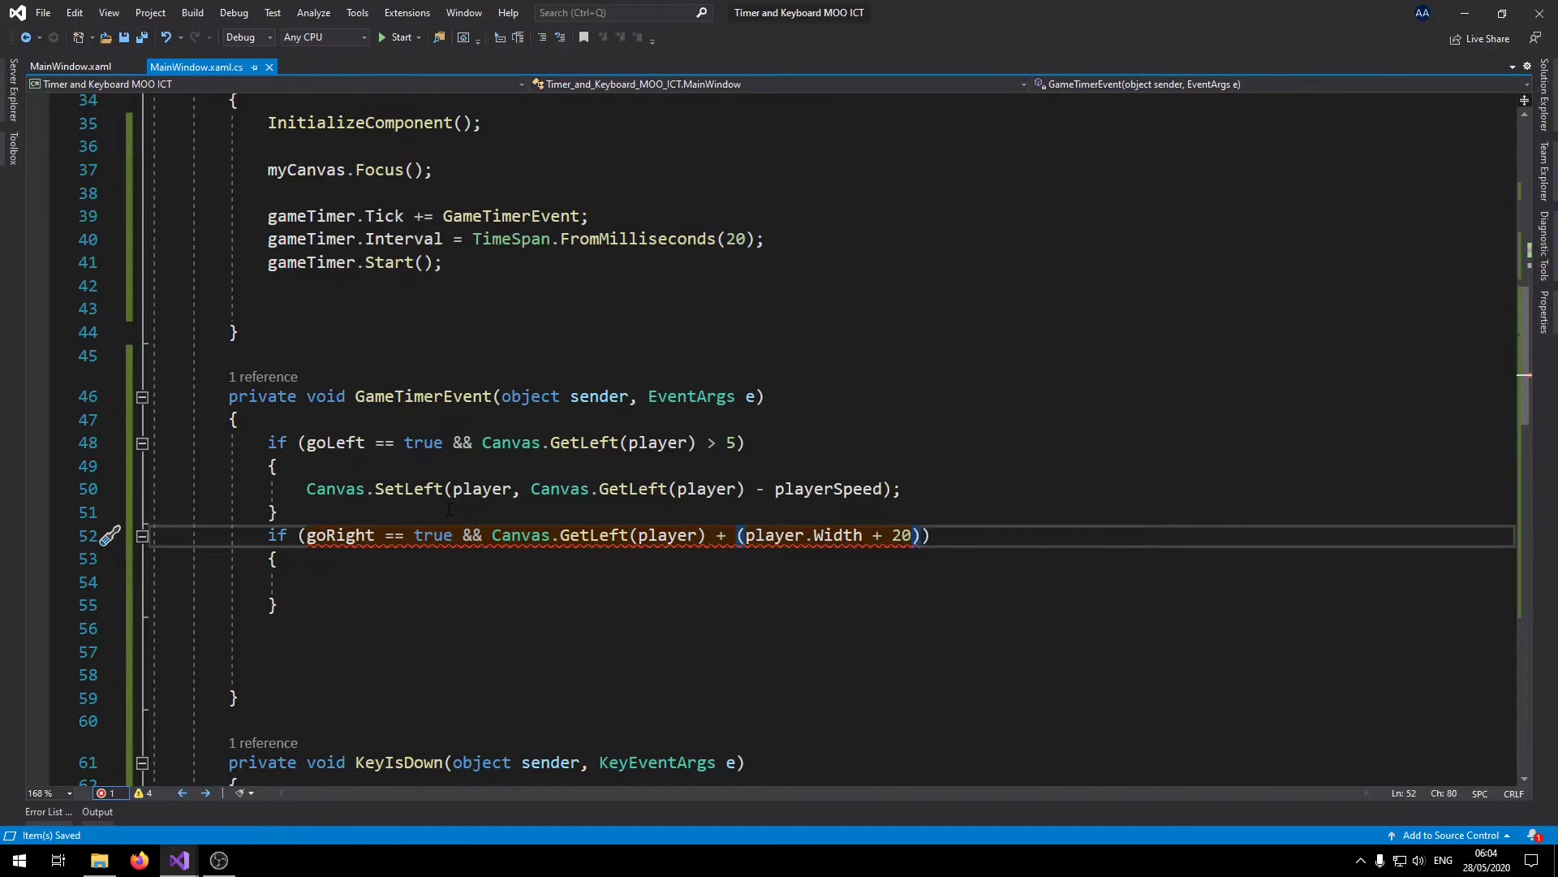
pyautogui.write('< application.Current')
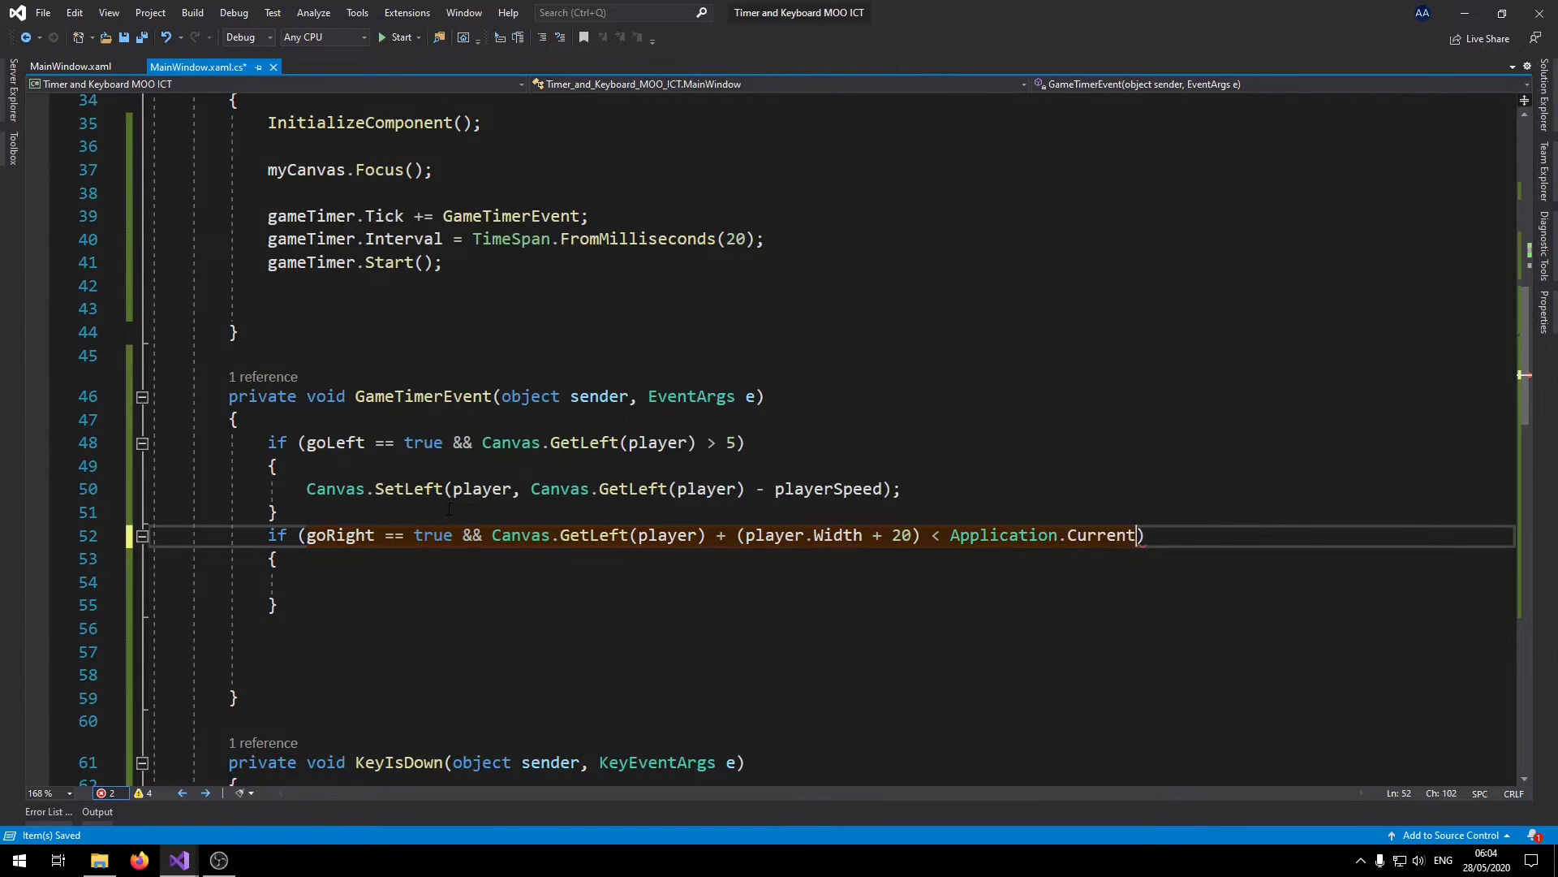
pyautogui.write('.MainWindow.')
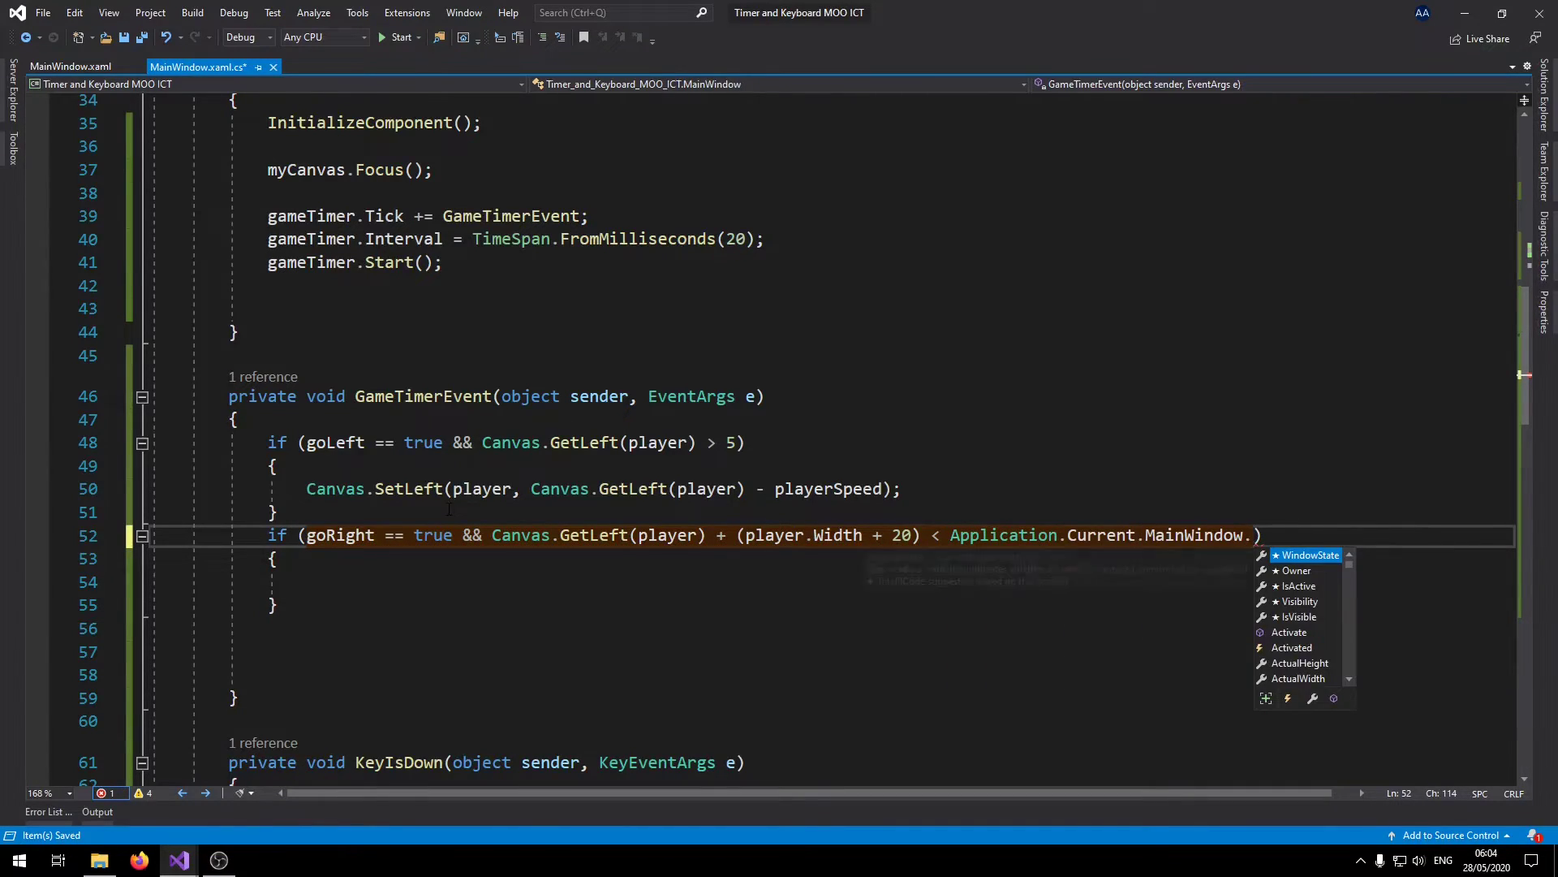
pyautogui.write('Width')
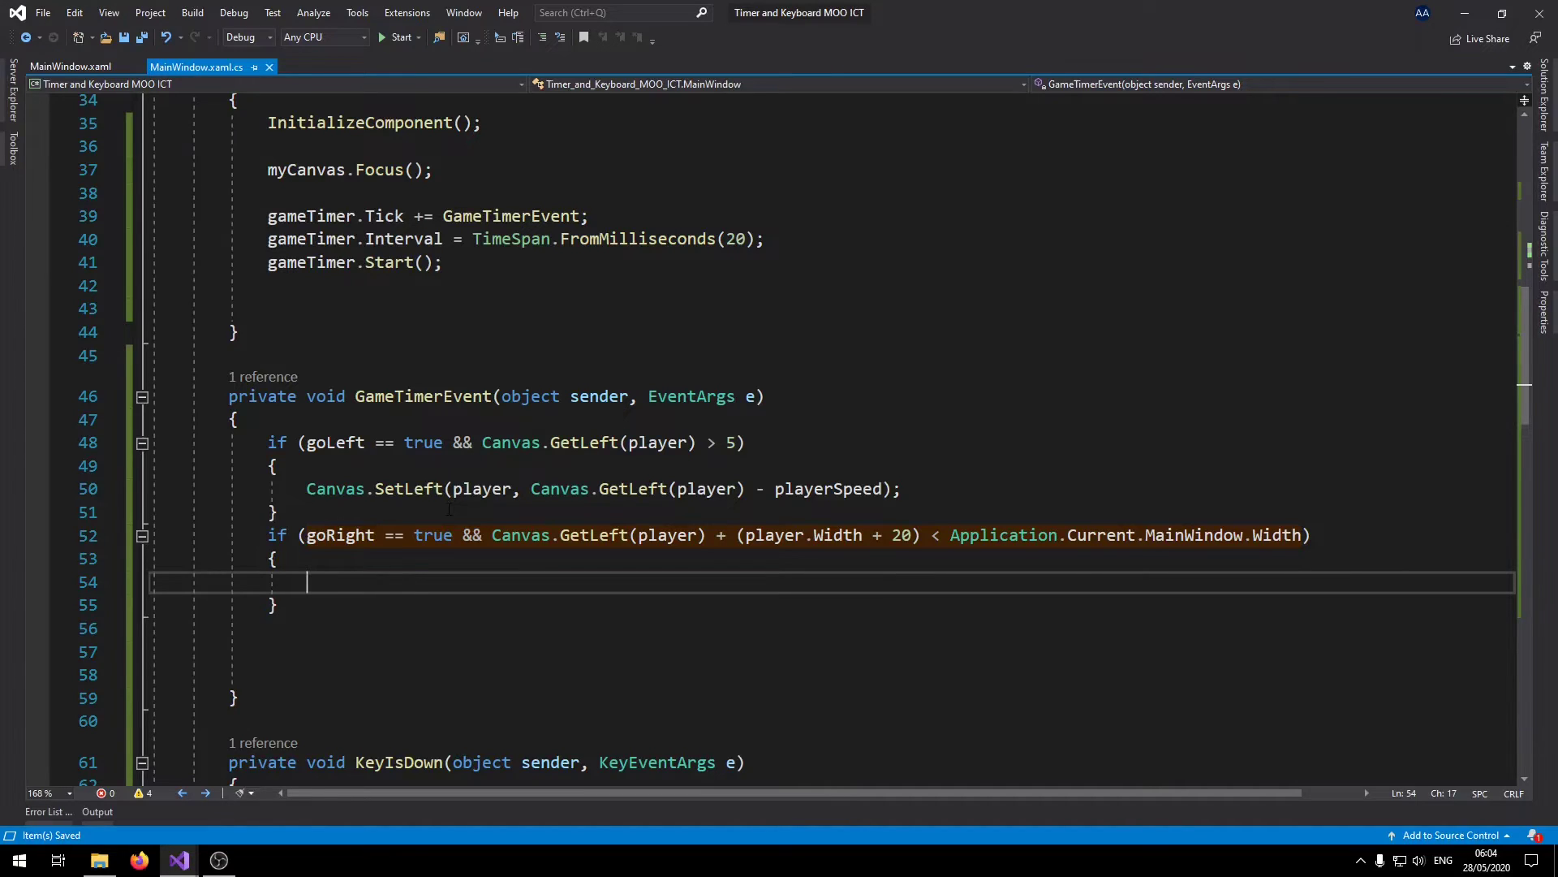
# Inside it, write Canvas.SetLeft(player, Canvas.GetLeft(player) + playerSpeed);.
pyautogui.write('Canvas.s')
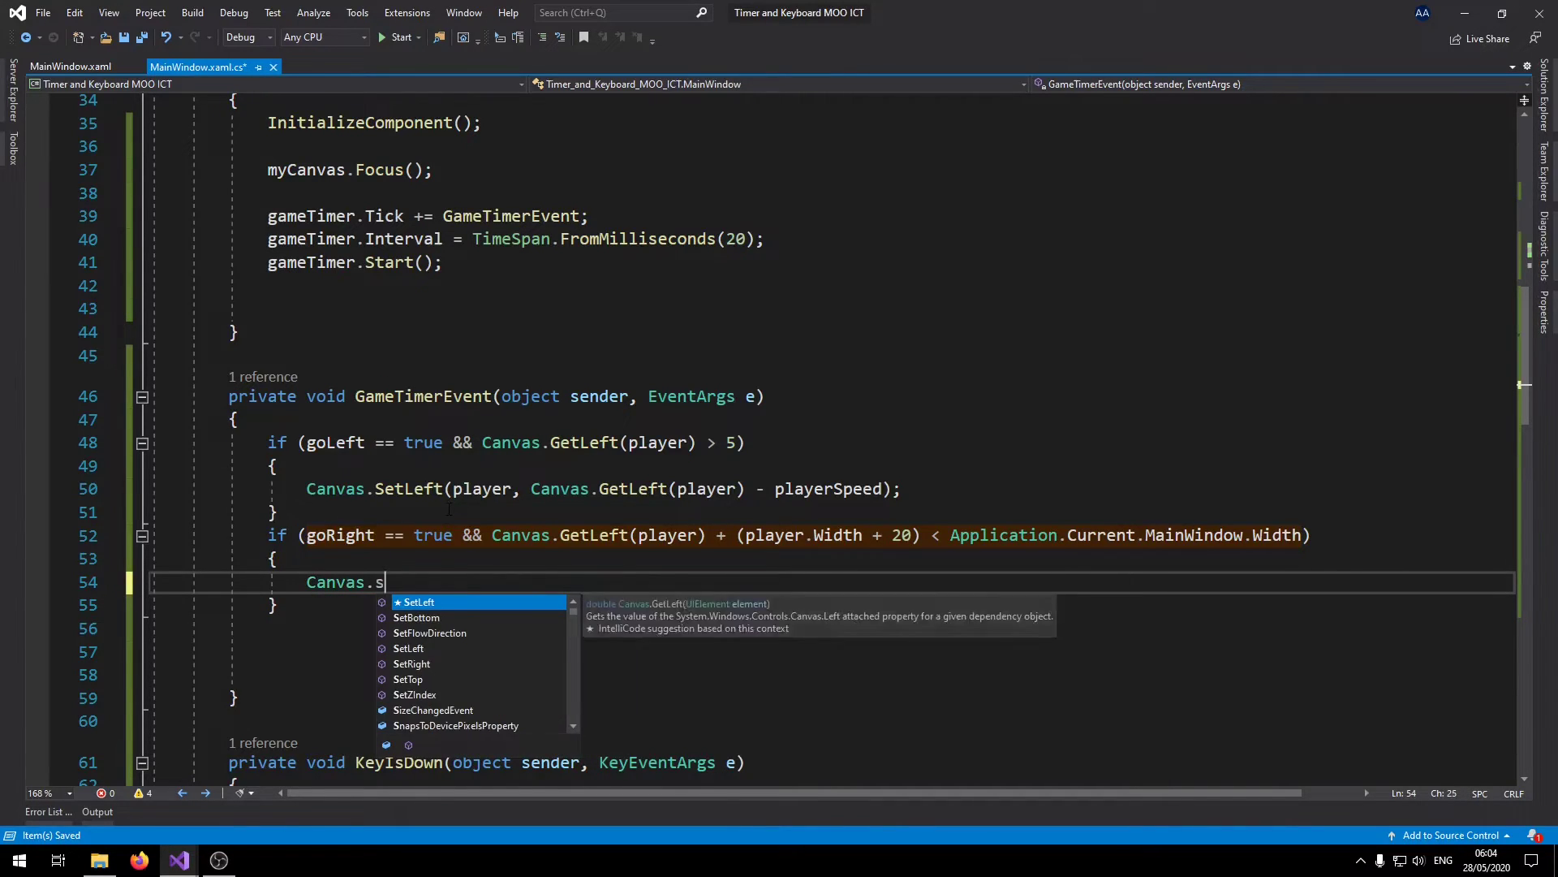
pyautogui.write('etLeft(player, Canvas.GetLeft(player) - playerSpeed);')
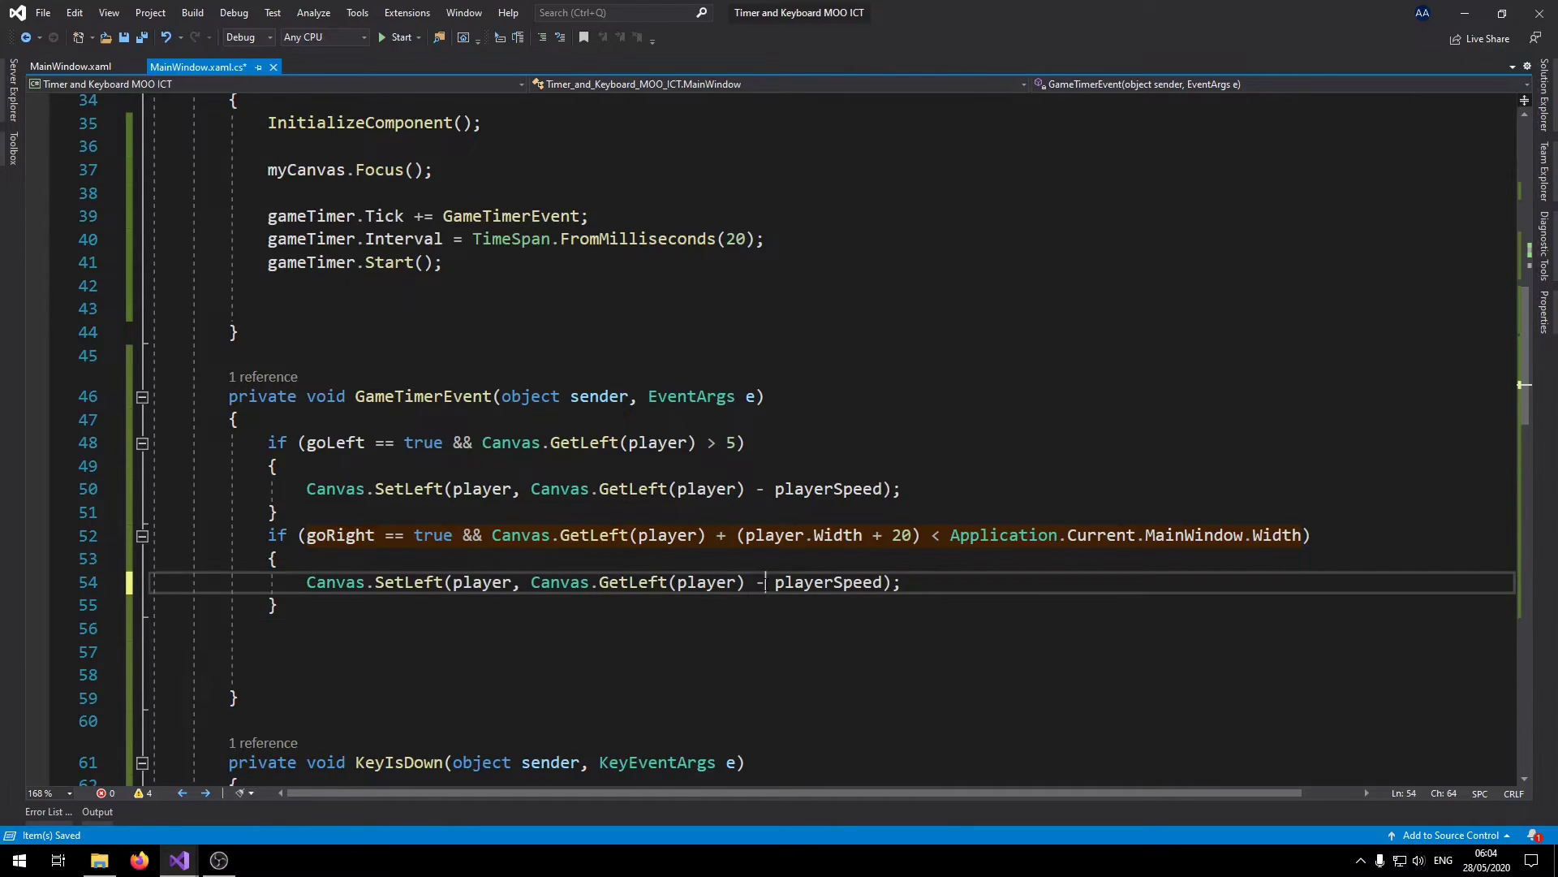
pyautogui.write('+')
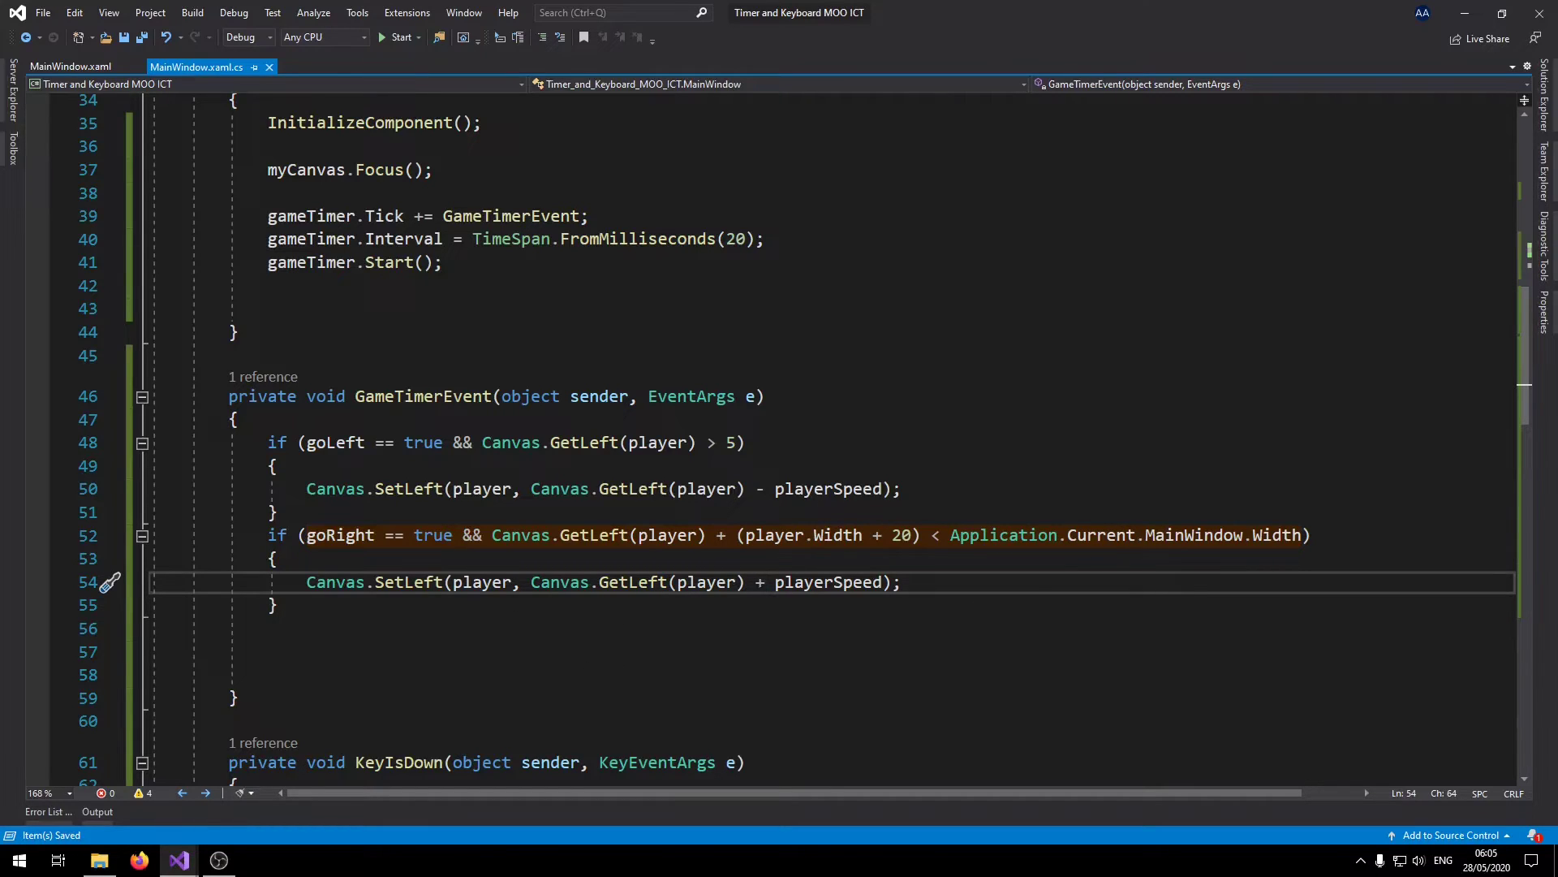
# Write the condition if (goUp == true && Canvas.GetTop(player) > 5).
pyautogui.write('if')
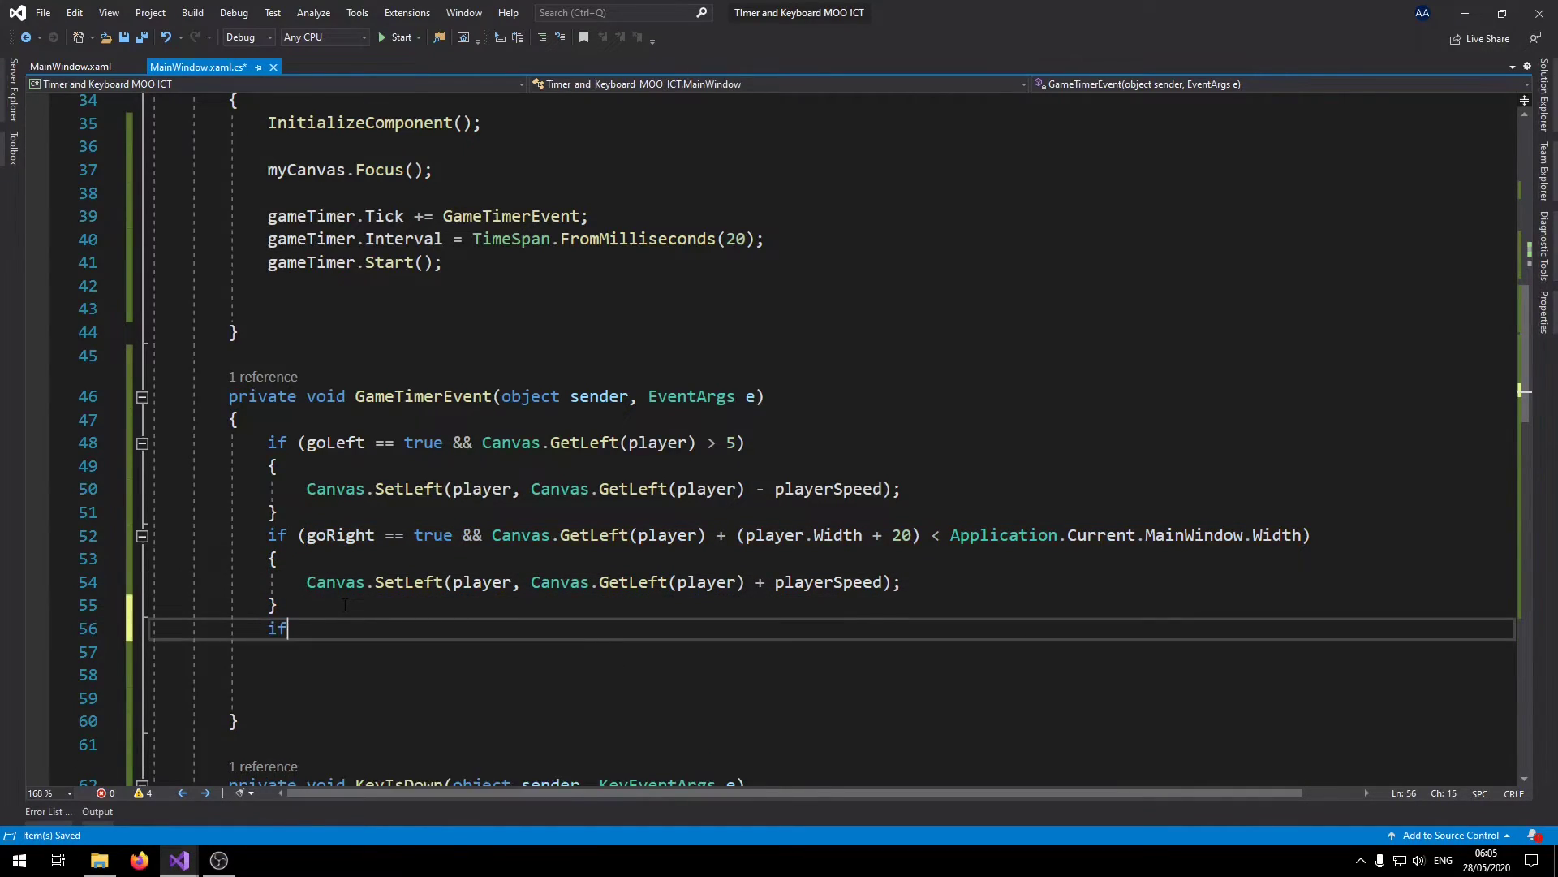
pyautogui.write('(go')
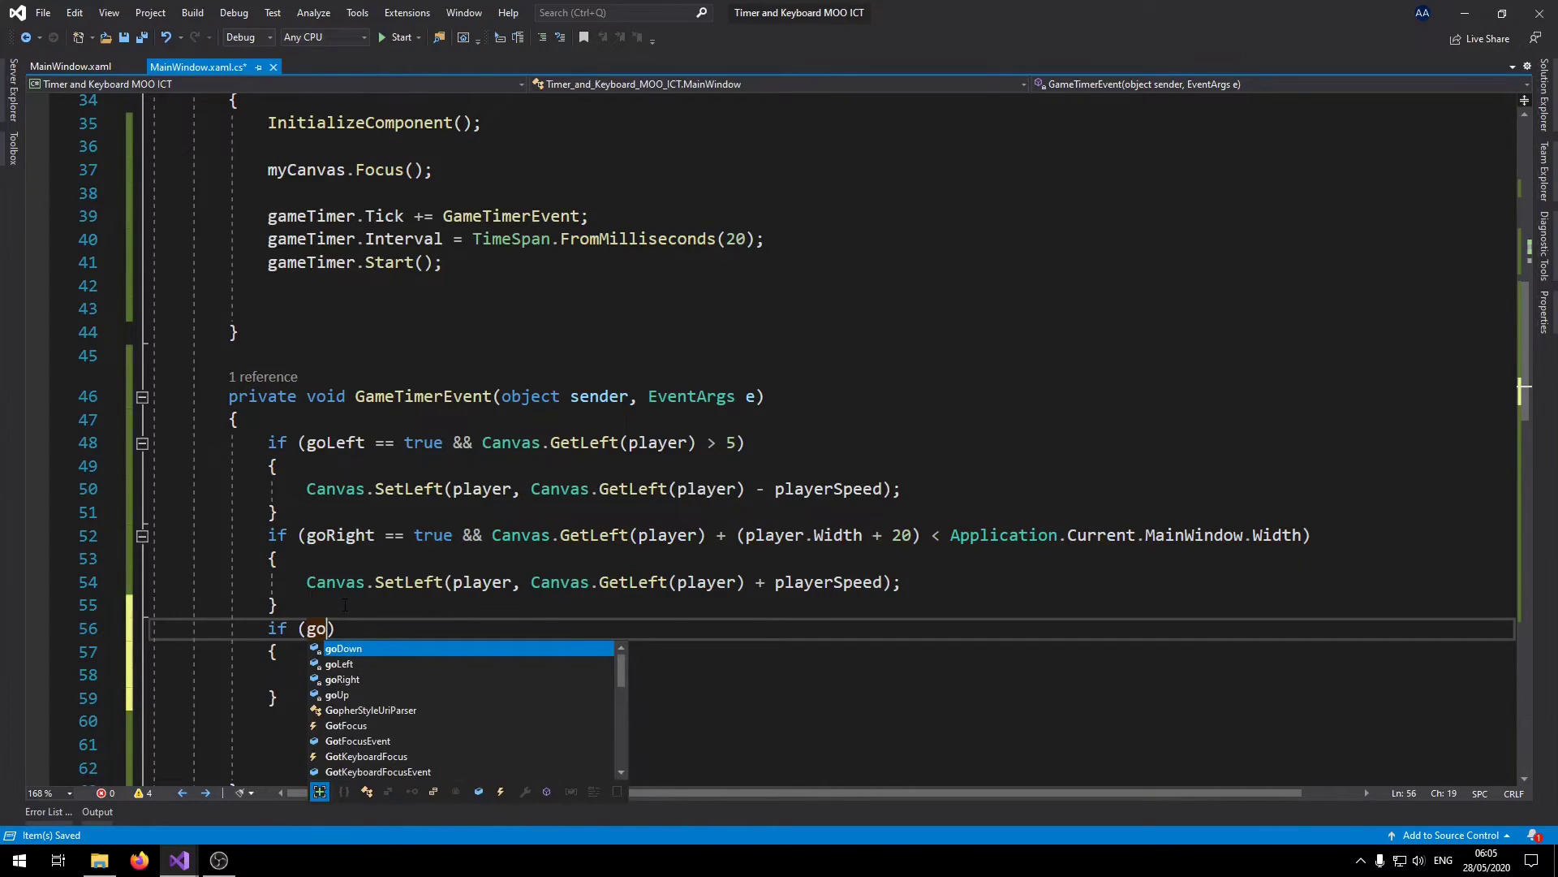
pyautogui.write('Up == t')
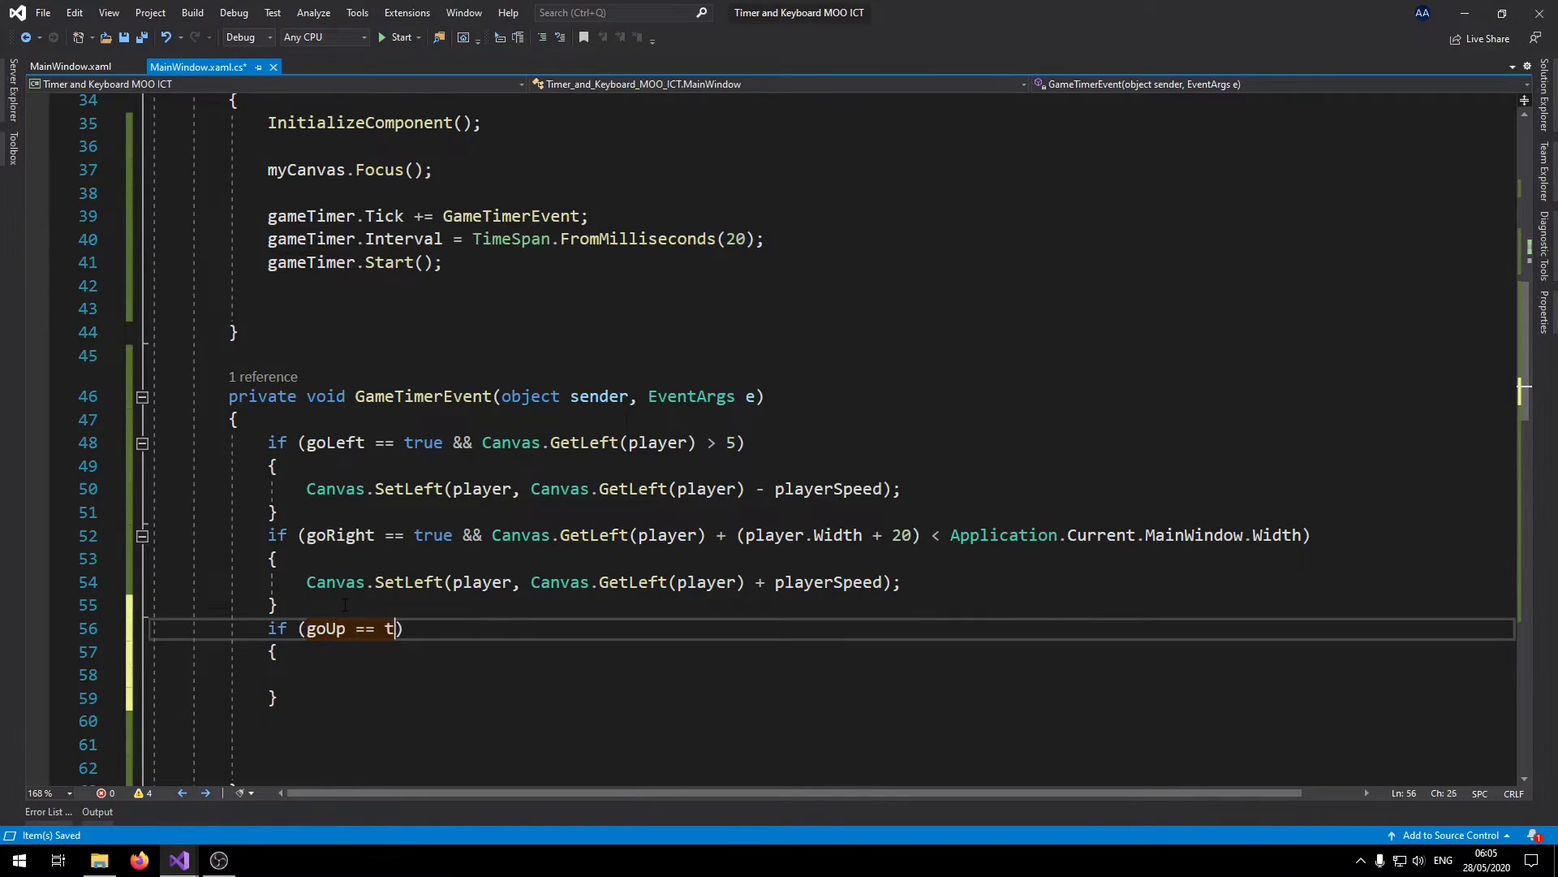
pyautogui.write('rue &&')
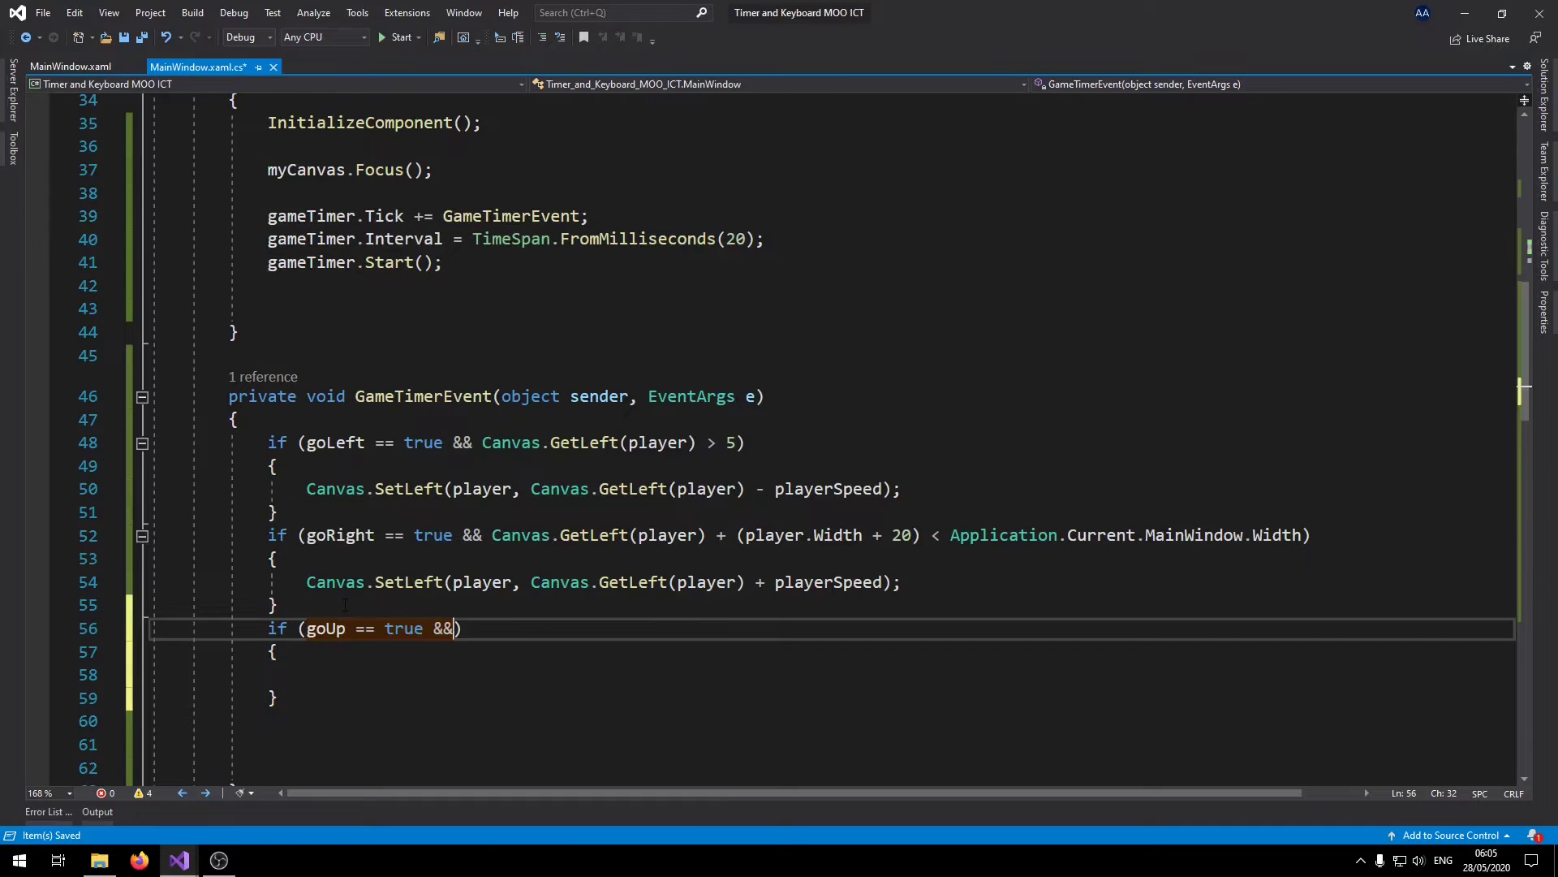
pyautogui.write('canvas')
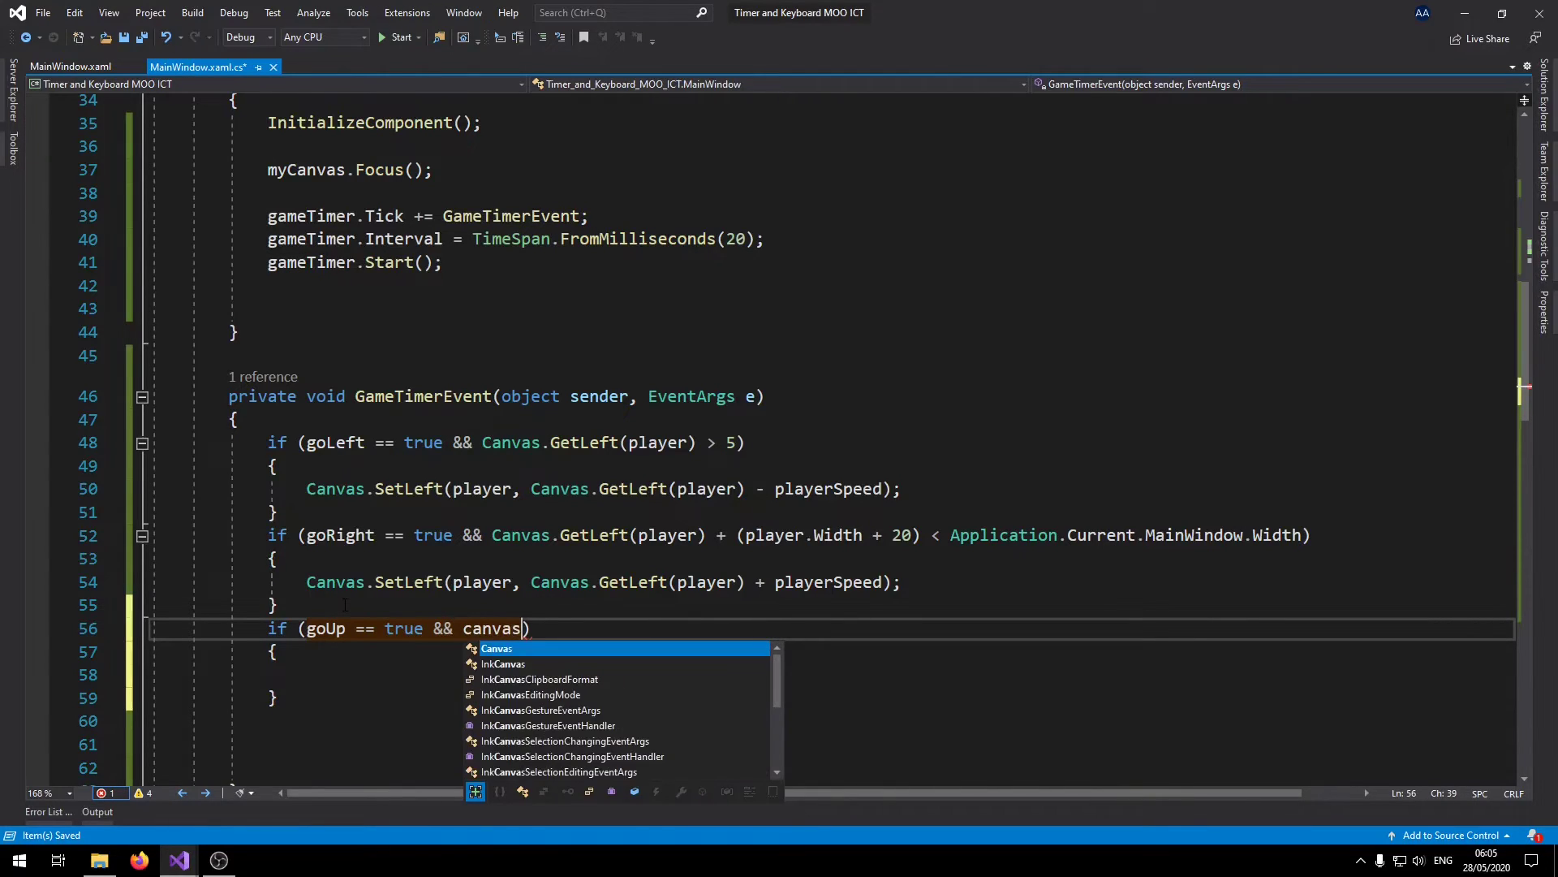
pyautogui.write('.GetTop(')
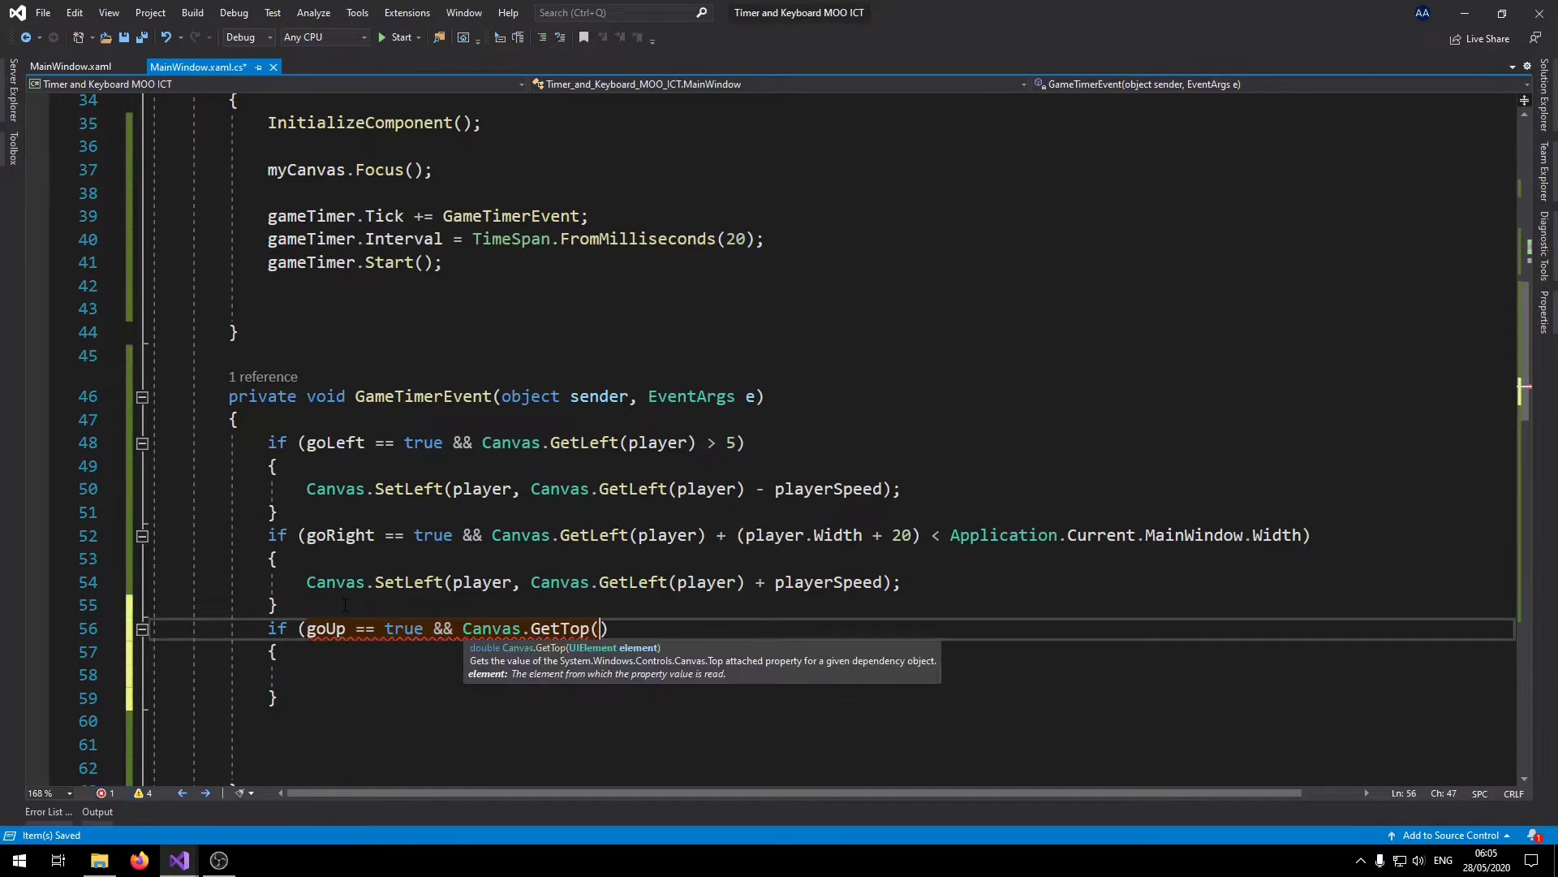
pyautogui.write('player')
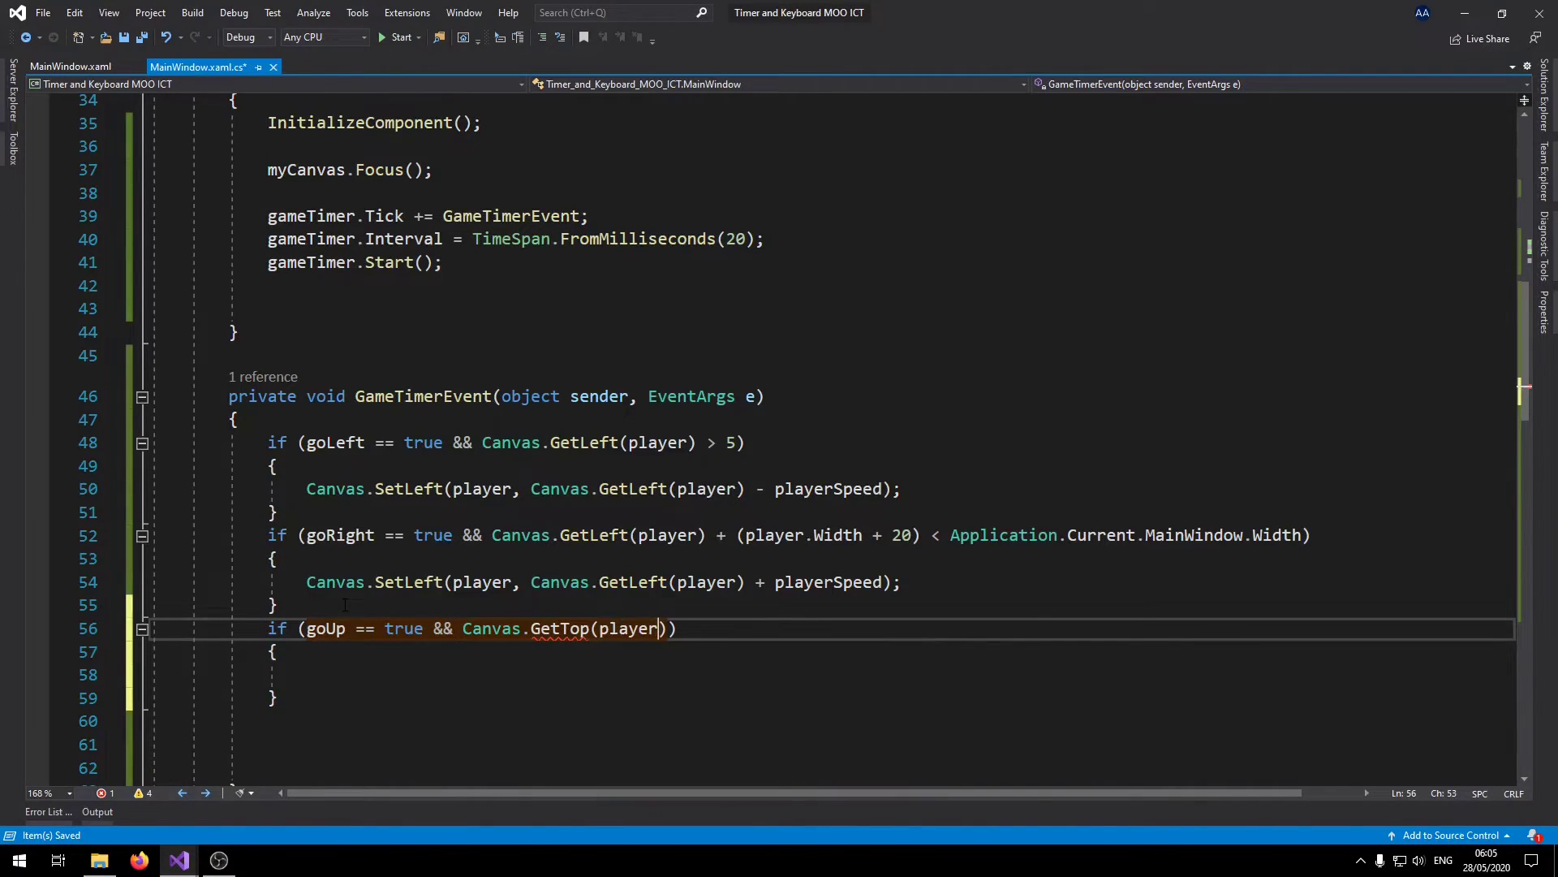
pyautogui.write('>')
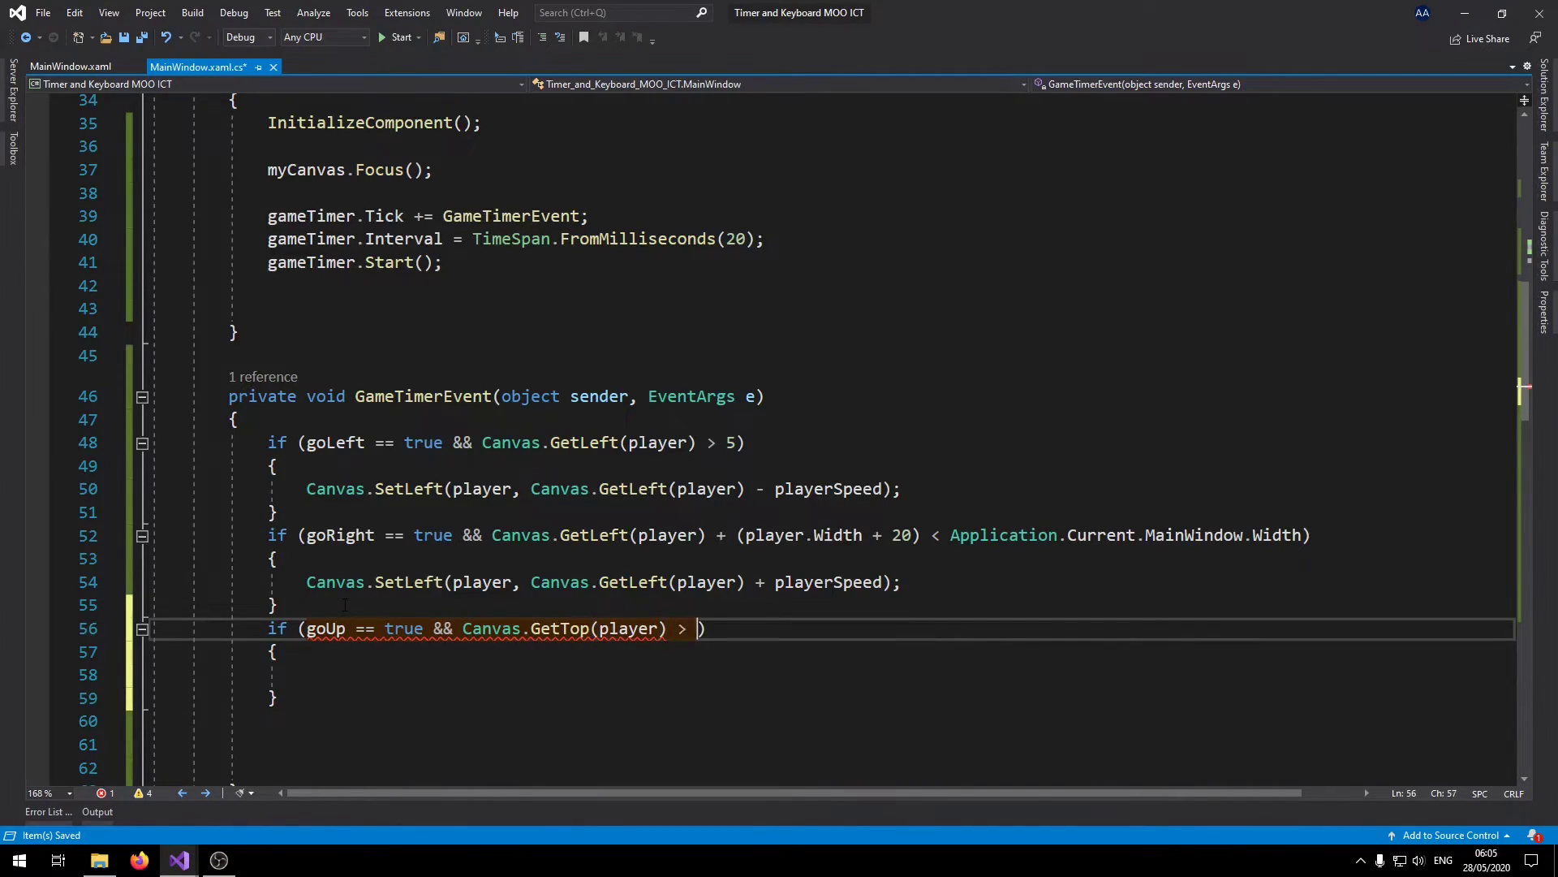
pyautogui.write('5')
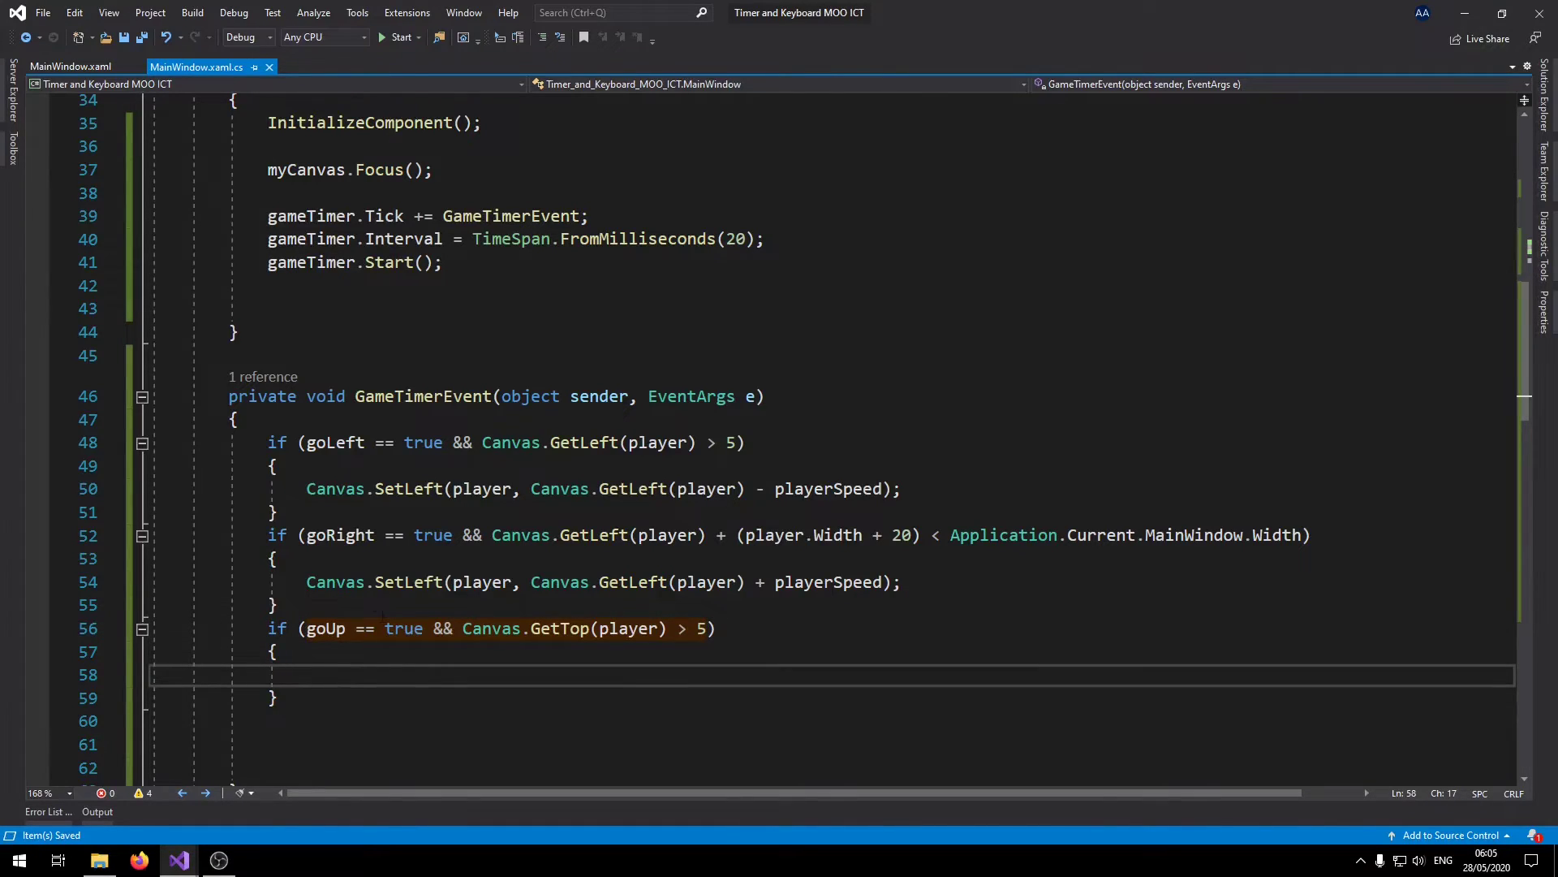
# Inside it, set the player's top to Canvas.GetTop(player) - playerSpeed.
pyautogui.write('can')
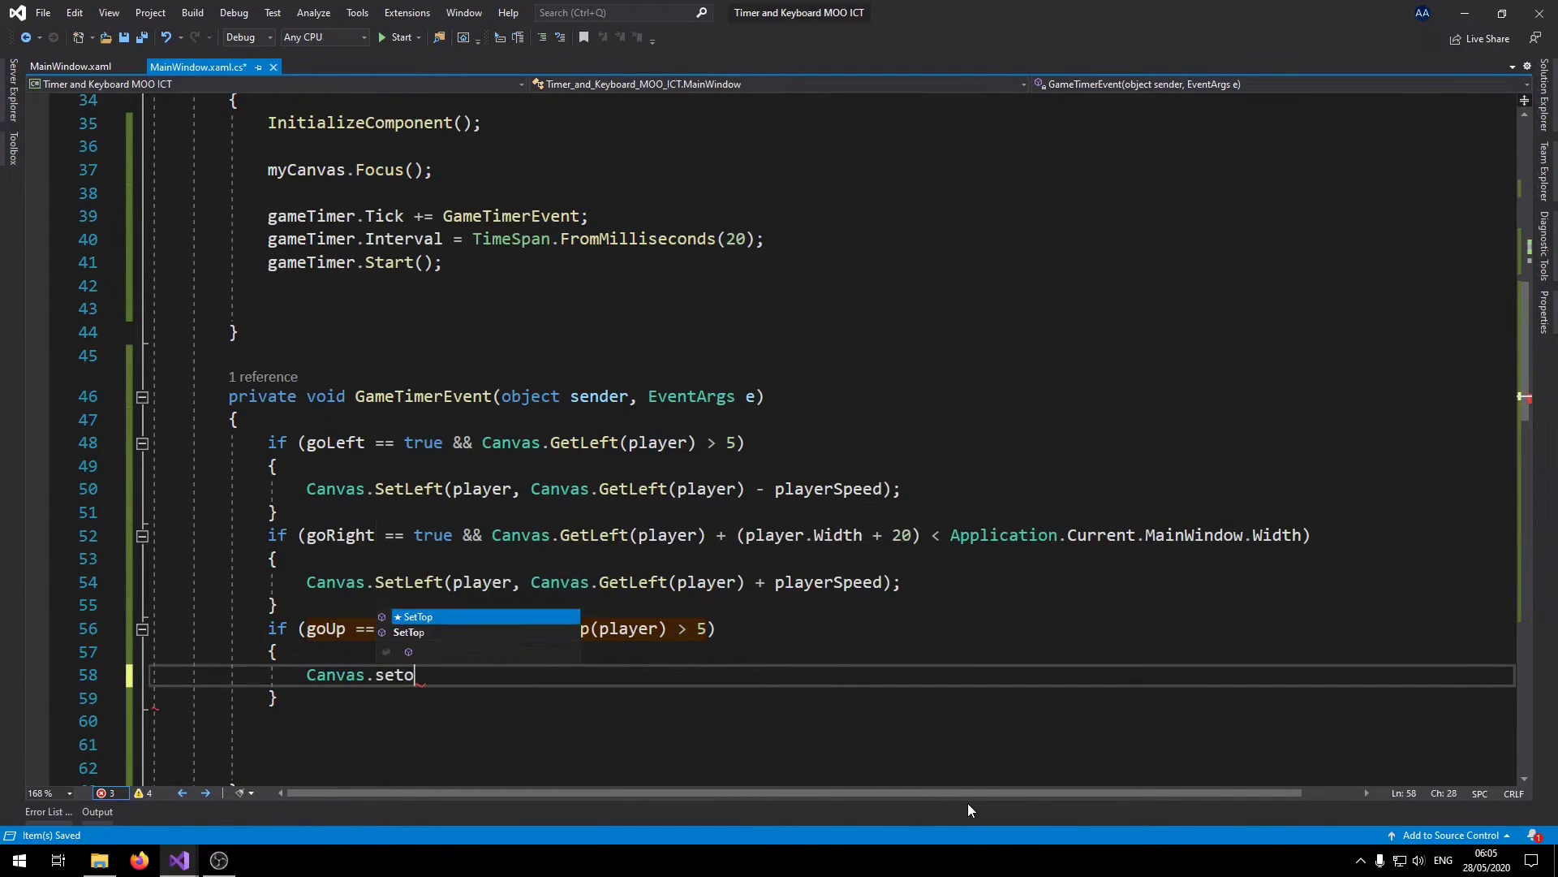
pyautogui.press('Tab')
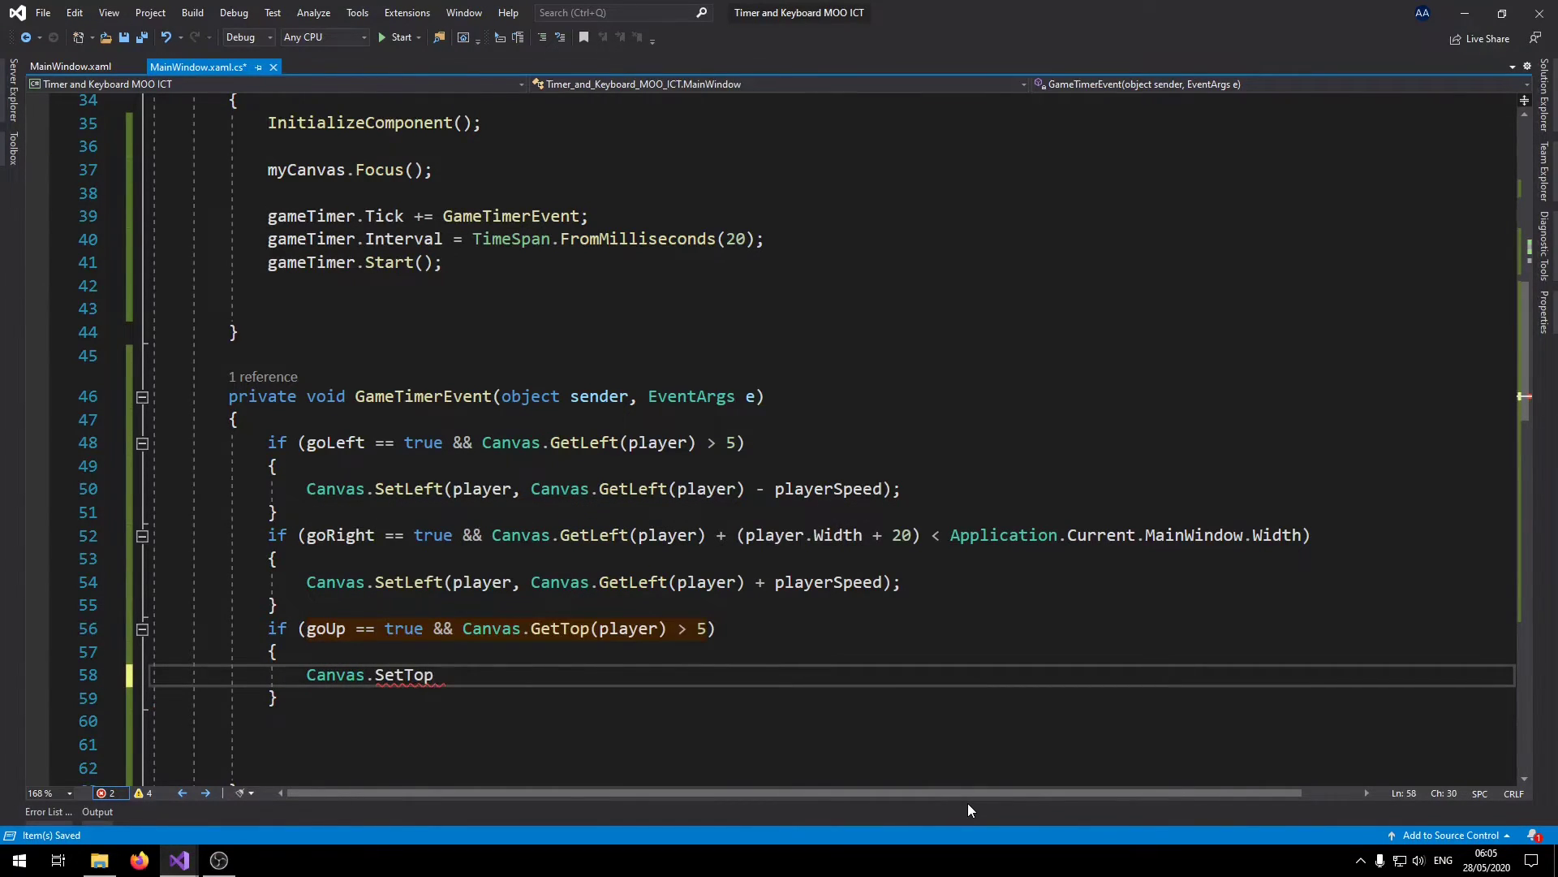
pyautogui.write('(player, c);')
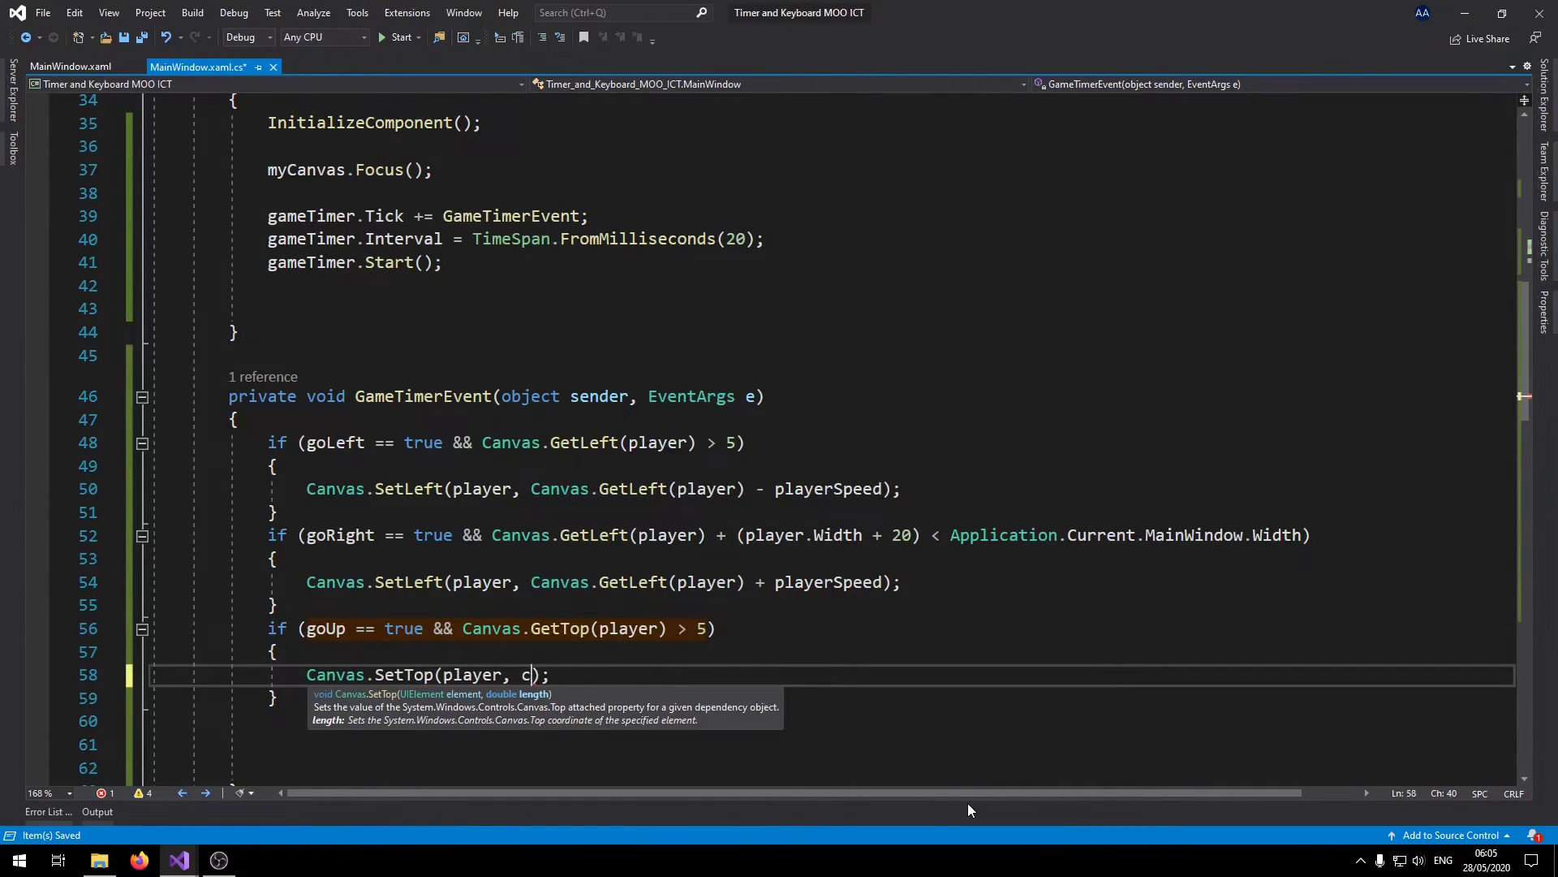
pyautogui.write('anvas.getop(')
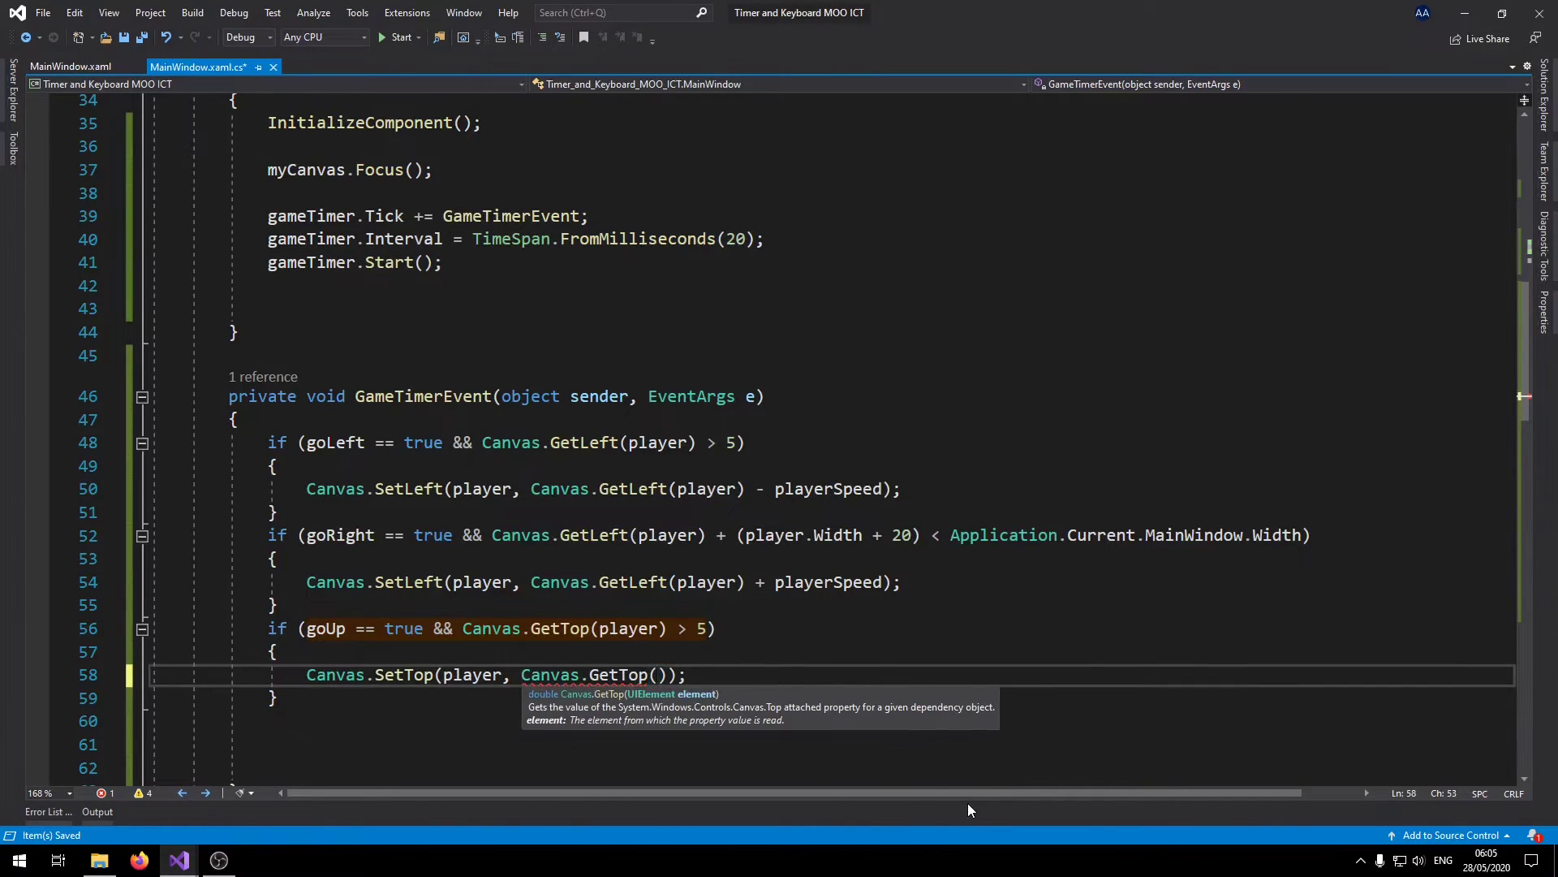
pyautogui.write('player')
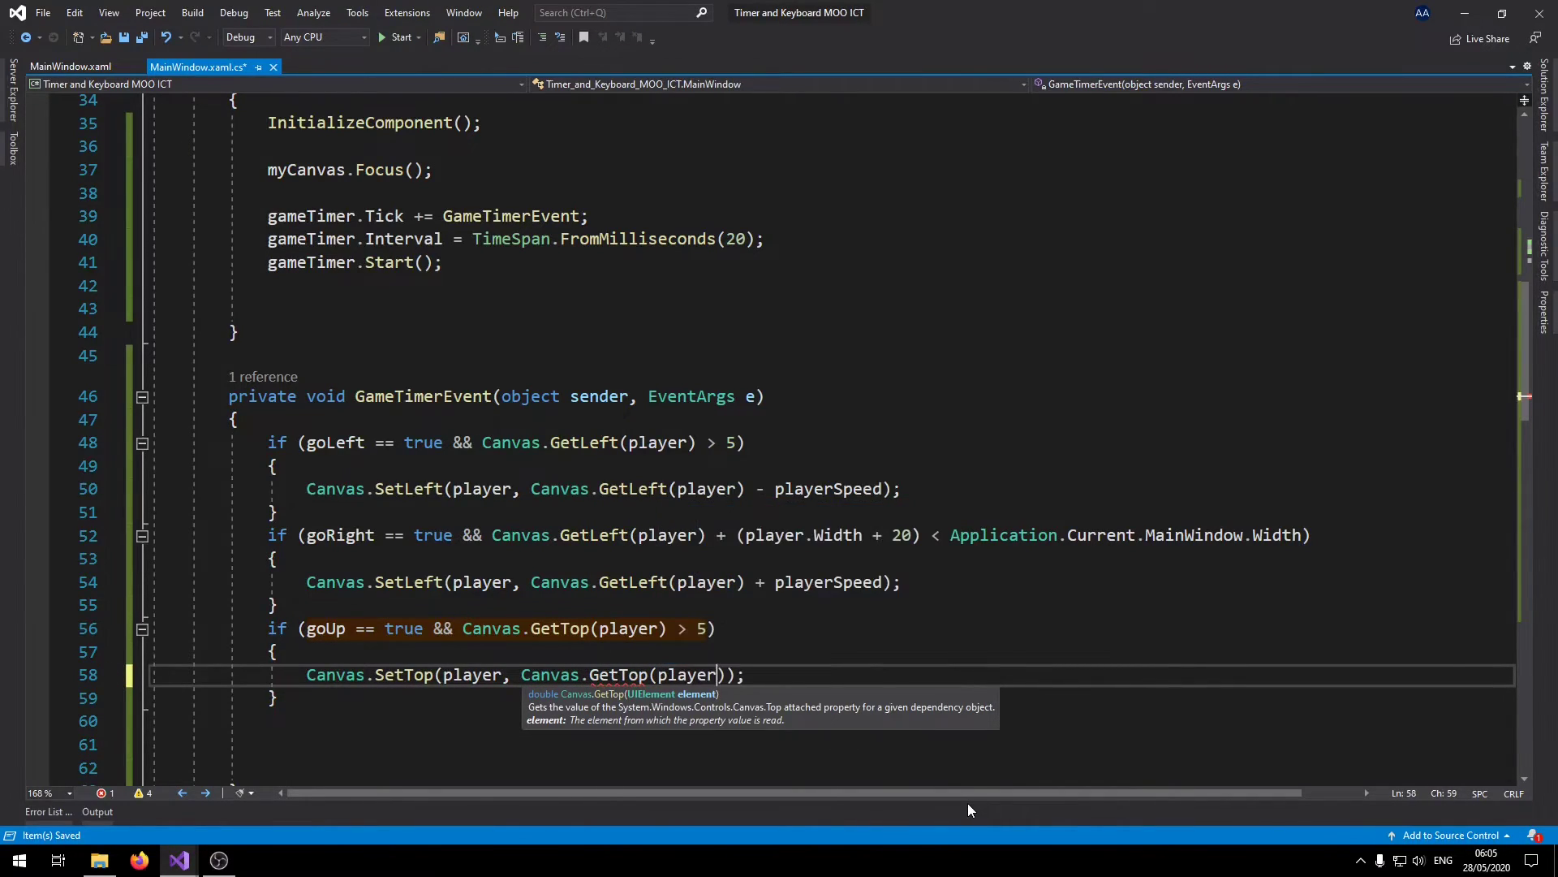
pyautogui.write('-')
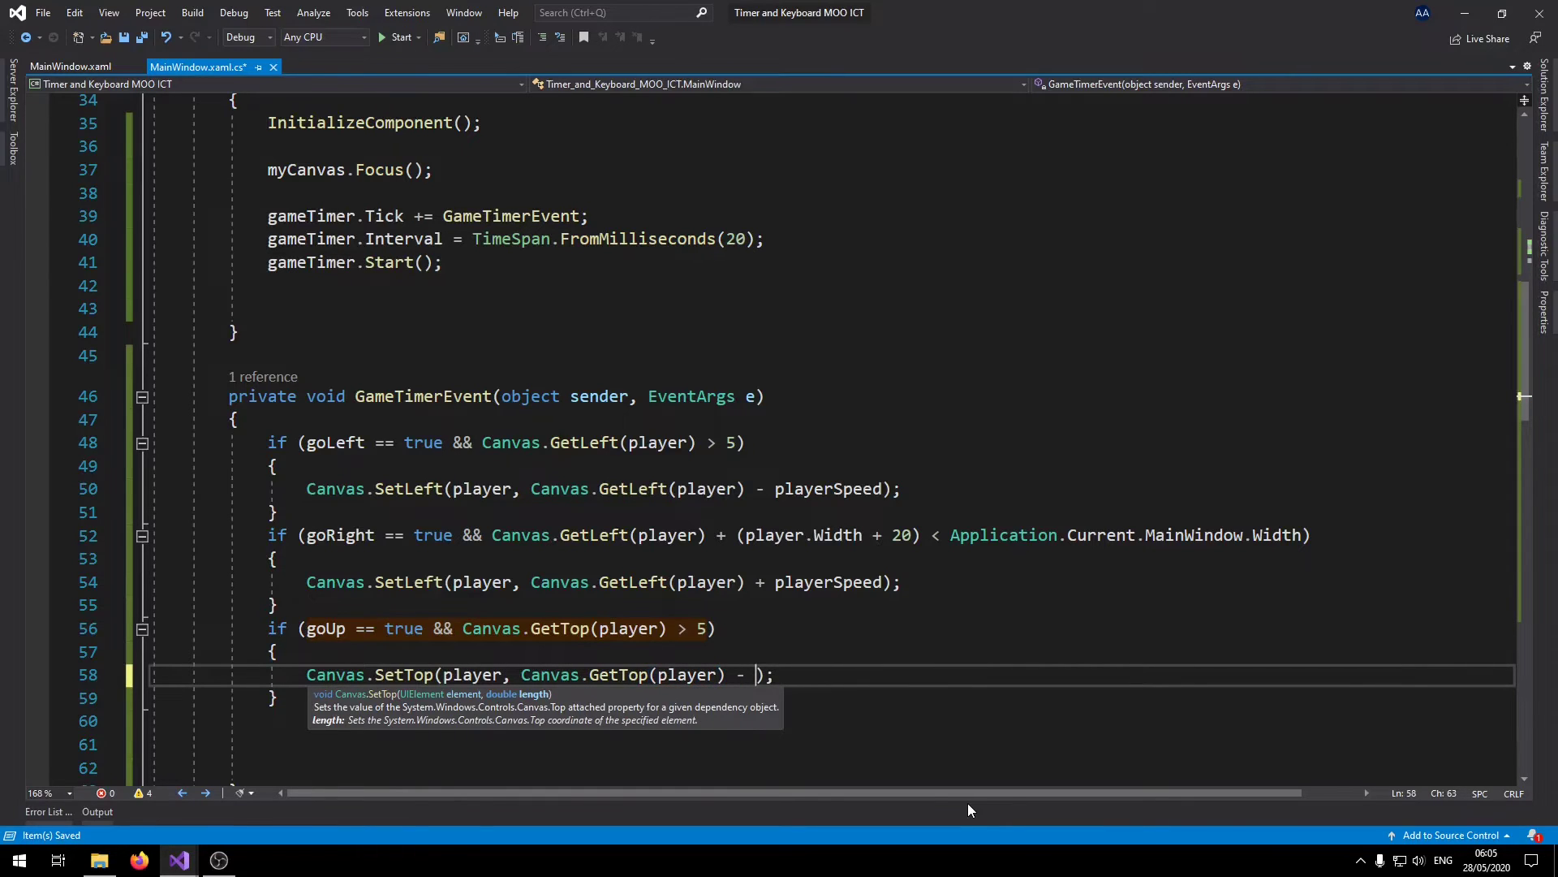
pyautogui.write('playerSpeed')
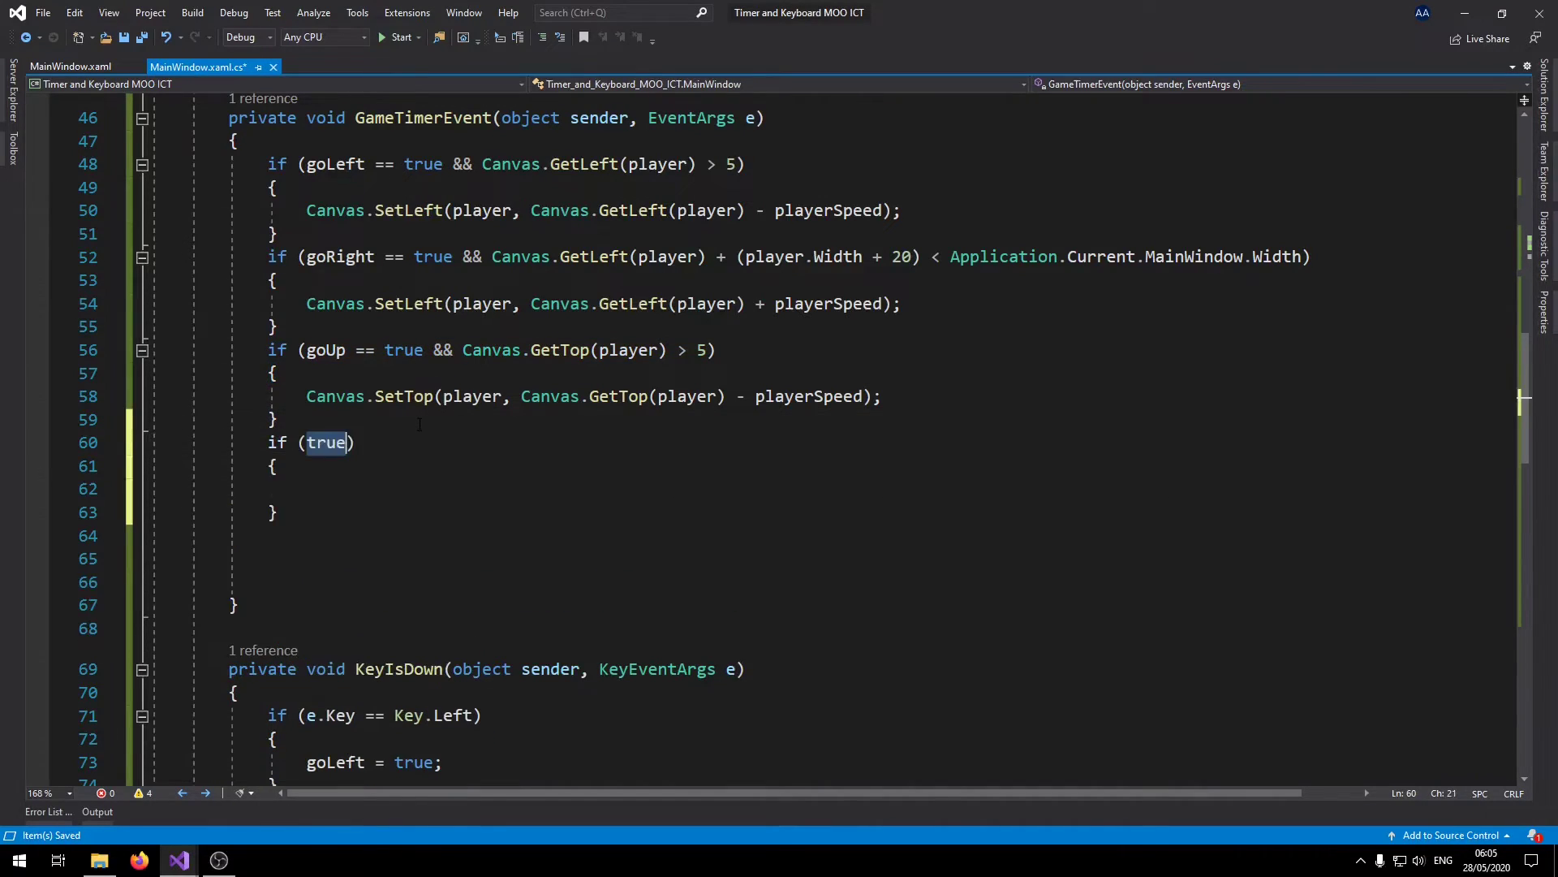
# Add a goDown block limited by top + (player.Height + 30) < MainWindow.Height, adding playerSpeed.
pyautogui.write('goDown')
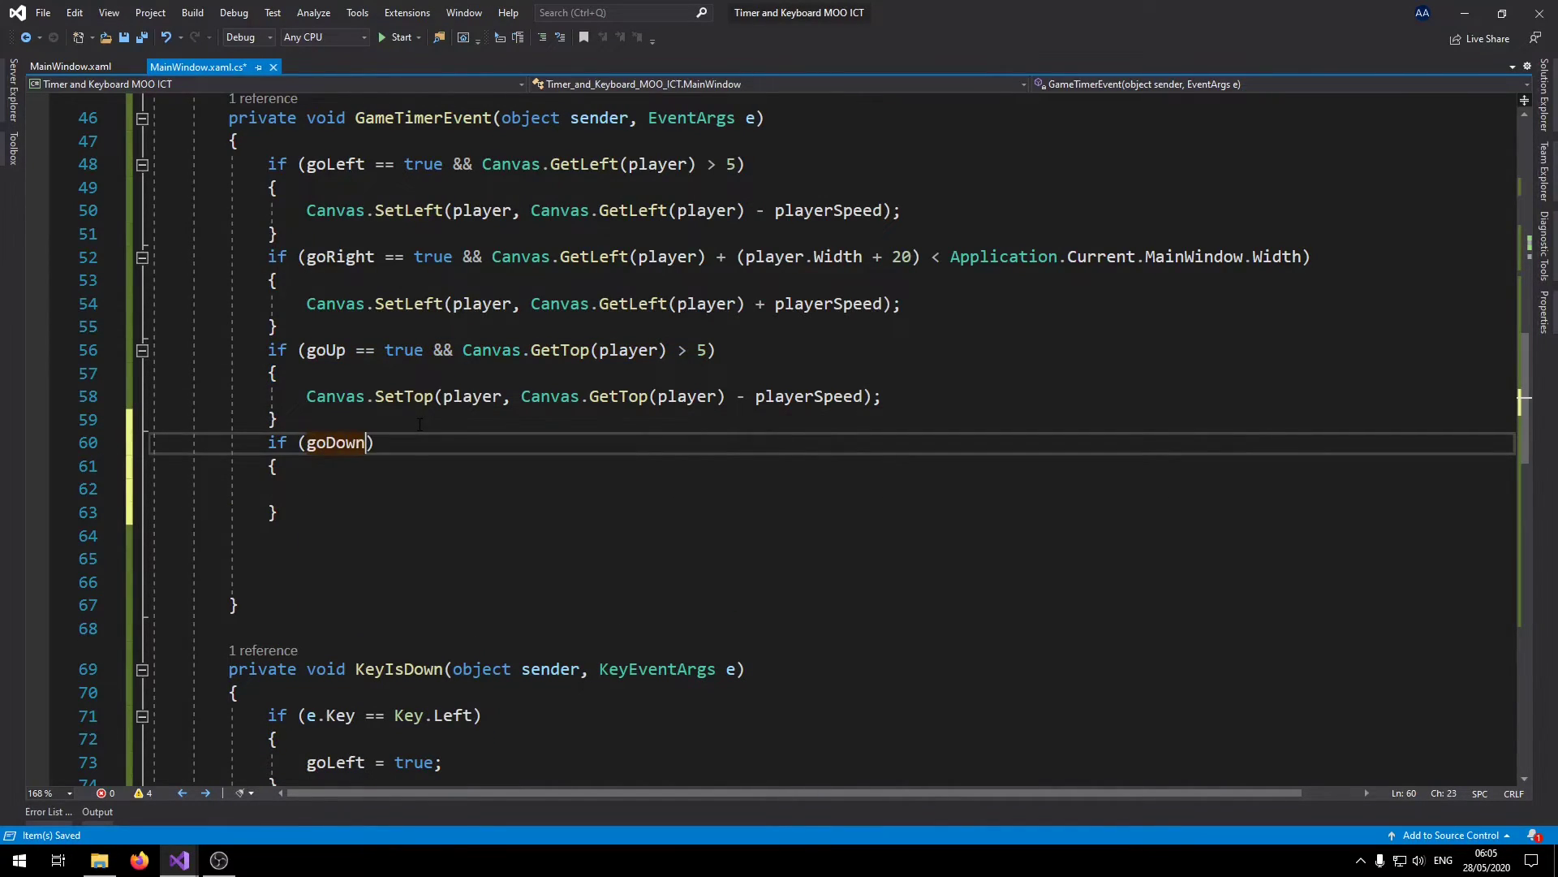
pyautogui.write('== true && Canvas.GetTop')
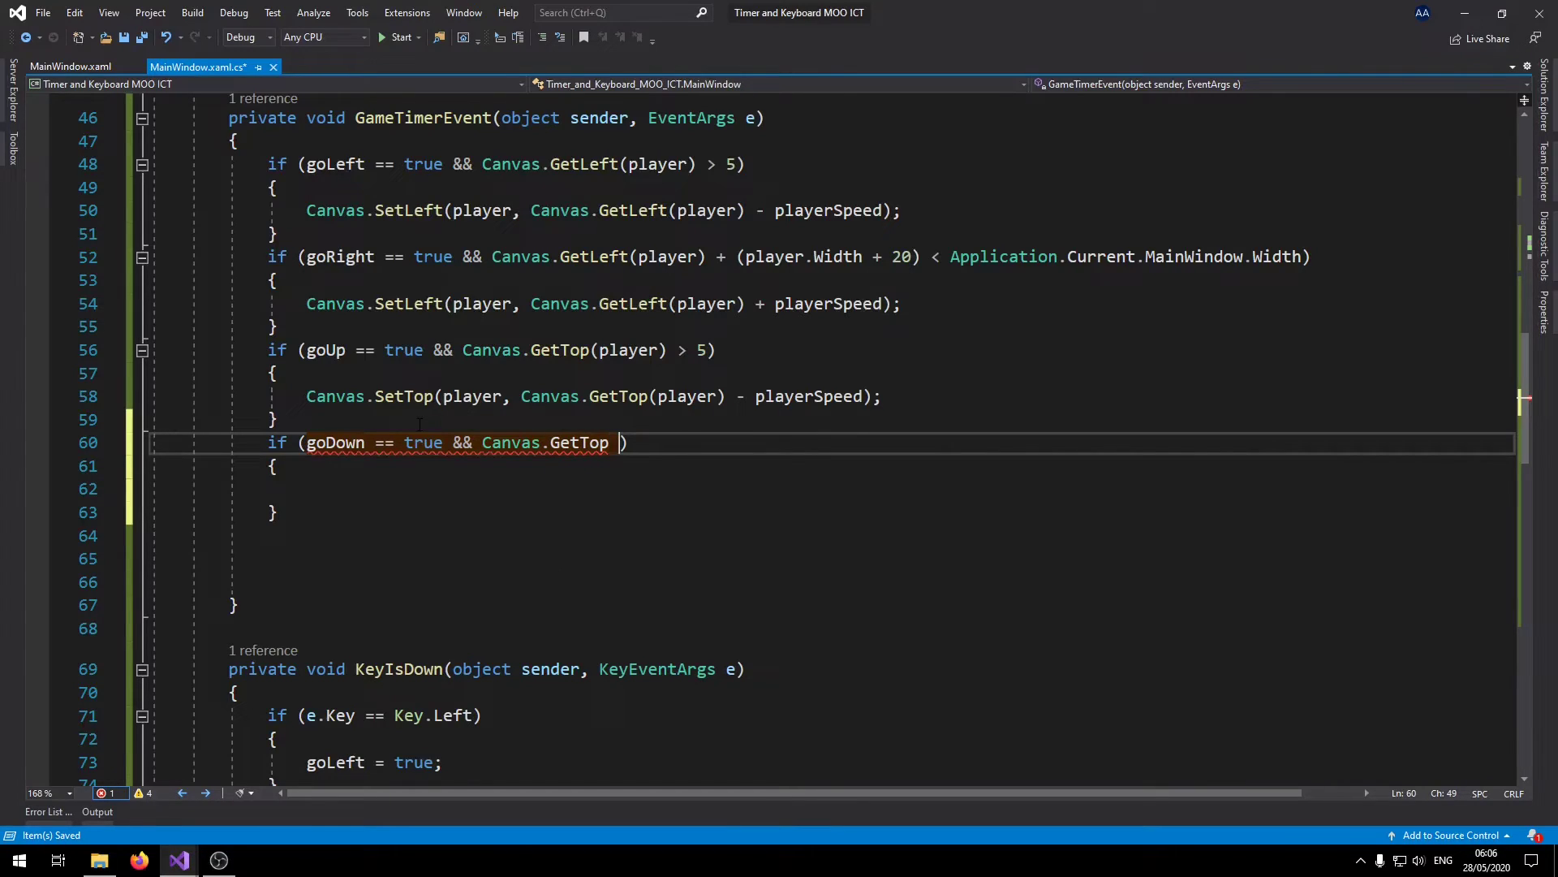
pyautogui.write('+ ()')
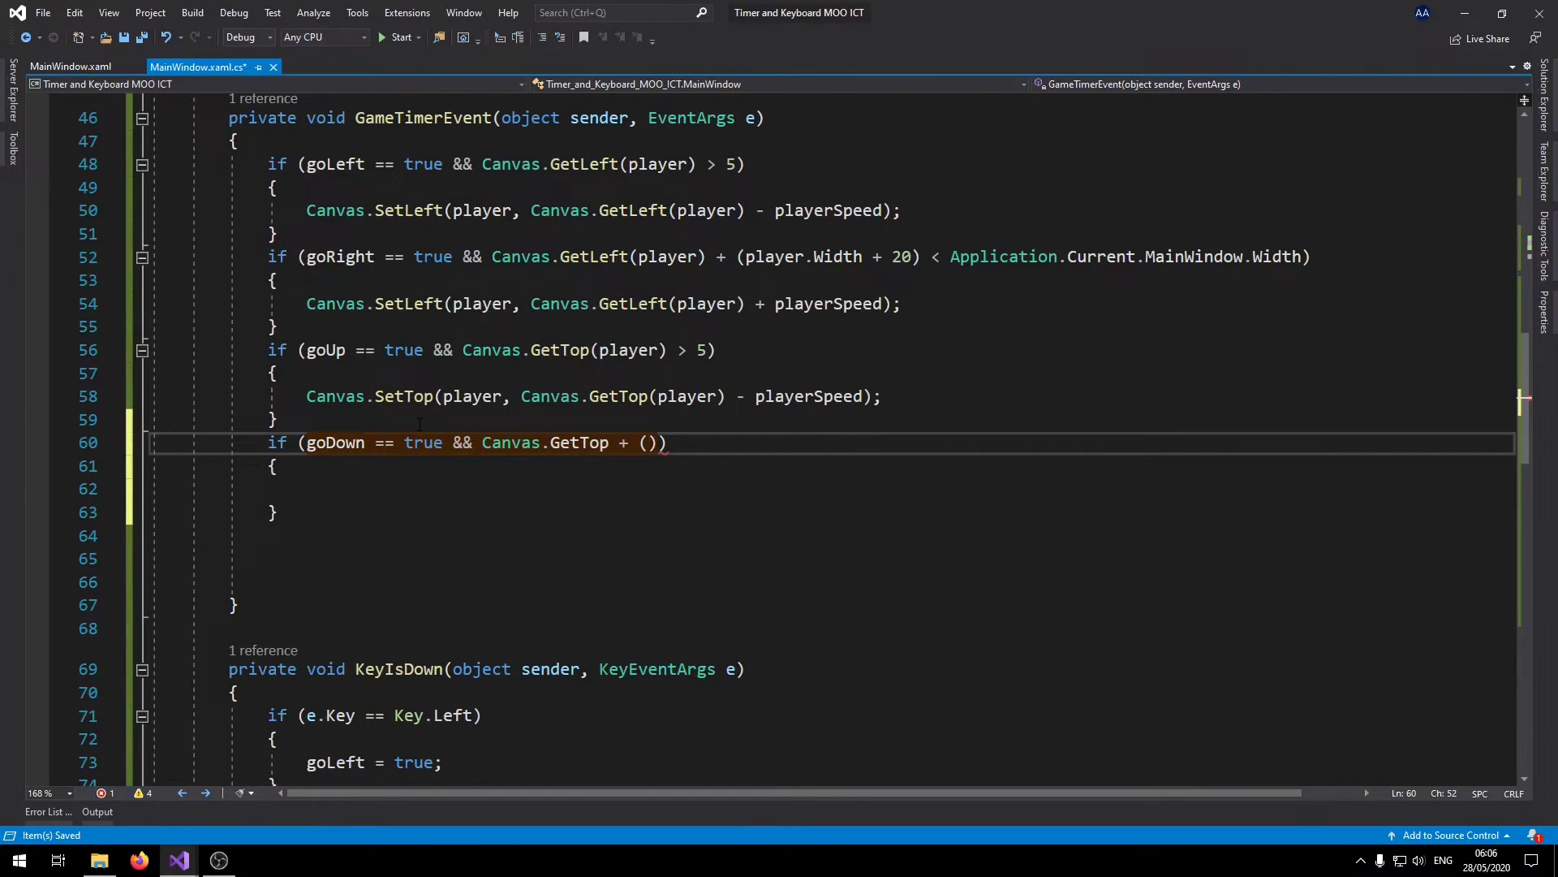
pyautogui.write('player.Height')
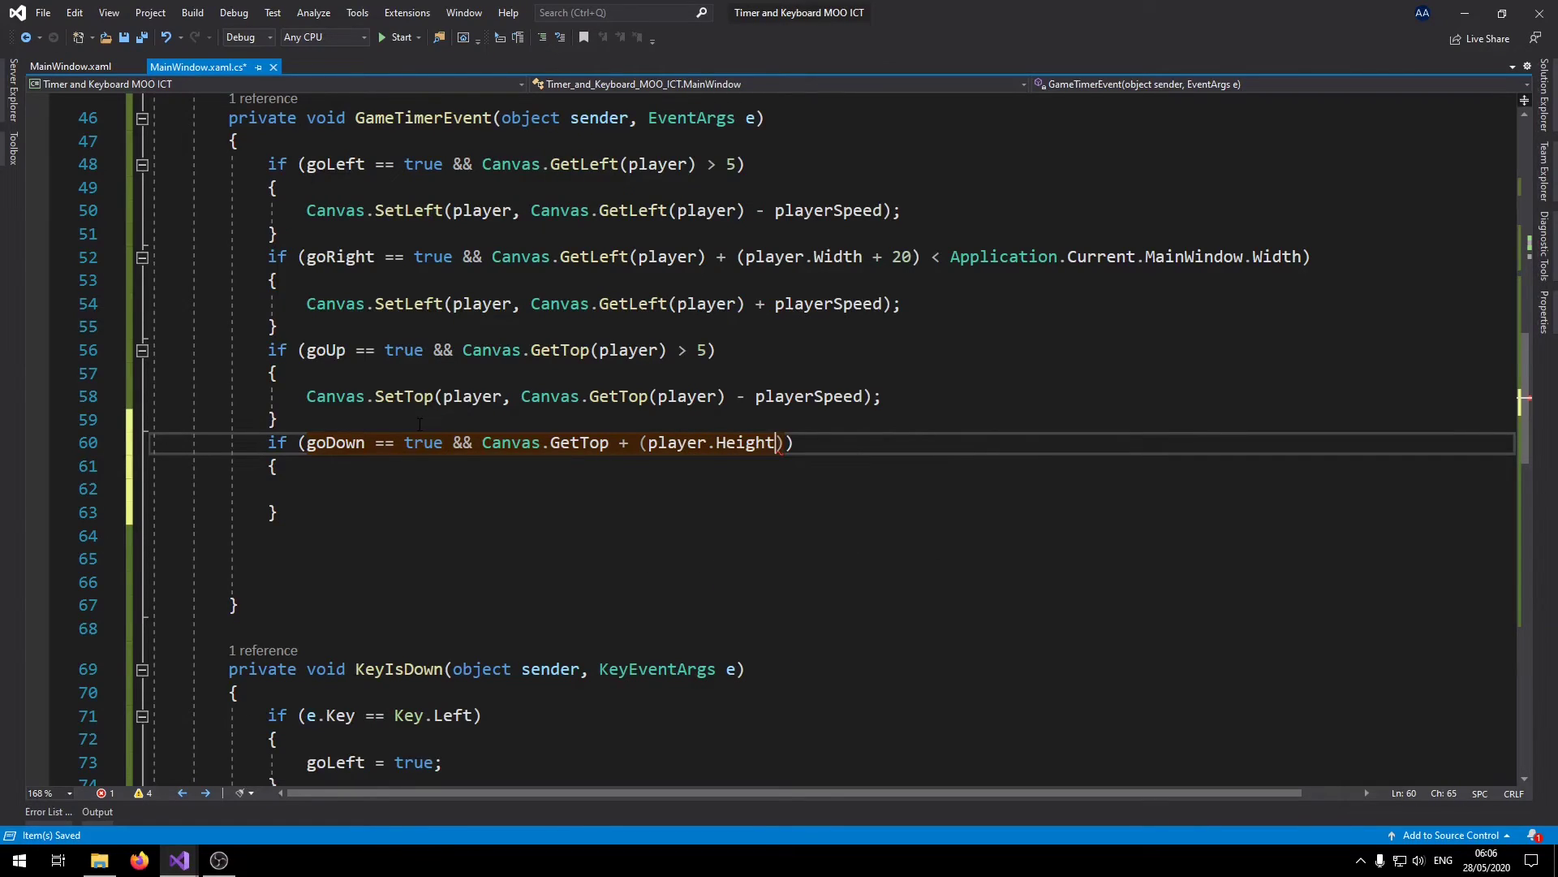
pyautogui.write('+ 30')
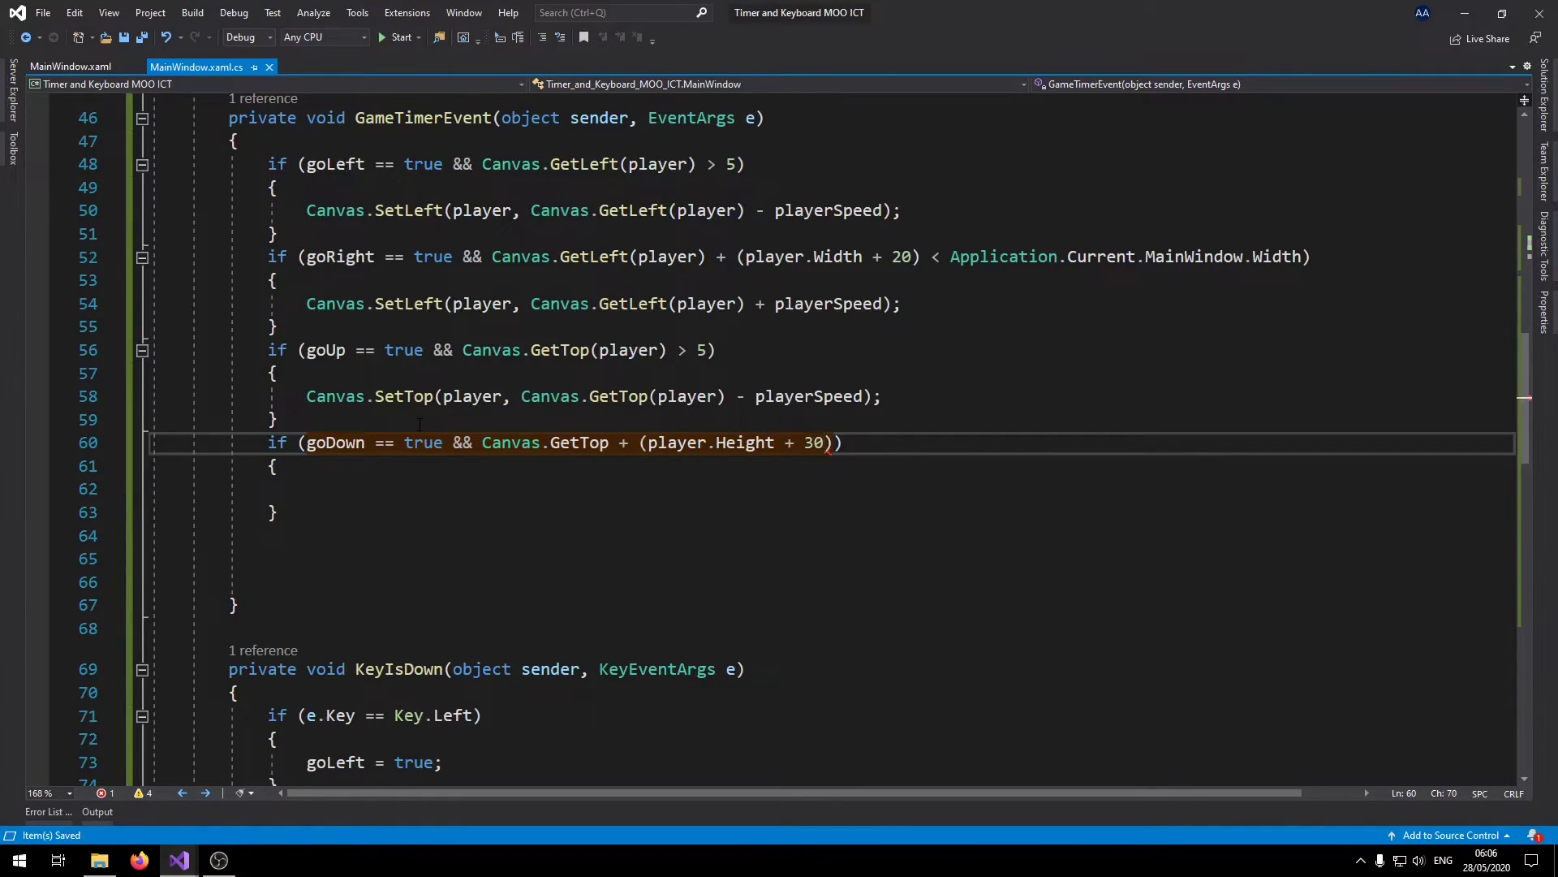
pyautogui.write('<')
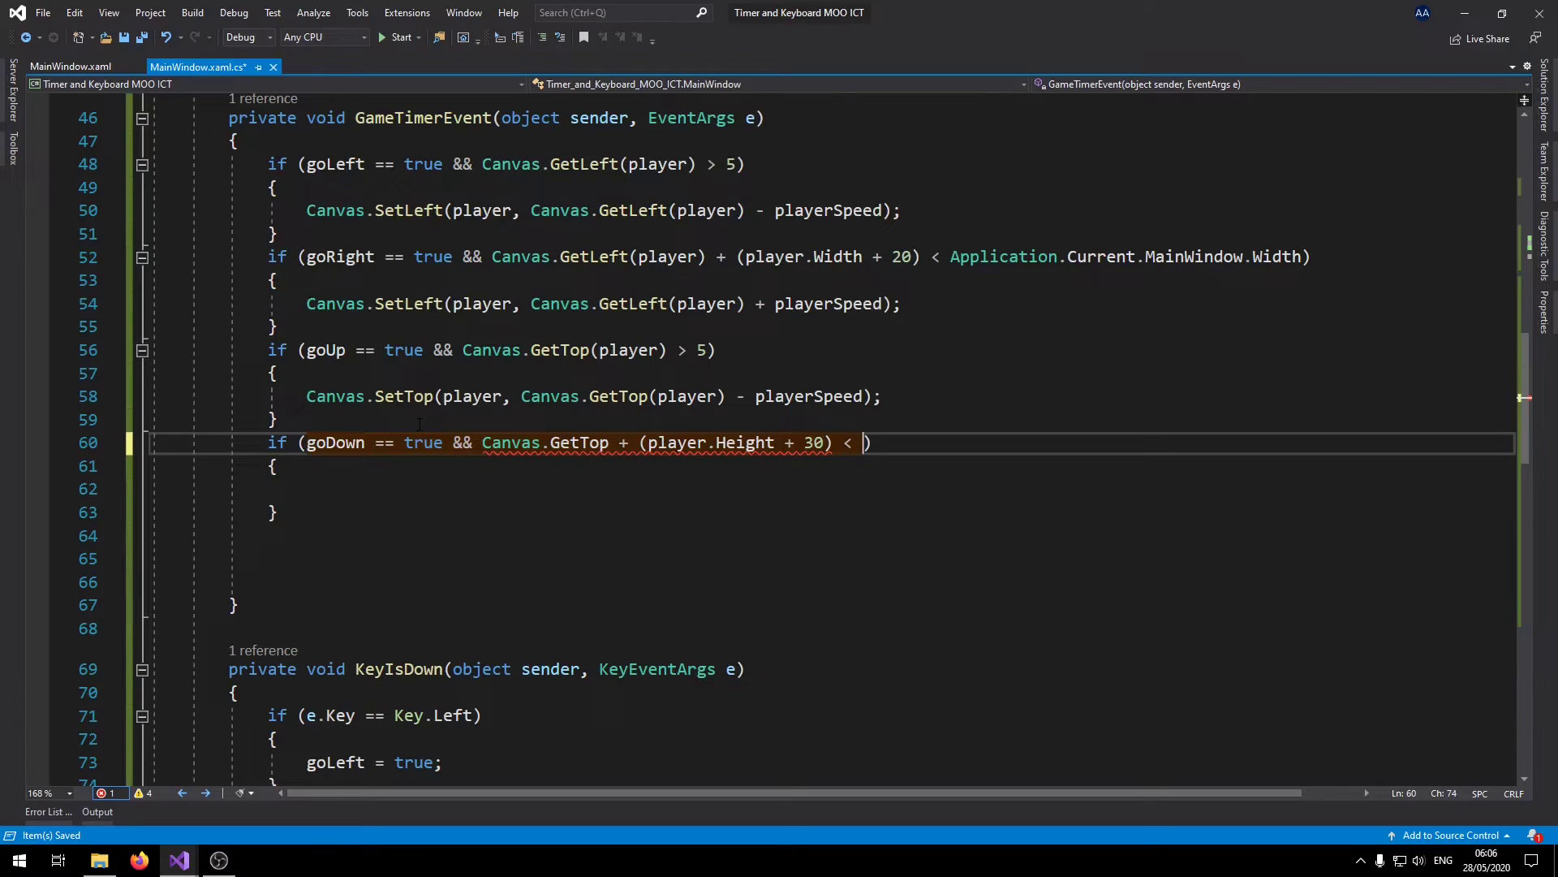
pyautogui.write('Application.')
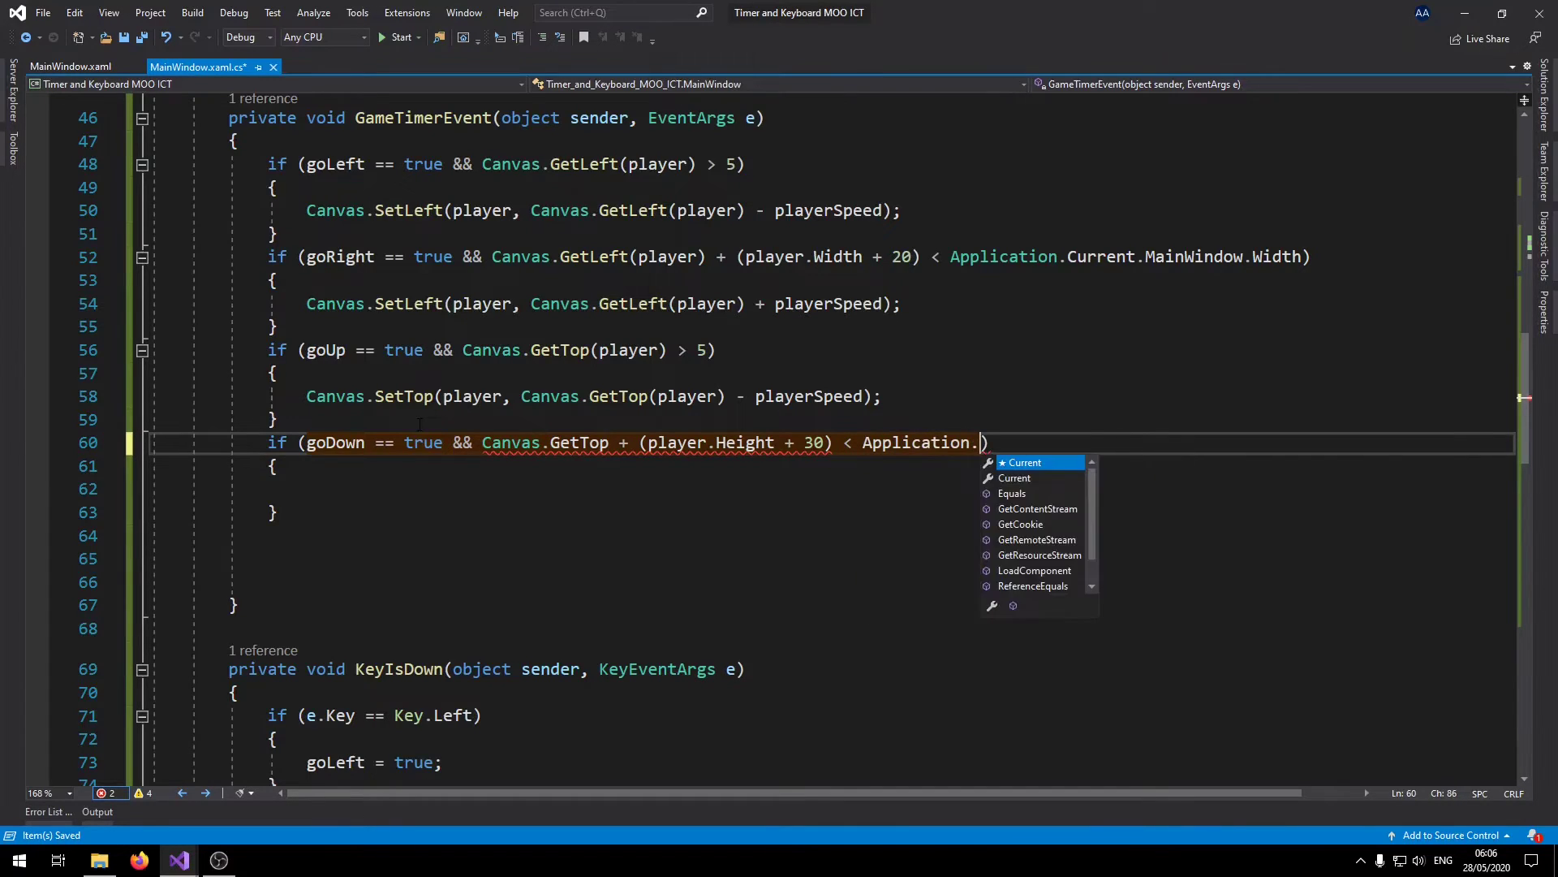
pyautogui.write('Current.MainWindow.')
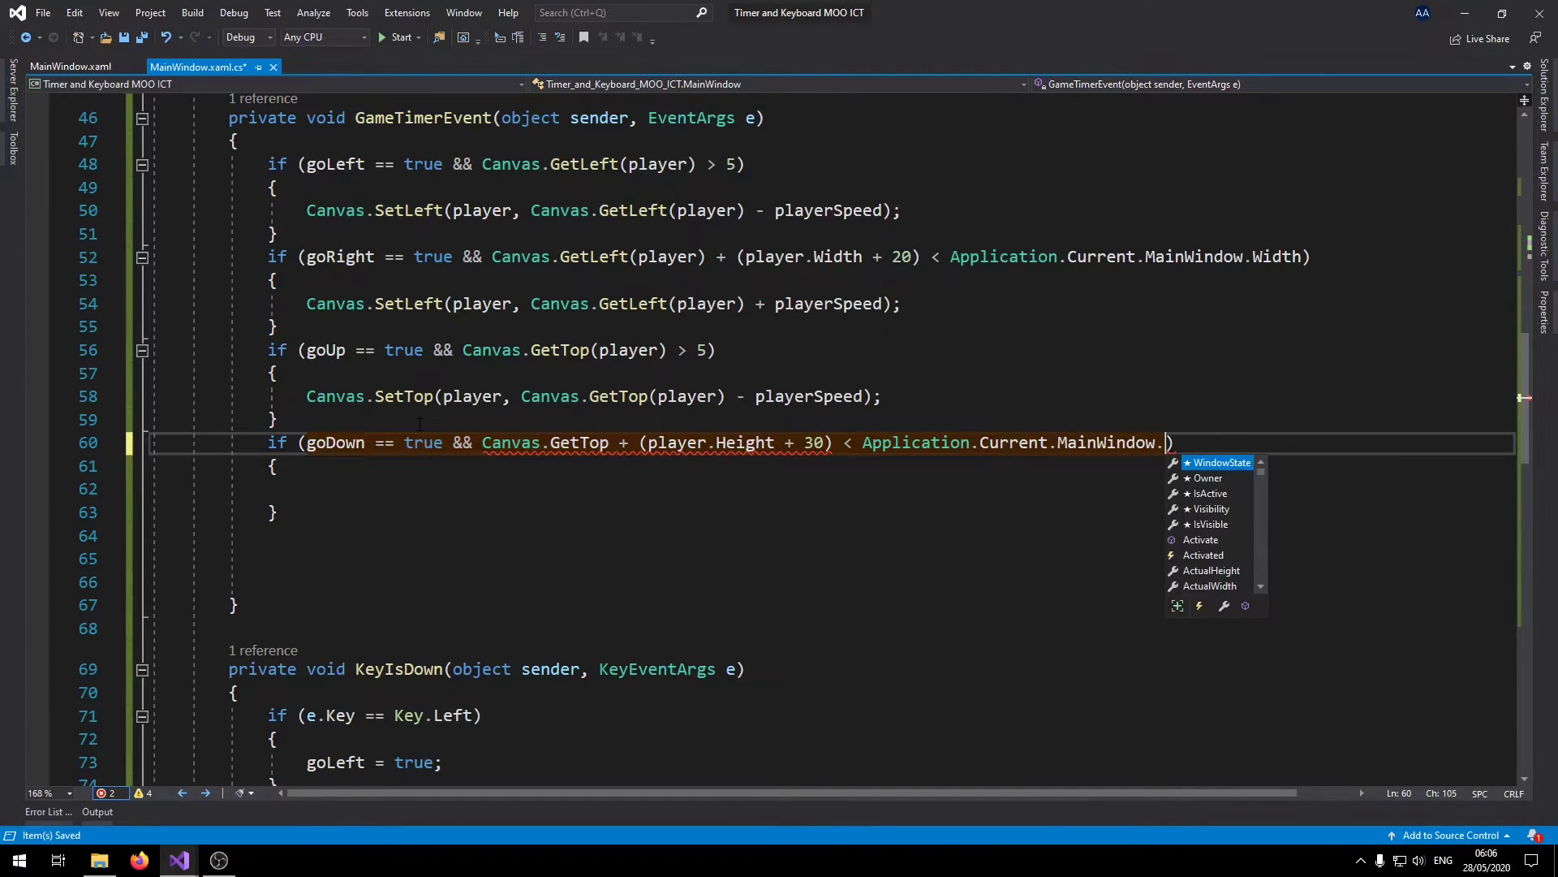
pyautogui.write('Height)')
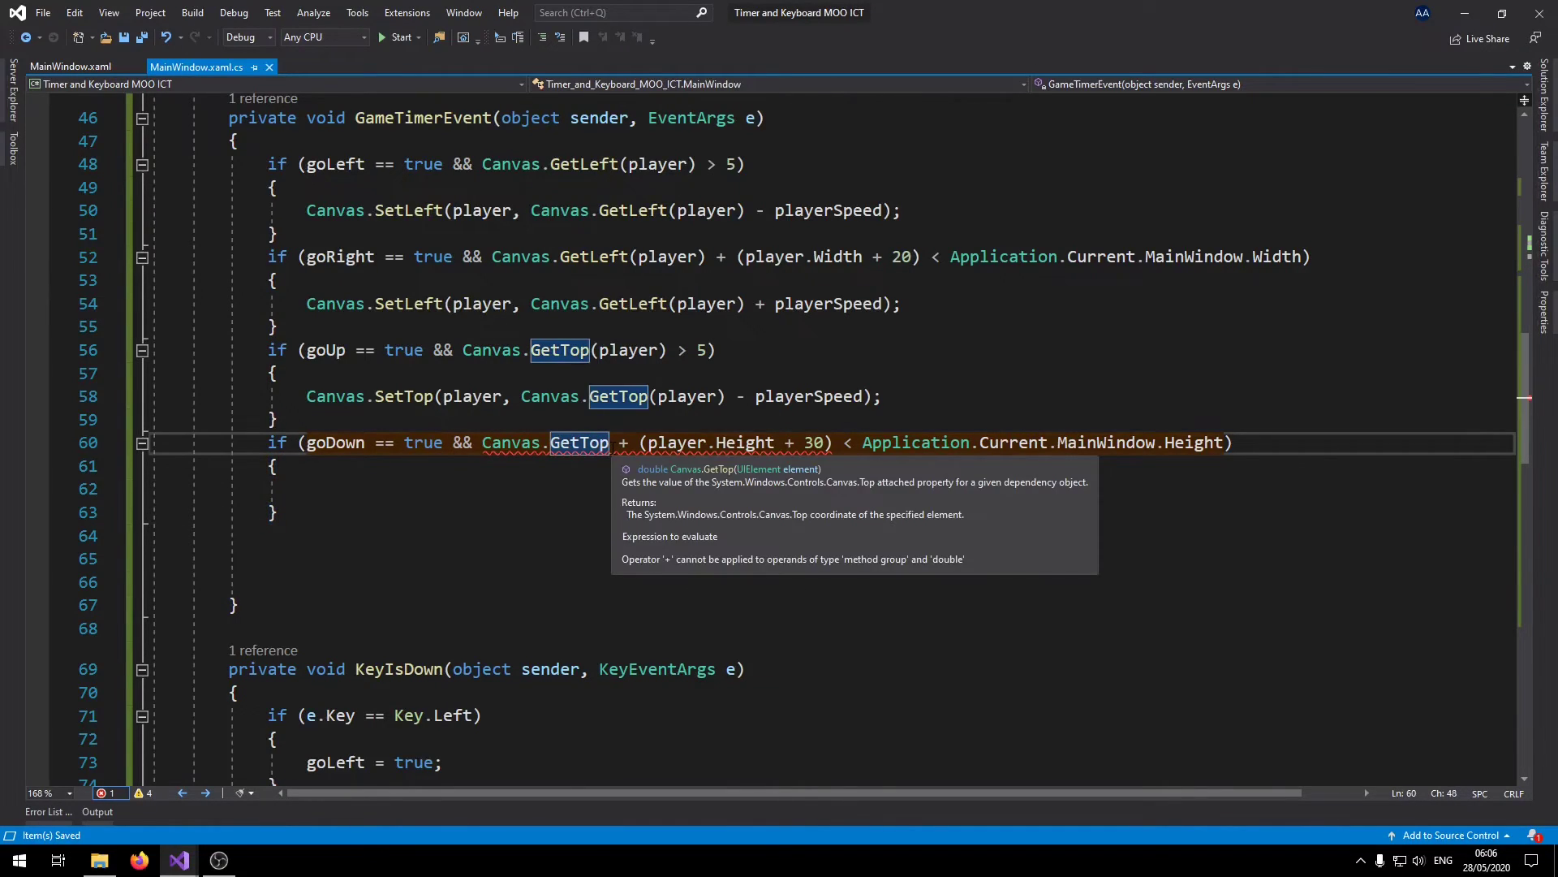
pyautogui.write('player)')
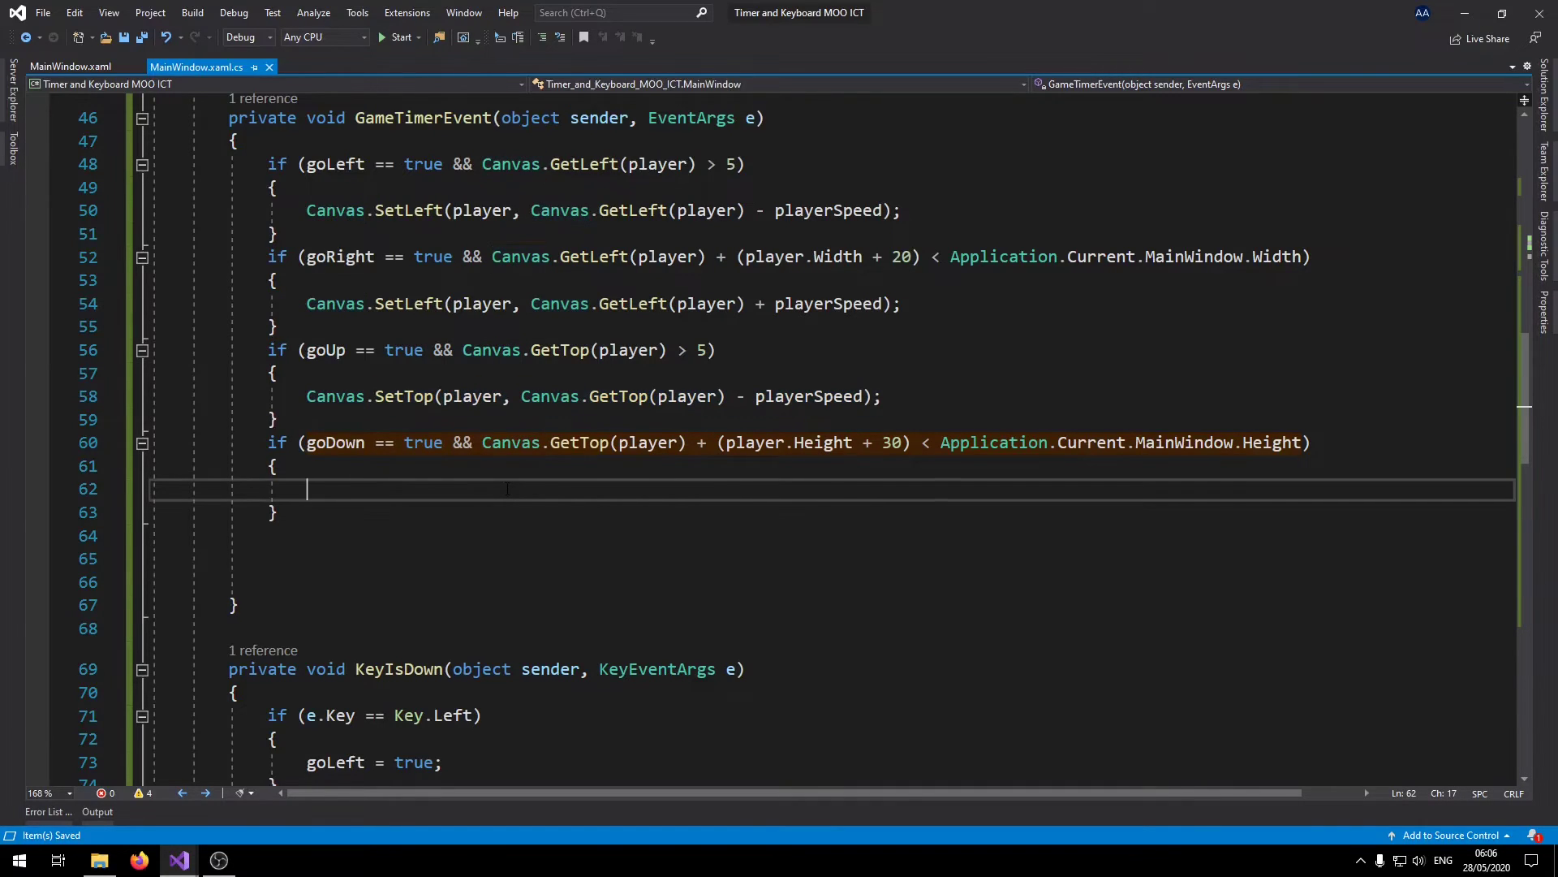
pyautogui.write('Canvas.SetTop(player, Canvas.GetTop(player) + playerSpeed);')
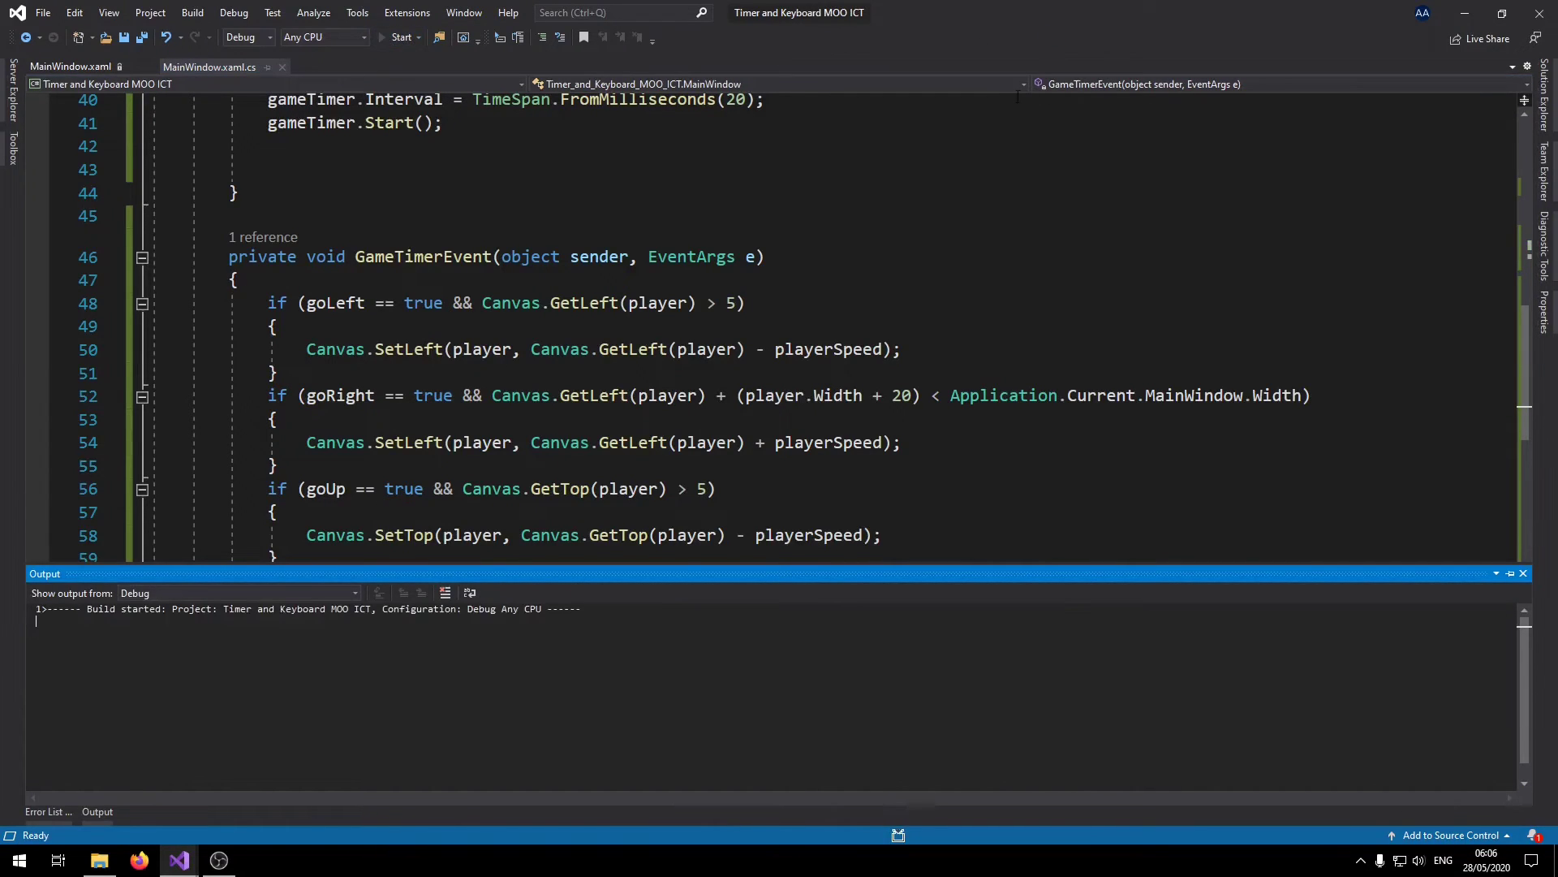
# Build the project and change the goDown limit to (player.Height * 2).
pyautogui.click(402, 36)
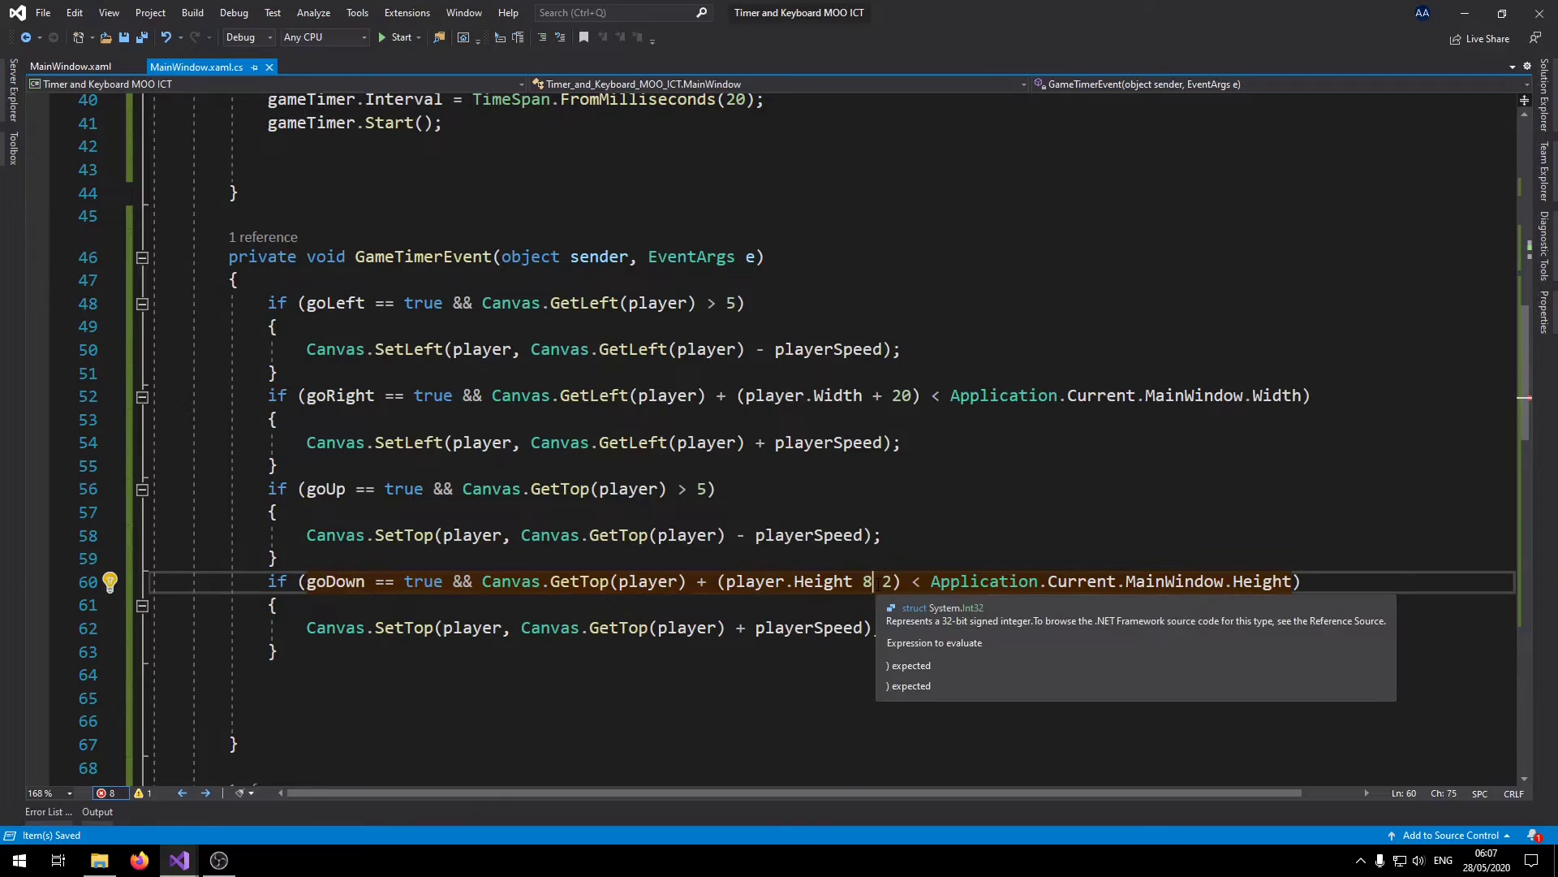
pyautogui.write('*')
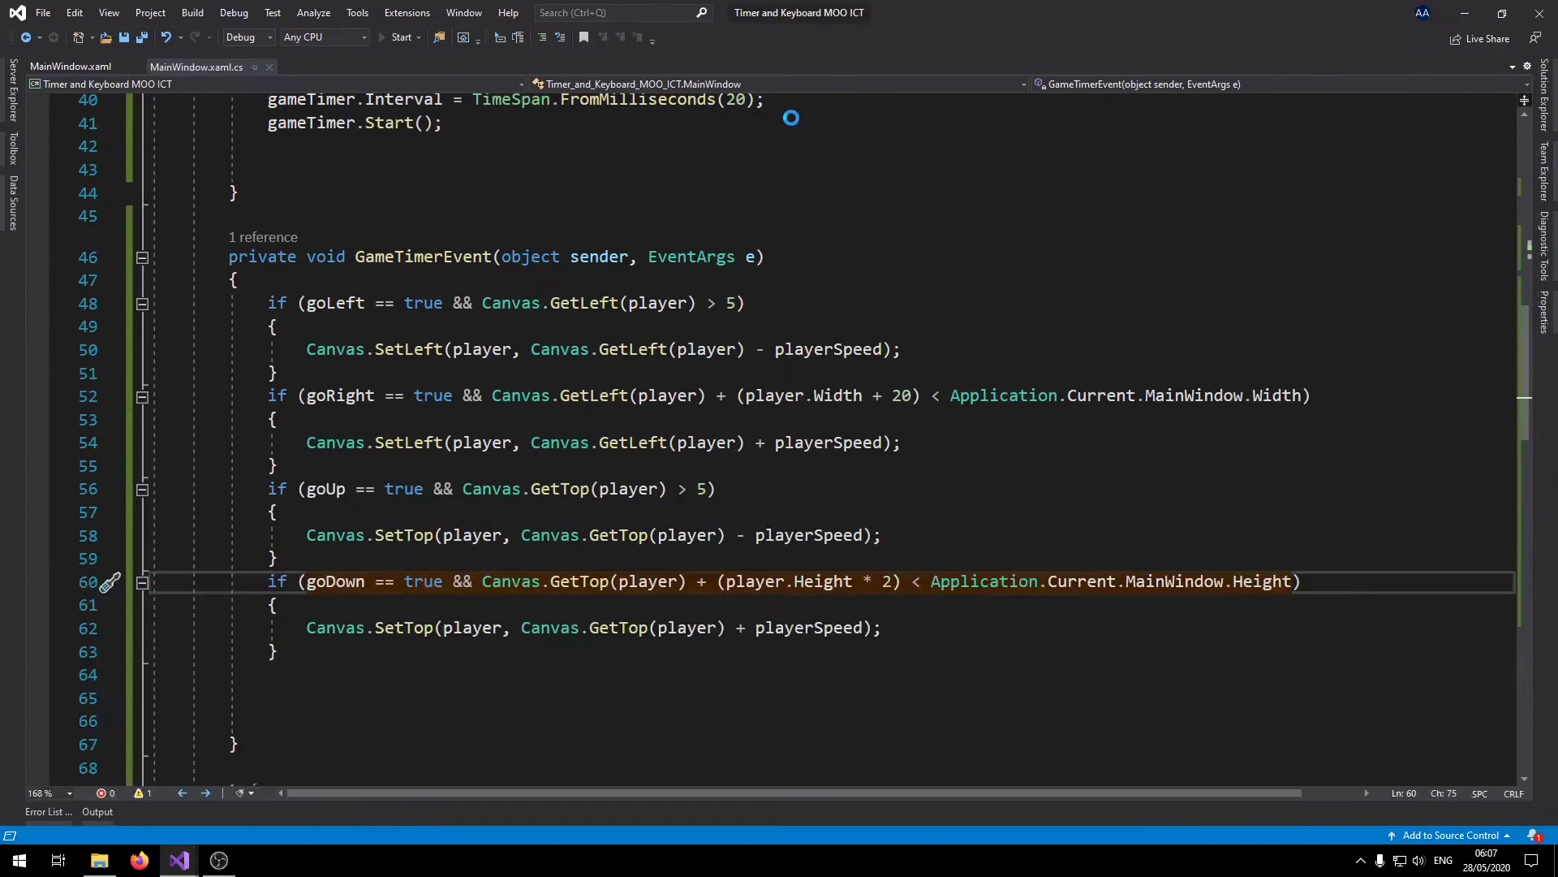
pyautogui.click(402, 36)
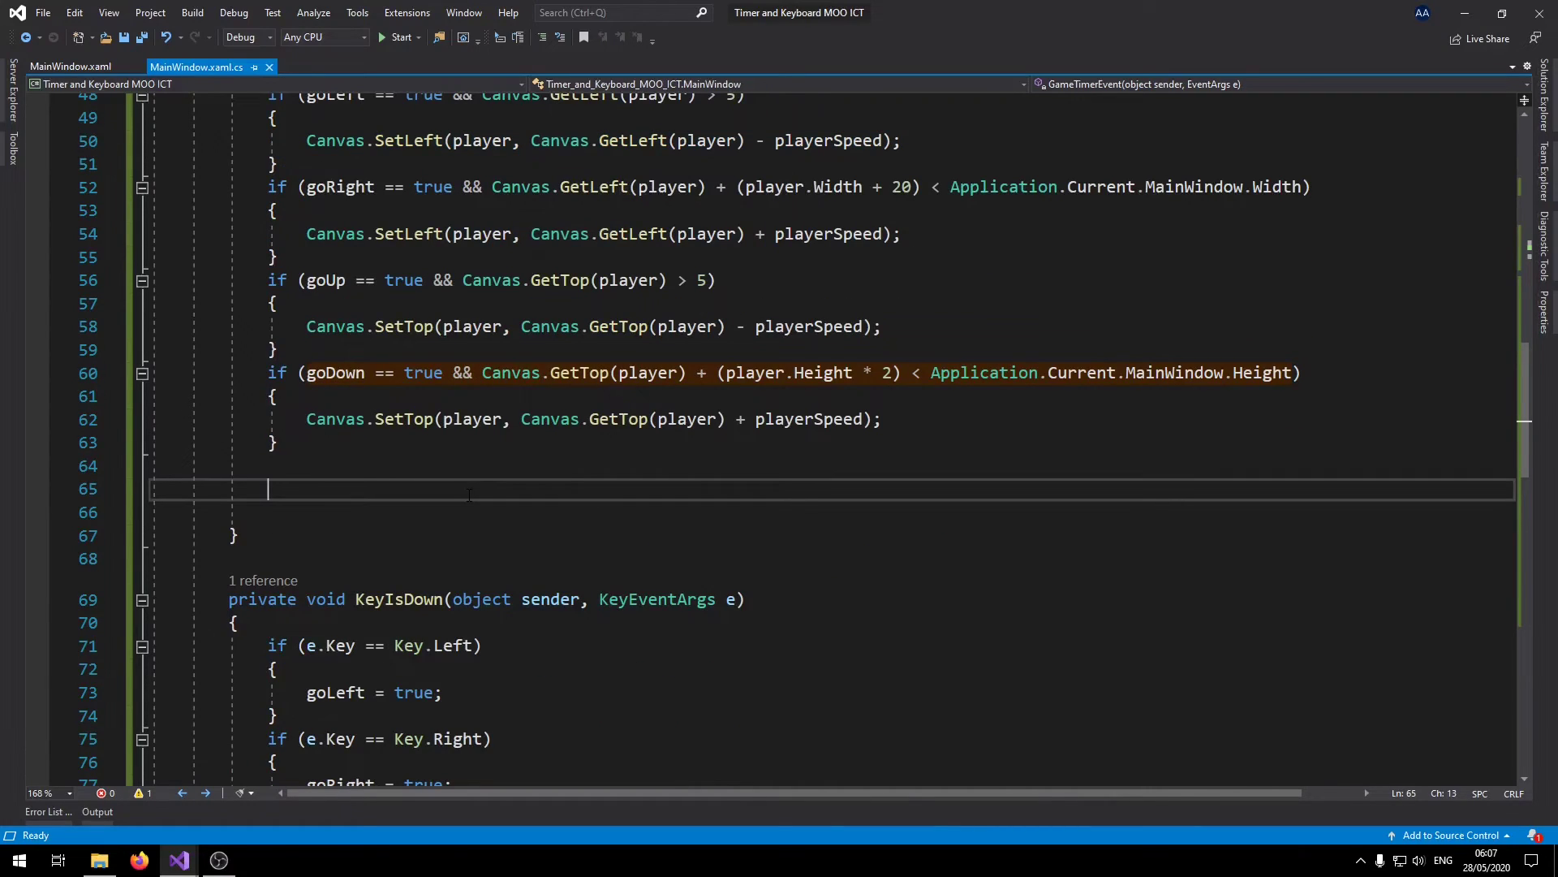
# Add Canvas.SetLeft(box, Canvas.GetLeft(box) - speed); followed by an empty if (true) block.
pyautogui.write('Canvas.SetLeft(player, Canvas.GetLeft(player) - playerSpeed);')
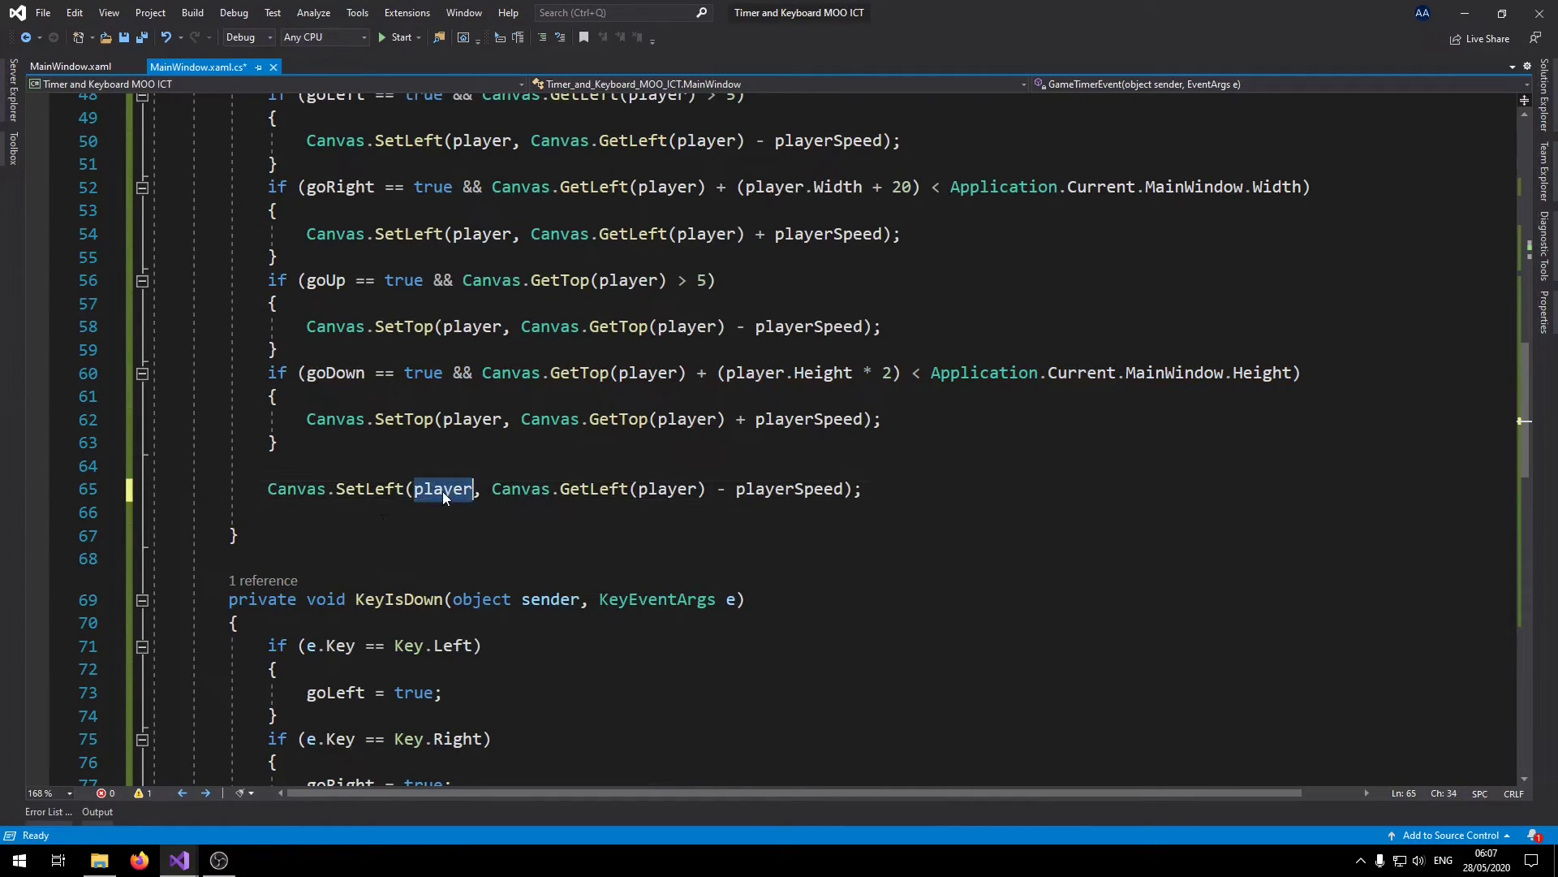
pyautogui.write('box')
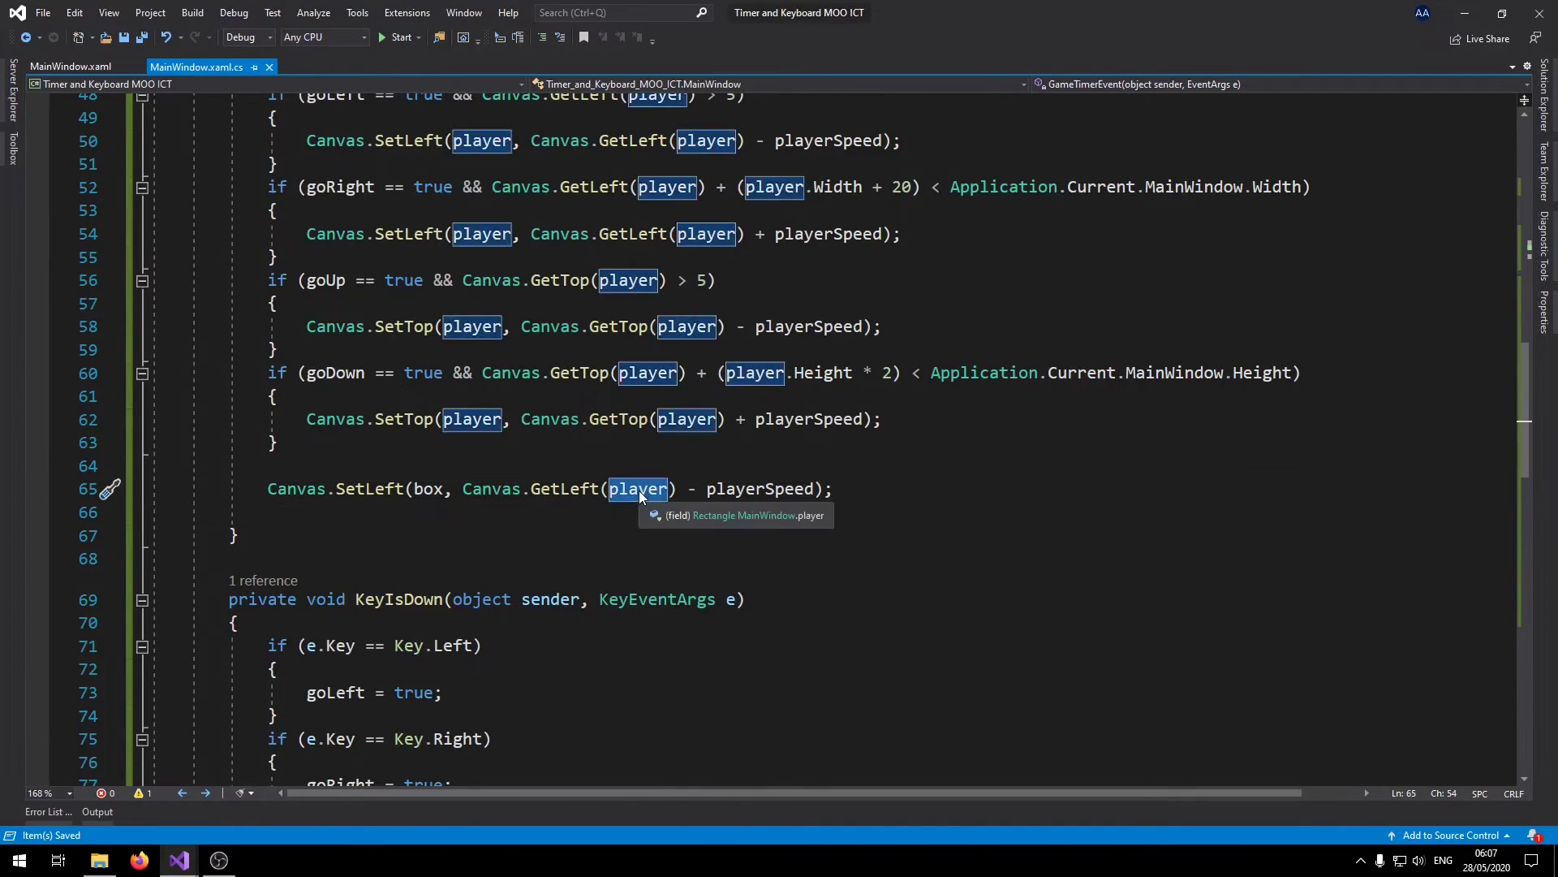
pyautogui.write('box')
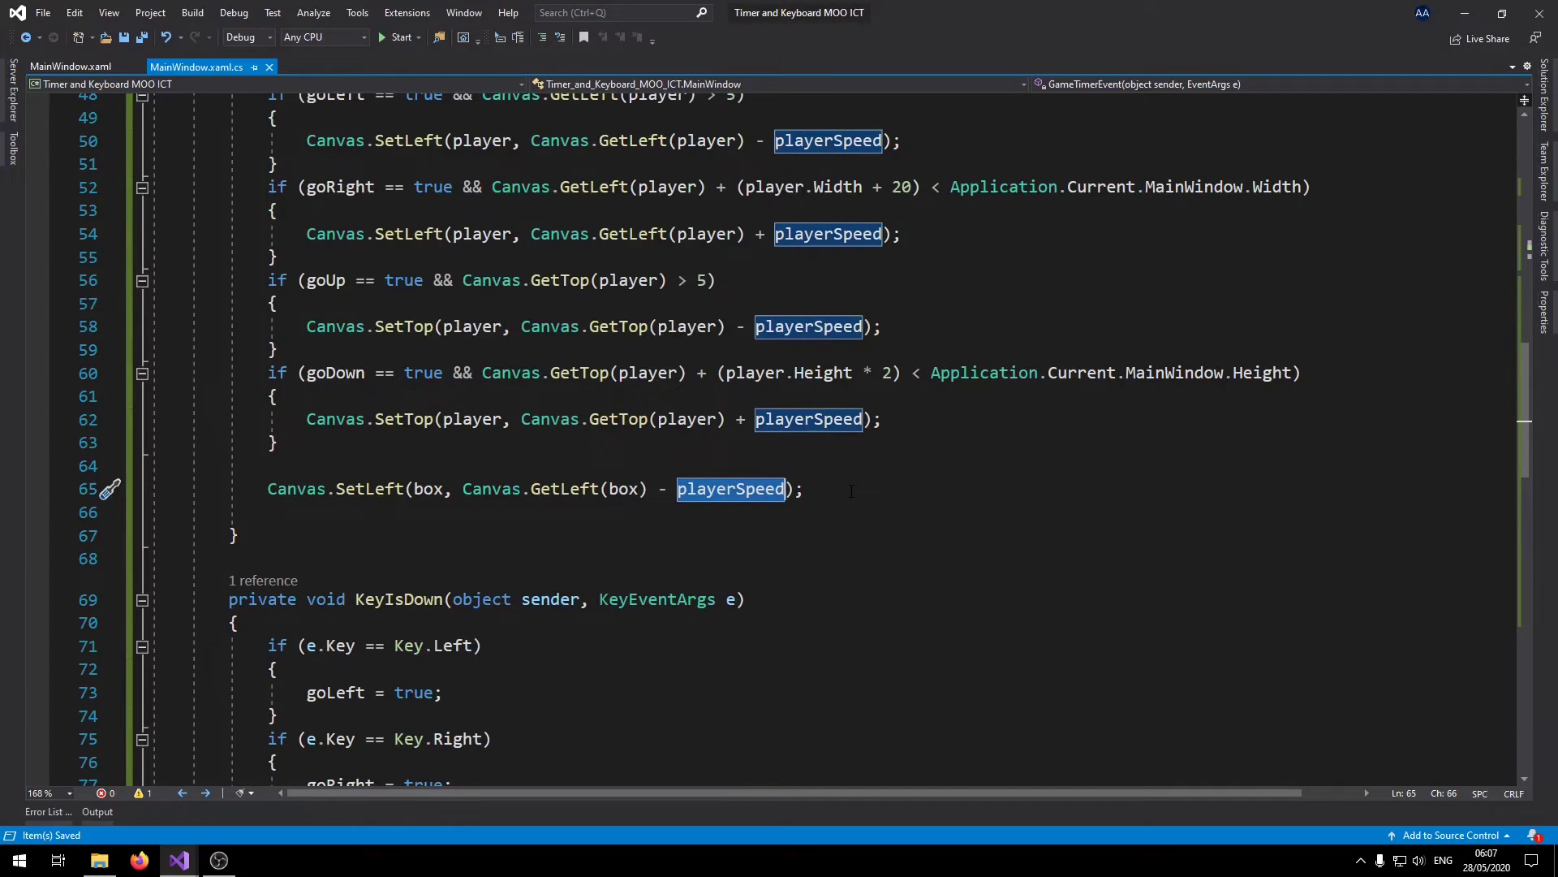
pyautogui.write('speed')
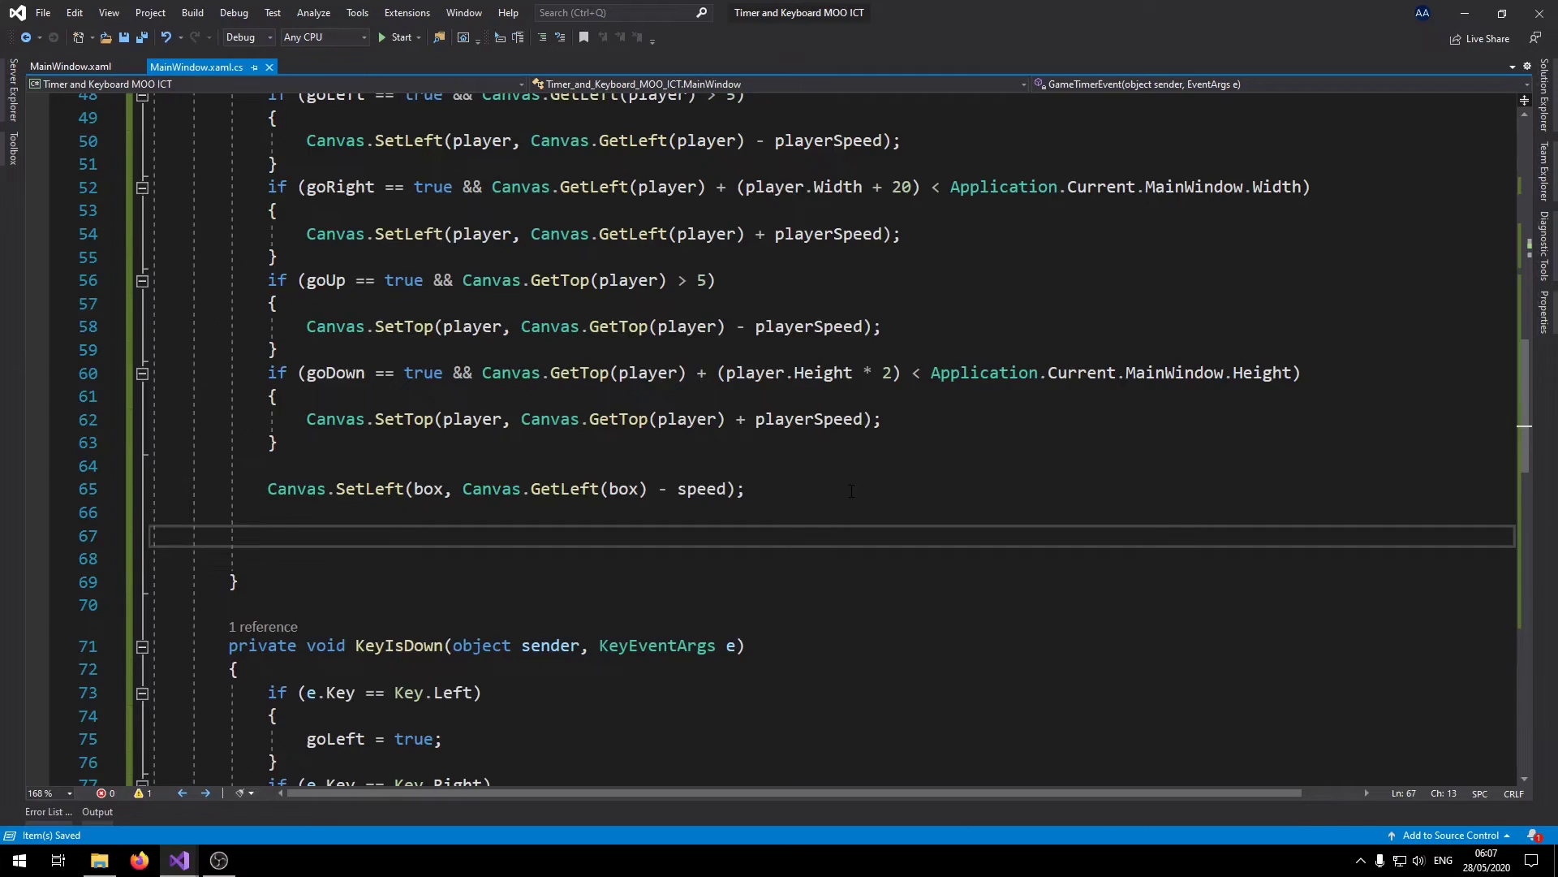
pyautogui.moveTo(706, 515)
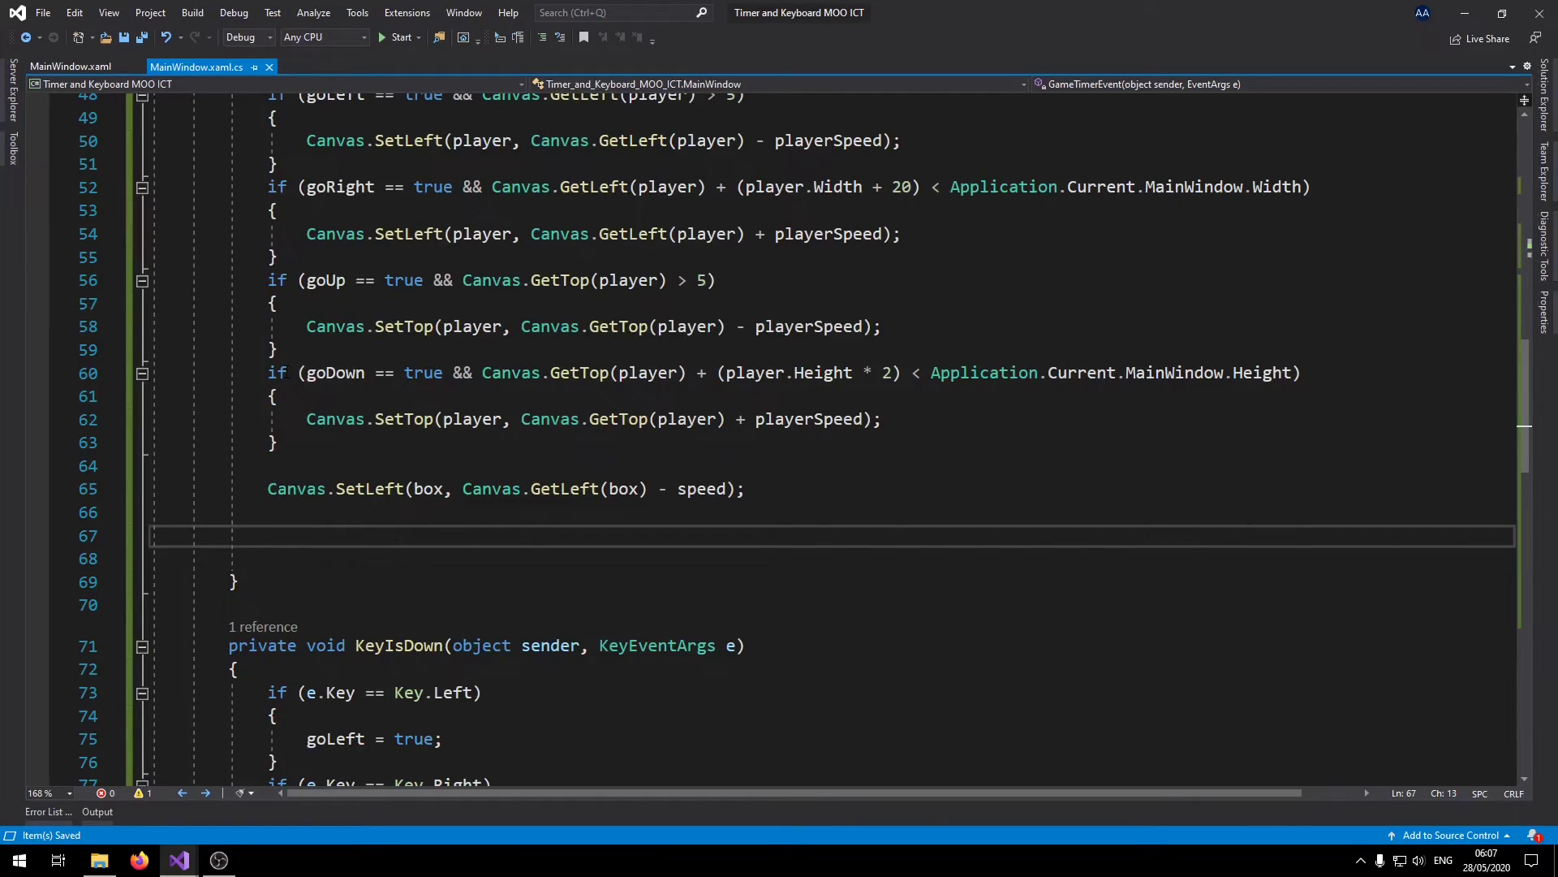
pyautogui.write('if (true)')
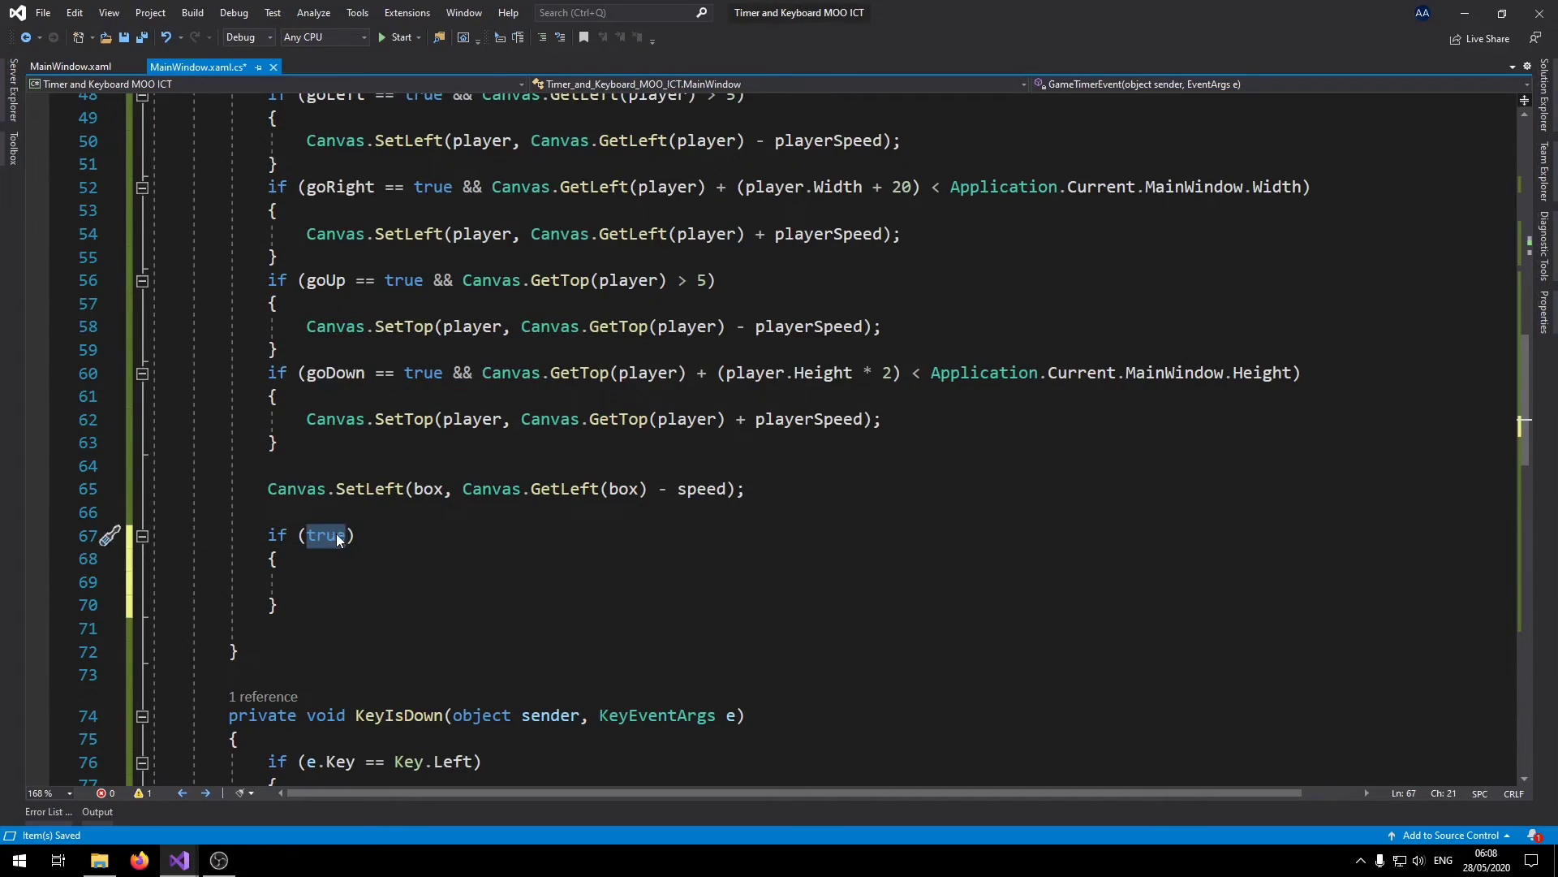
# Set the condition to GetLeft(box) < 5 || GetLeft(box) + (box.Width * 2) > window width.
pyautogui.write('Canvas.GetLeft(box)')
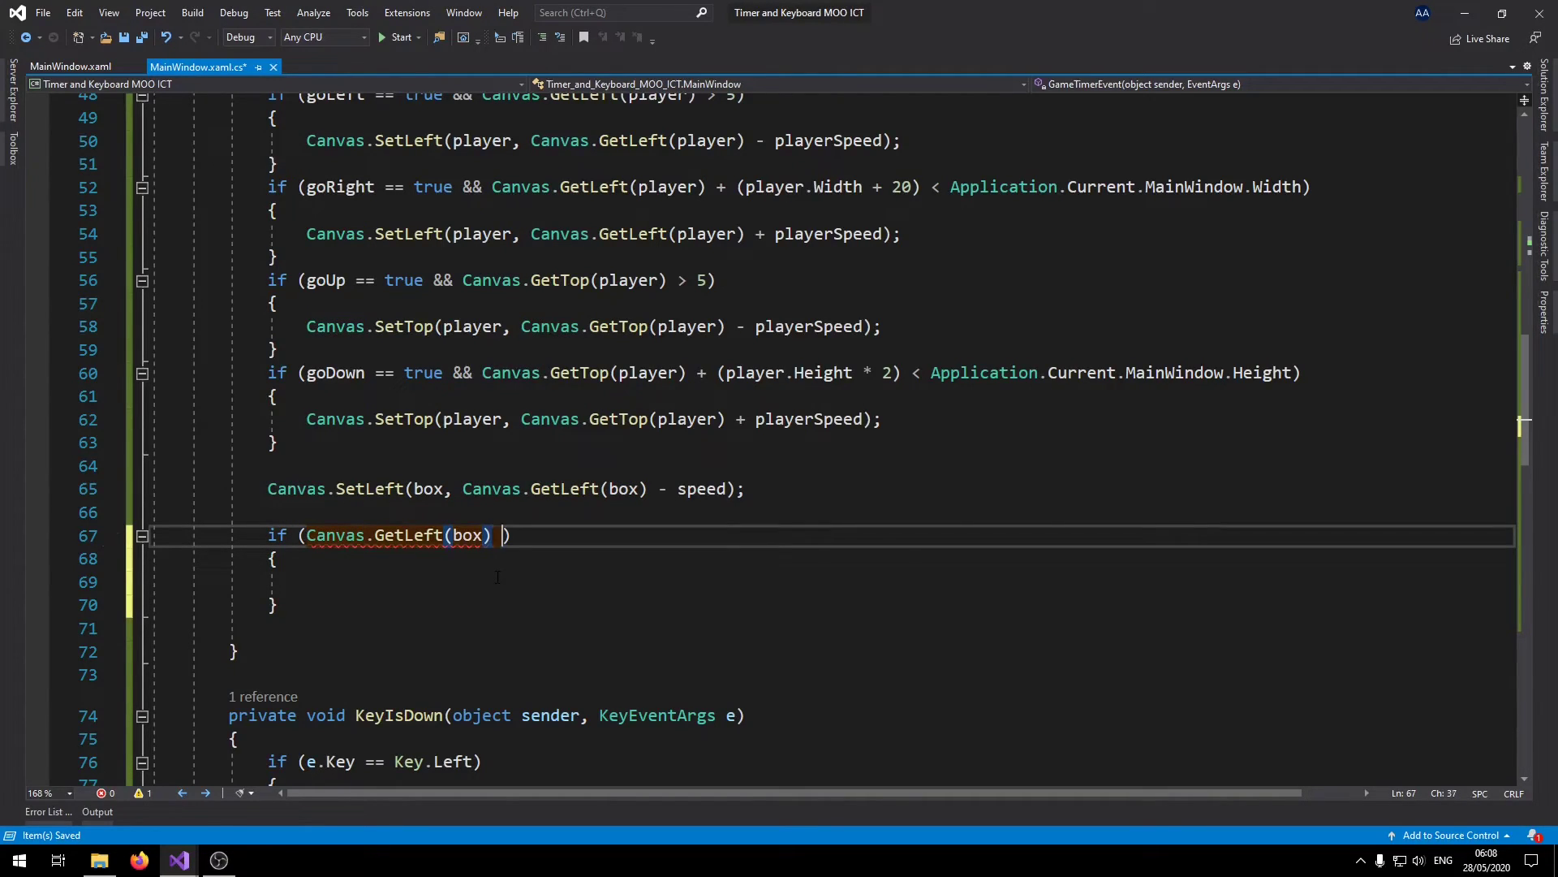
pyautogui.write('< 5')
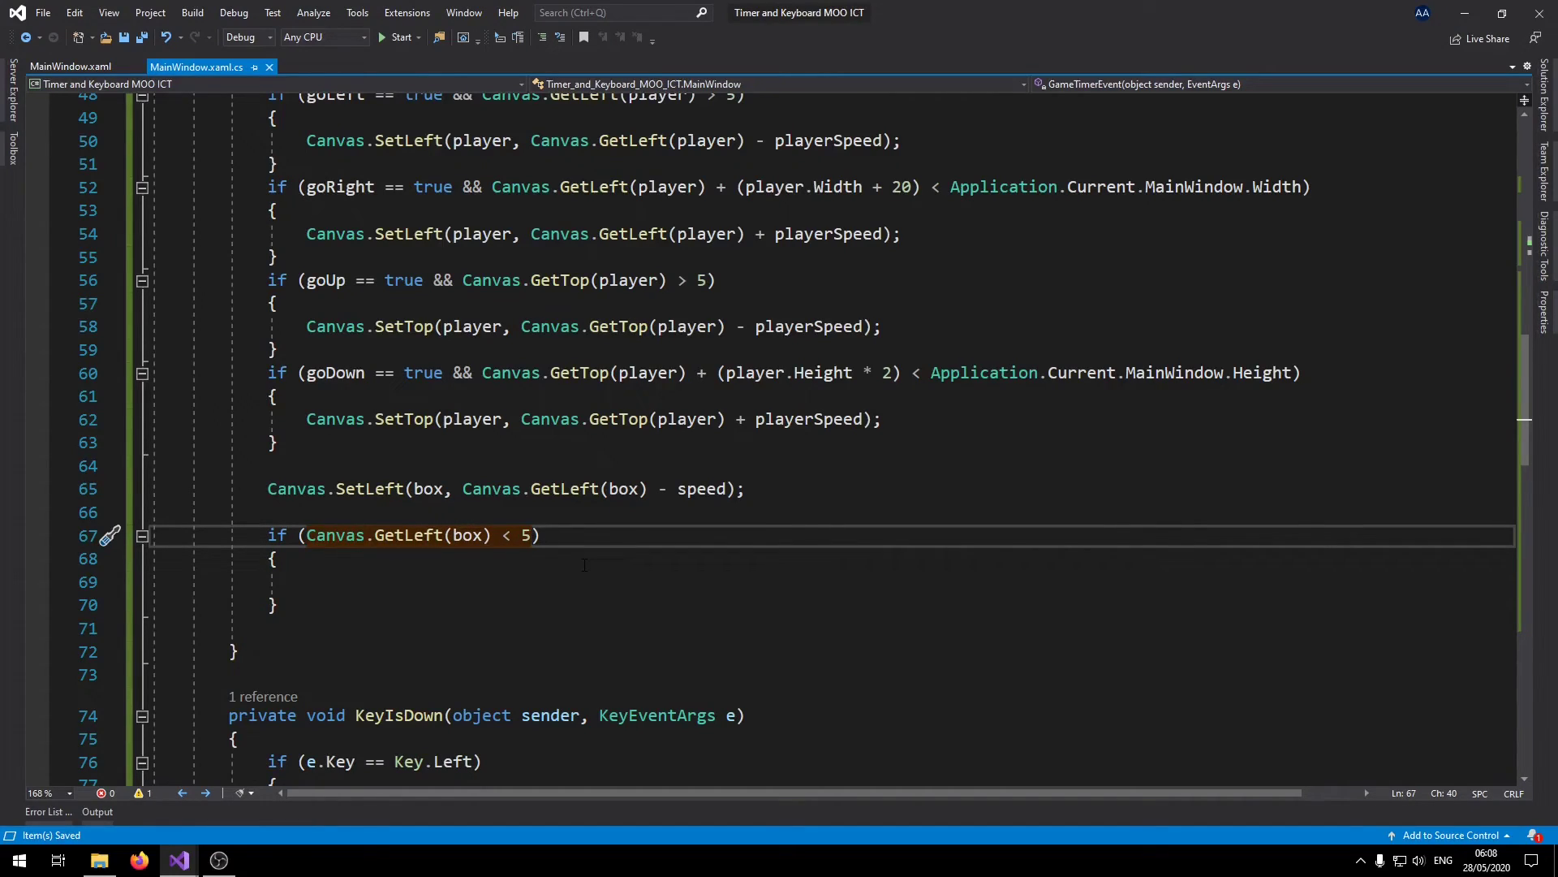
pyautogui.write('|| Canvas.GetLeft(box)')
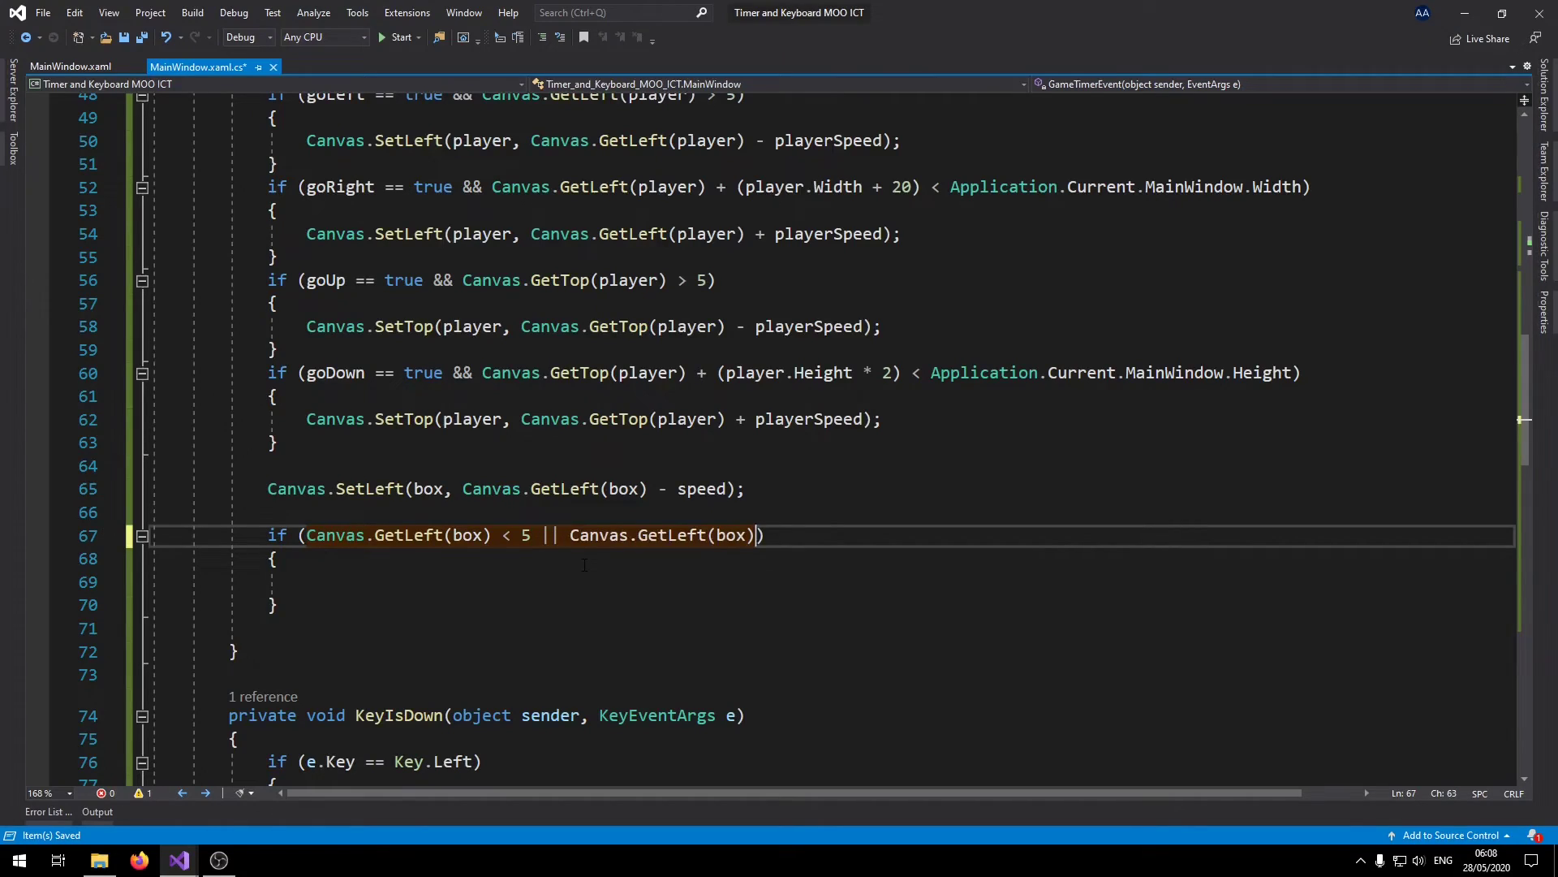
pyautogui.write('+')
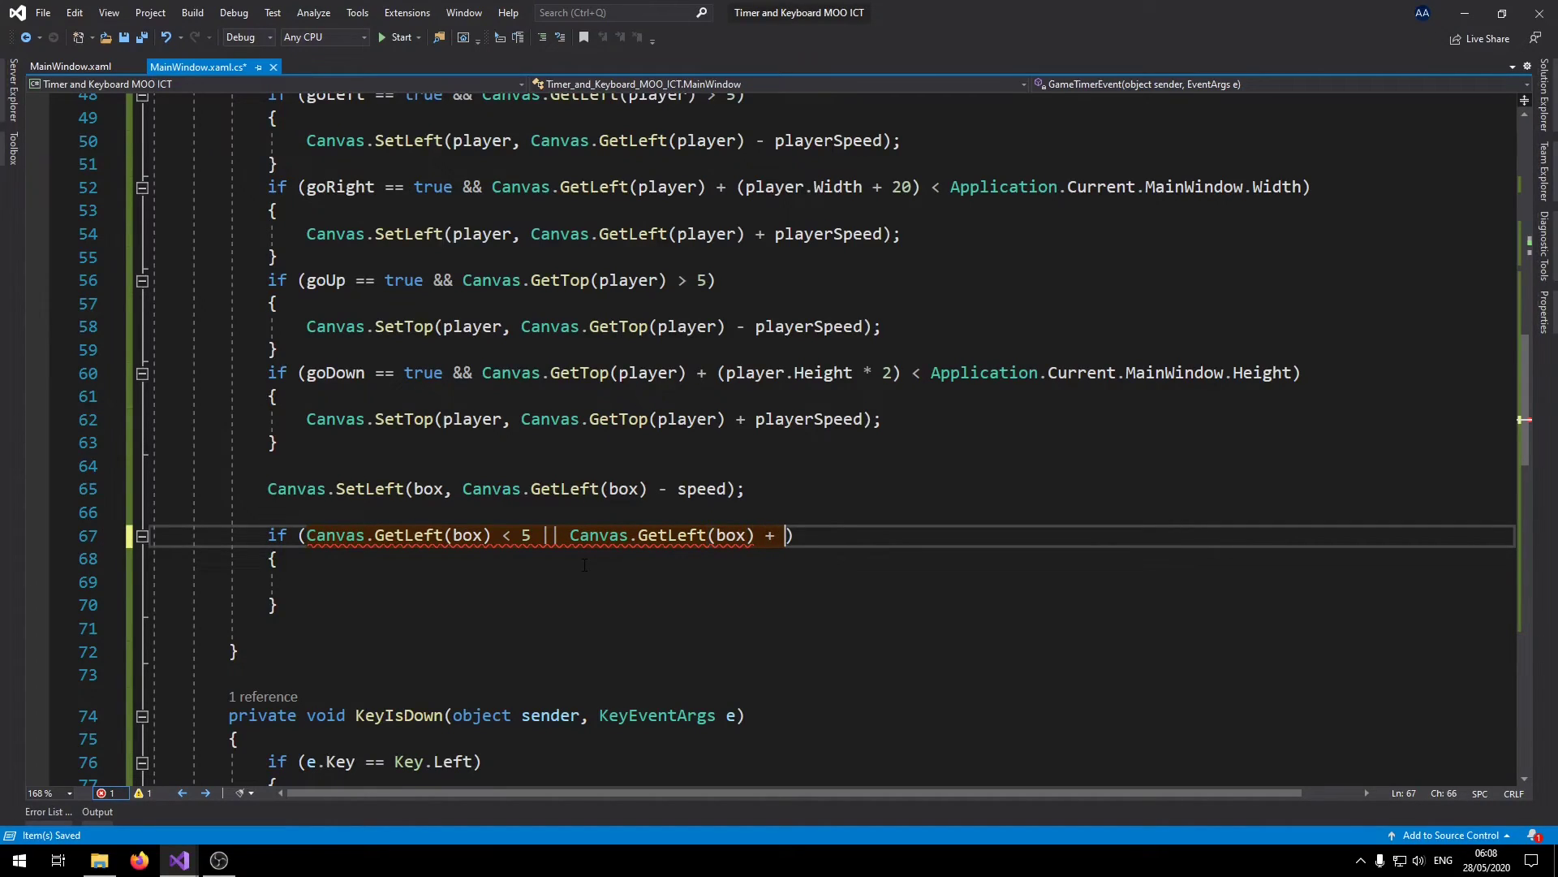
pyautogui.write('b')
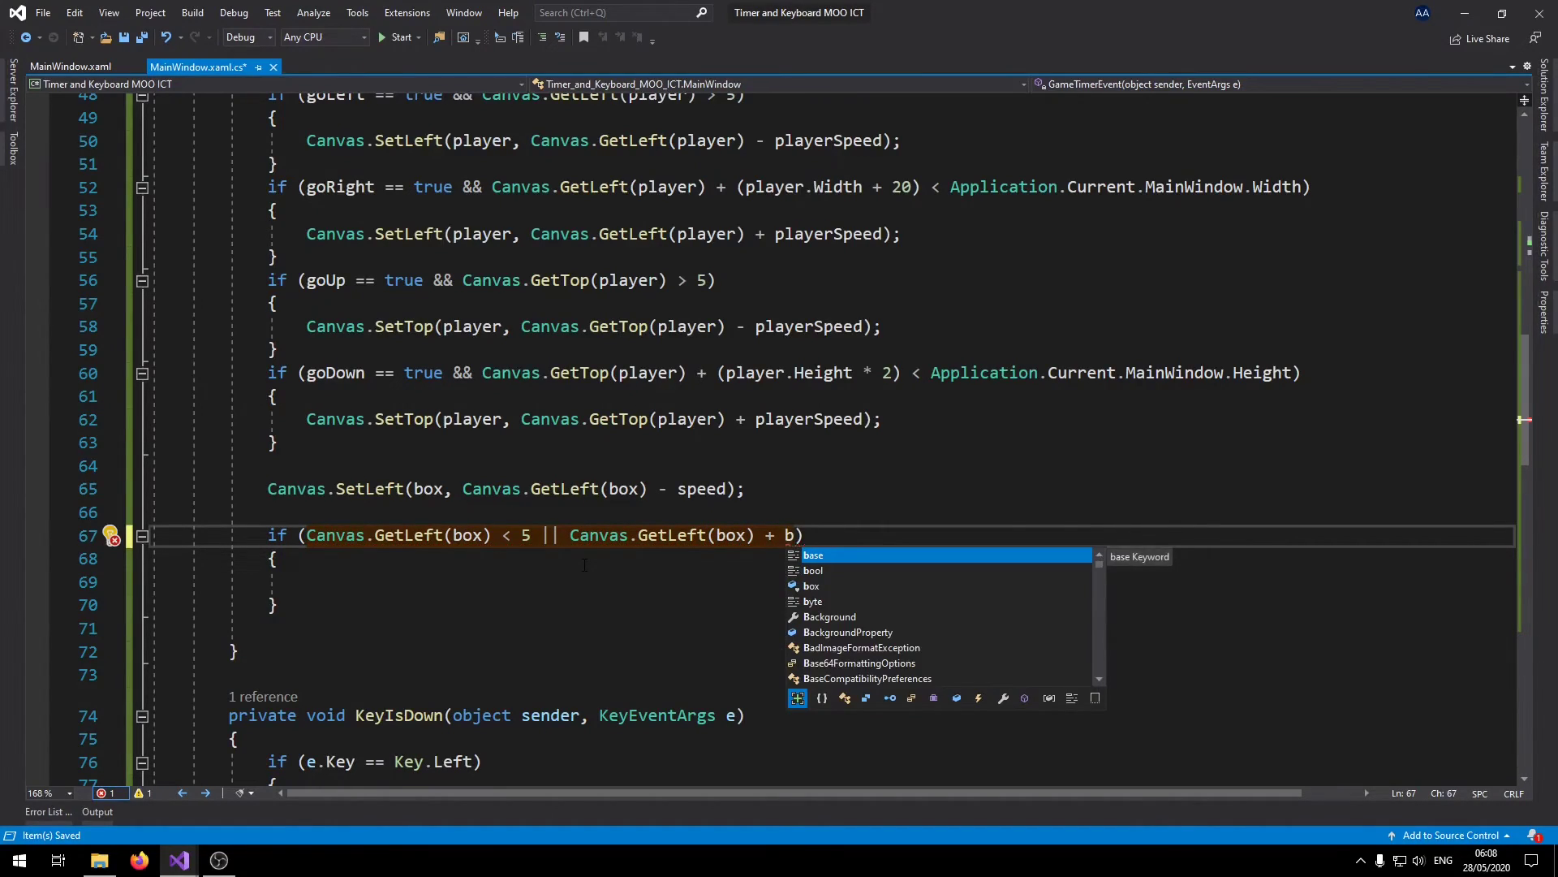
pyautogui.write('ox.wi')
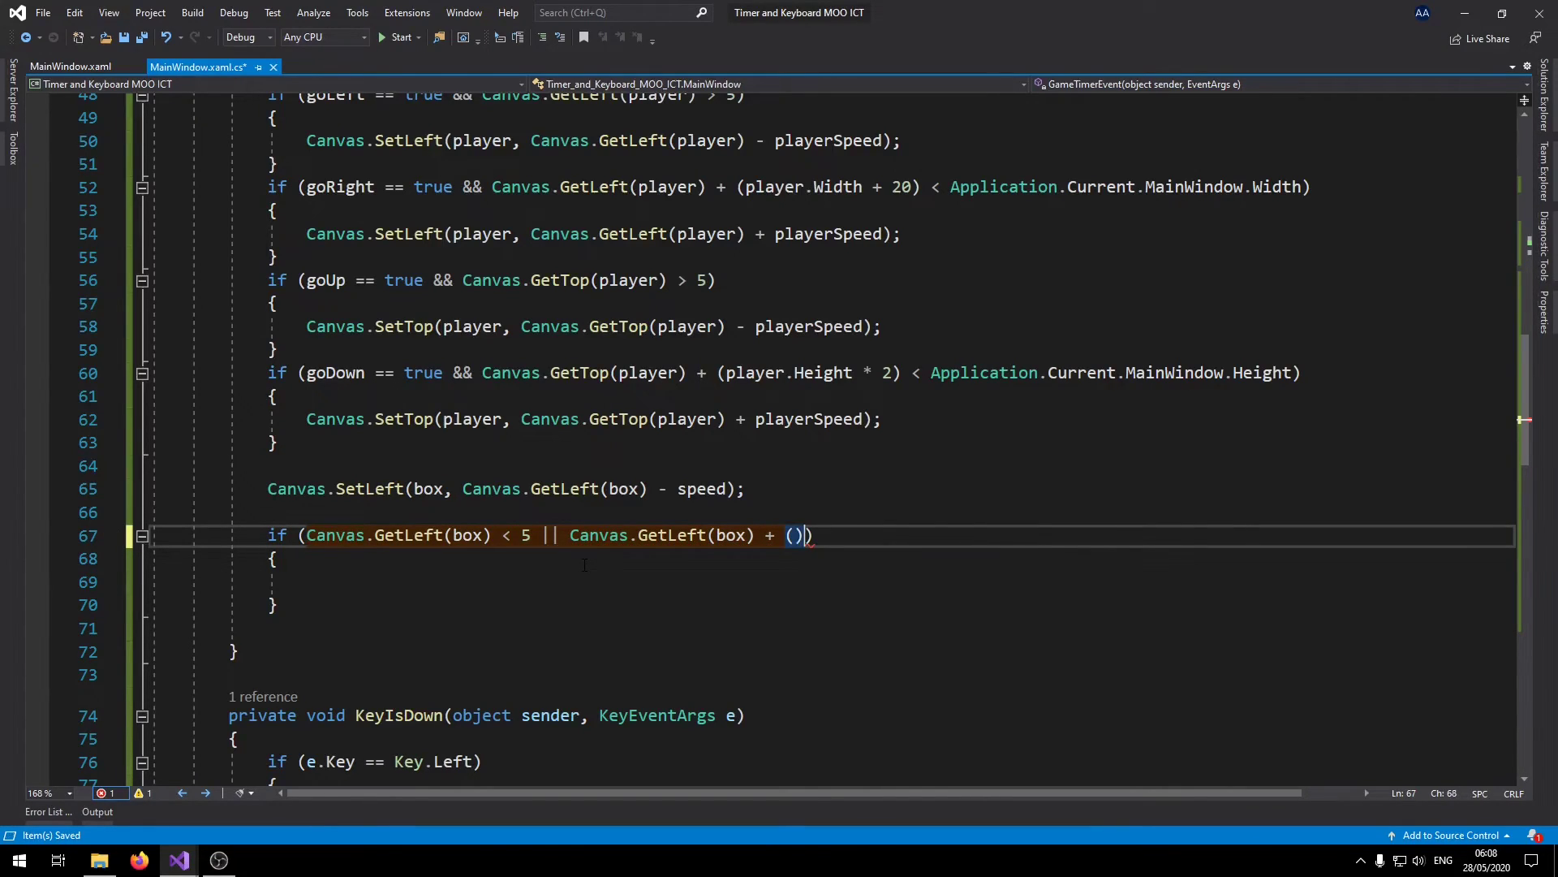
pyautogui.write('box.Width *')
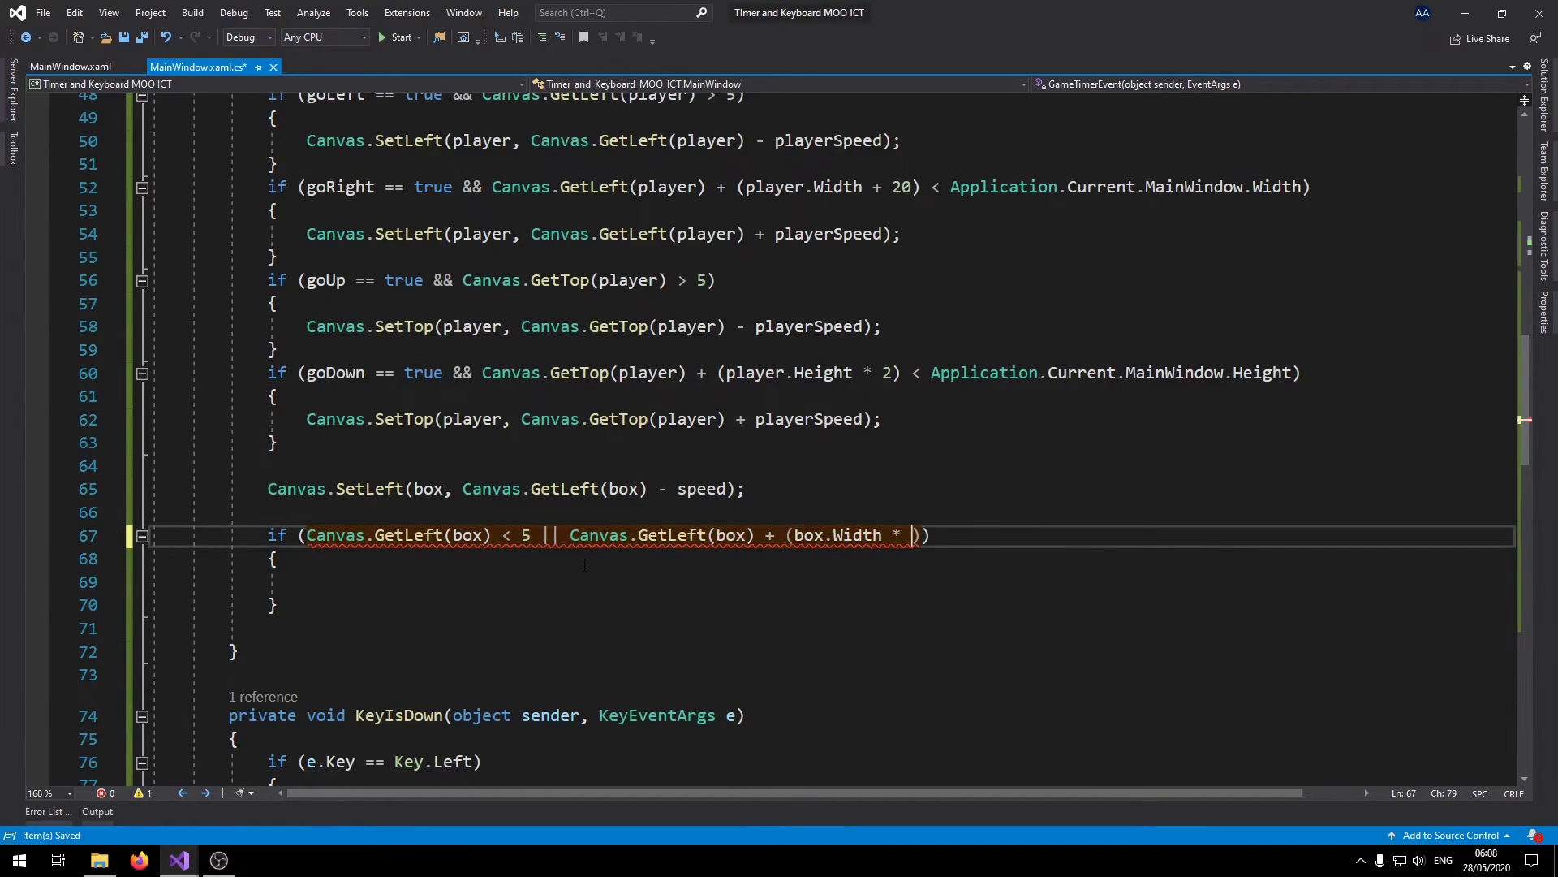
pyautogui.write('2')
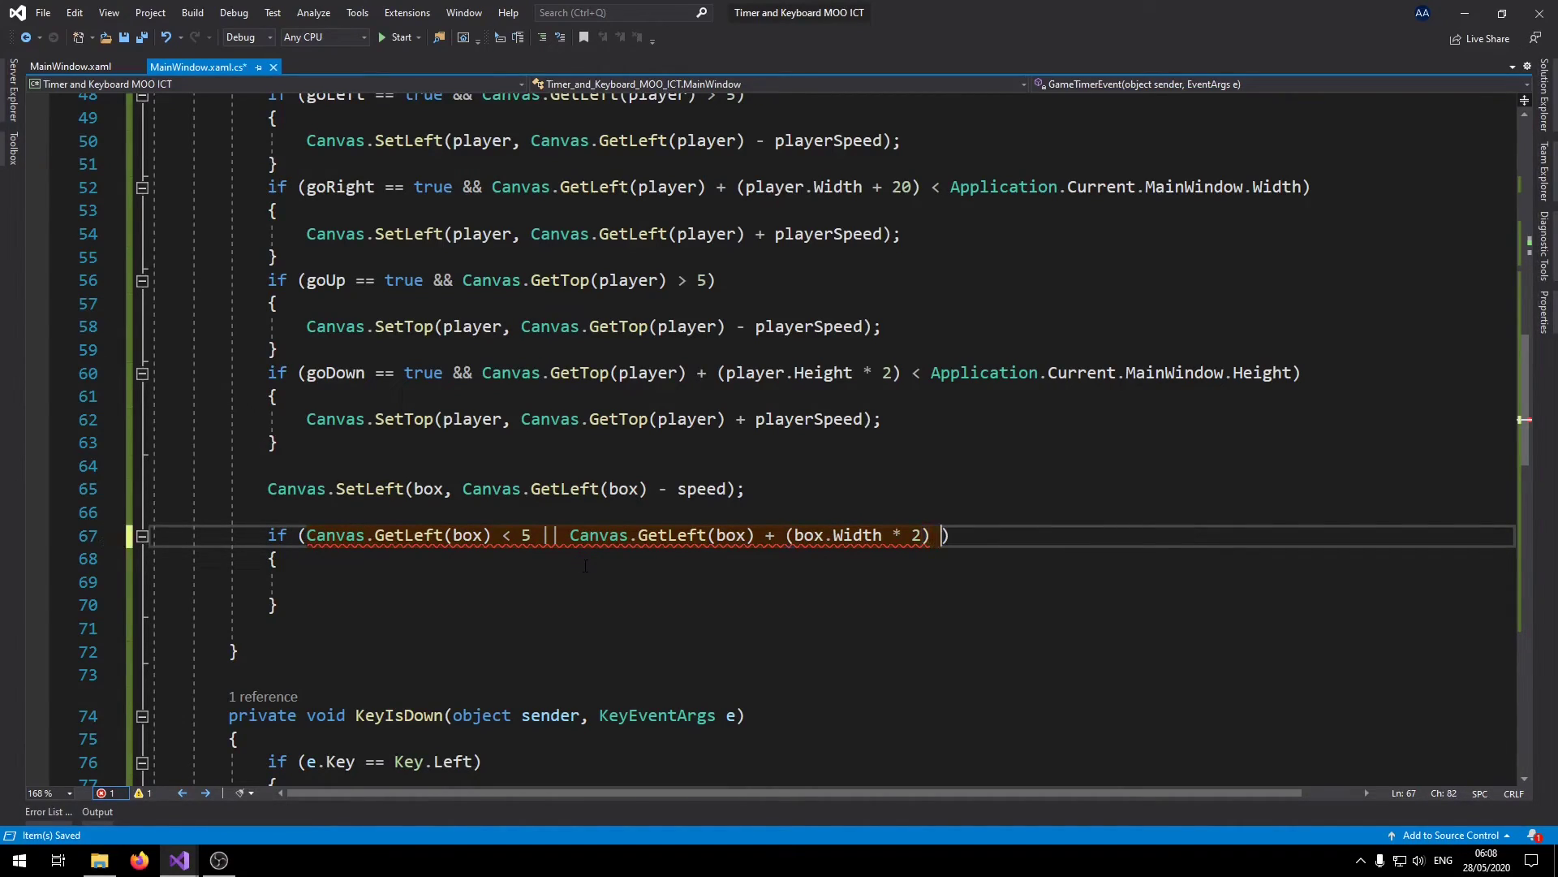
pyautogui.write('>')
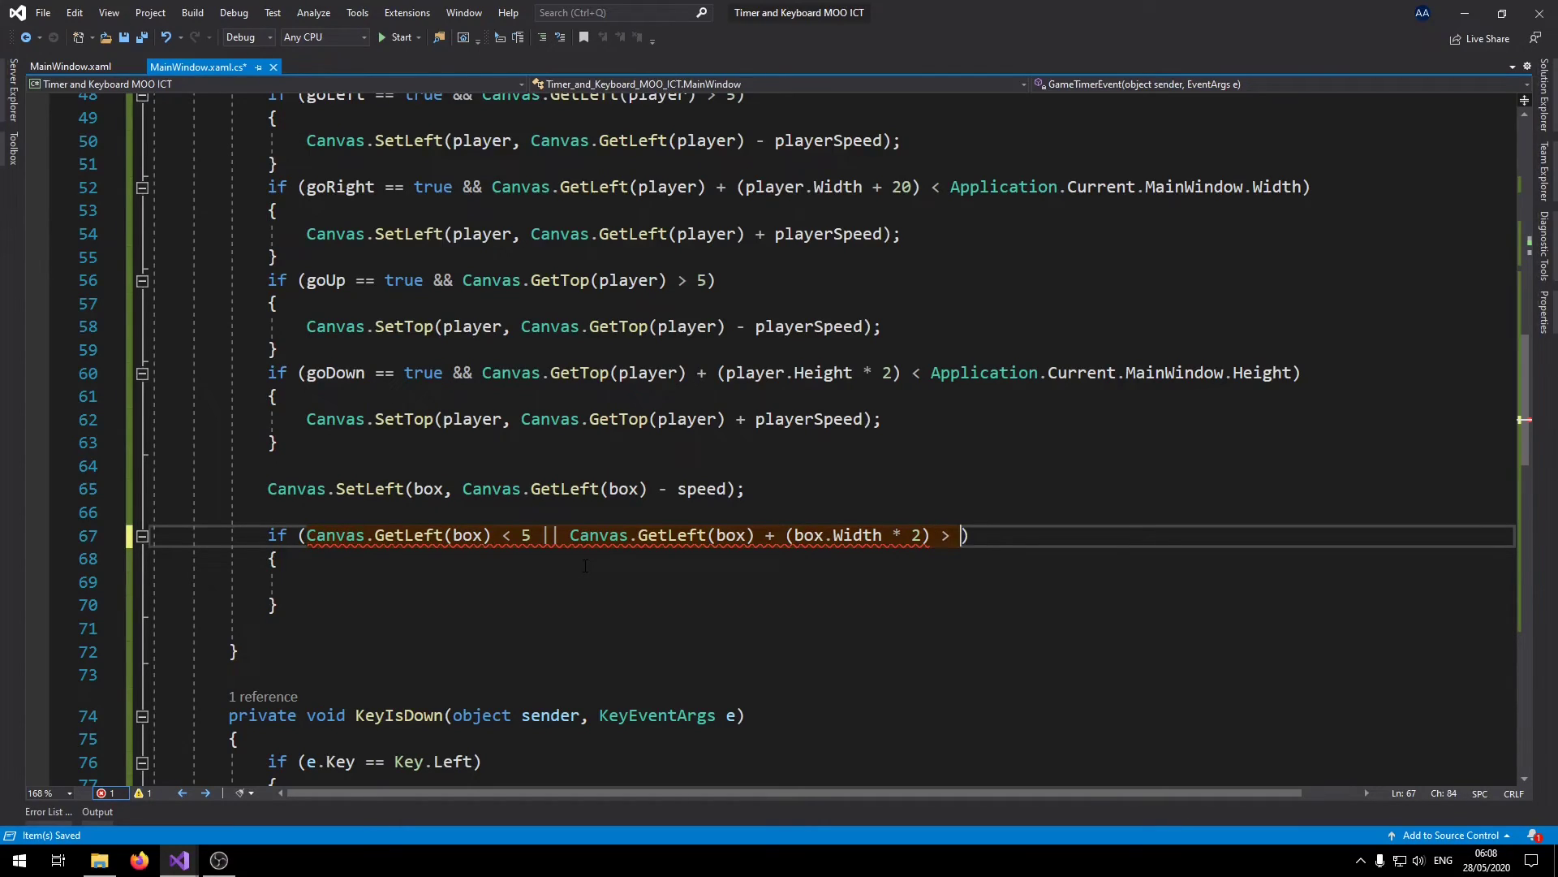
pyautogui.write('App')
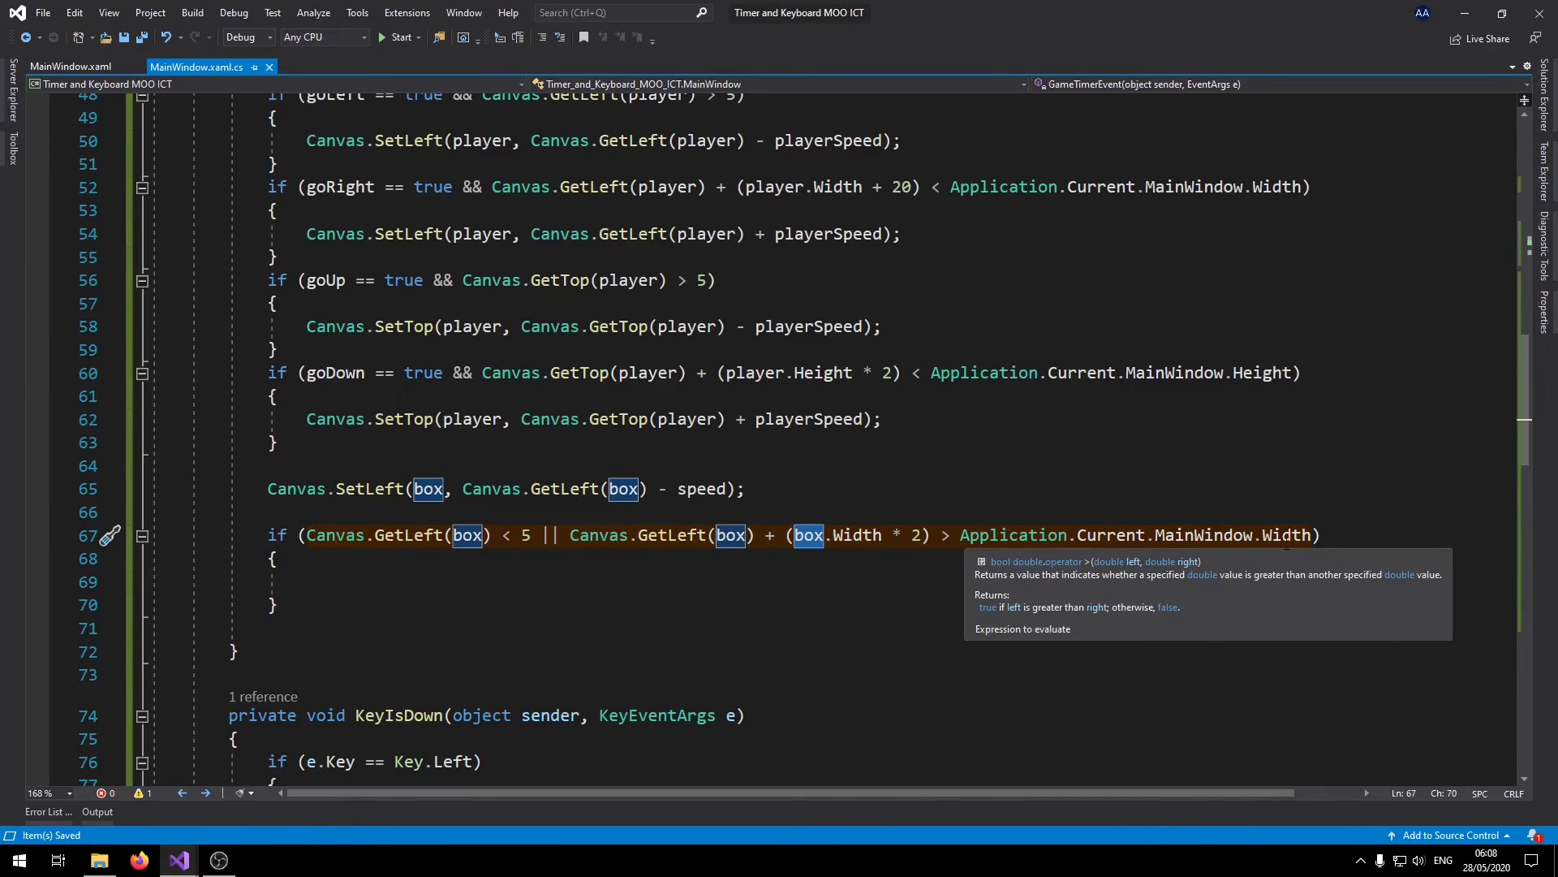
# Put speed = -speed; inside the if block.
pyautogui.click(1284, 535)
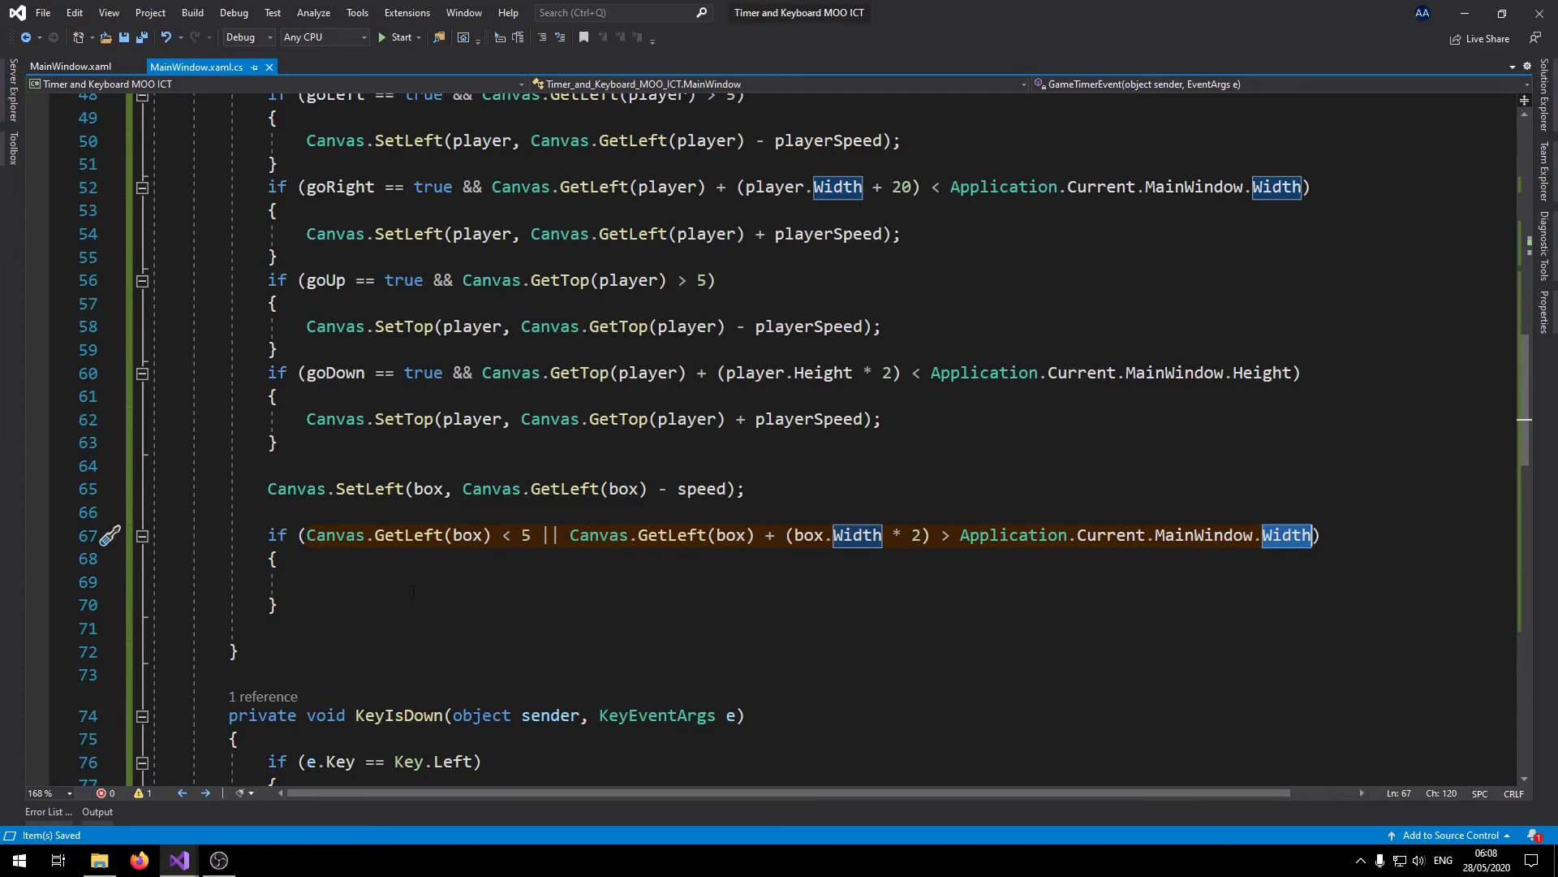
pyautogui.write('sp')
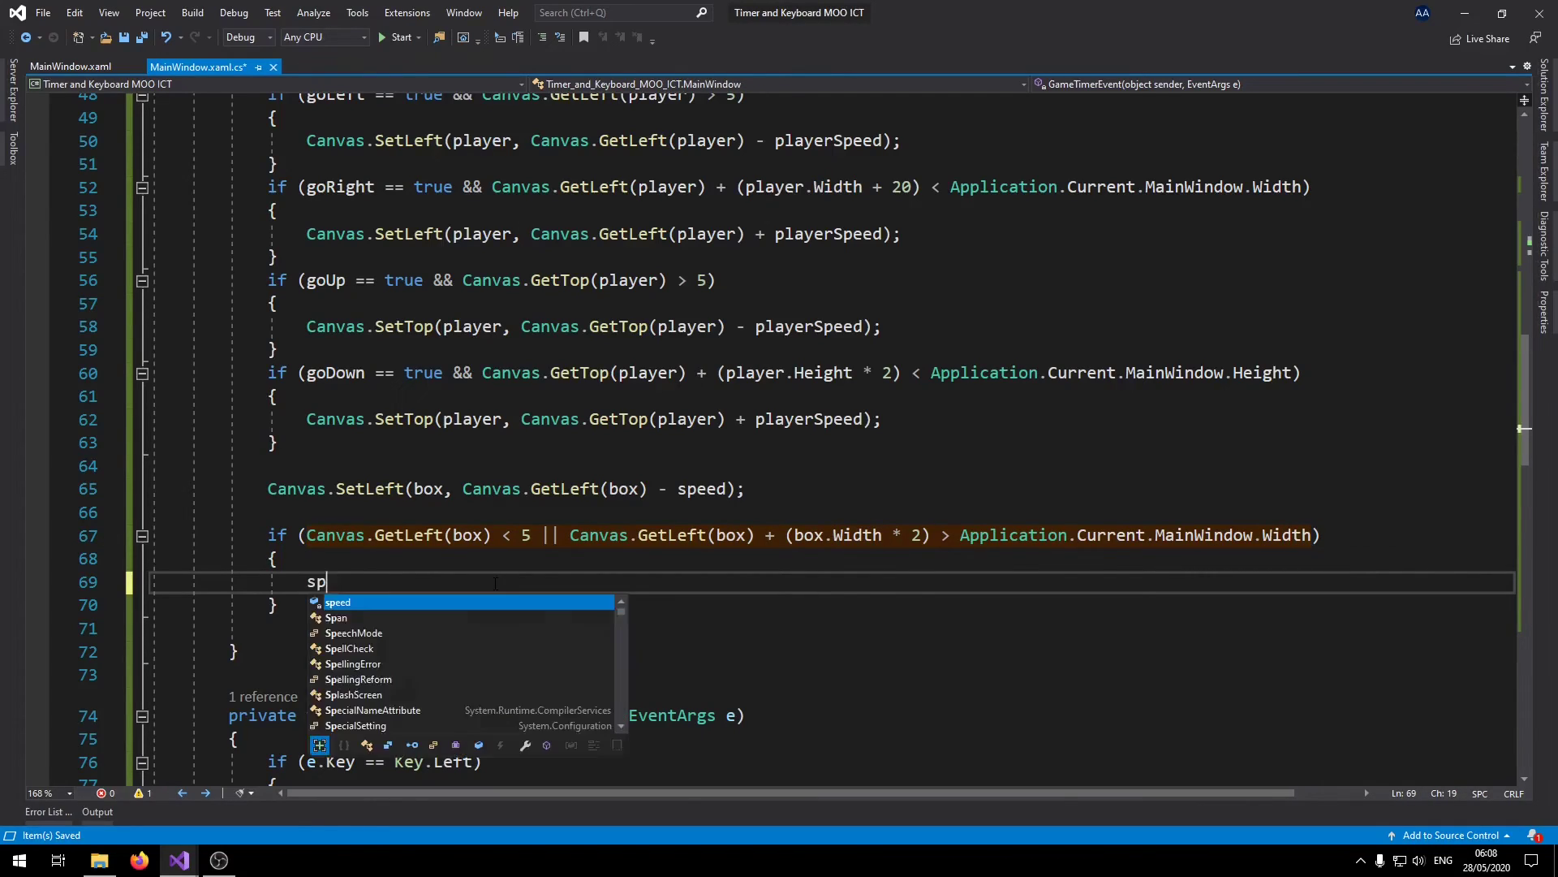
pyautogui.write('eed =')
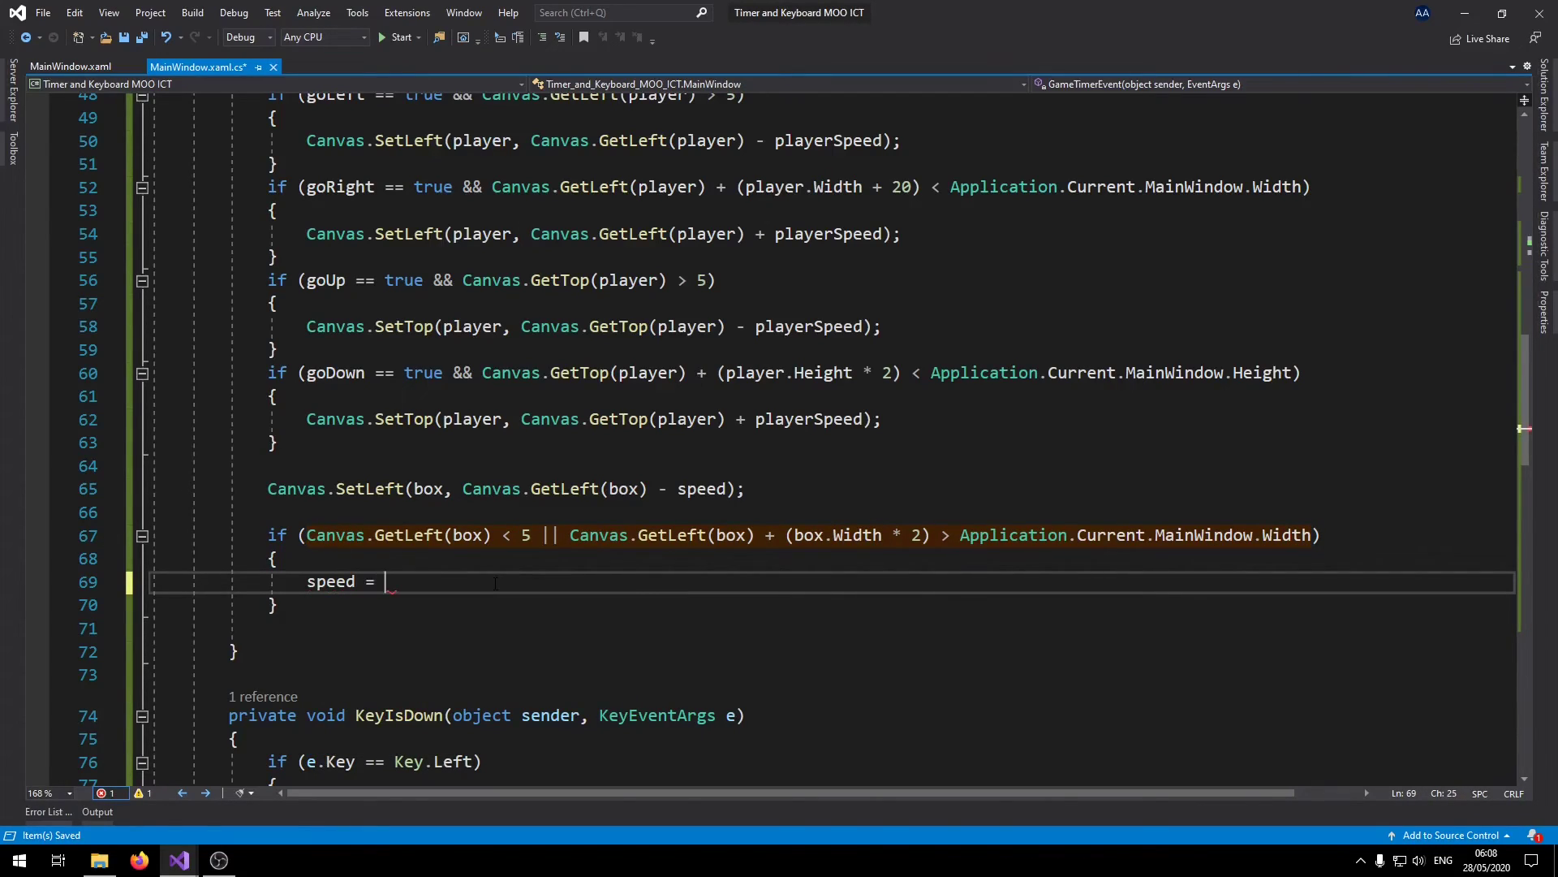
pyautogui.write('-speed;')
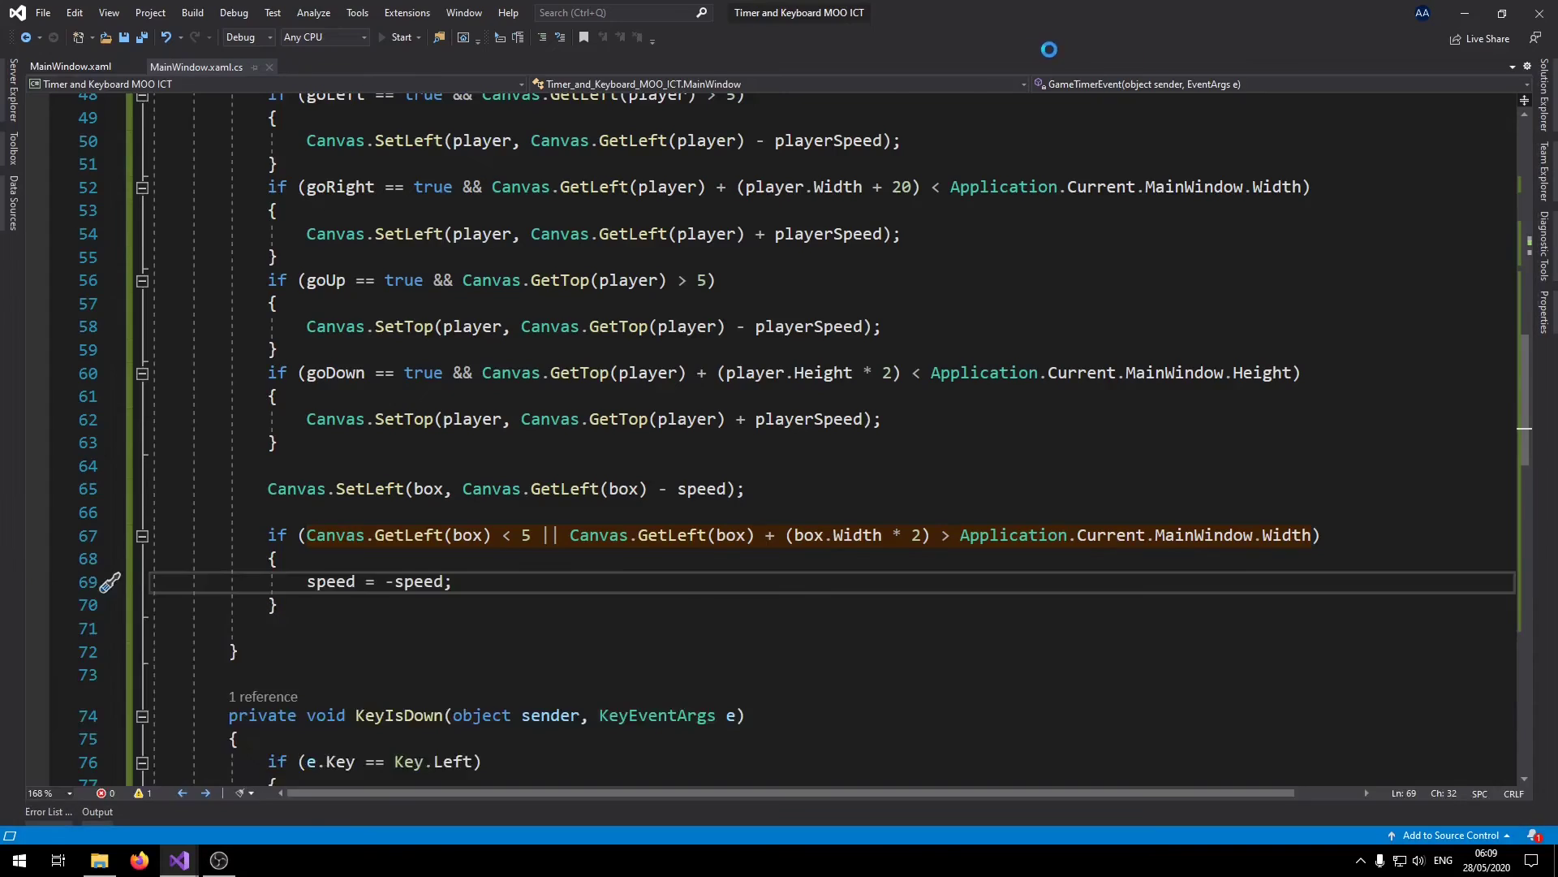
pyautogui.click(398, 37)
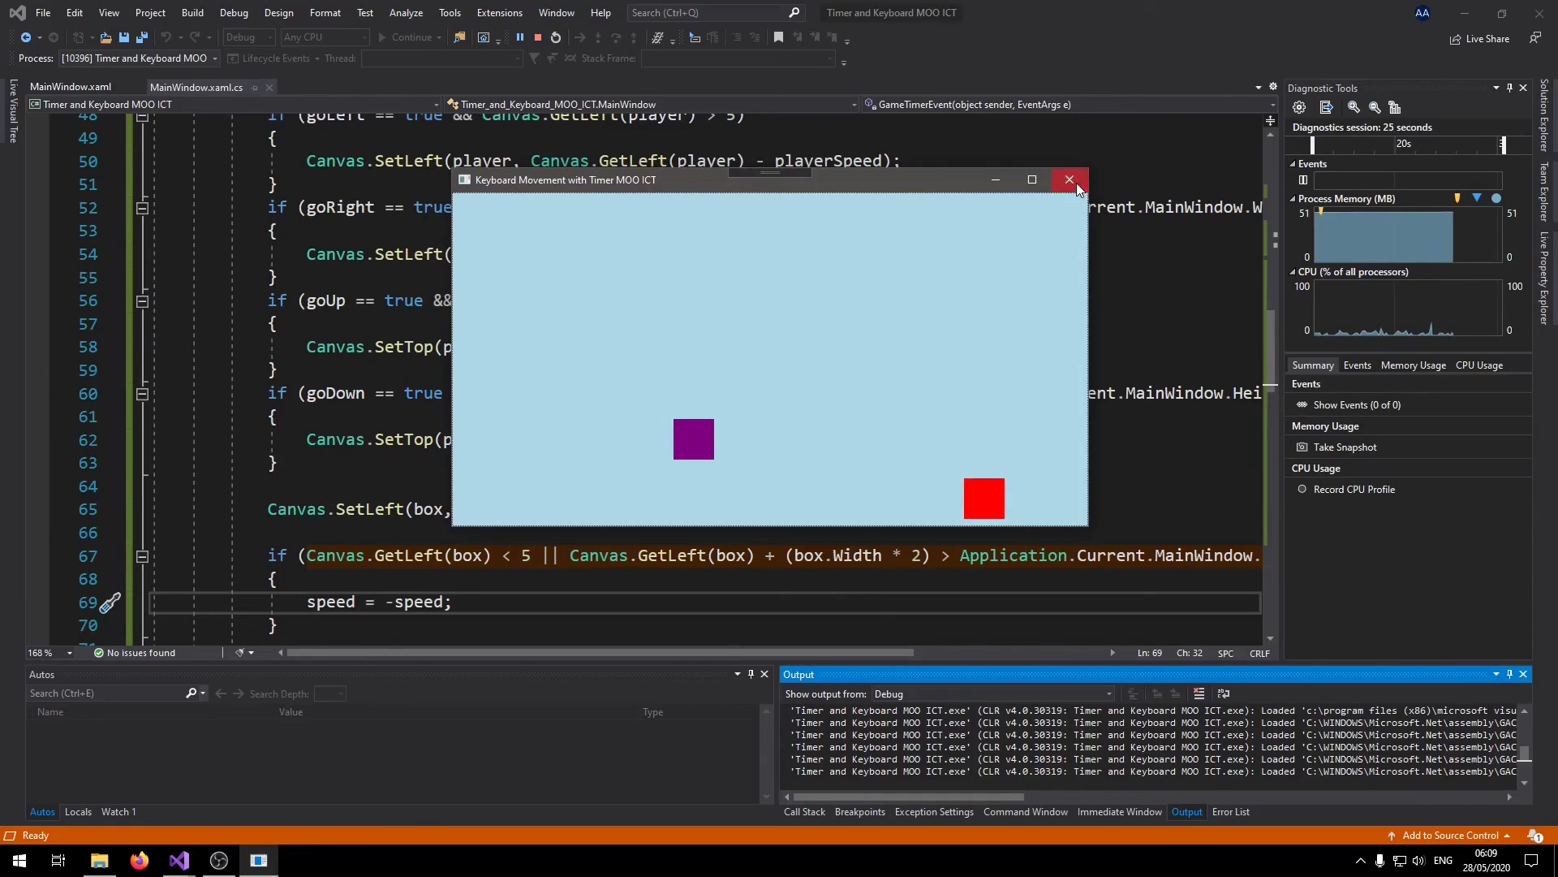
pyautogui.click(1070, 181)
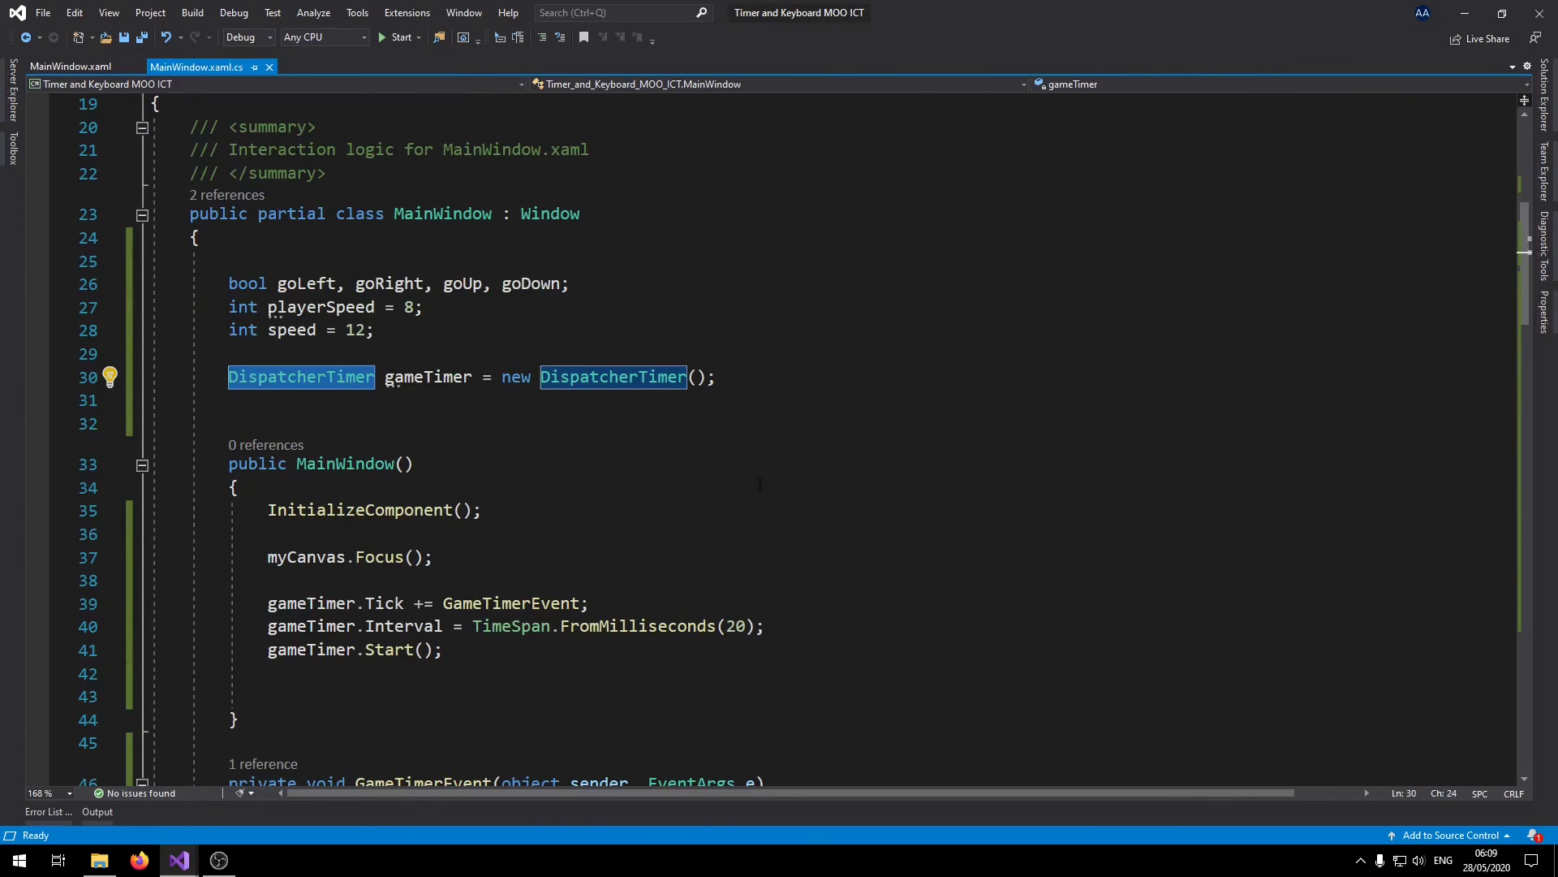
# Review the code in MainWindow.xaml.cs, then switch to the MainWindow.xaml designer.
pyautogui.scroll(-3)
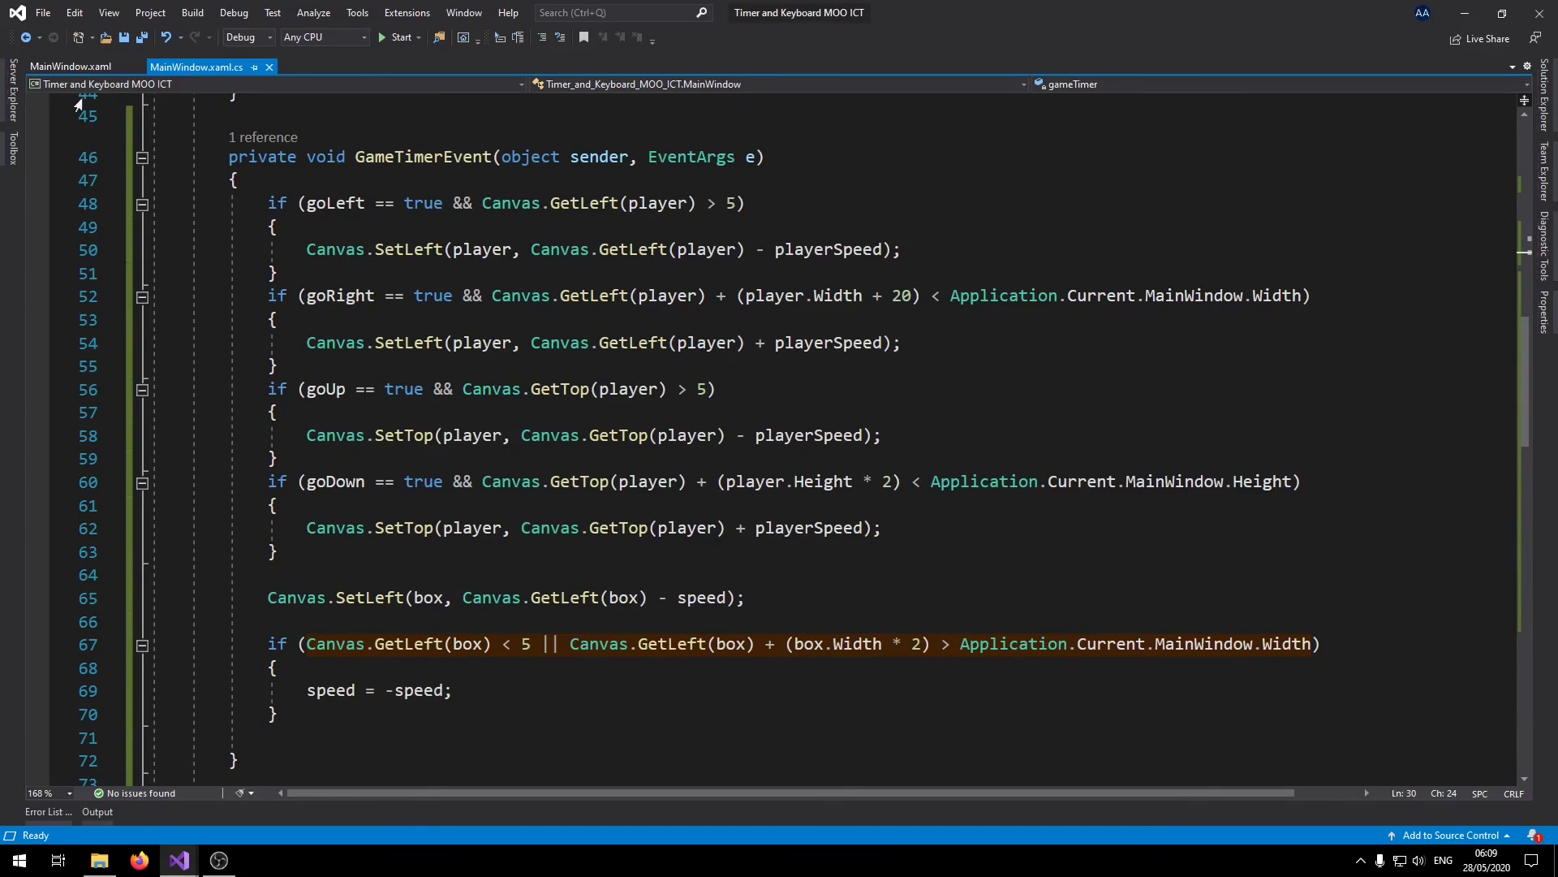
pyautogui.click(760, 412)
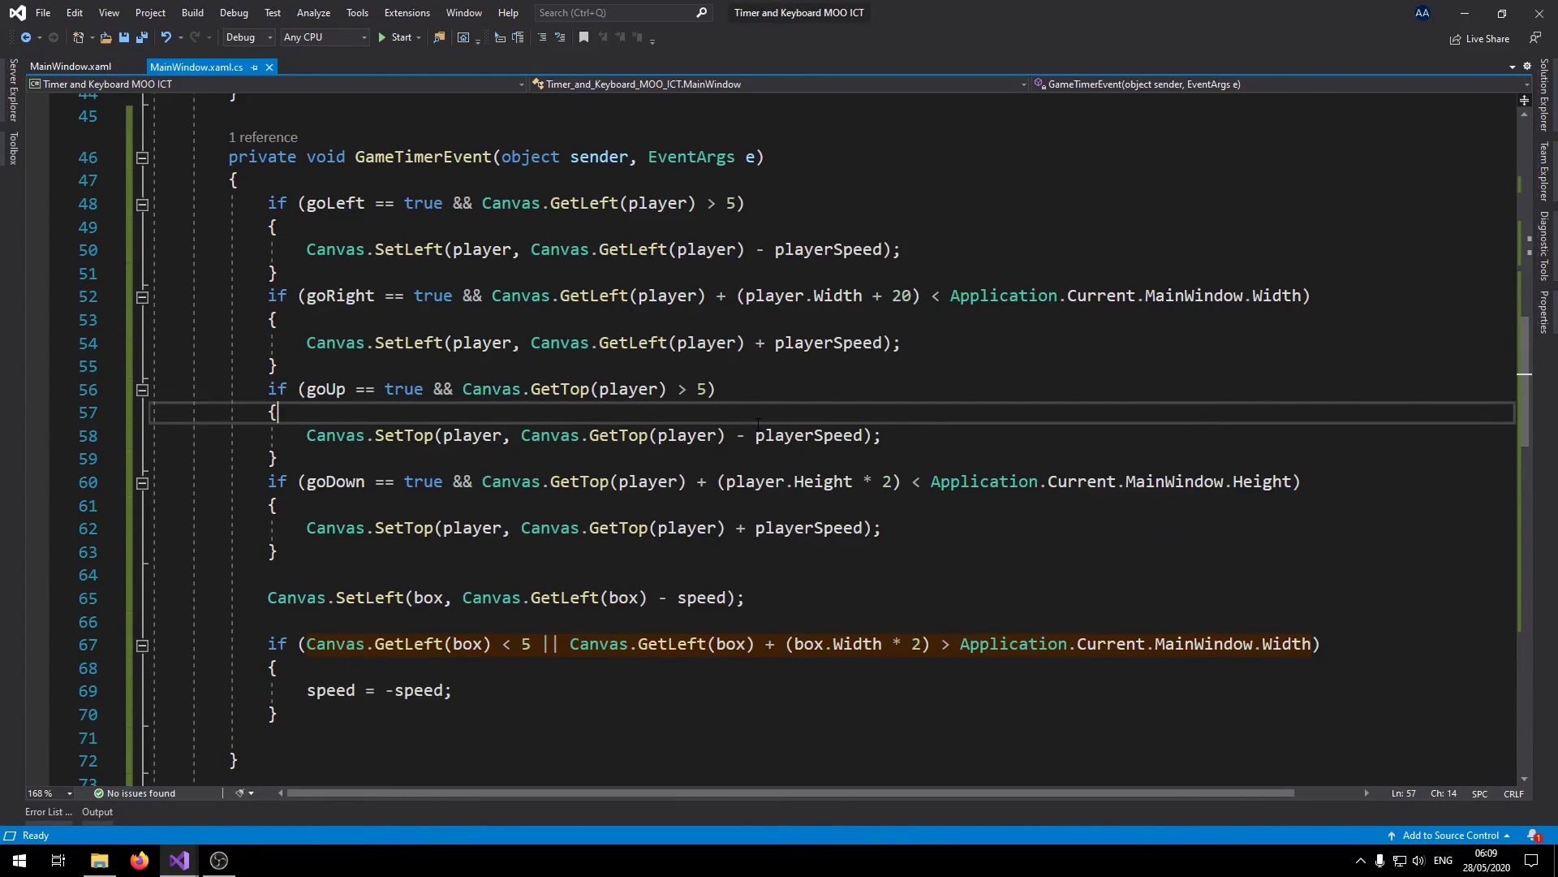
pyautogui.click(70, 67)
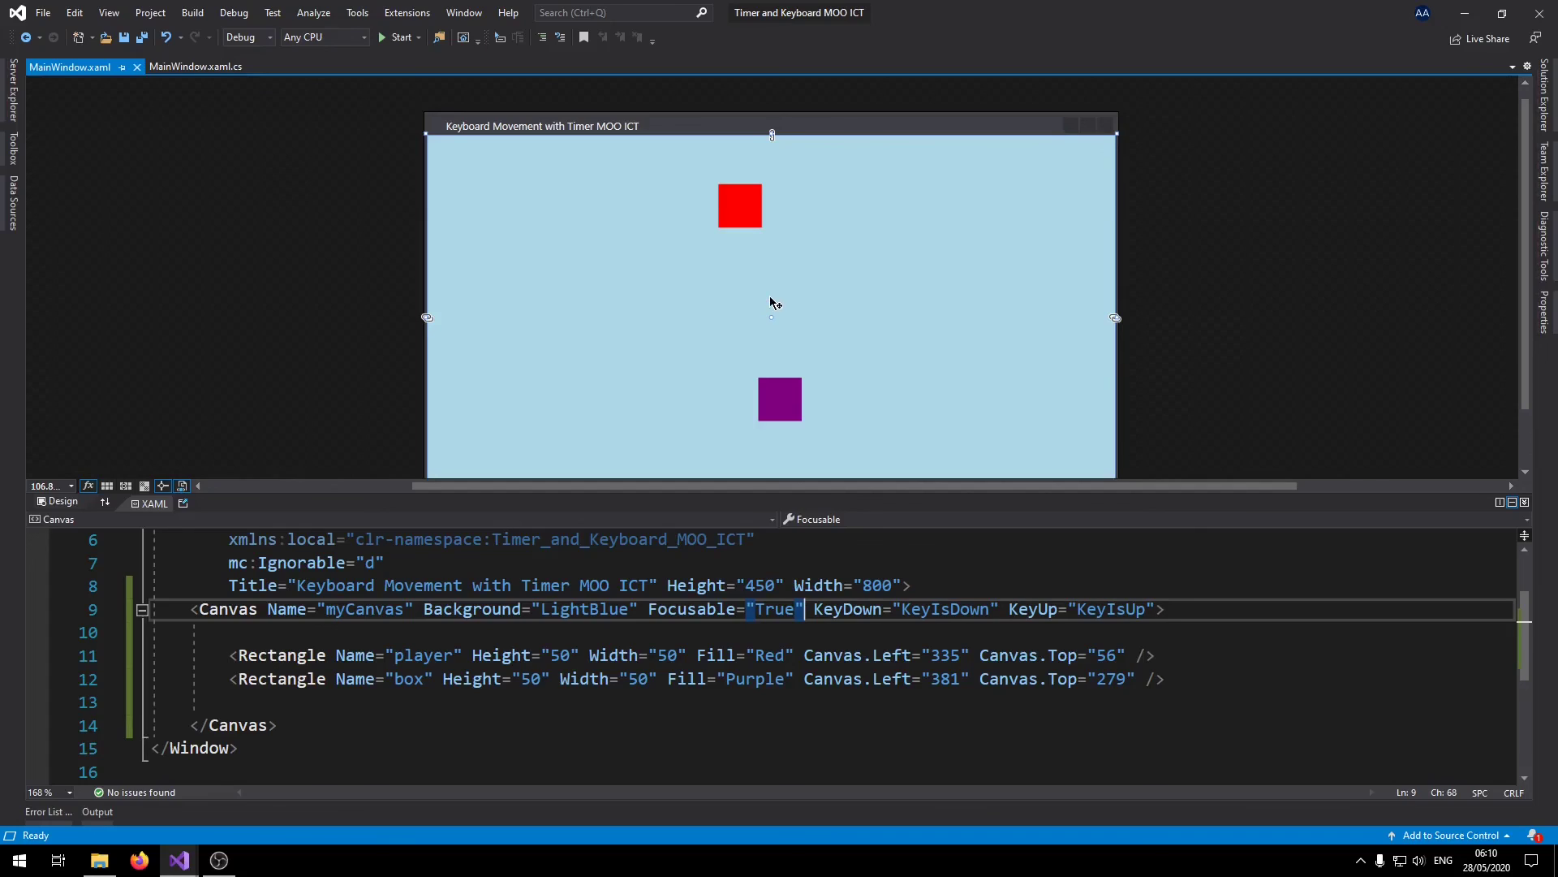
pyautogui.moveTo(530, 246)
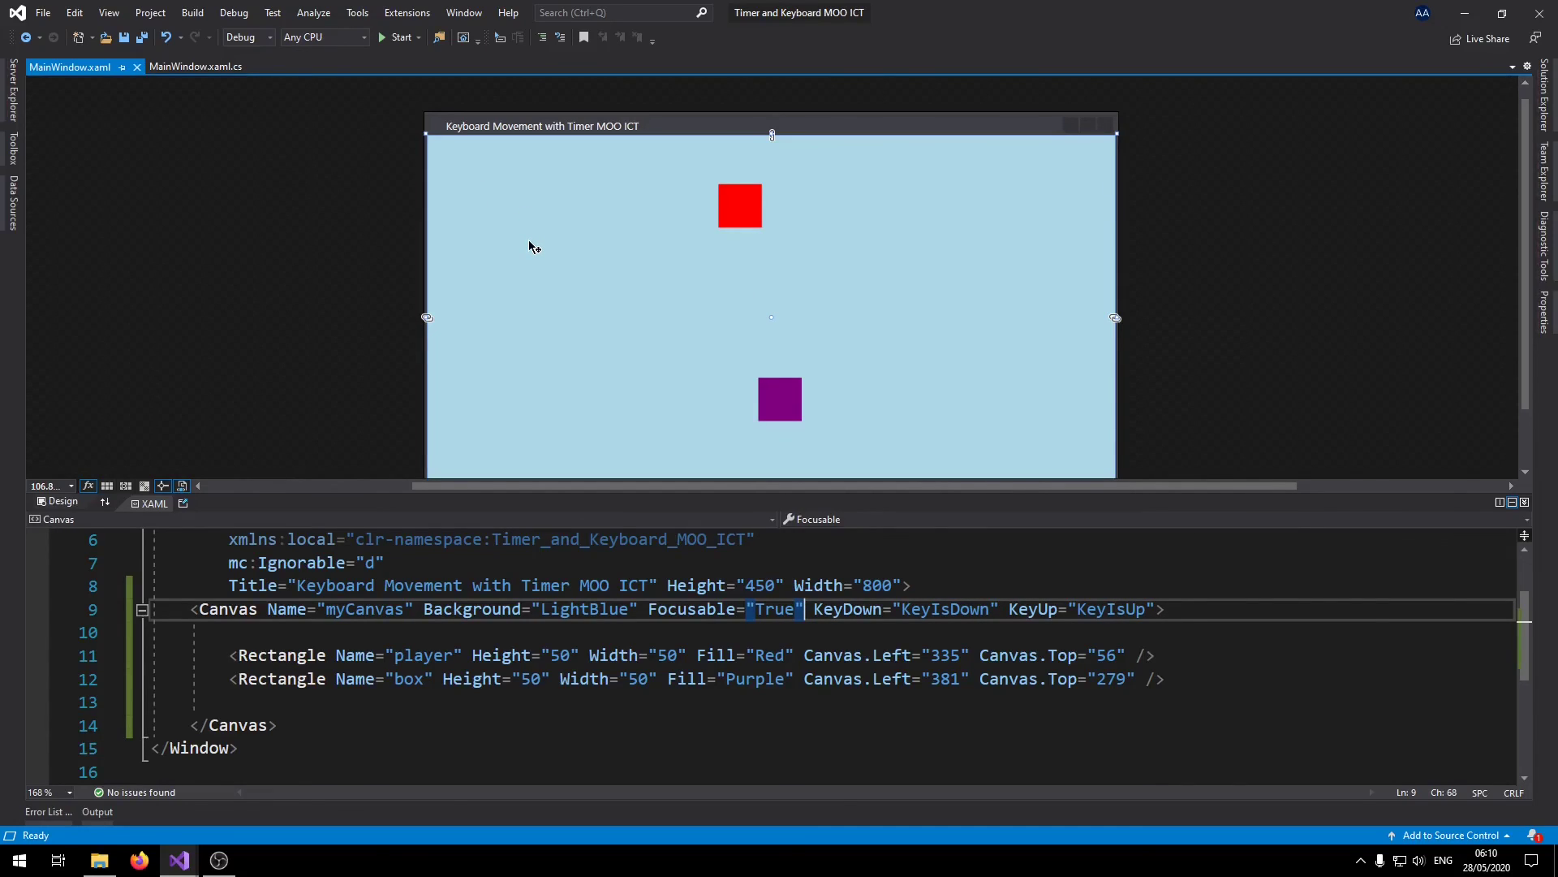